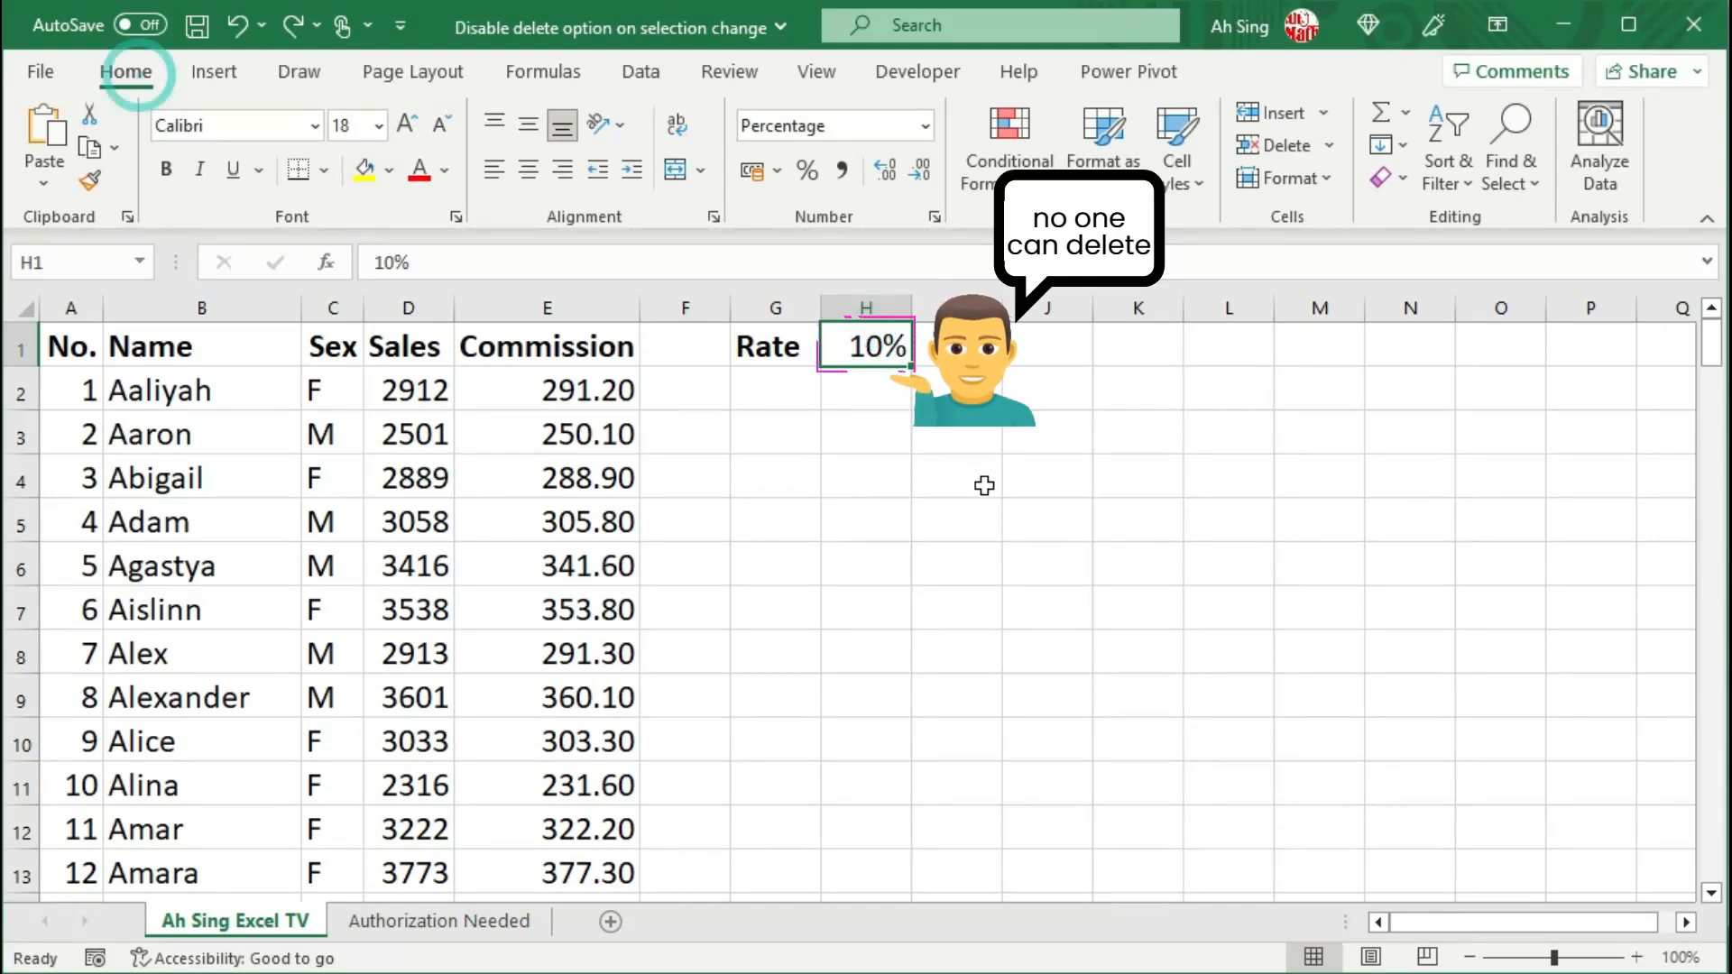
mouse_move(734, 105)
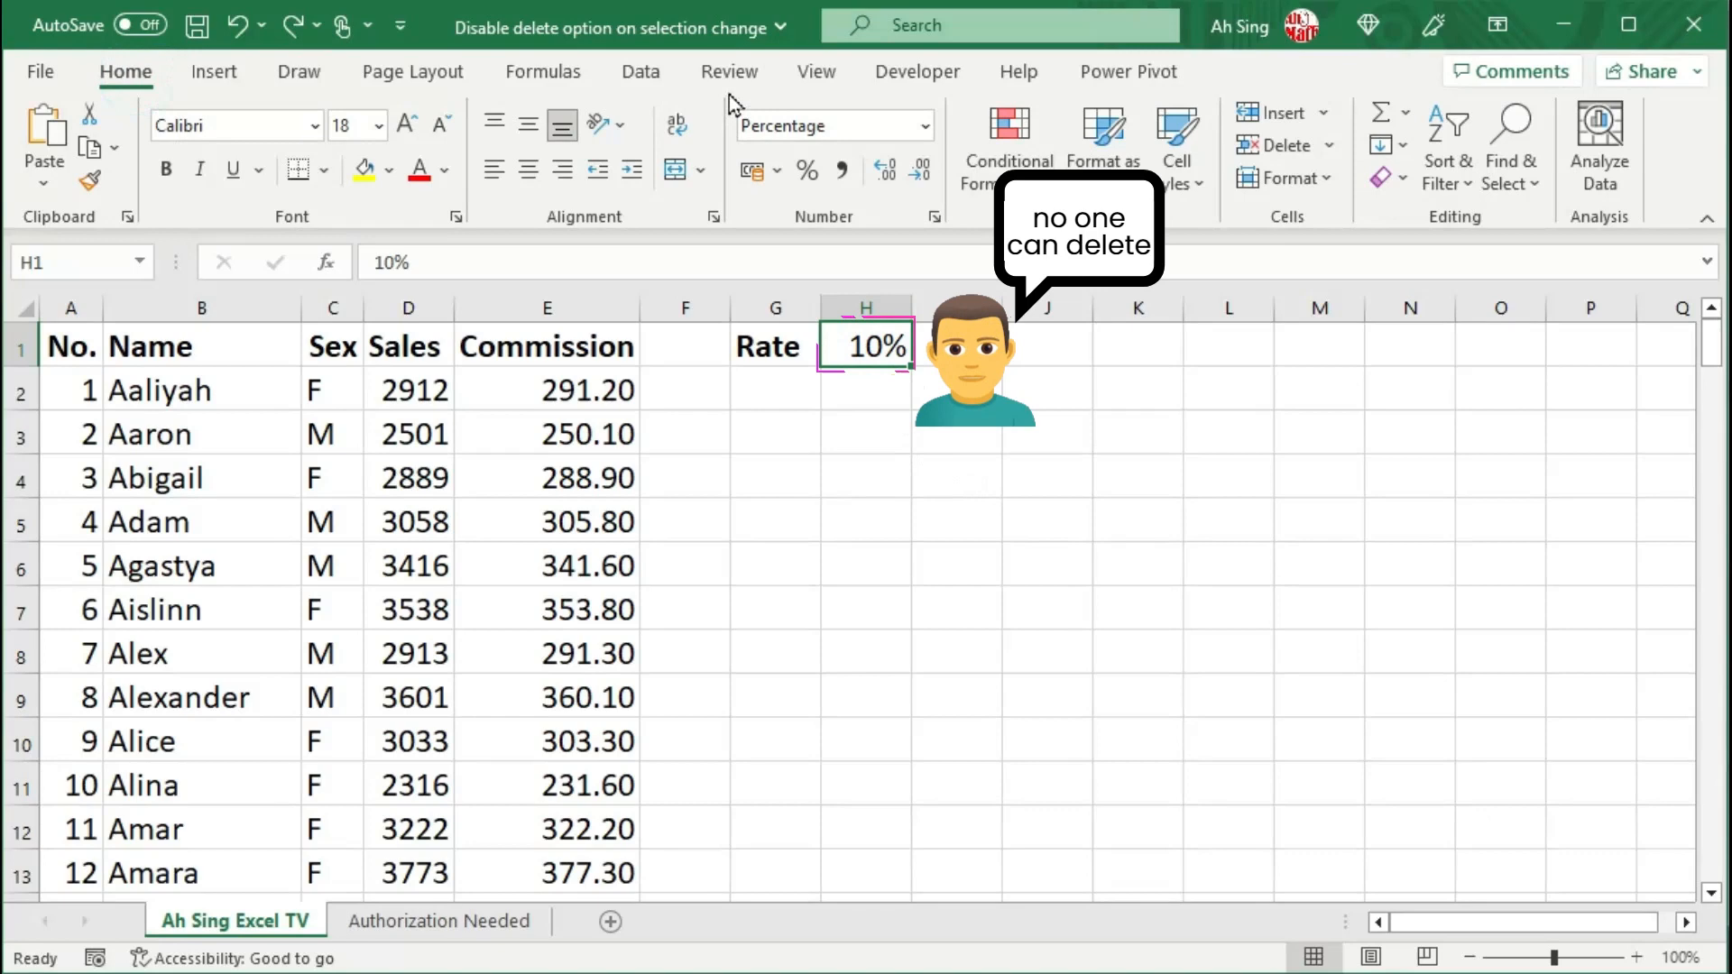
Step: Show the Review ribbon with its sheet-protection commands
click(729, 70)
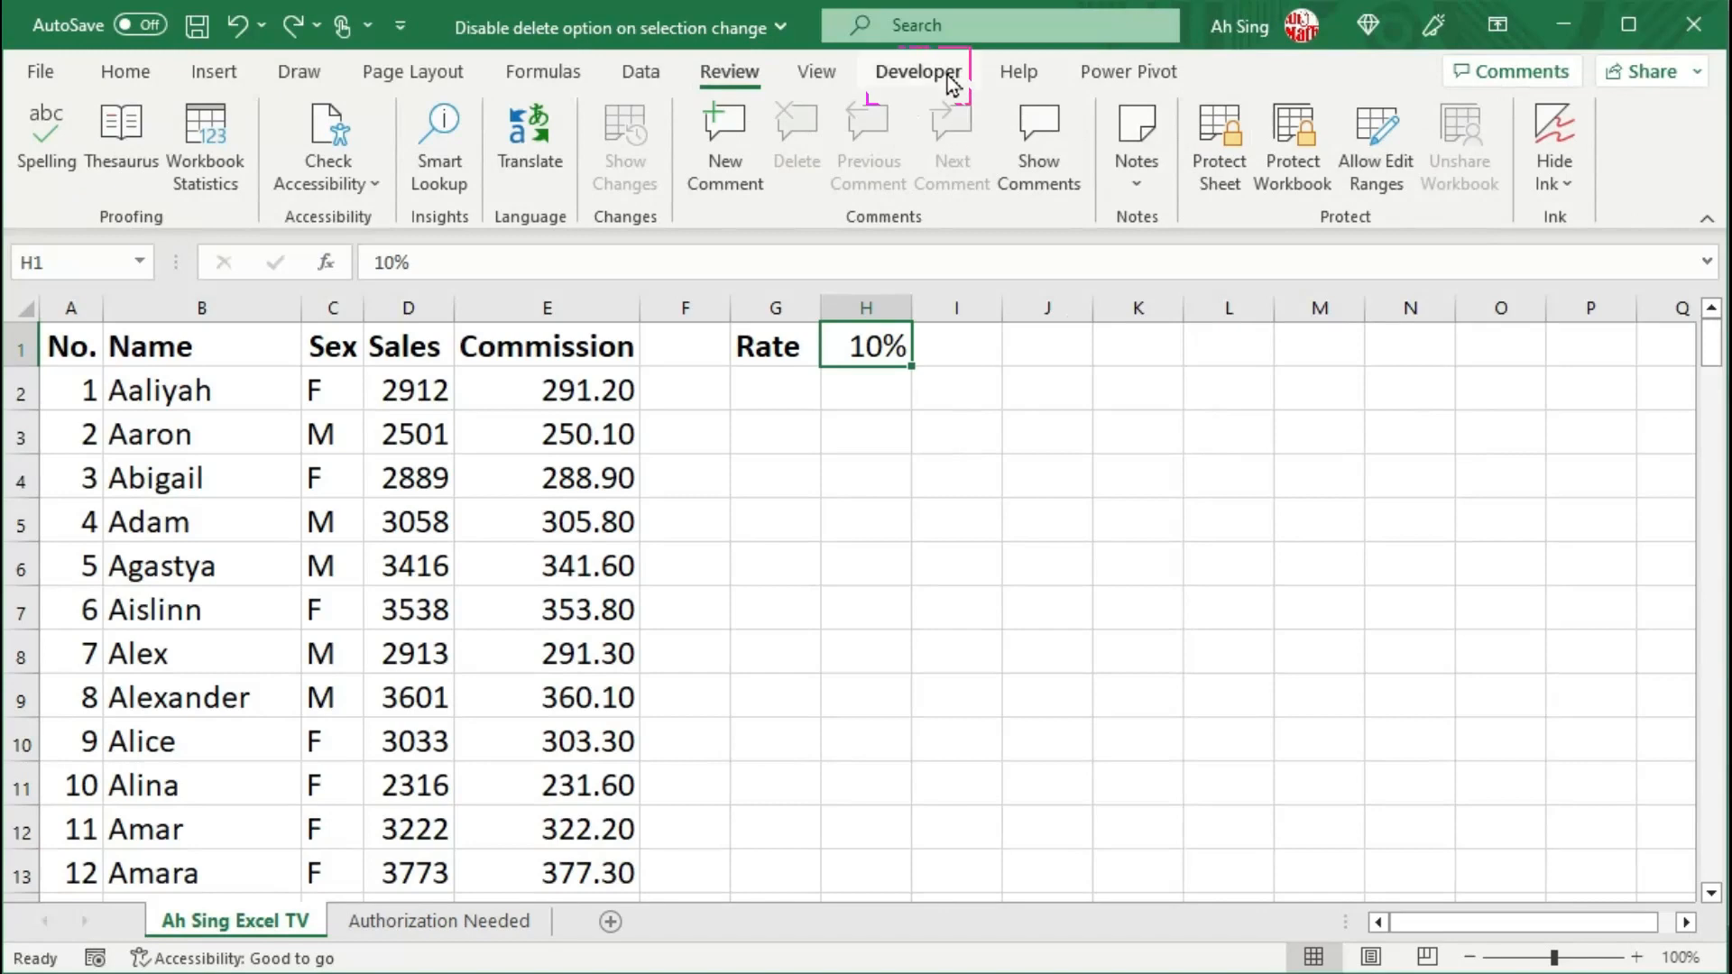
Step: Insert an empty Worksheet_SelectionChange procedure in Sheet1's code via the Visual Basic editor
click(916, 71)
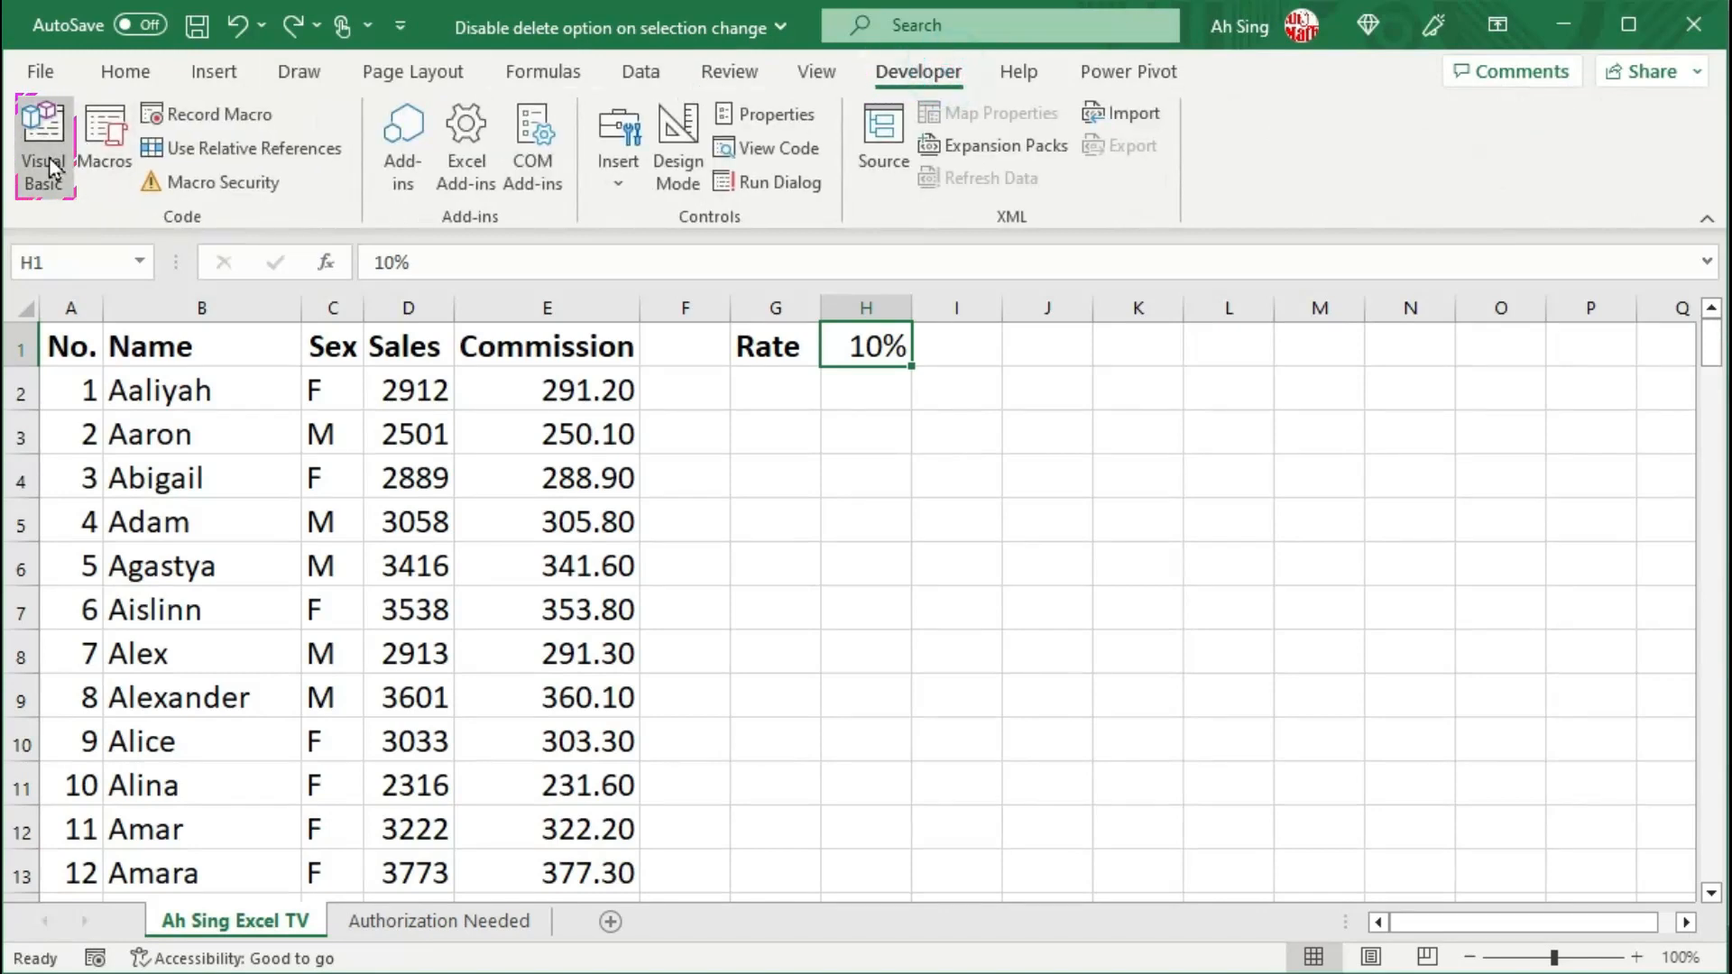
click(43, 132)
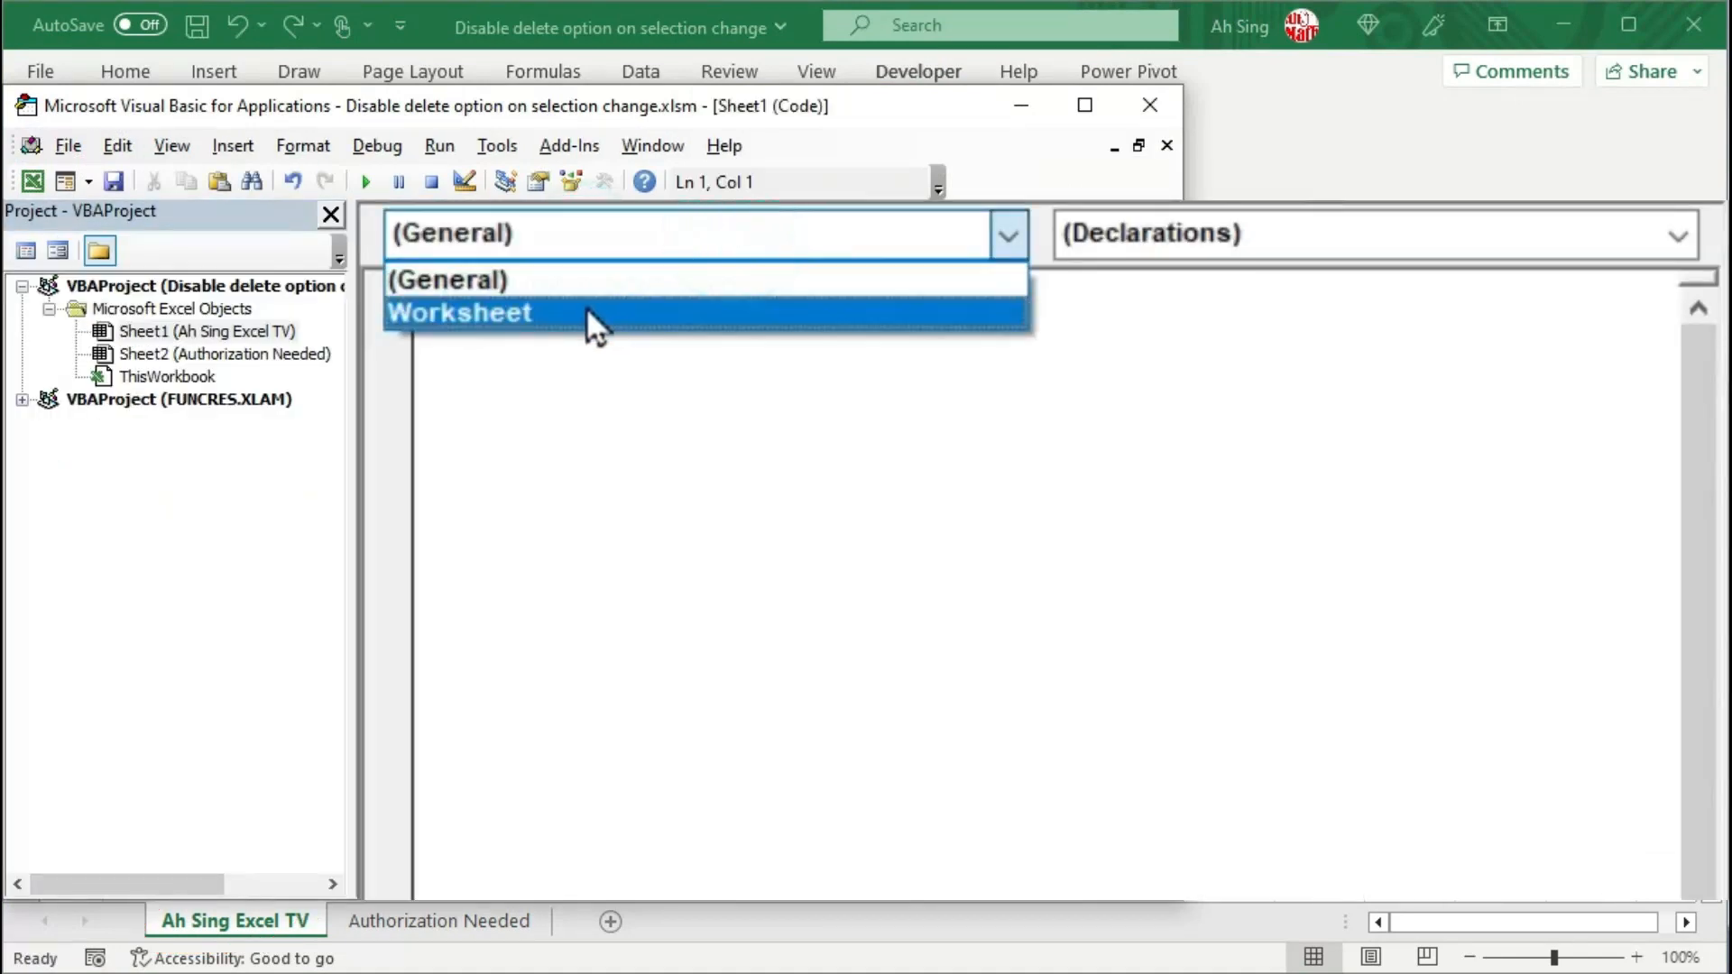
click(459, 313)
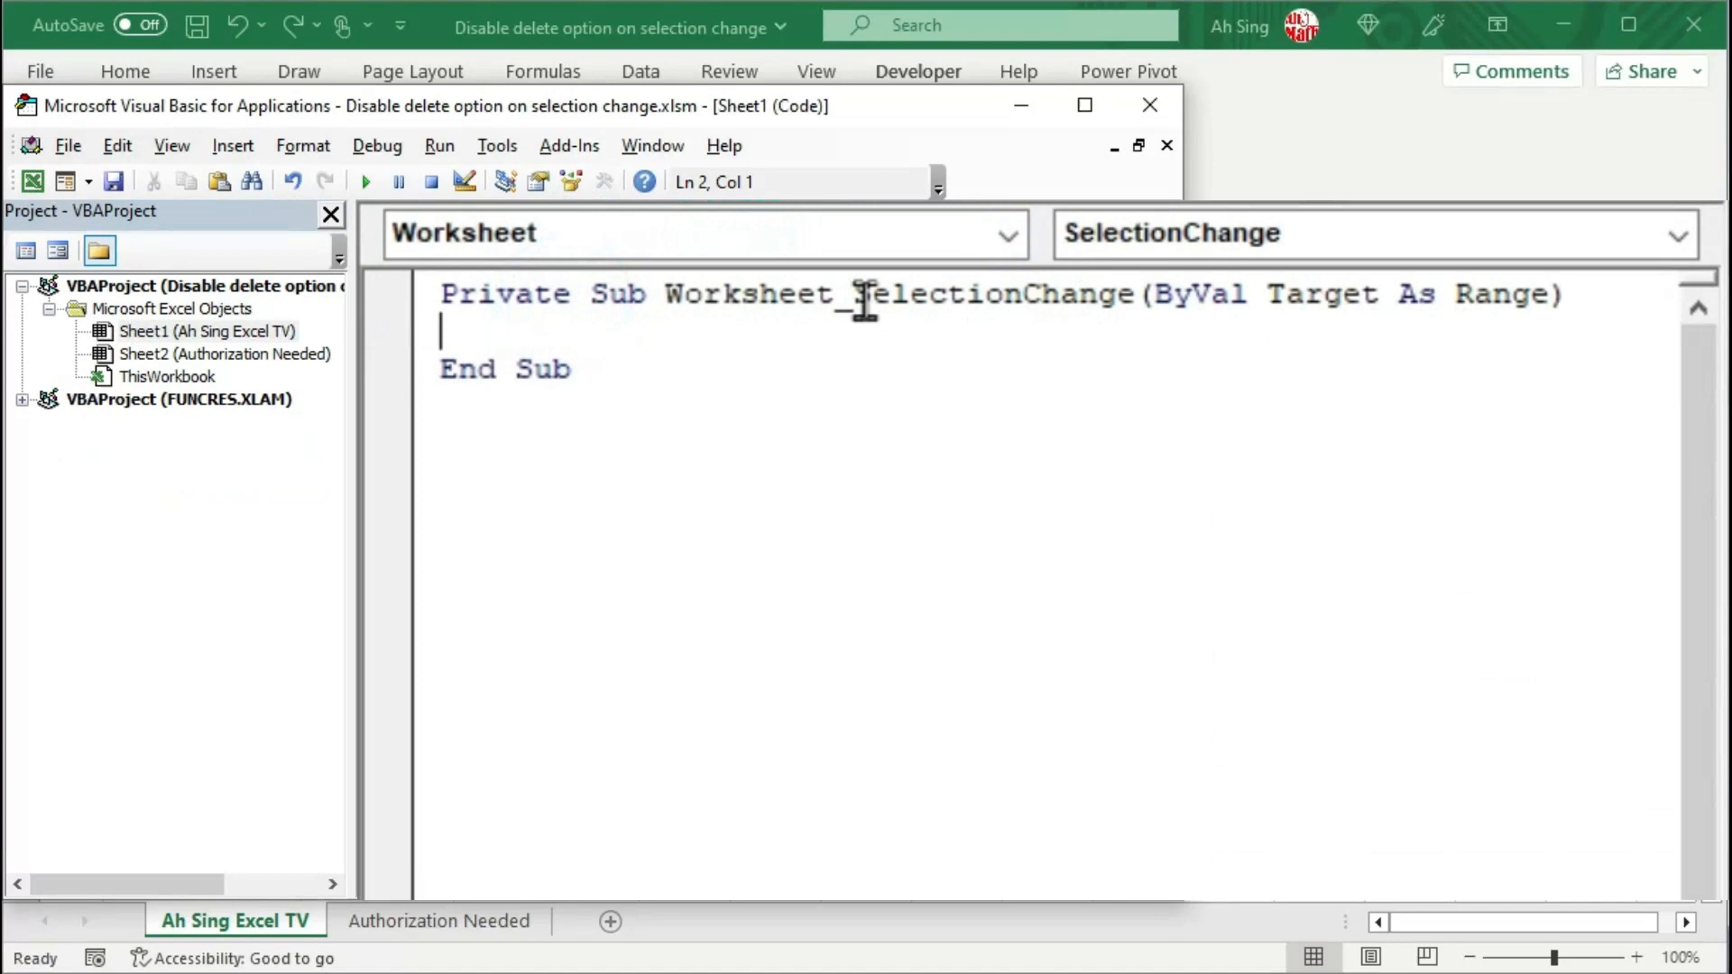
mouse_move(1023, 377)
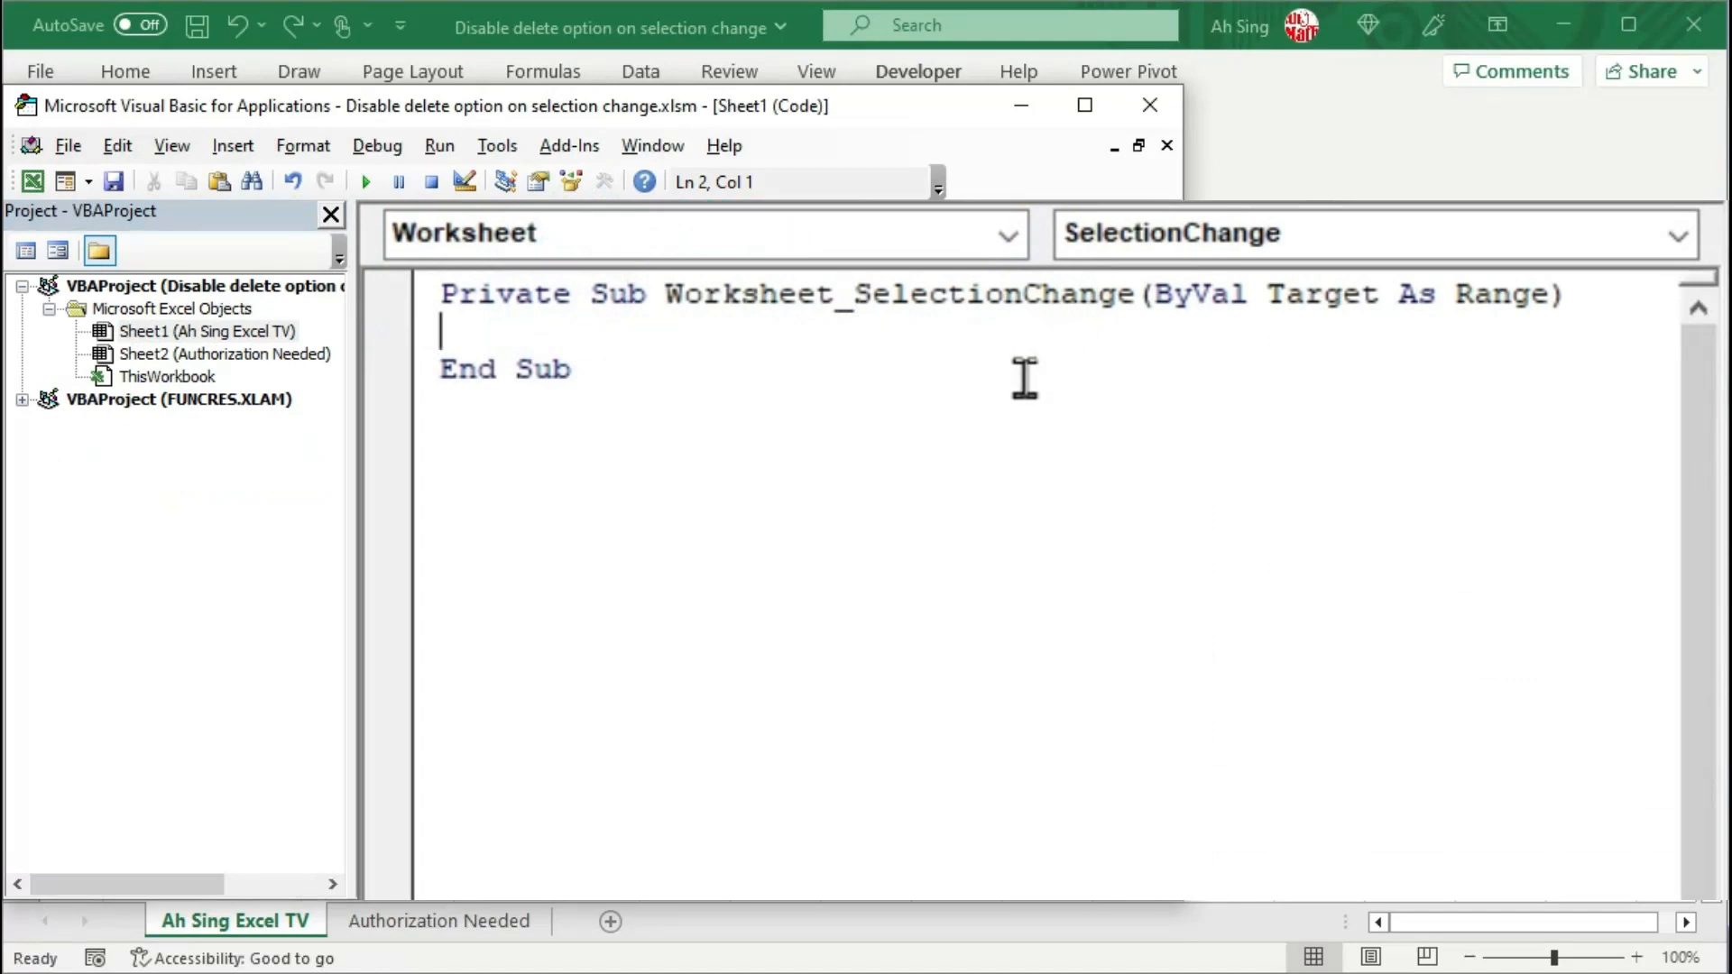
Step: Begin the procedure with If ActiveCell.Address = "$H$1" Then
key(enter)
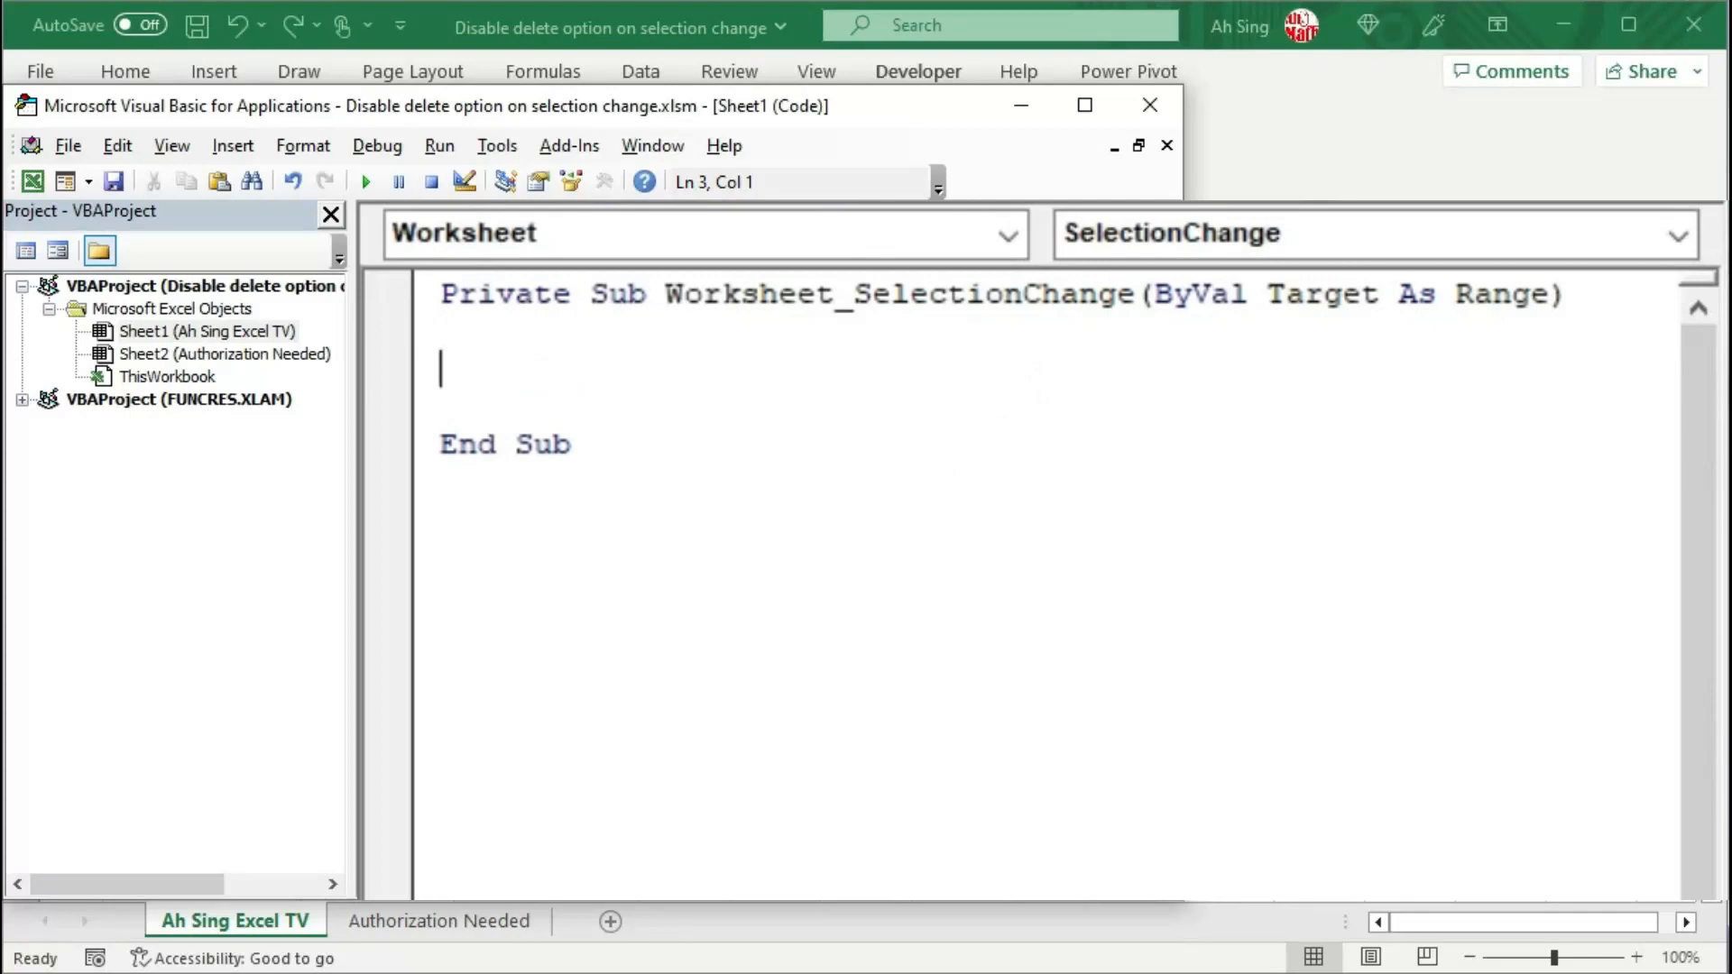
text(if ac)
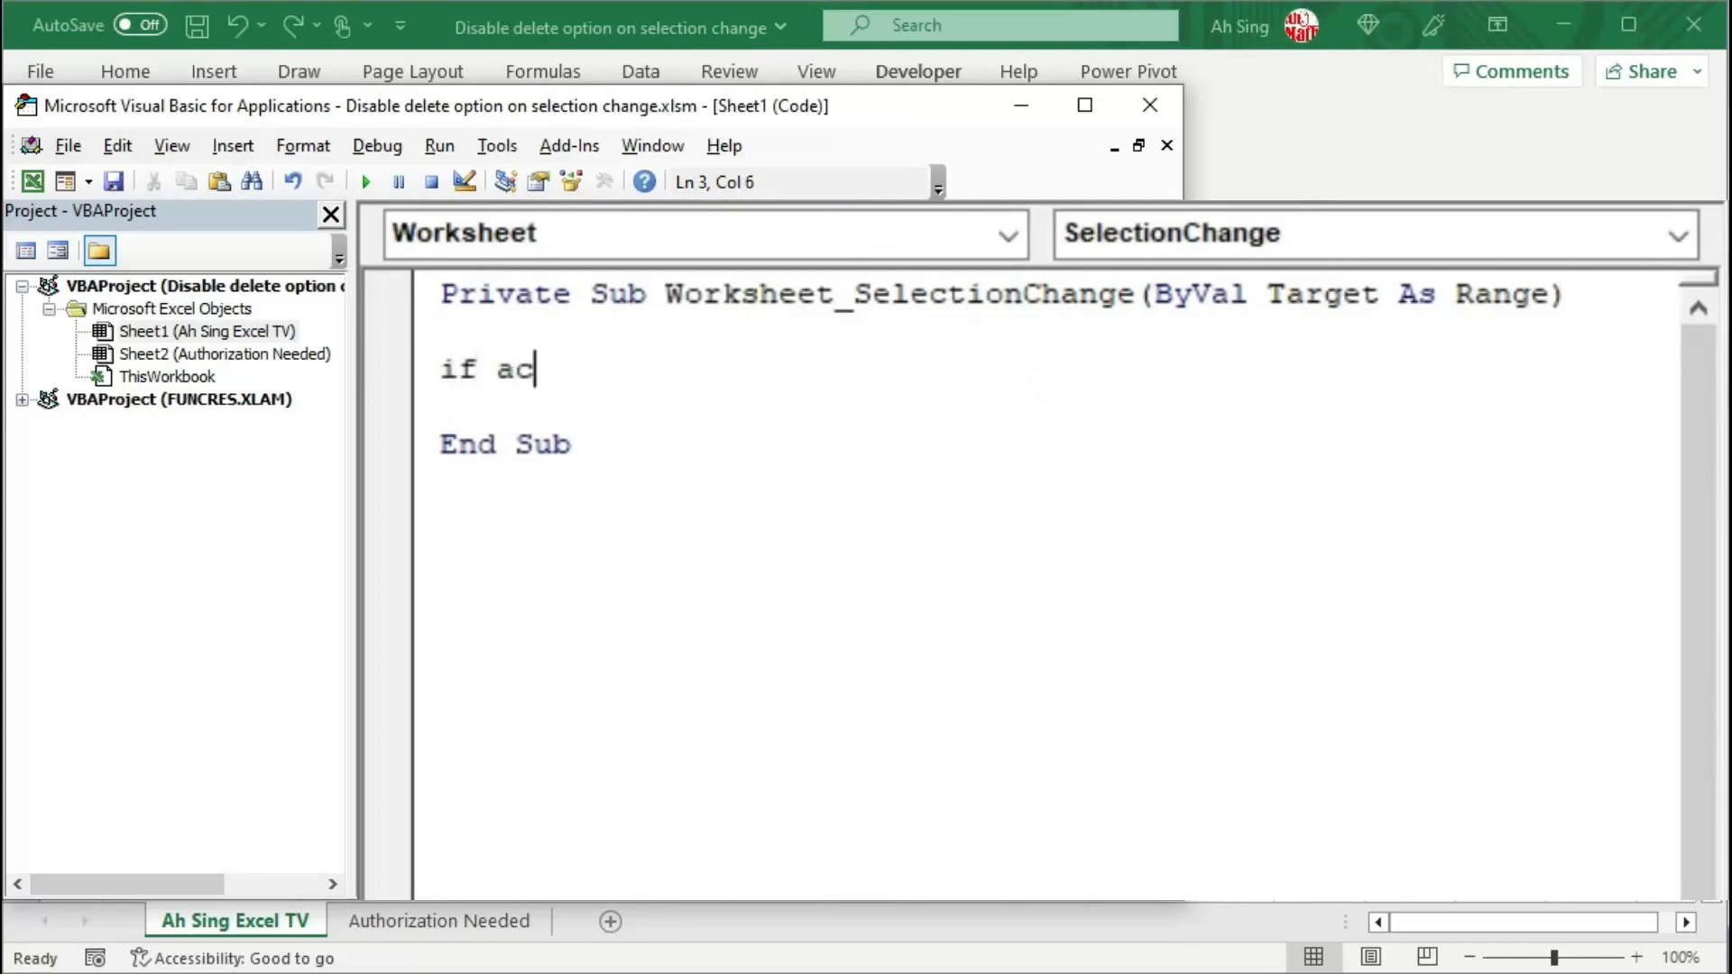
text(tivecell.Address)
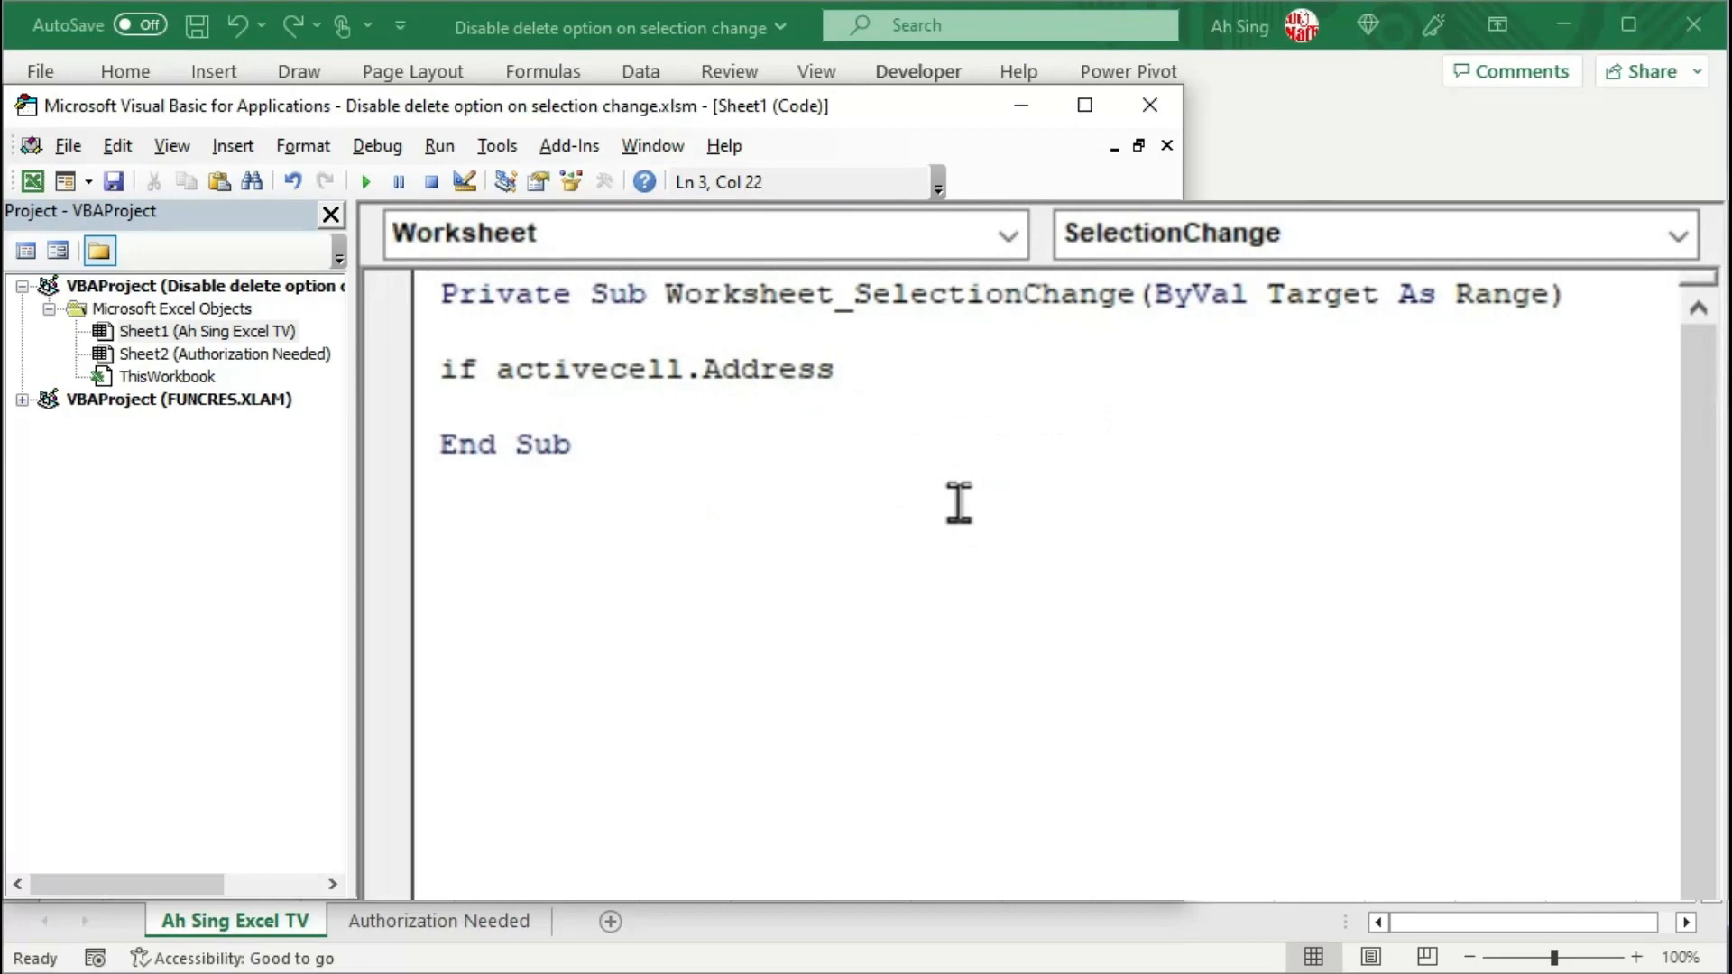
text(=)
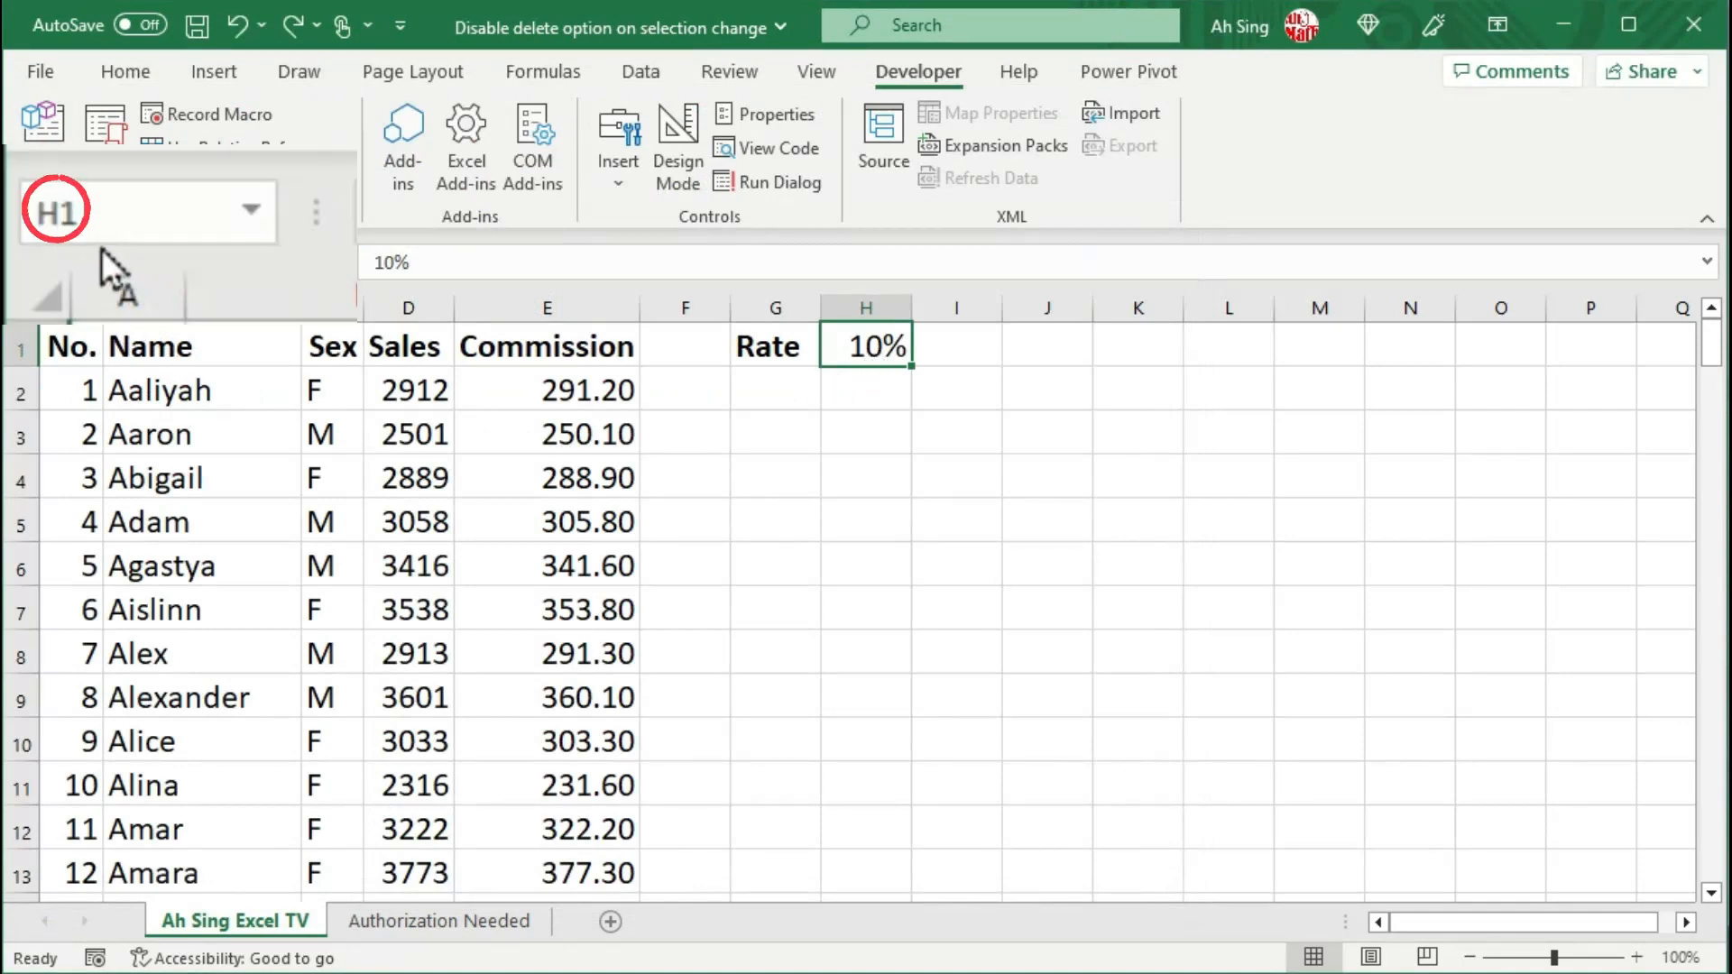
mouse_move(121, 232)
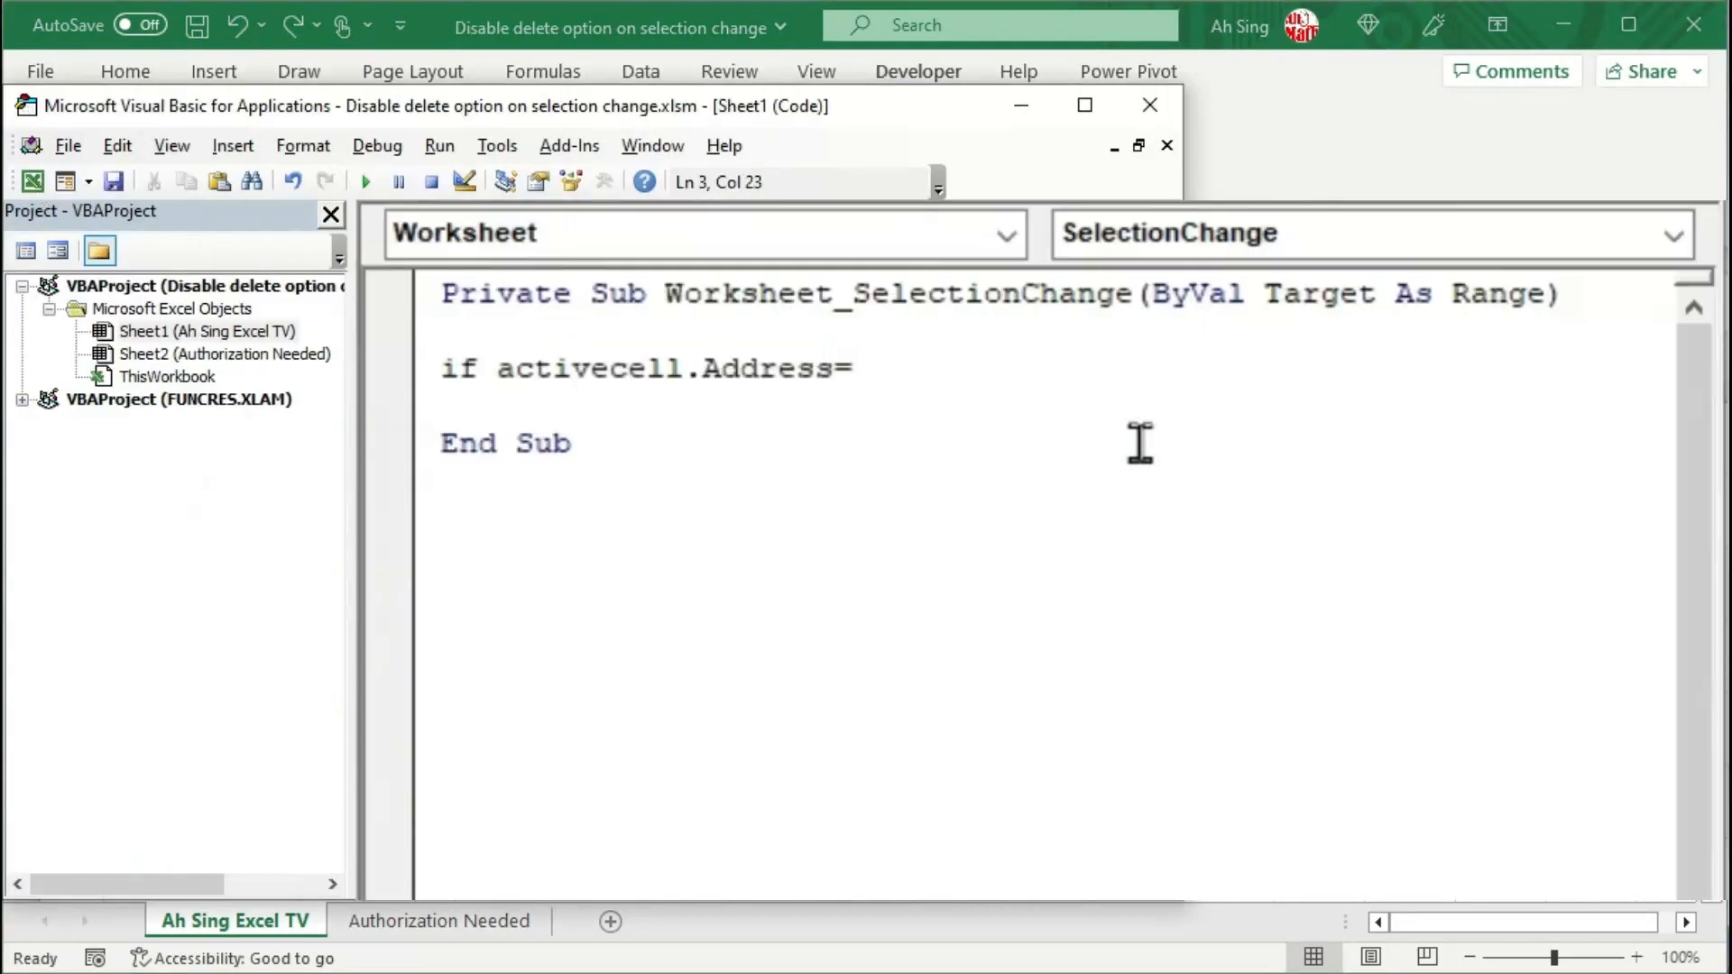
text(")
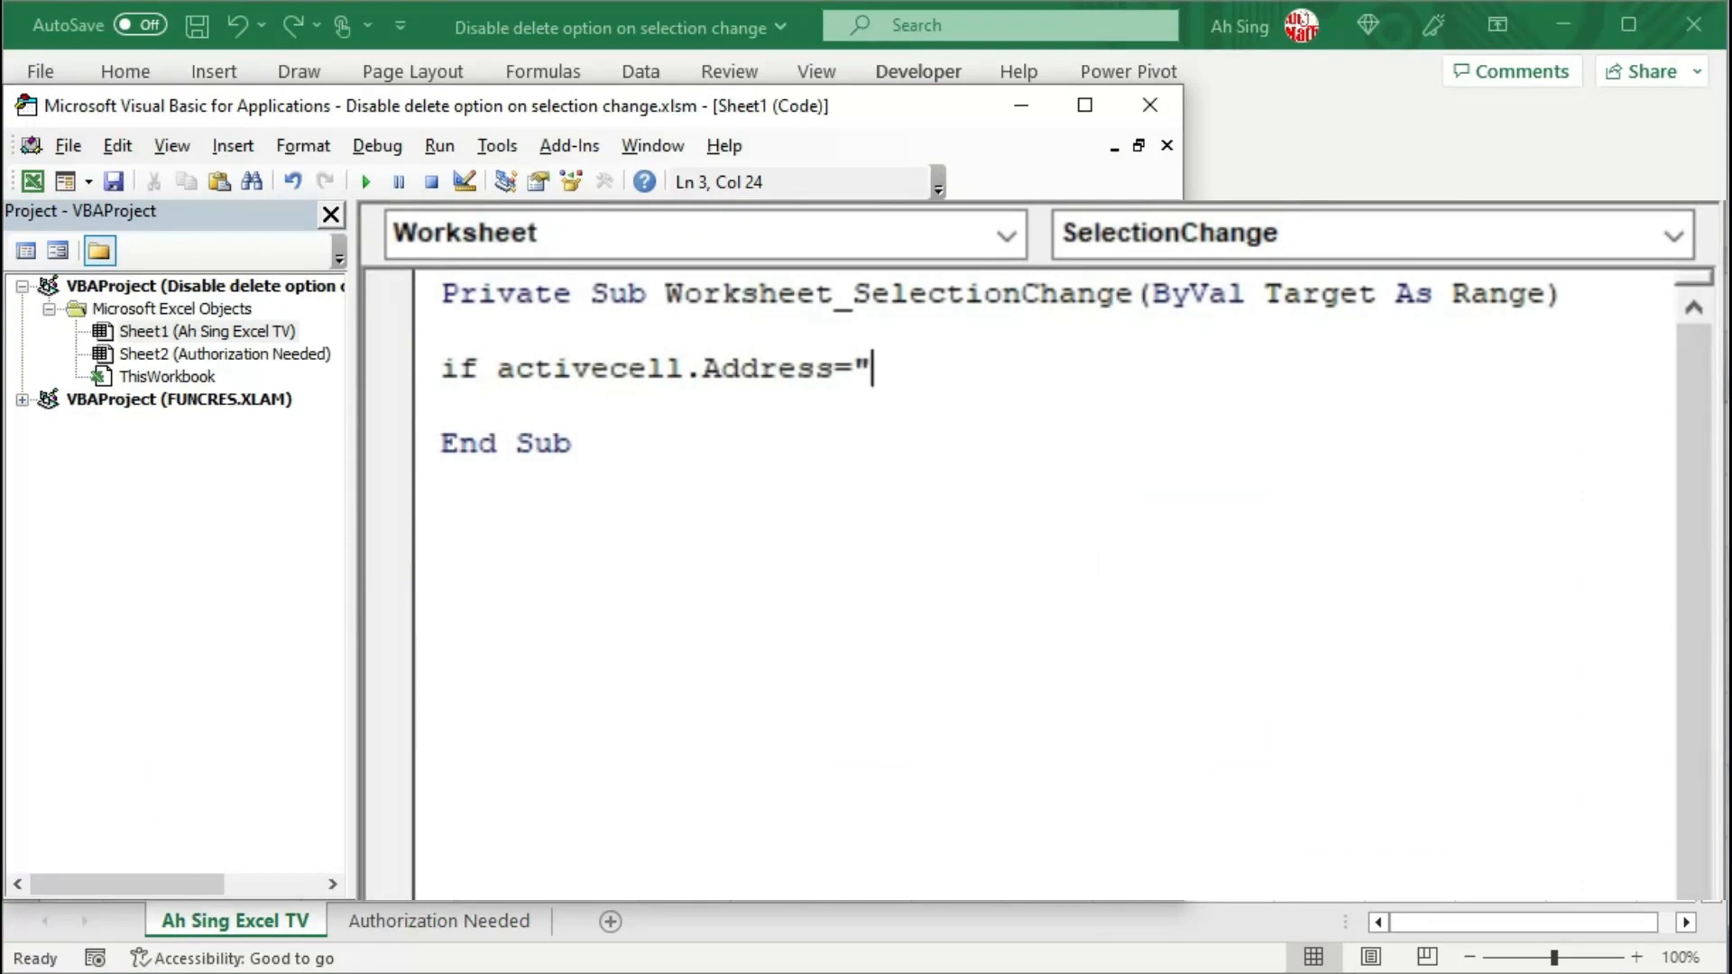
text($)
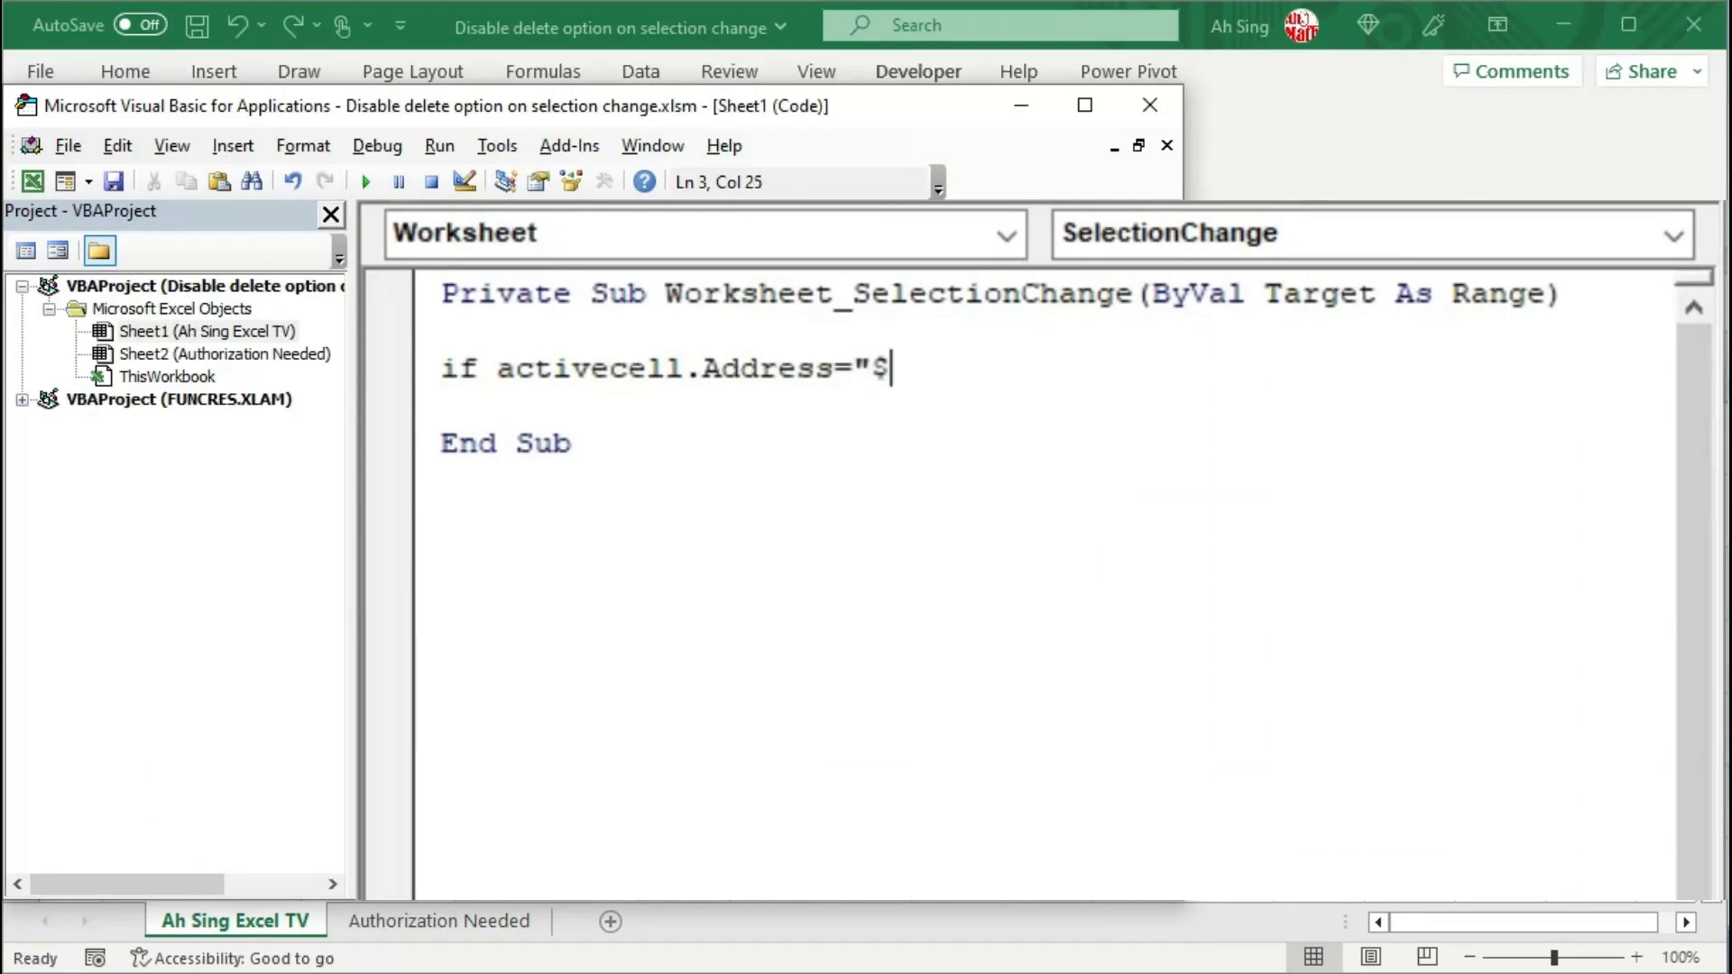
text(H$1" Then)
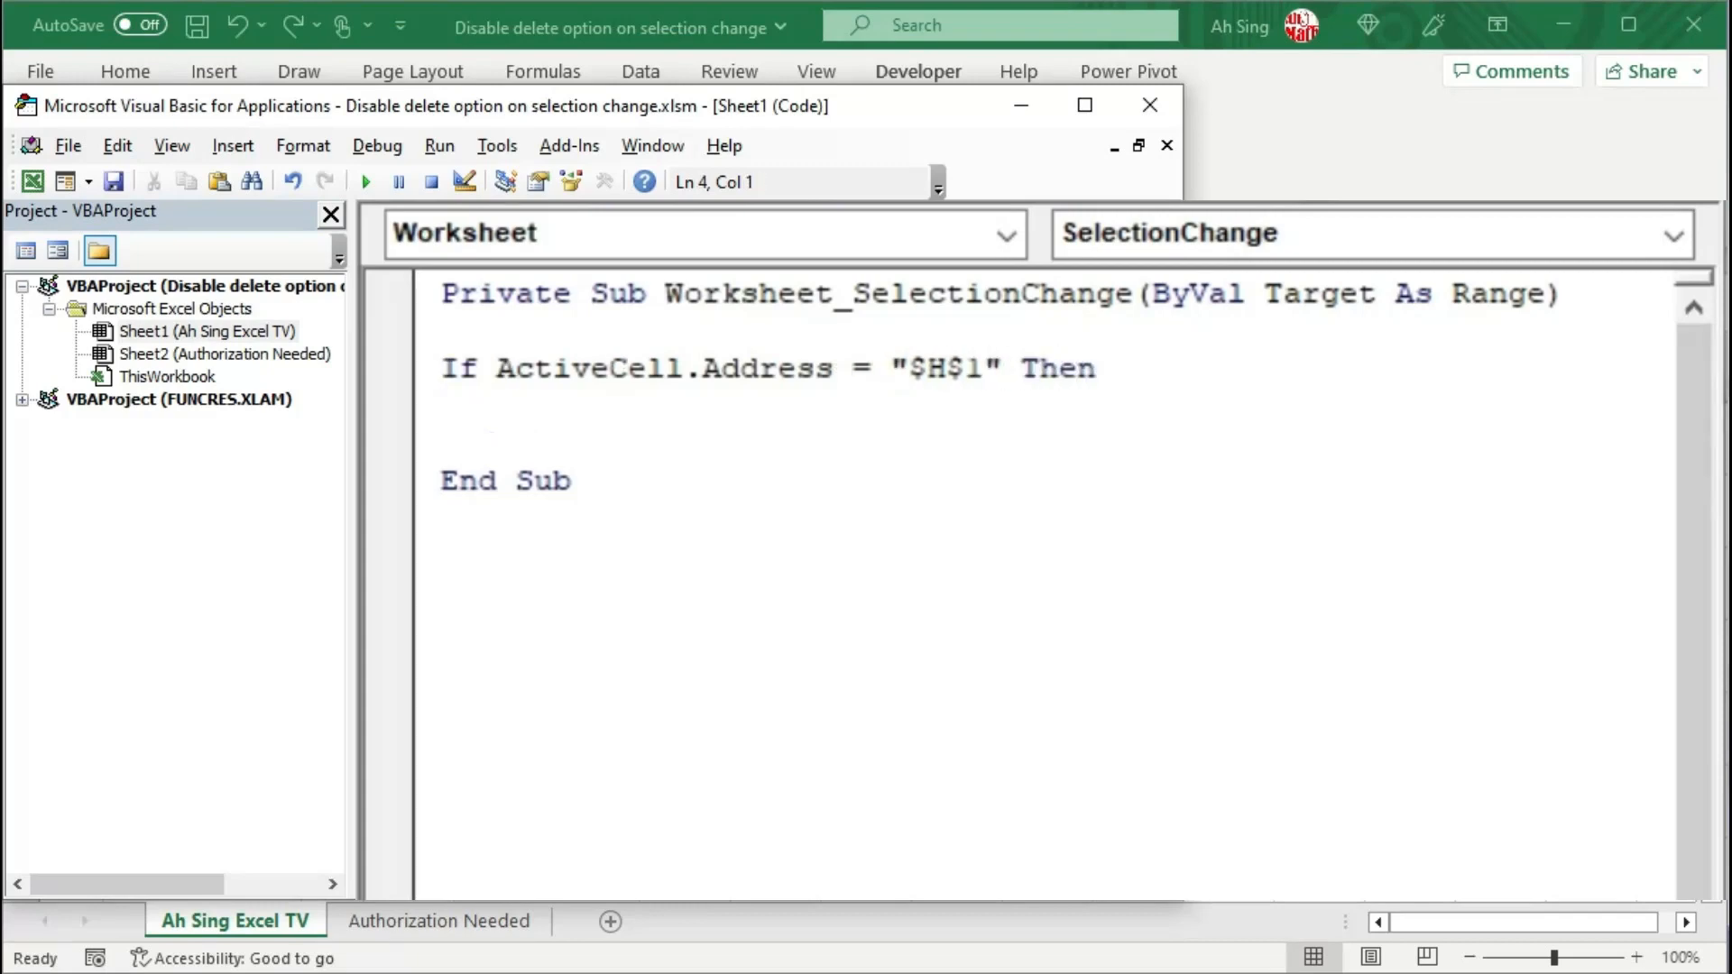
Step: Add Application.OnKey "{DELETE}", "" so Delete does nothing when H1 is active
text(application.on)
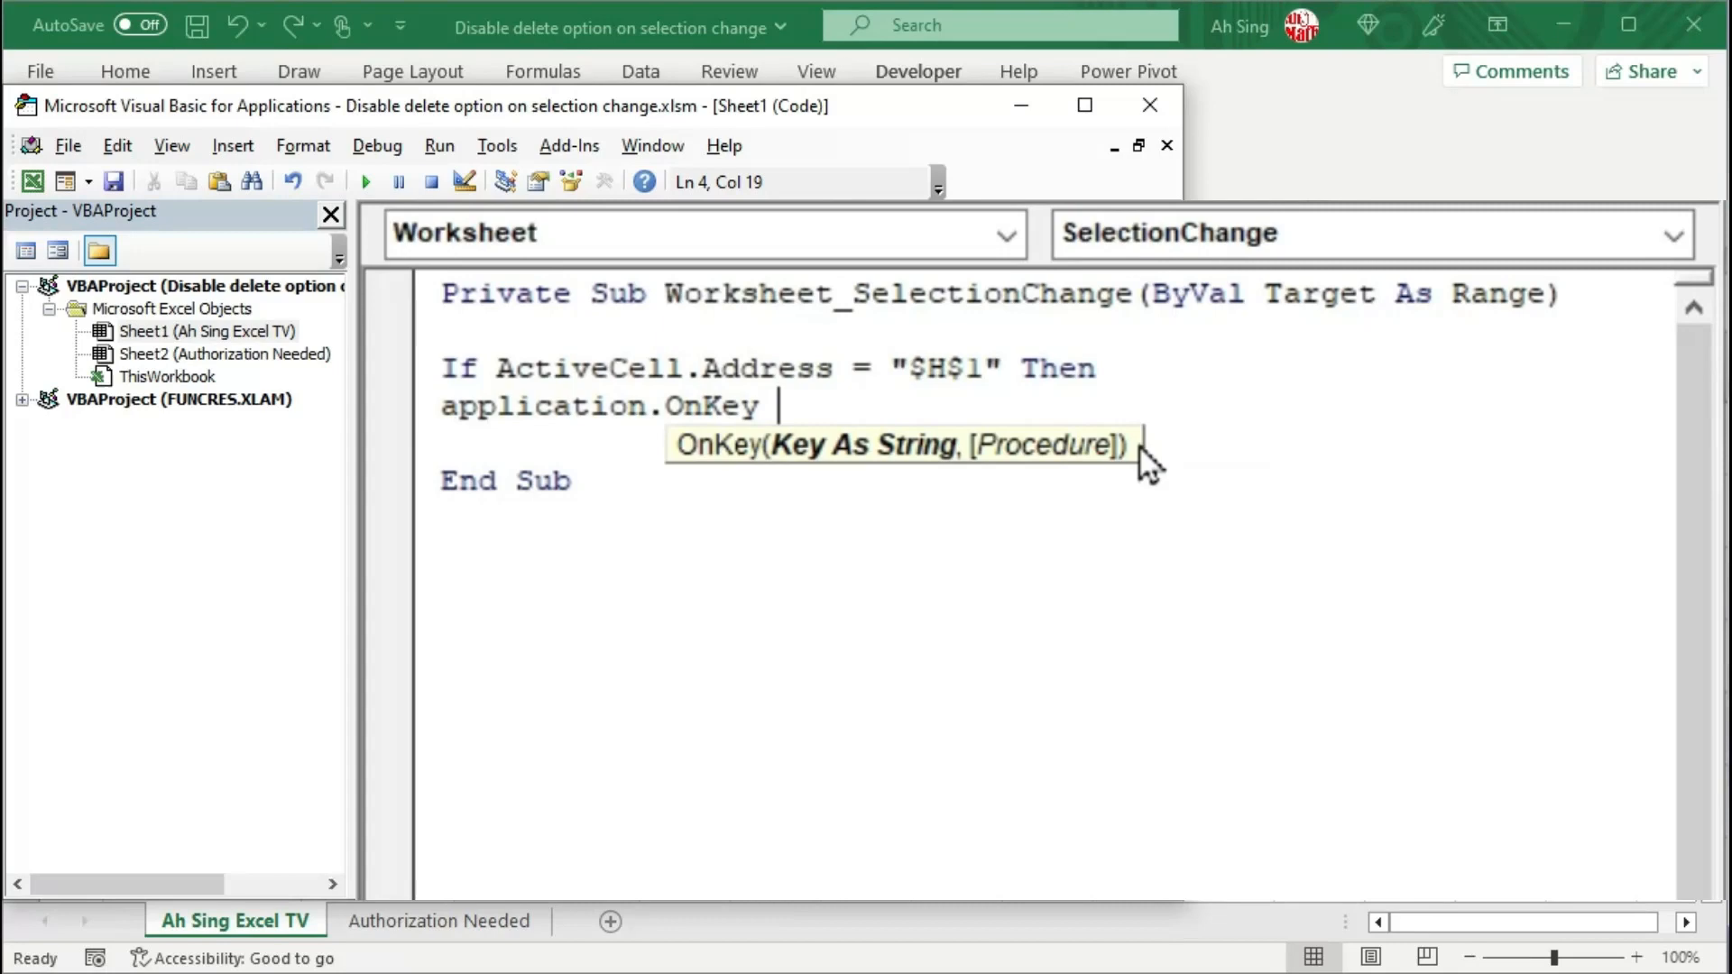
mouse_move(889, 486)
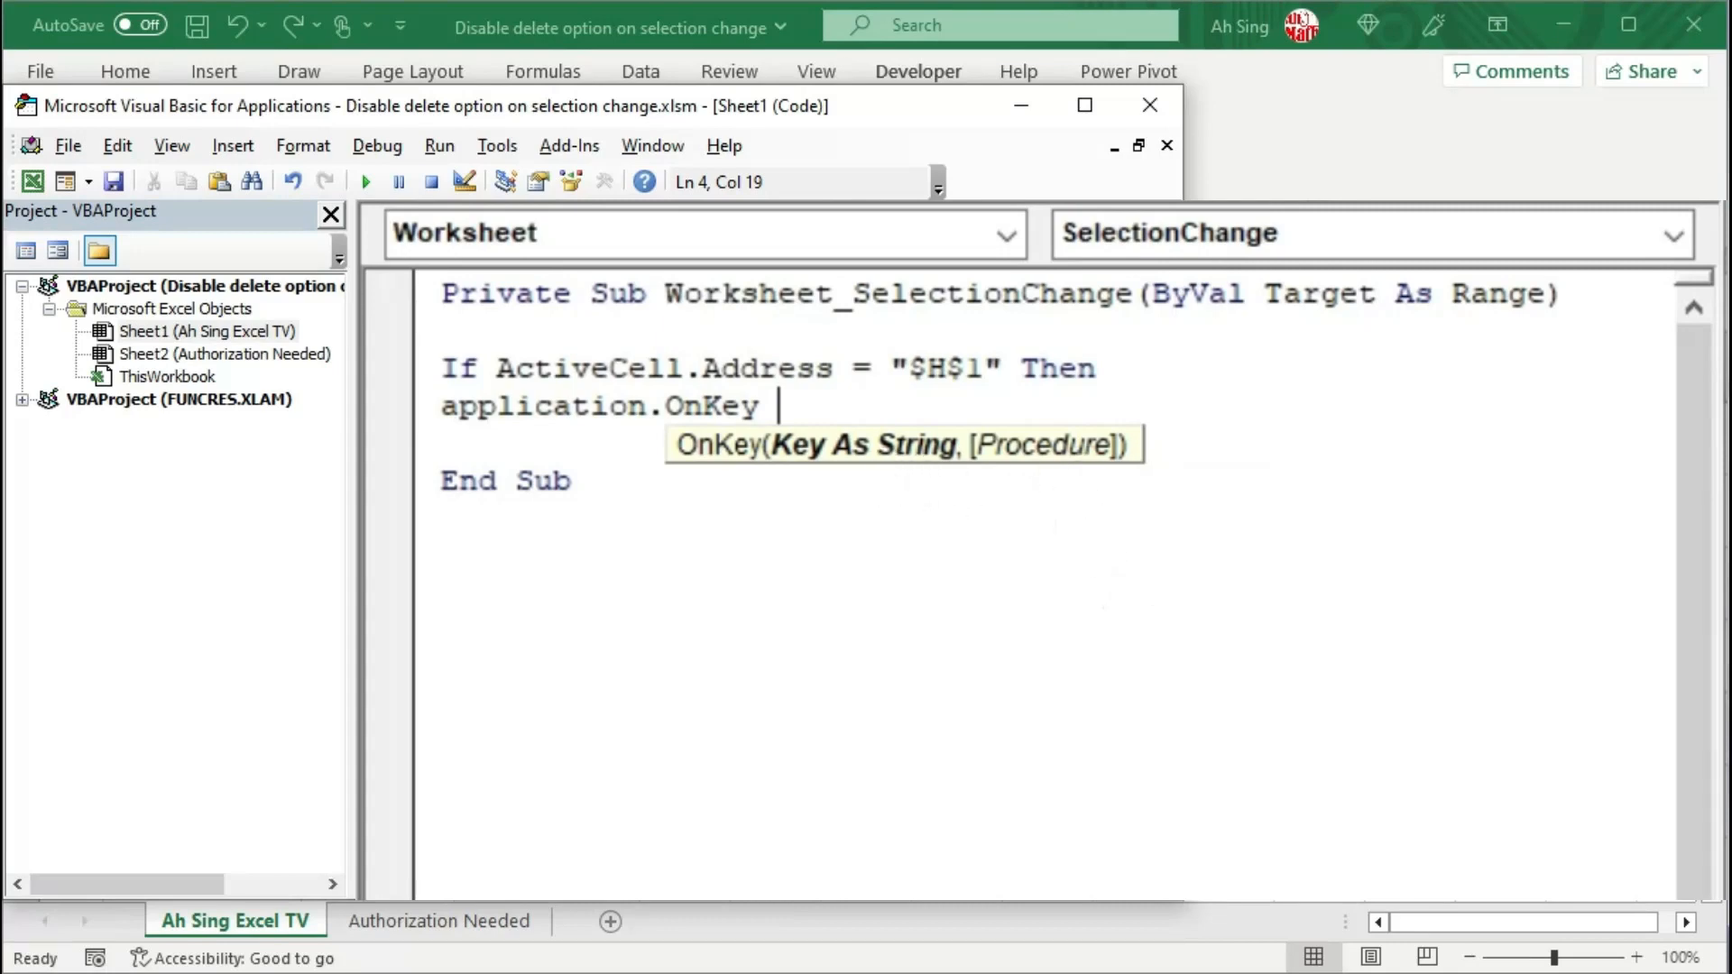
text(")
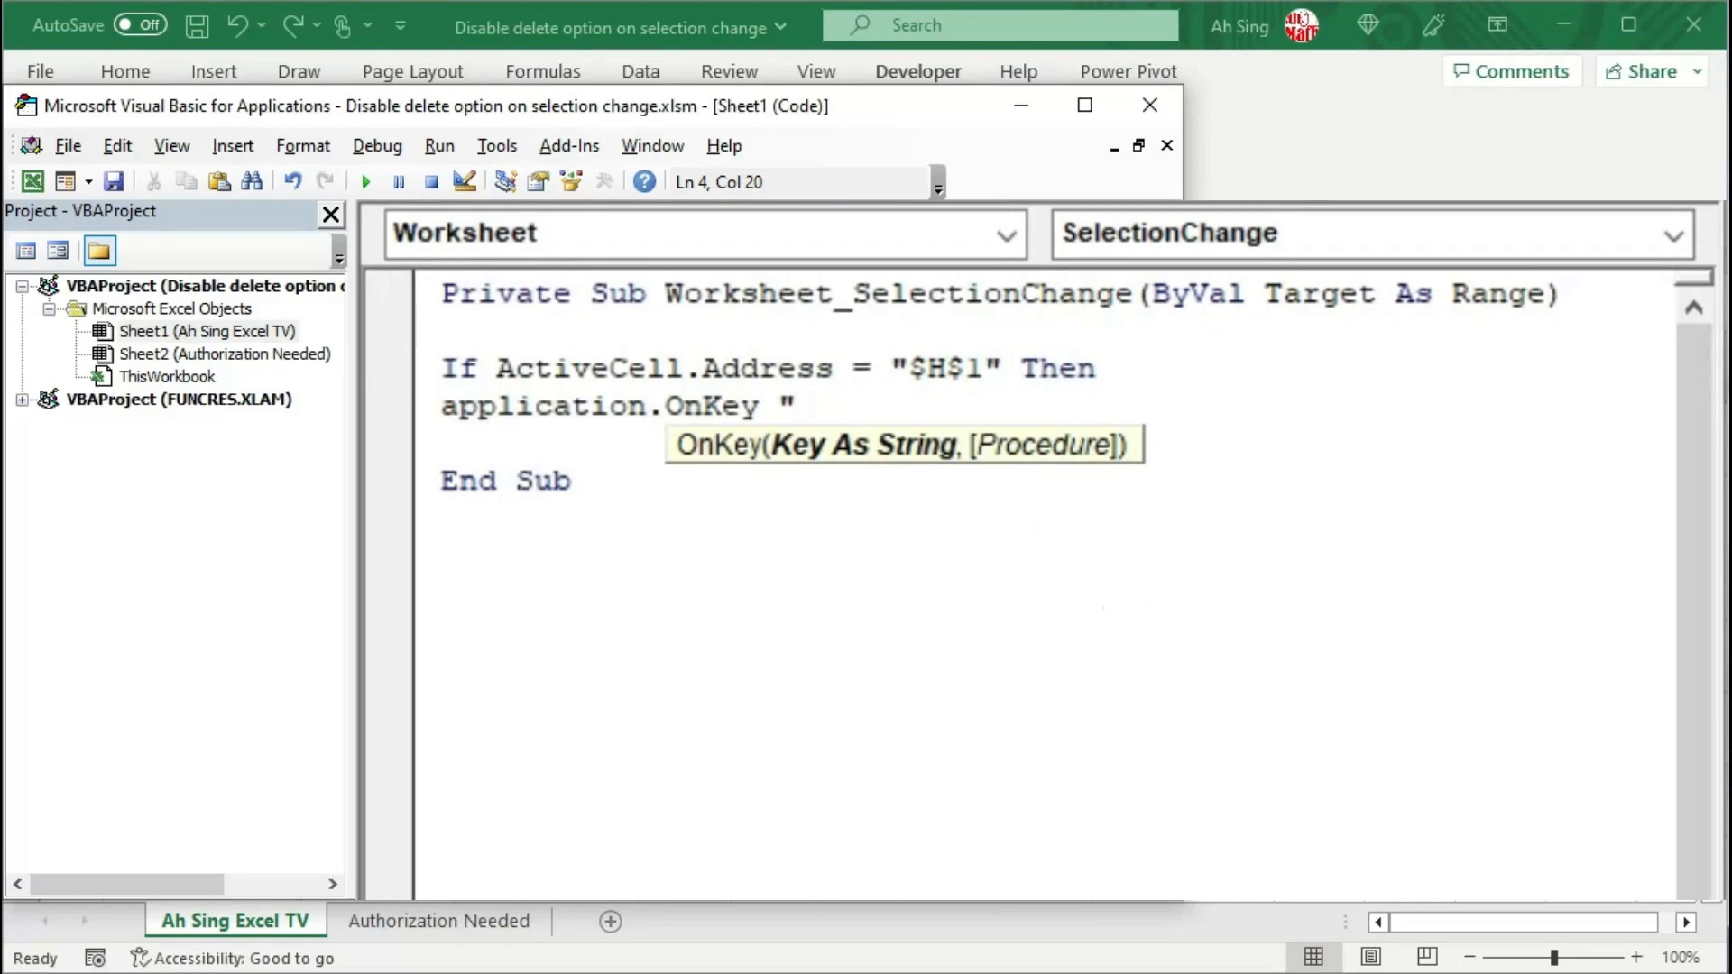
text({)
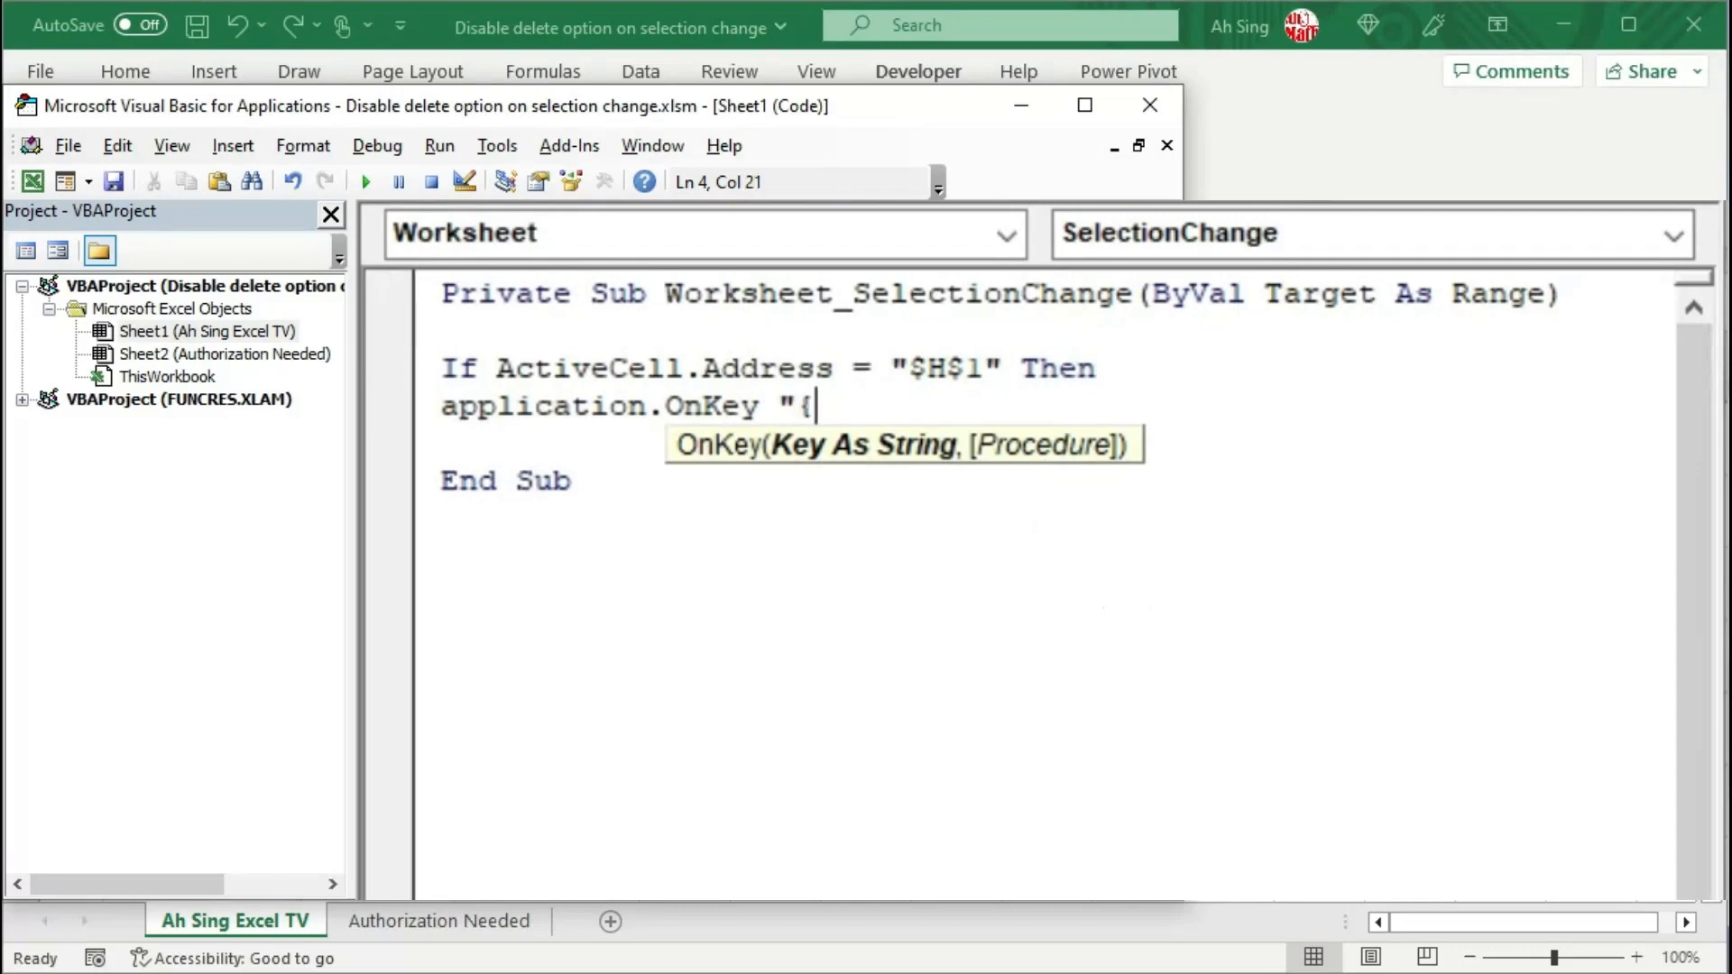
text(D)
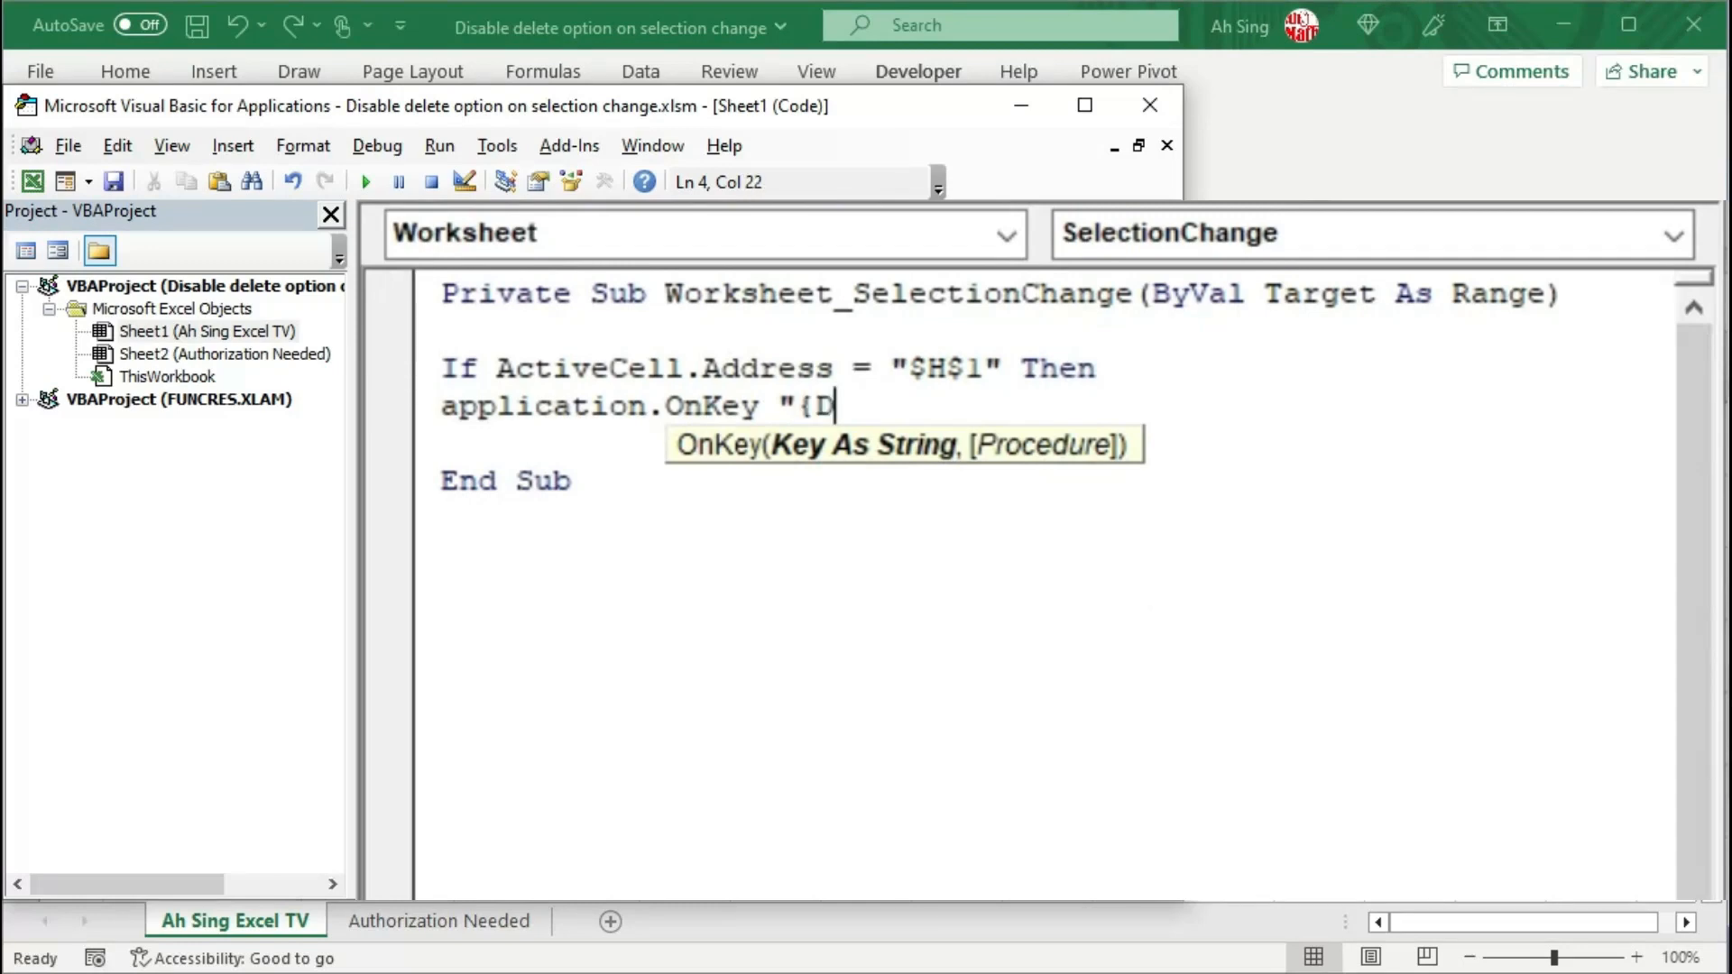
text(ELETE})
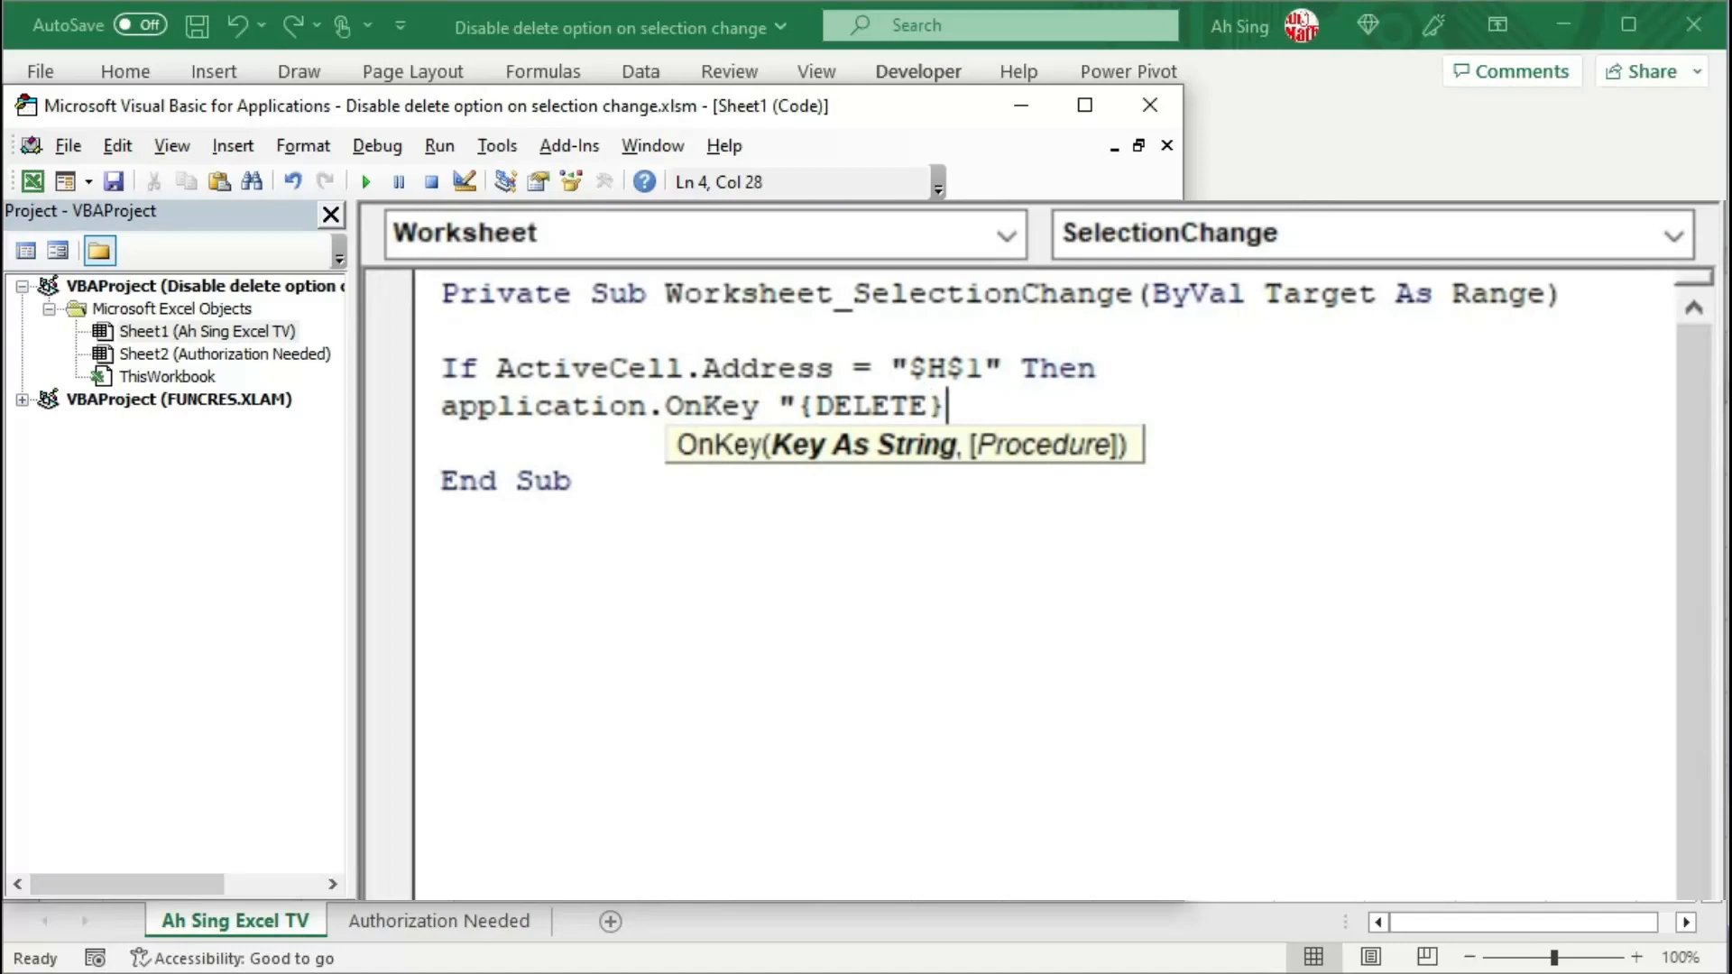
text(")
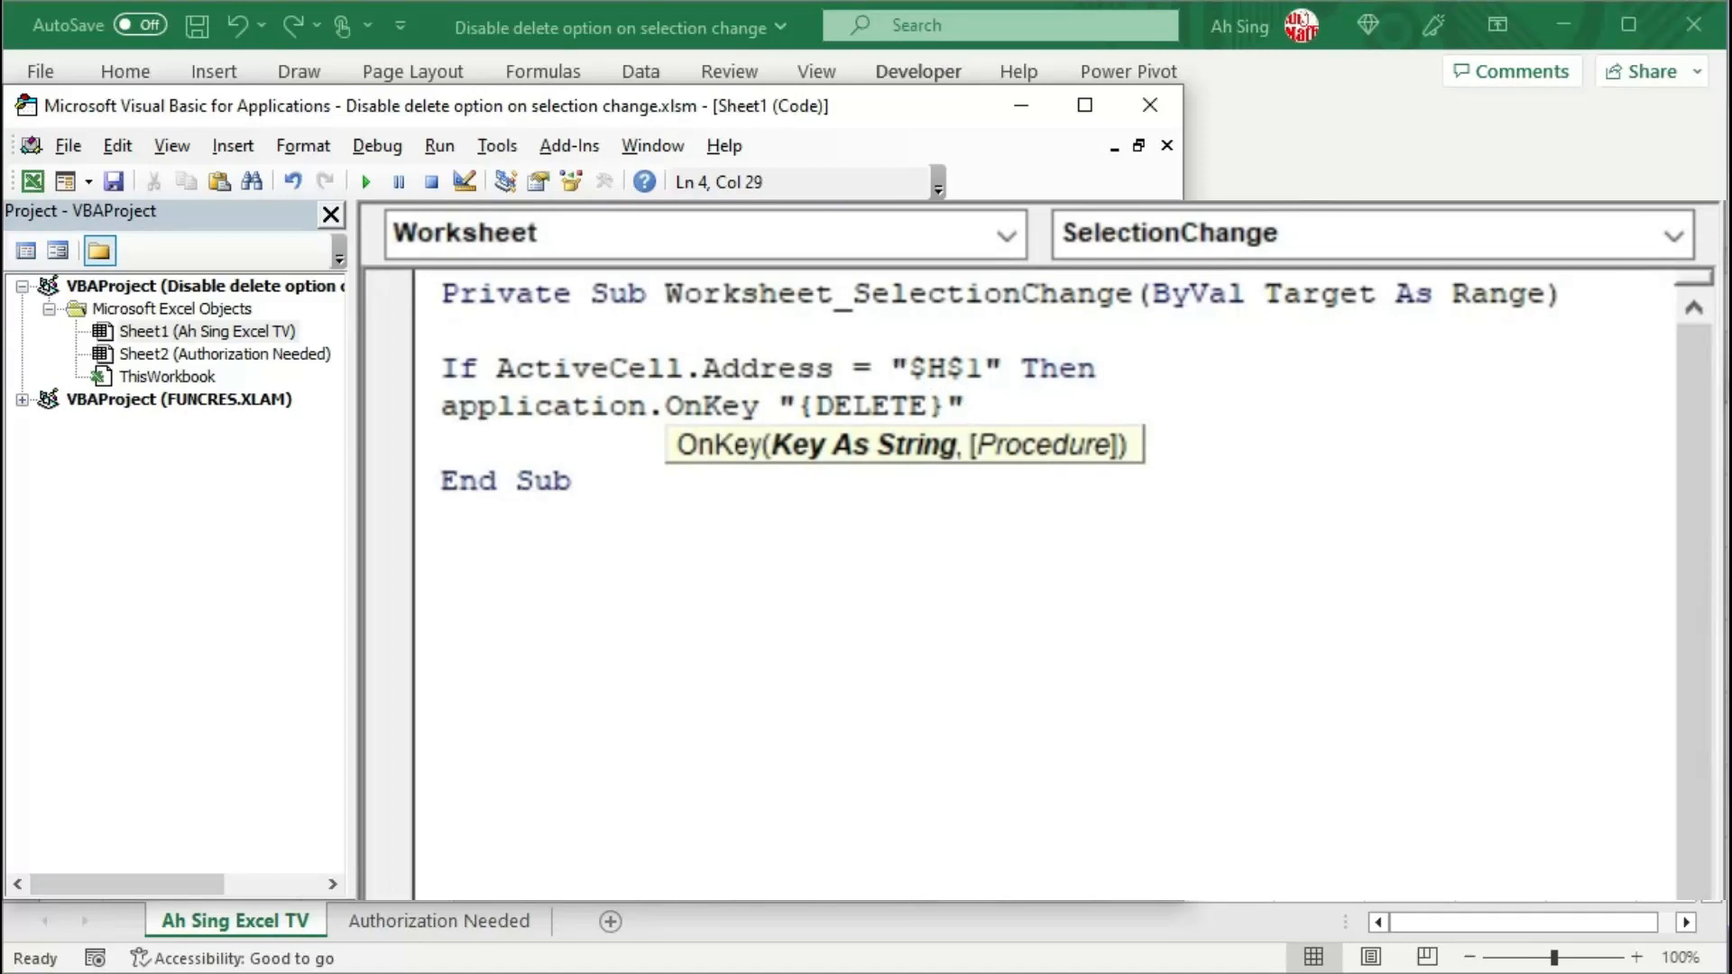
text(,)
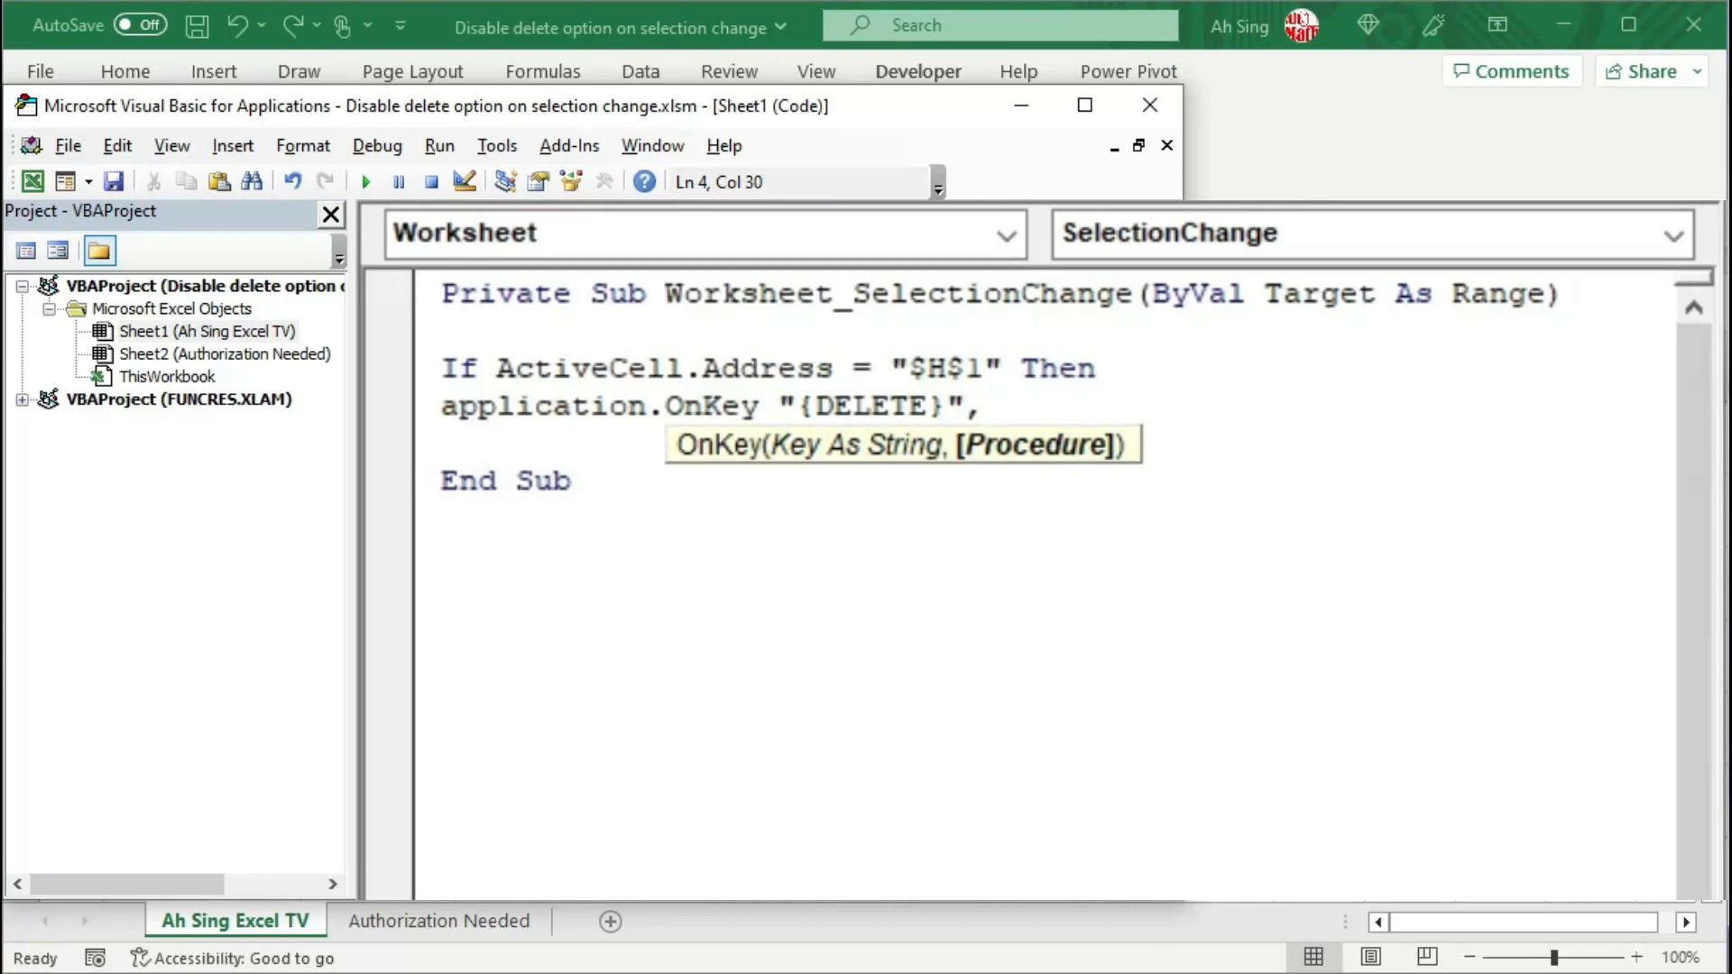
text("")
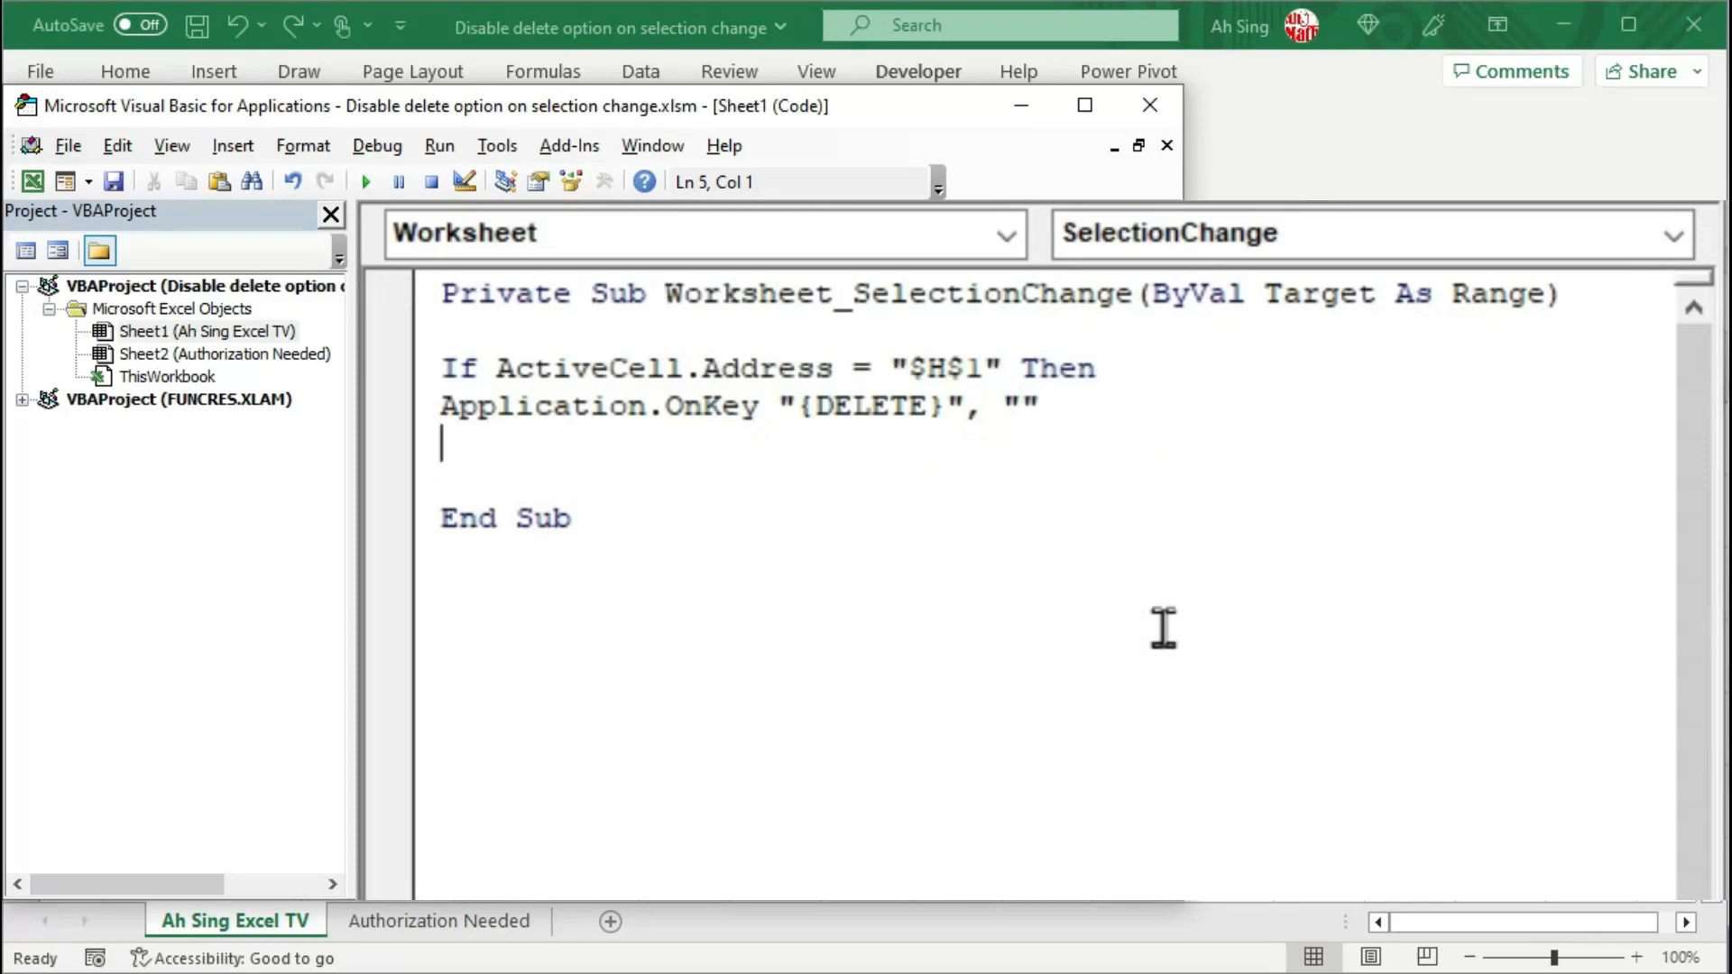
Step: Add Else, Application.OnKey "{DELETE}" and End If to restore Delete elsewhere
text(else)
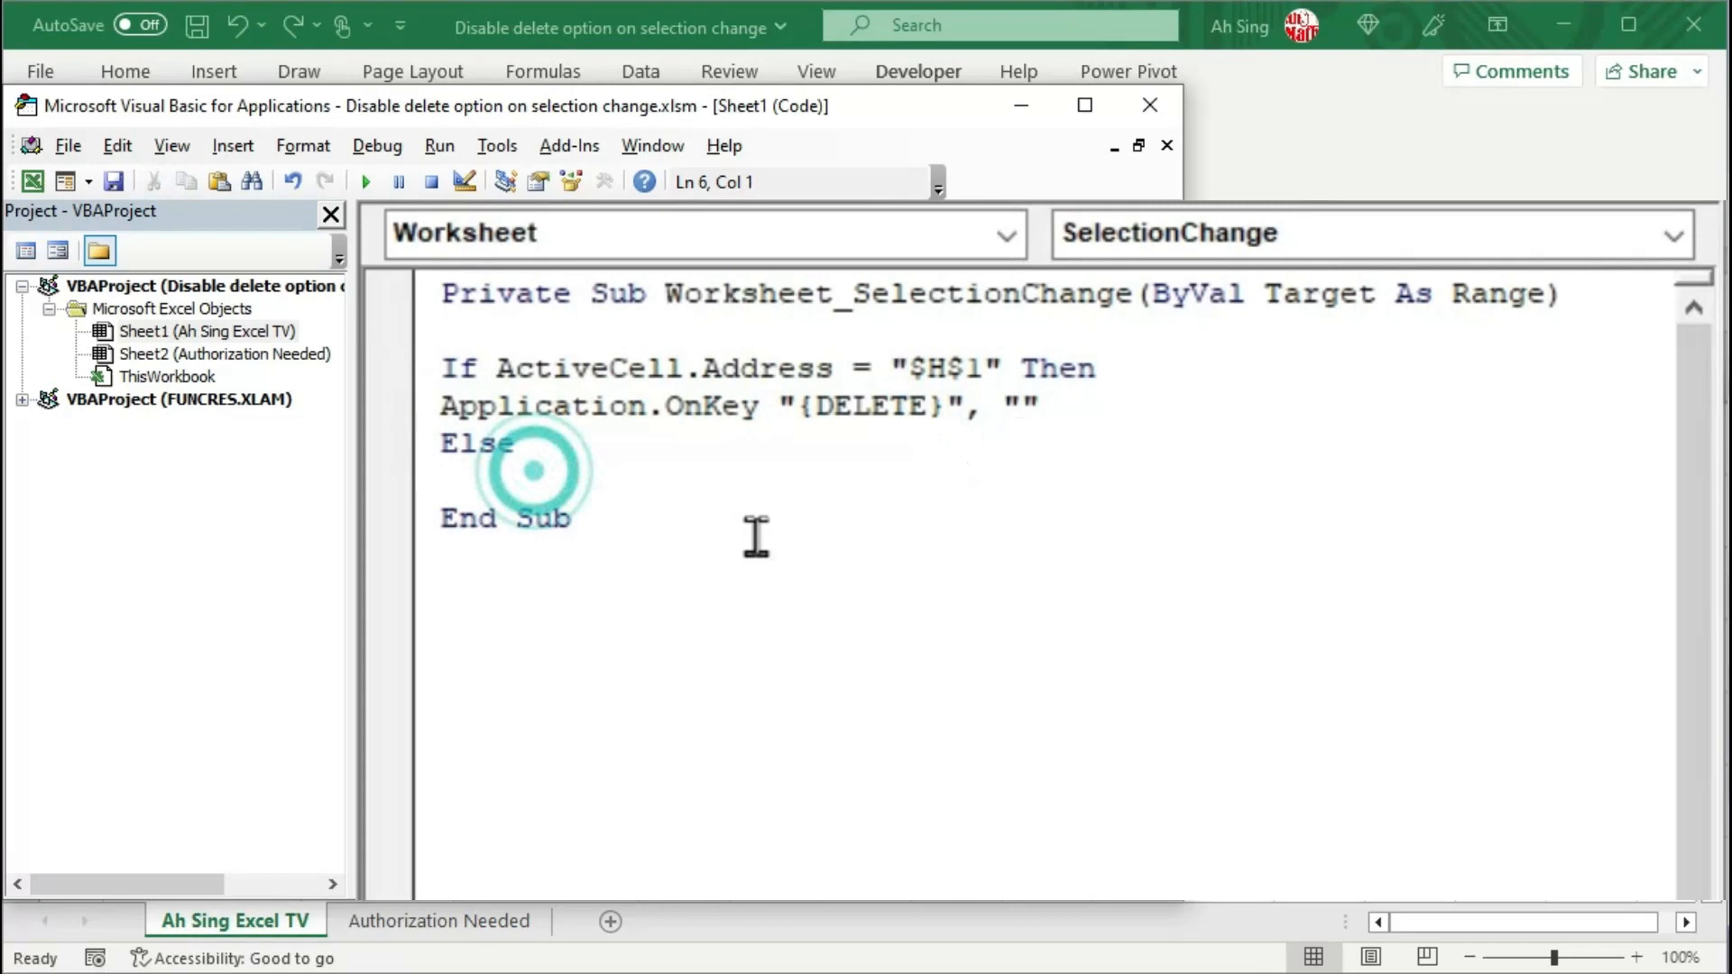
text(Application.OnKey "{DELETE}")
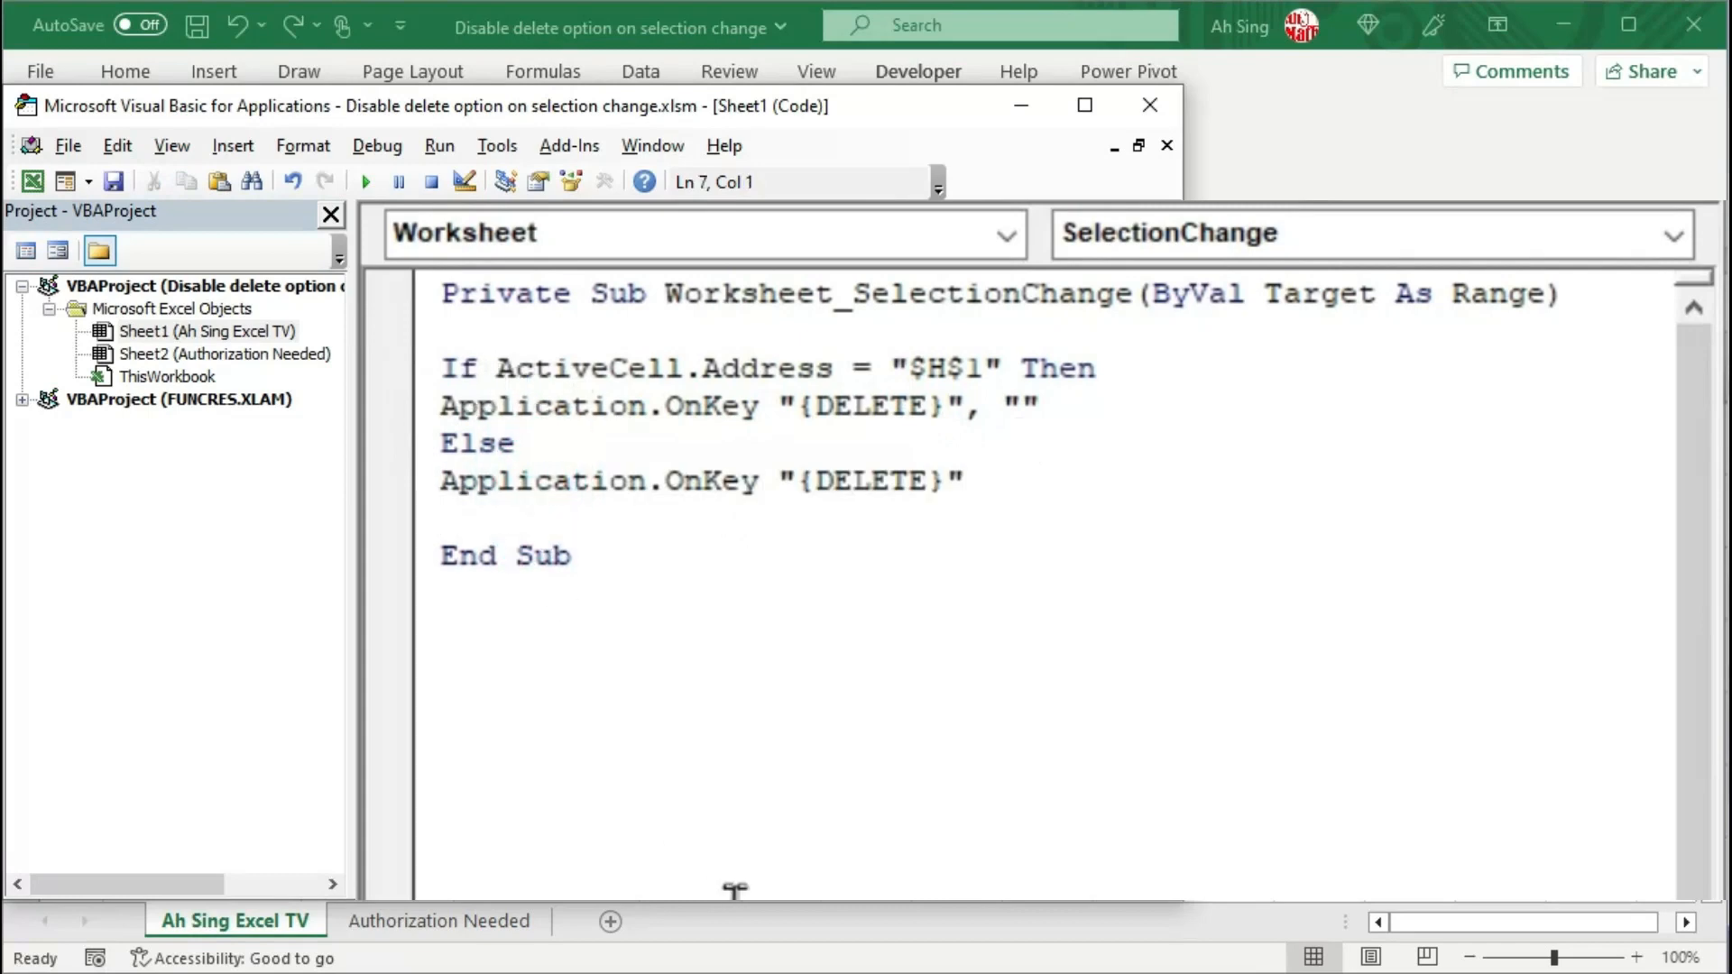
text(End If)
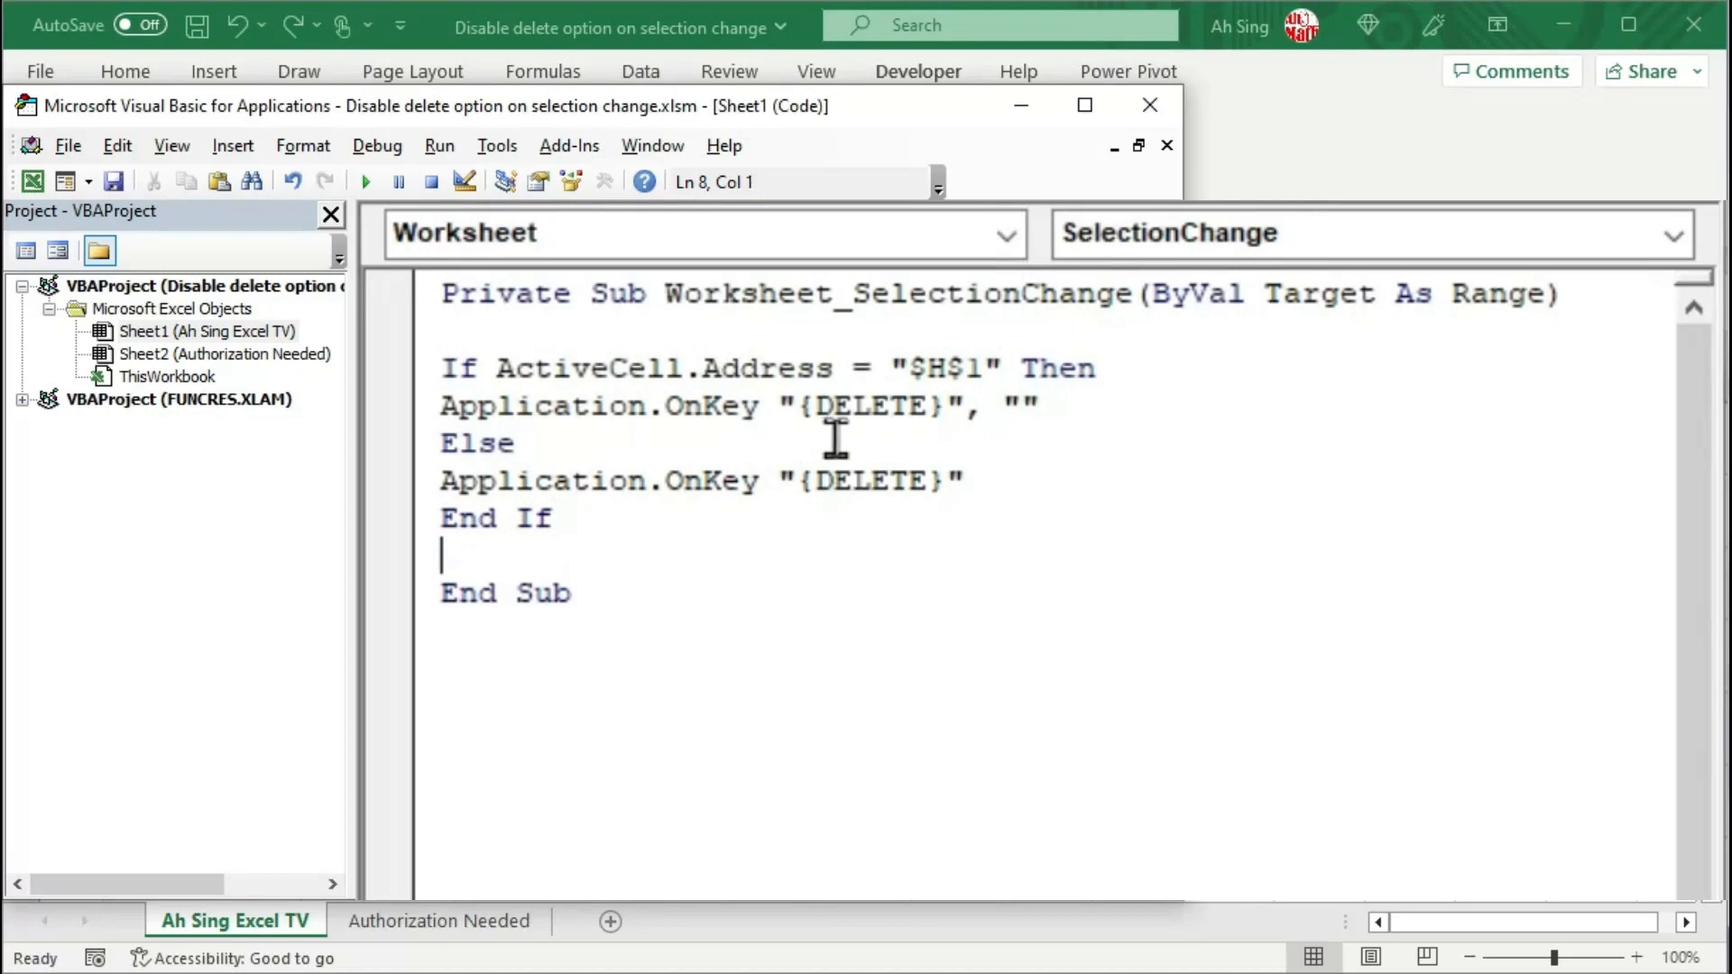
mouse_move(885, 425)
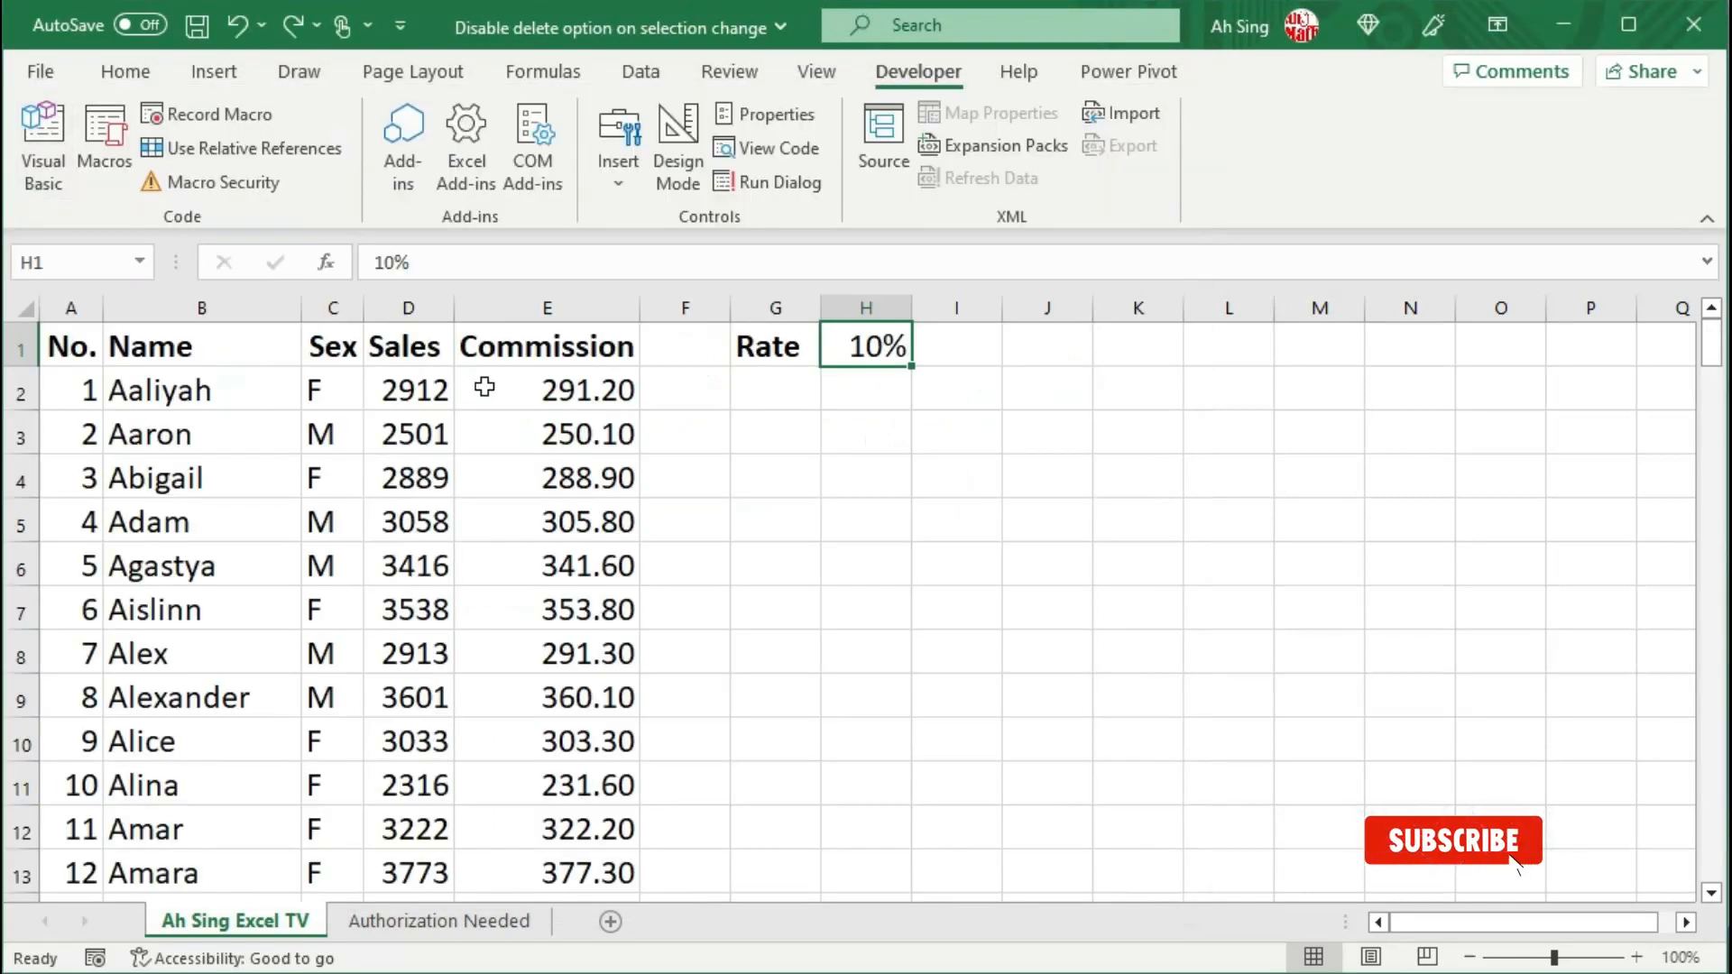
Step: Delete the Sales value in D2 to confirm ordinary cells still clear
click(408, 390)
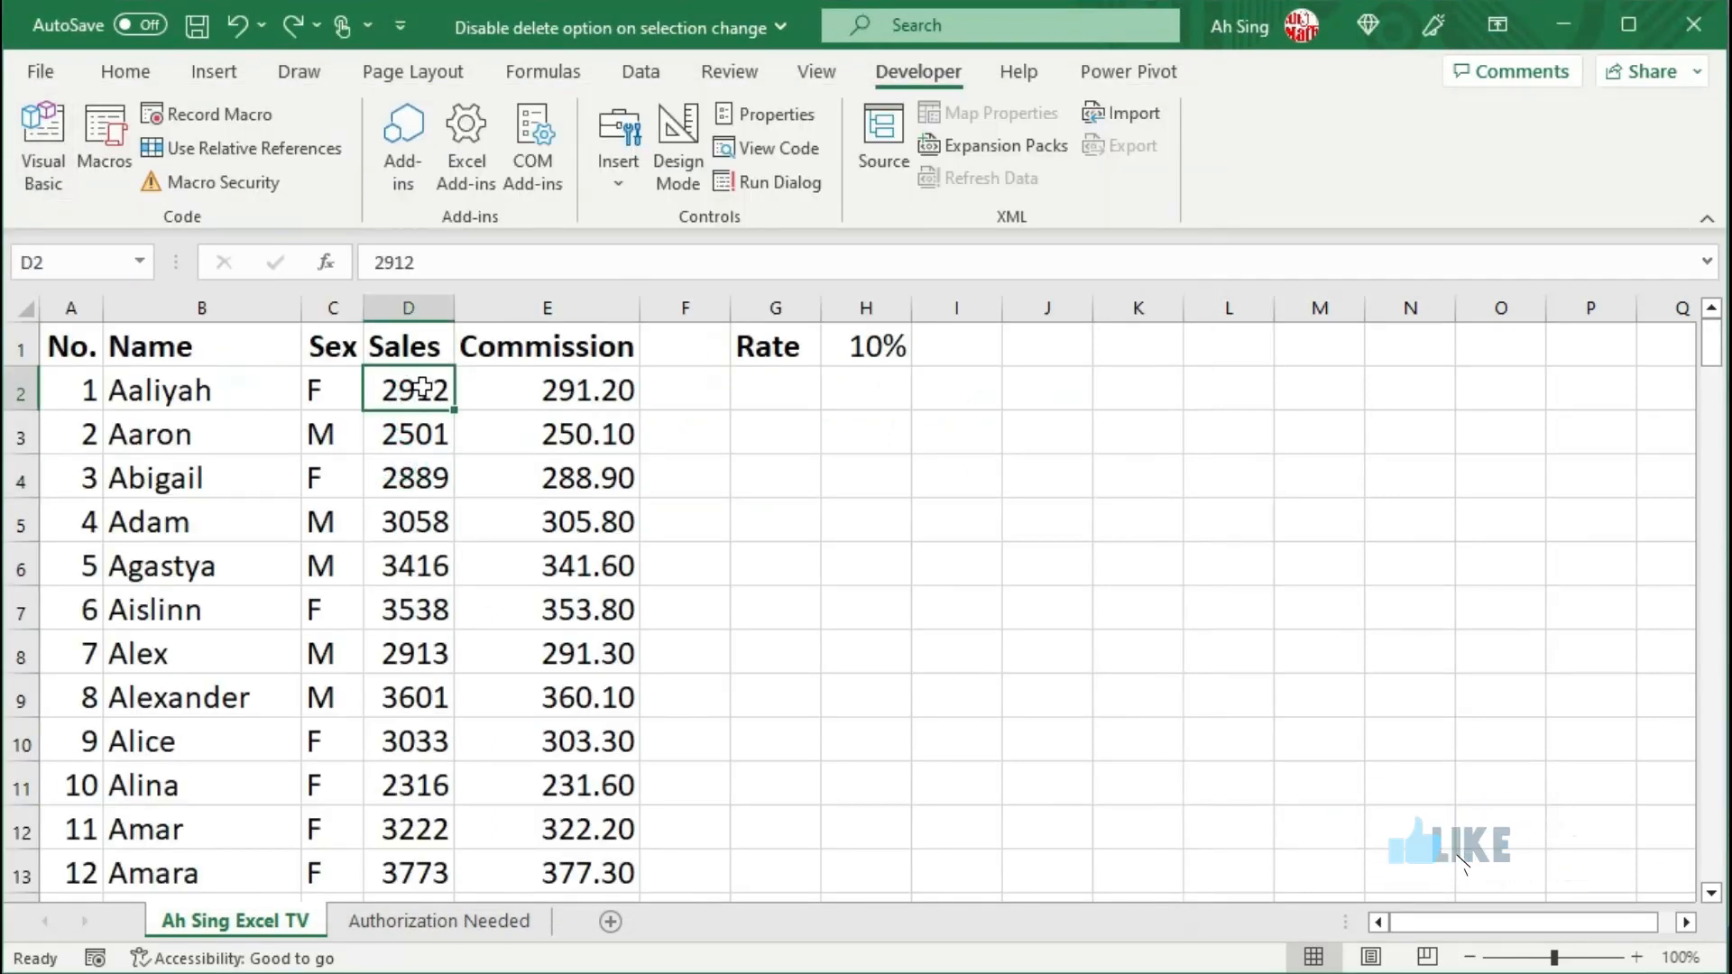
click(1571, 576)
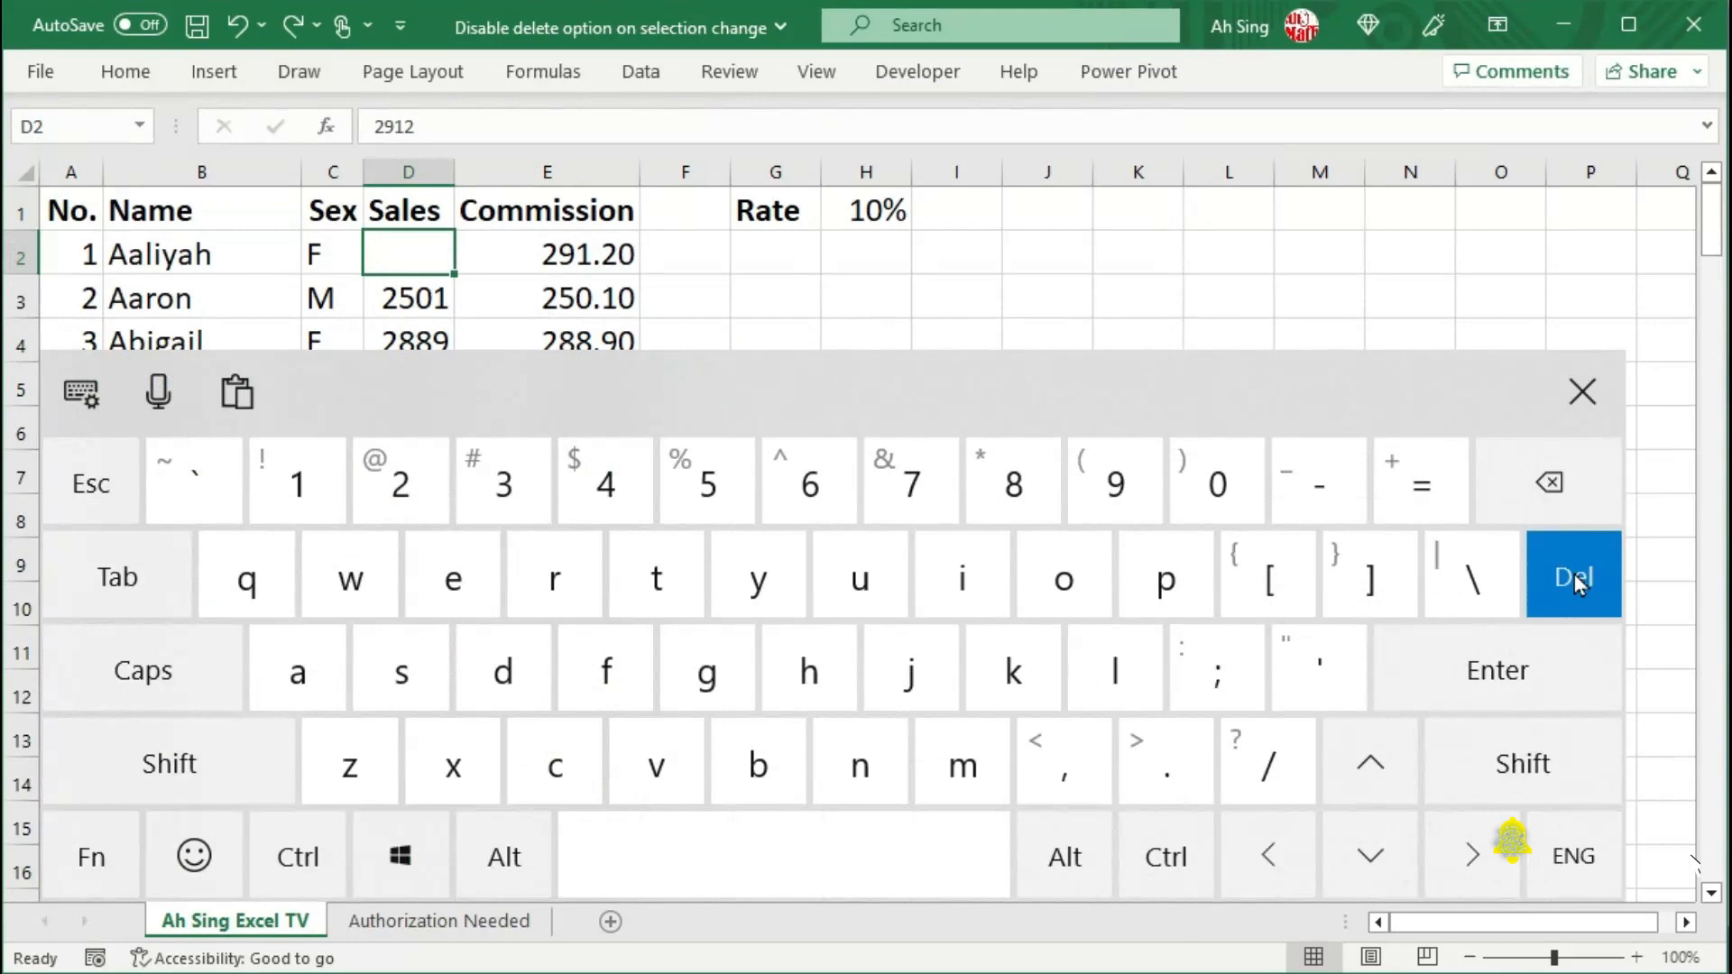
click(1573, 575)
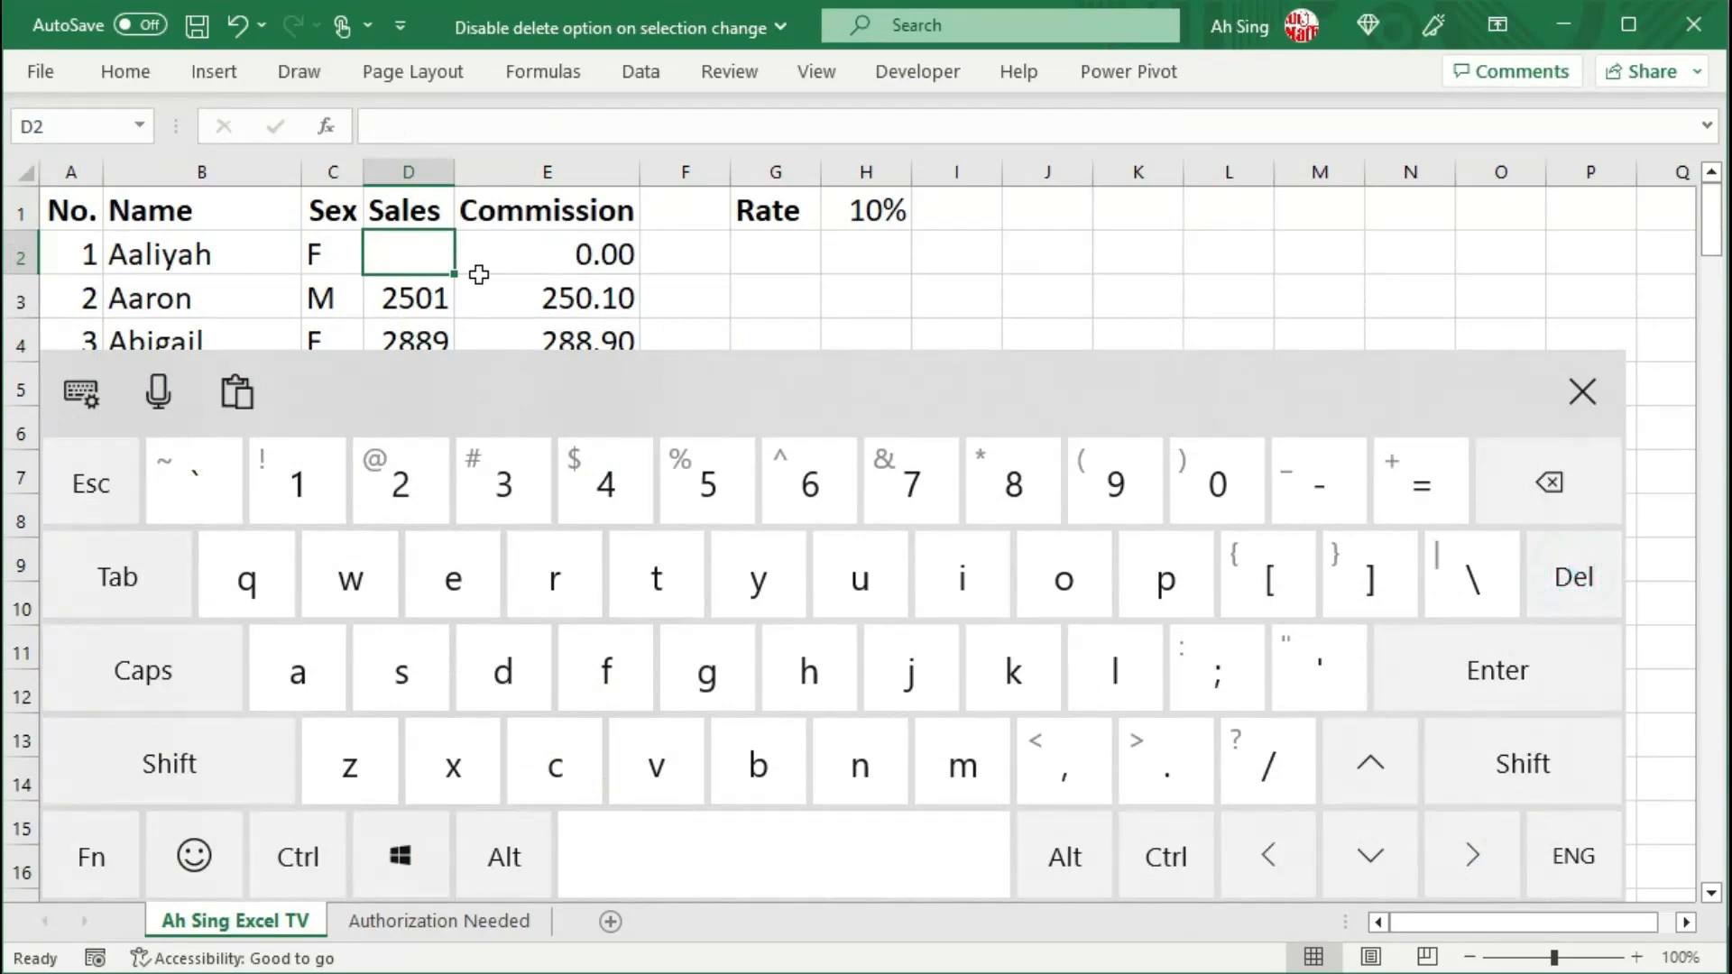
mouse_move(873, 206)
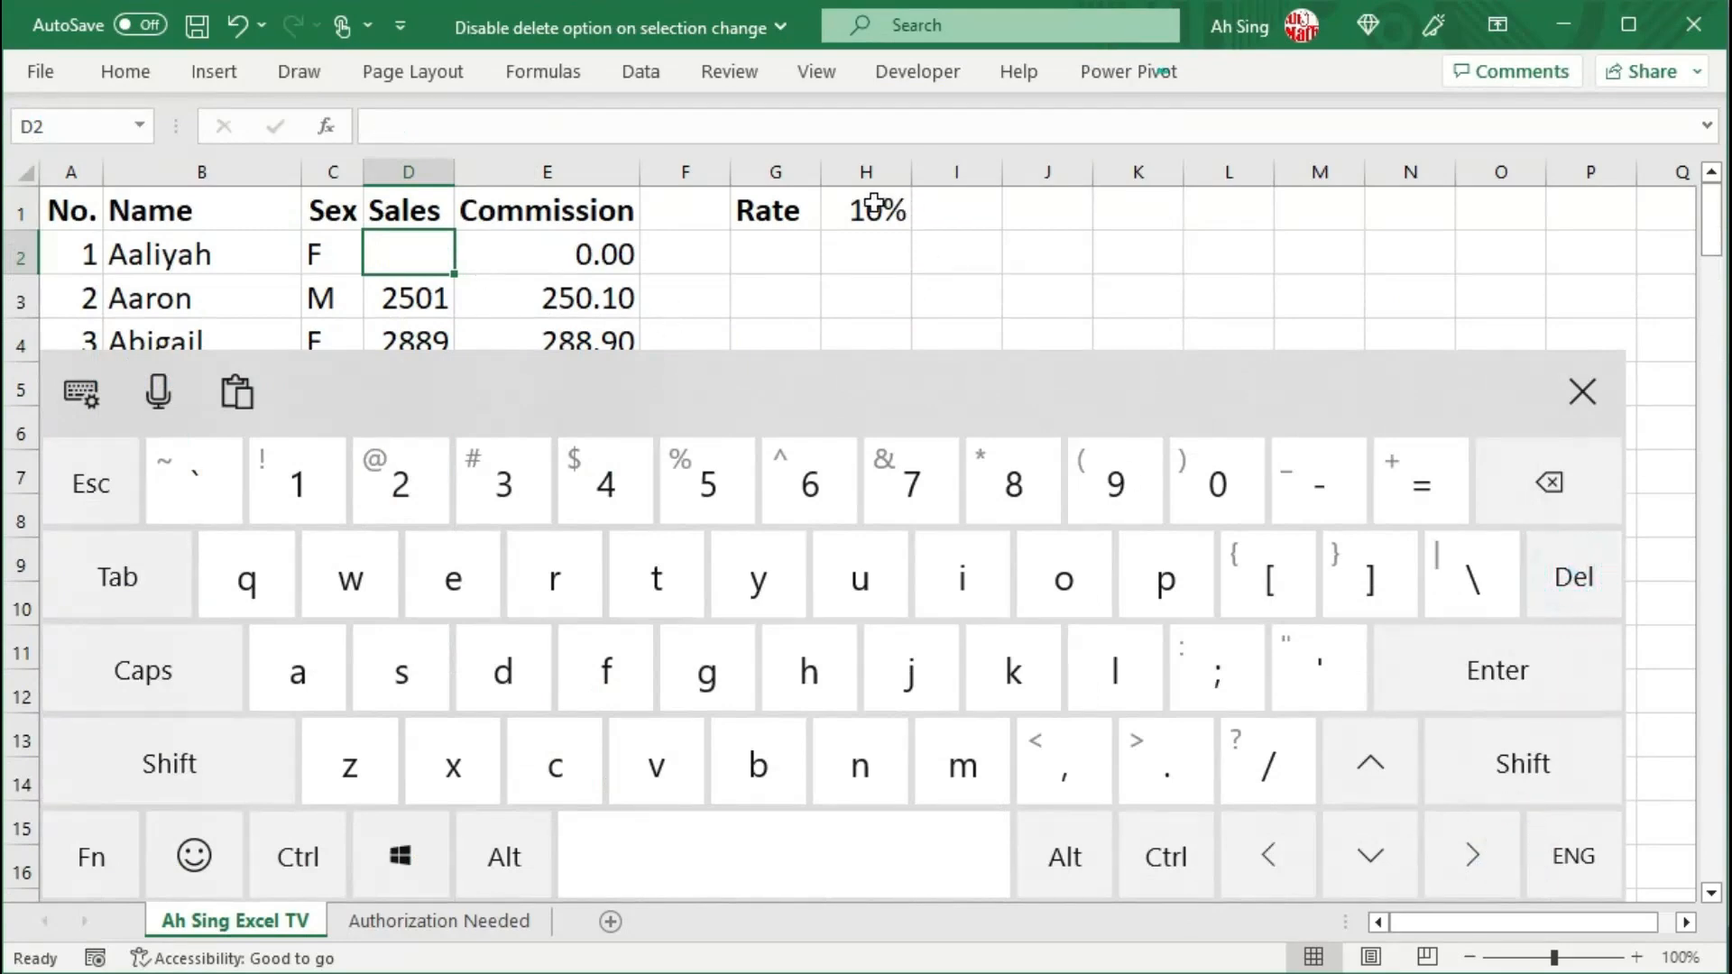
Step: Try Delete on the 10% Rate in H1 and confirm it stays
click(866, 210)
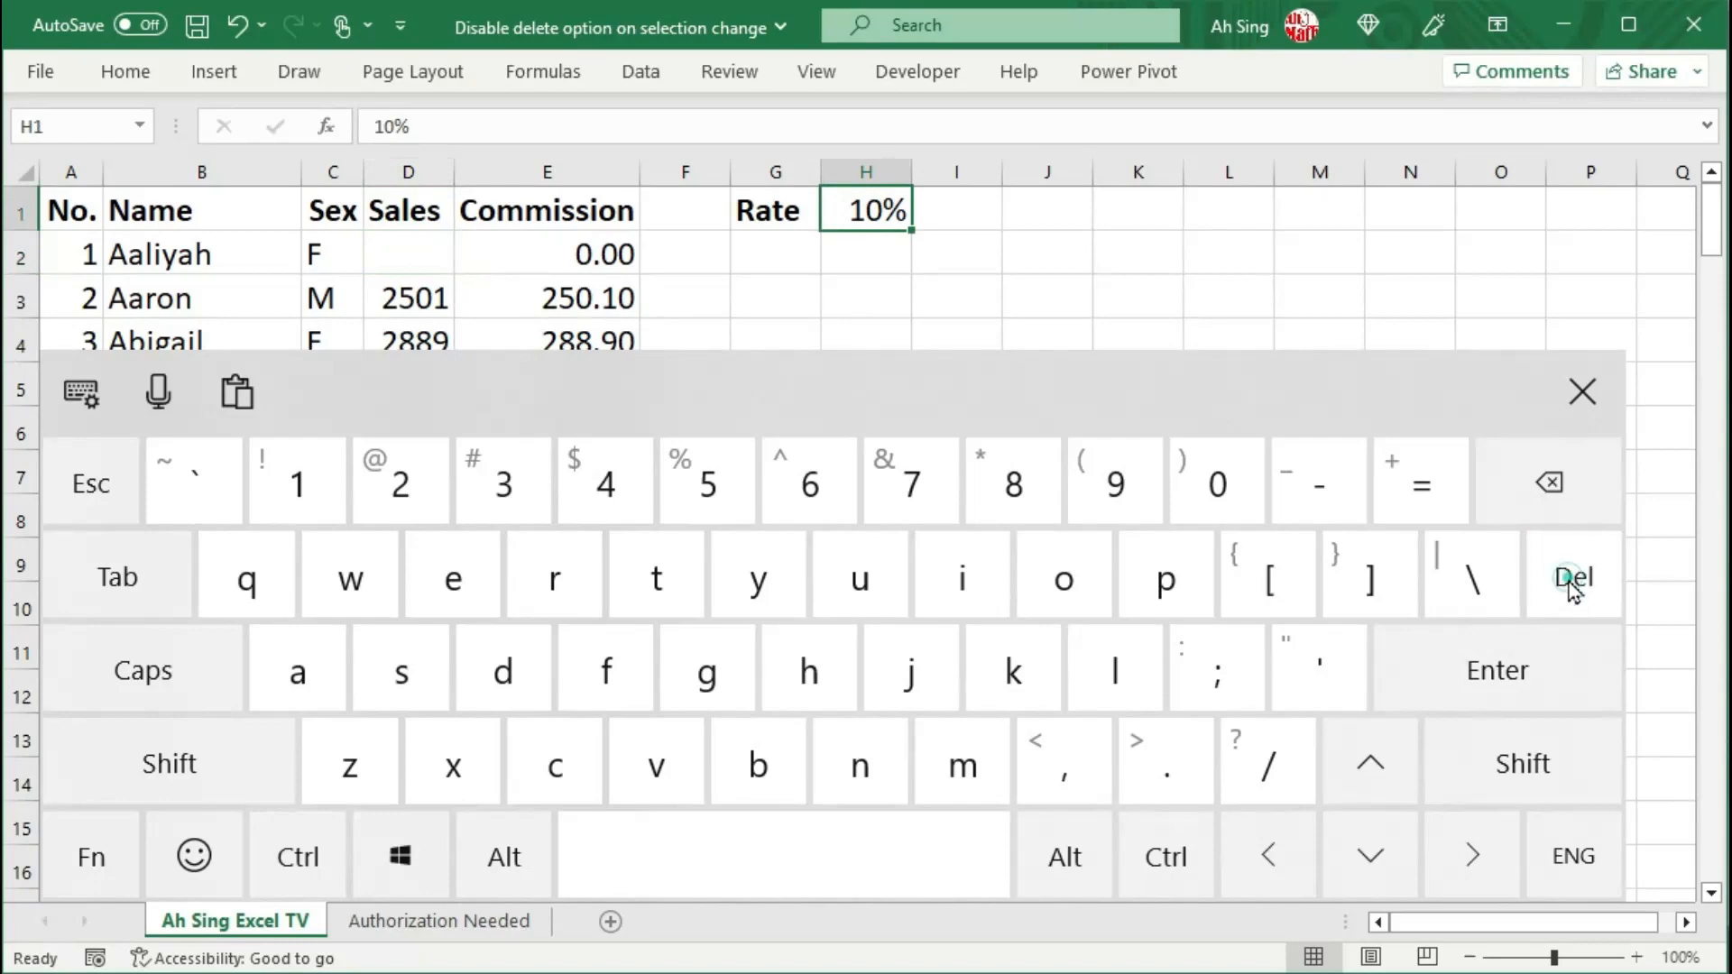
click(1571, 576)
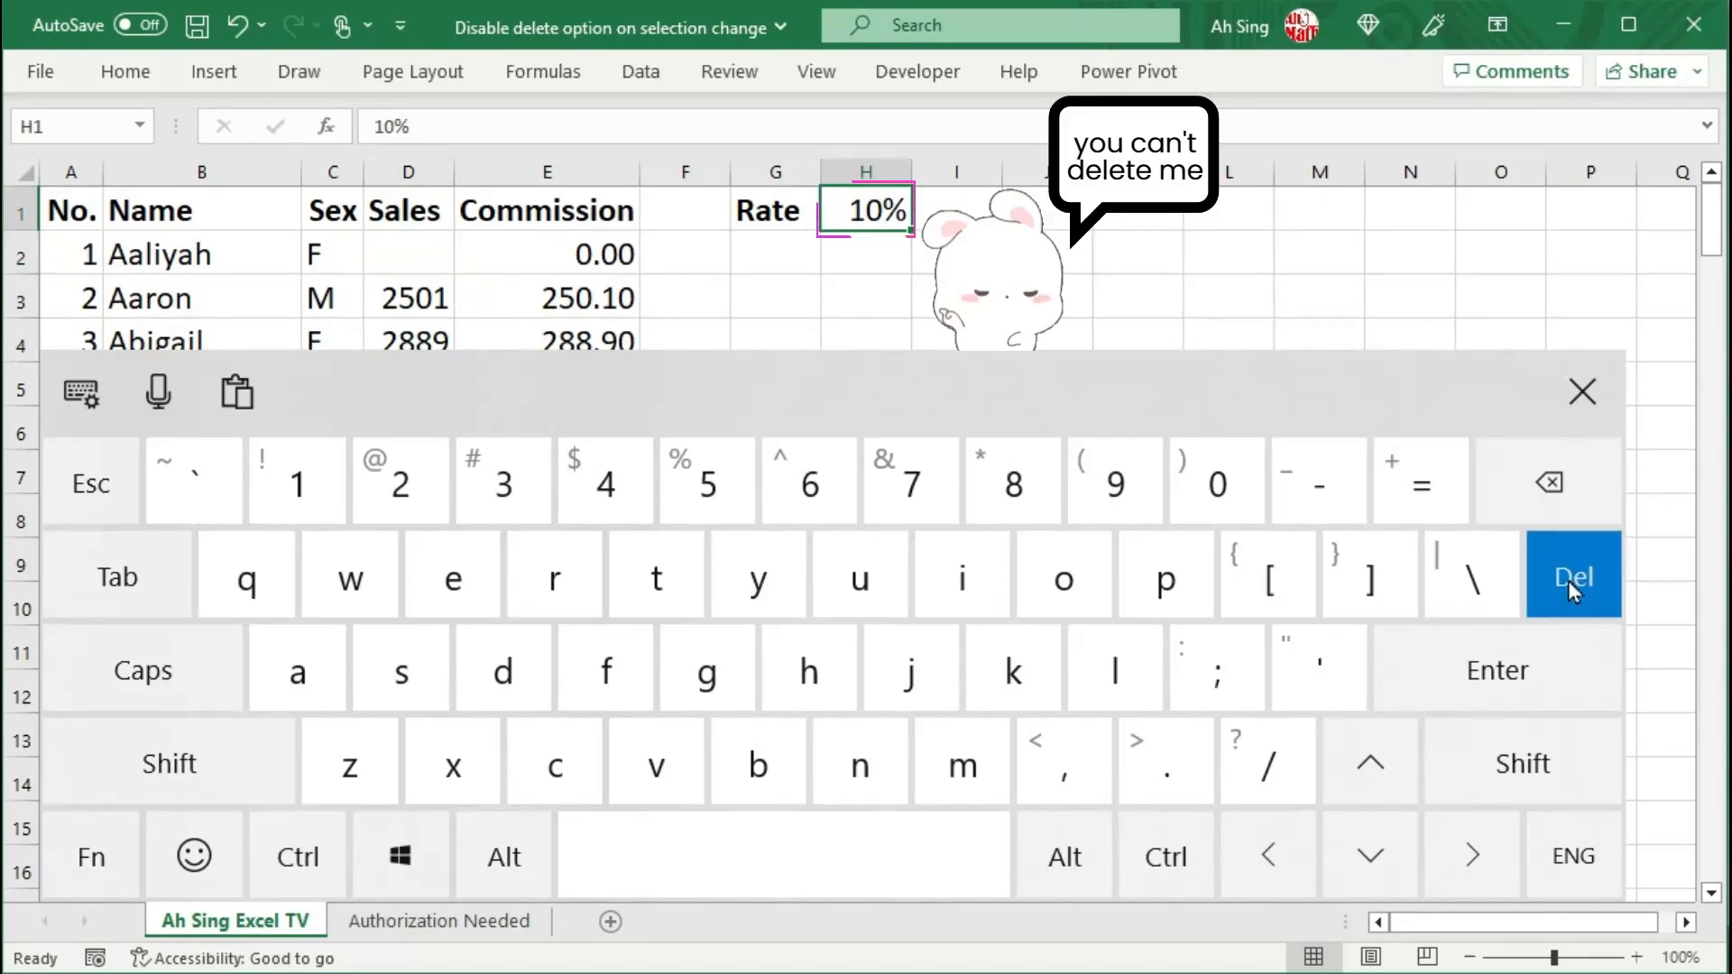
click(1574, 577)
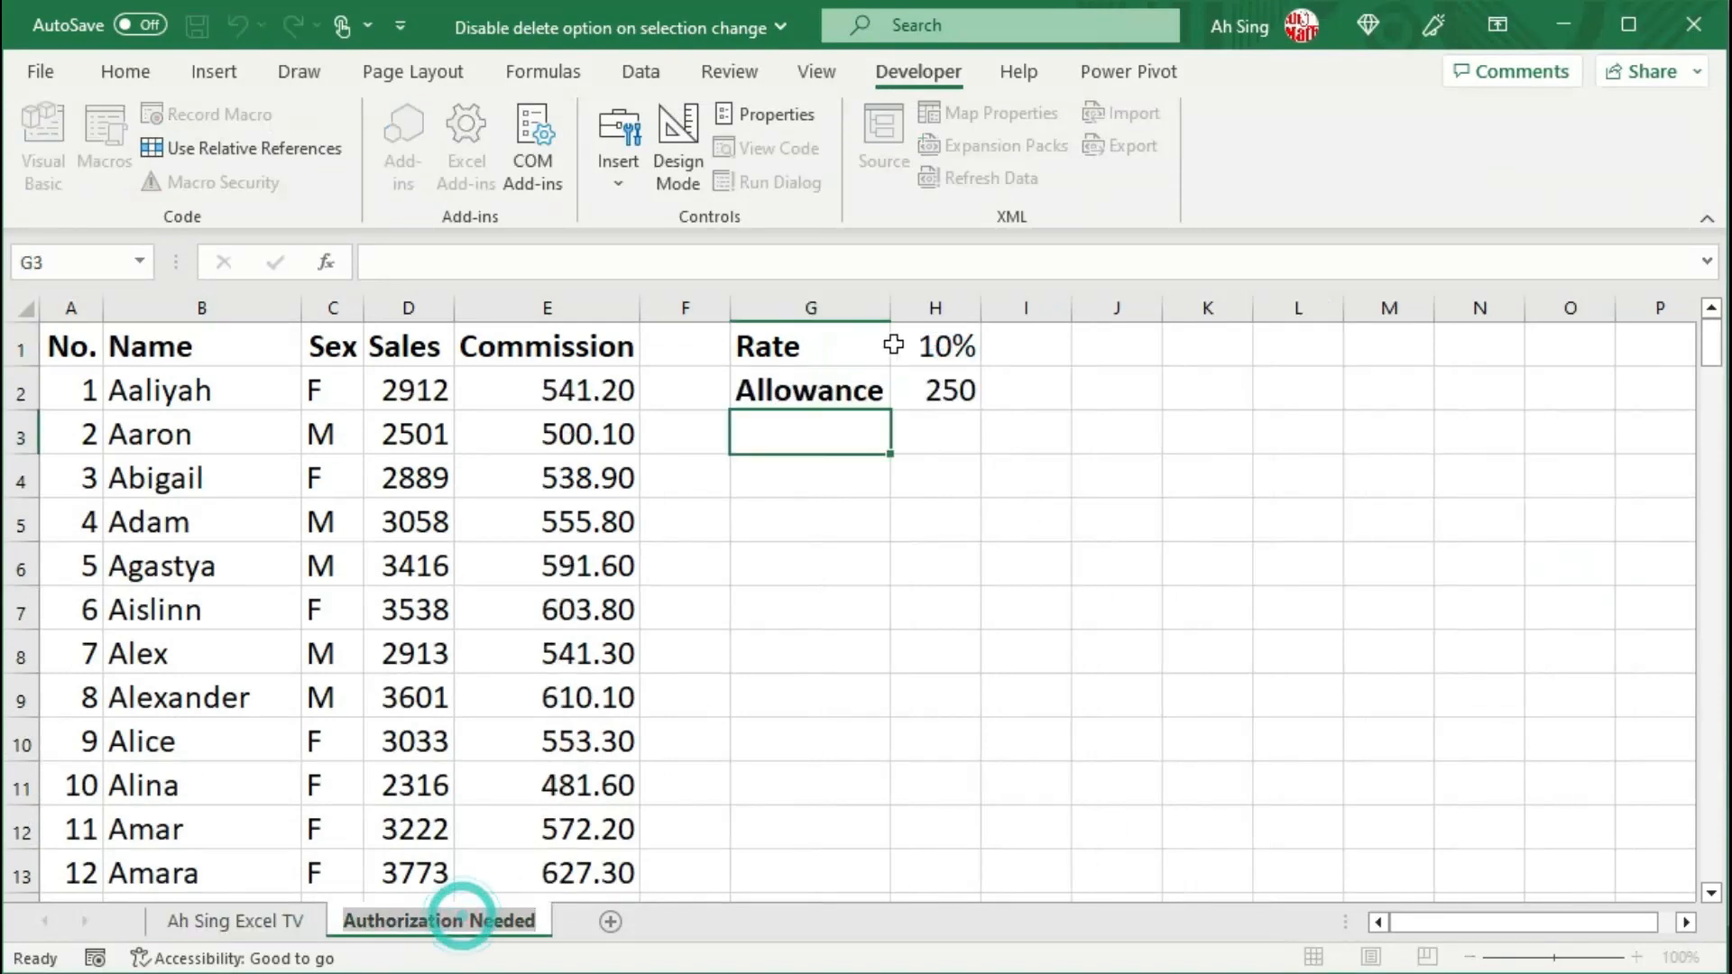
Step: Insert an empty Worksheet_SelectionChange procedure in the Authorization Needed sheet's code module
click(935, 345)
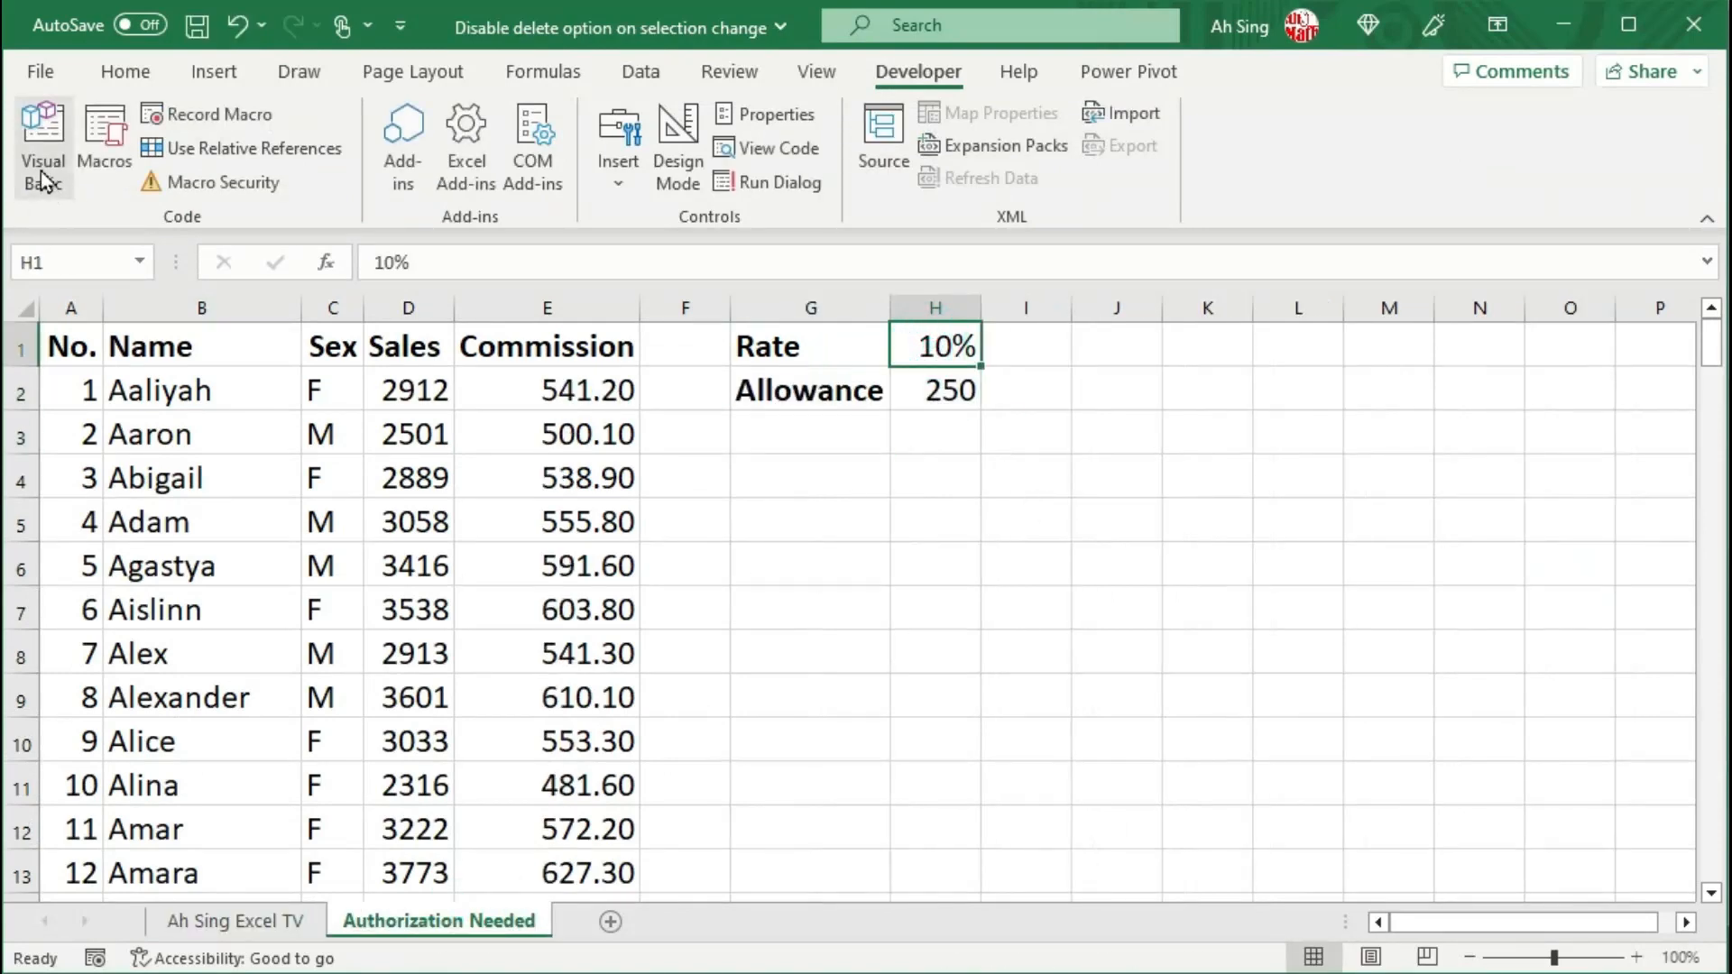
click(42, 132)
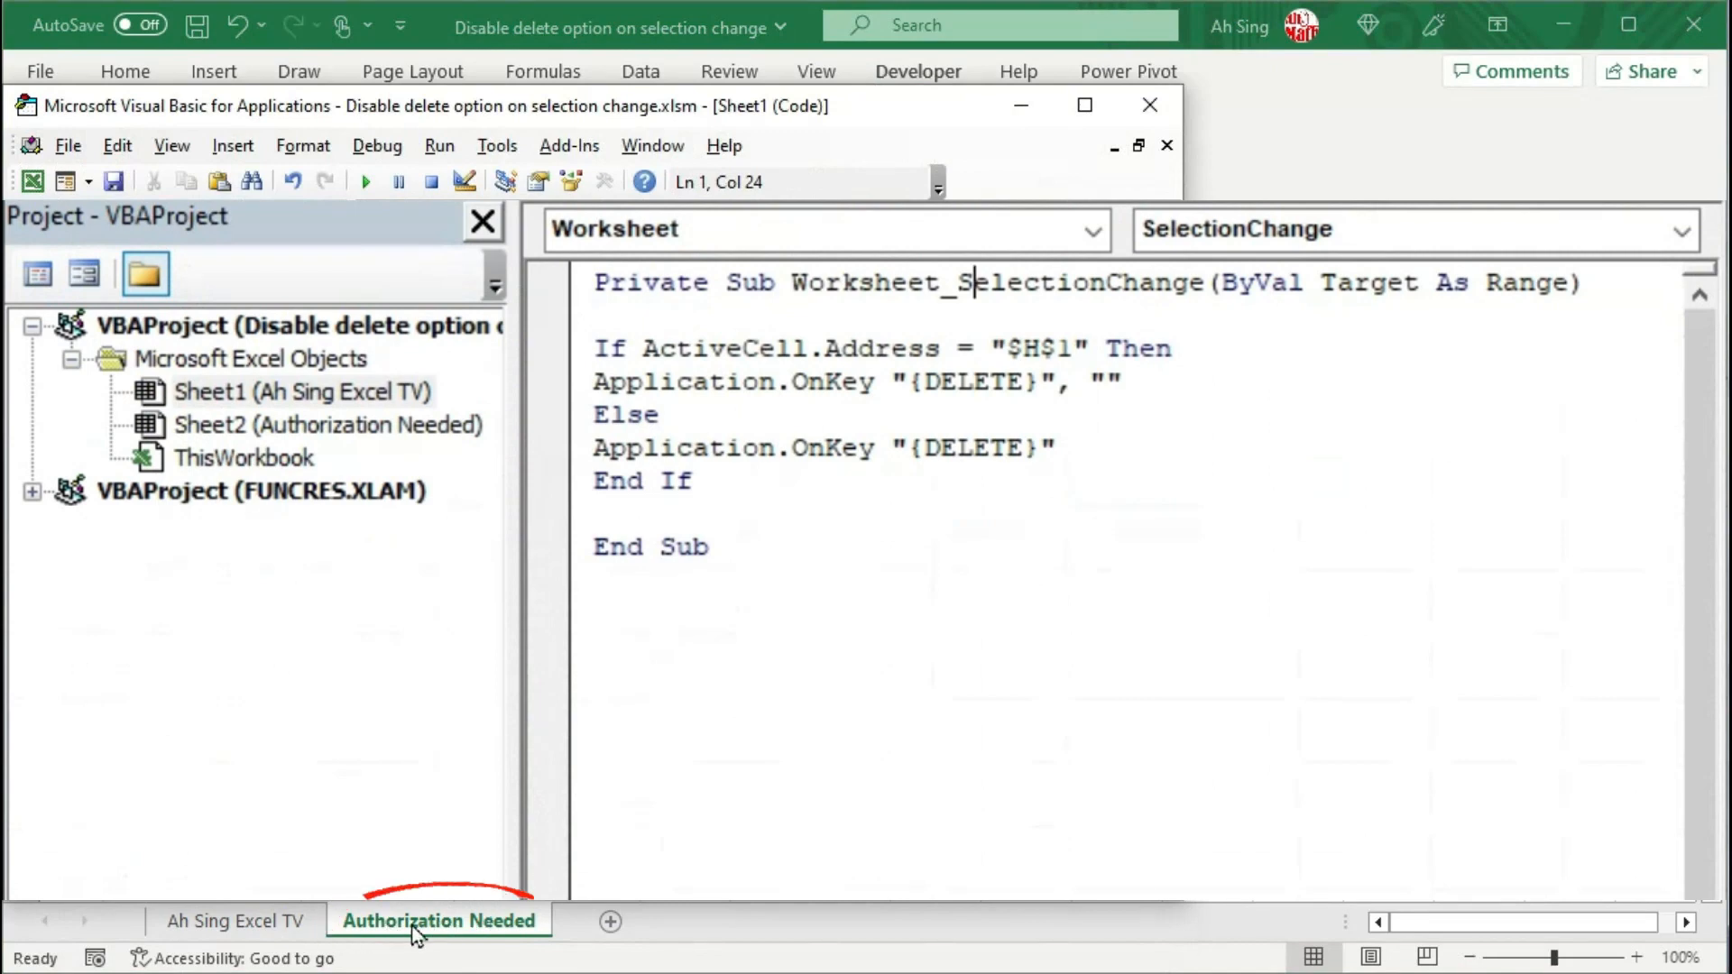
click(327, 424)
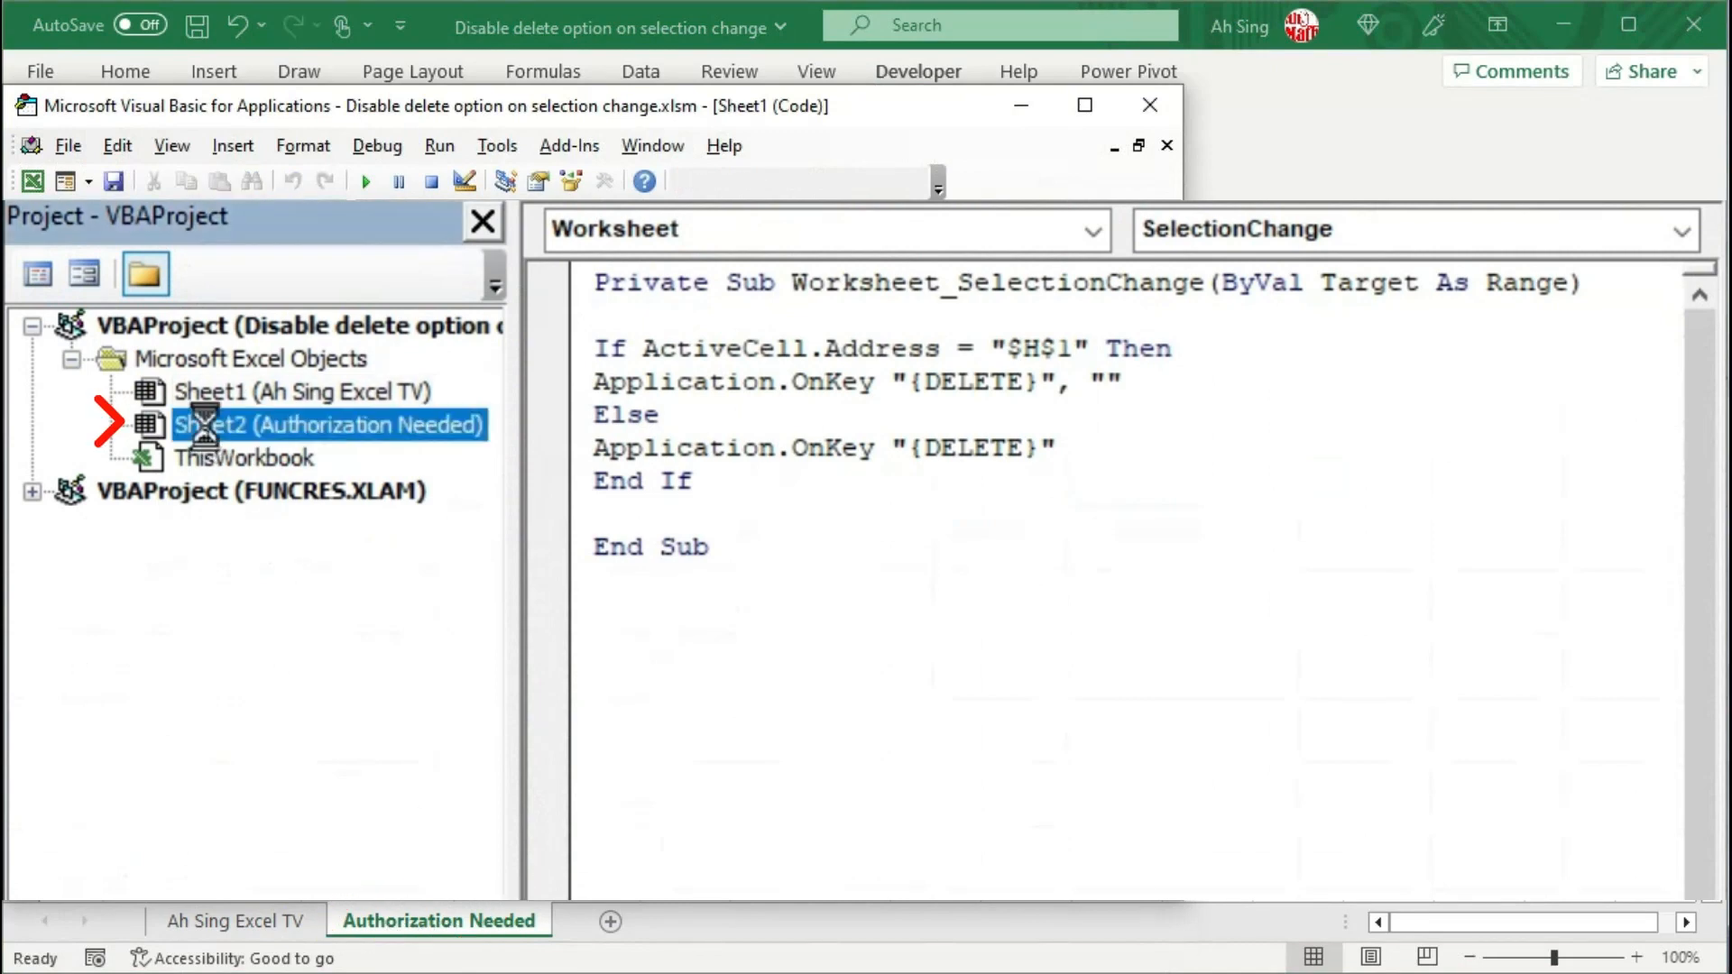
click(1003, 234)
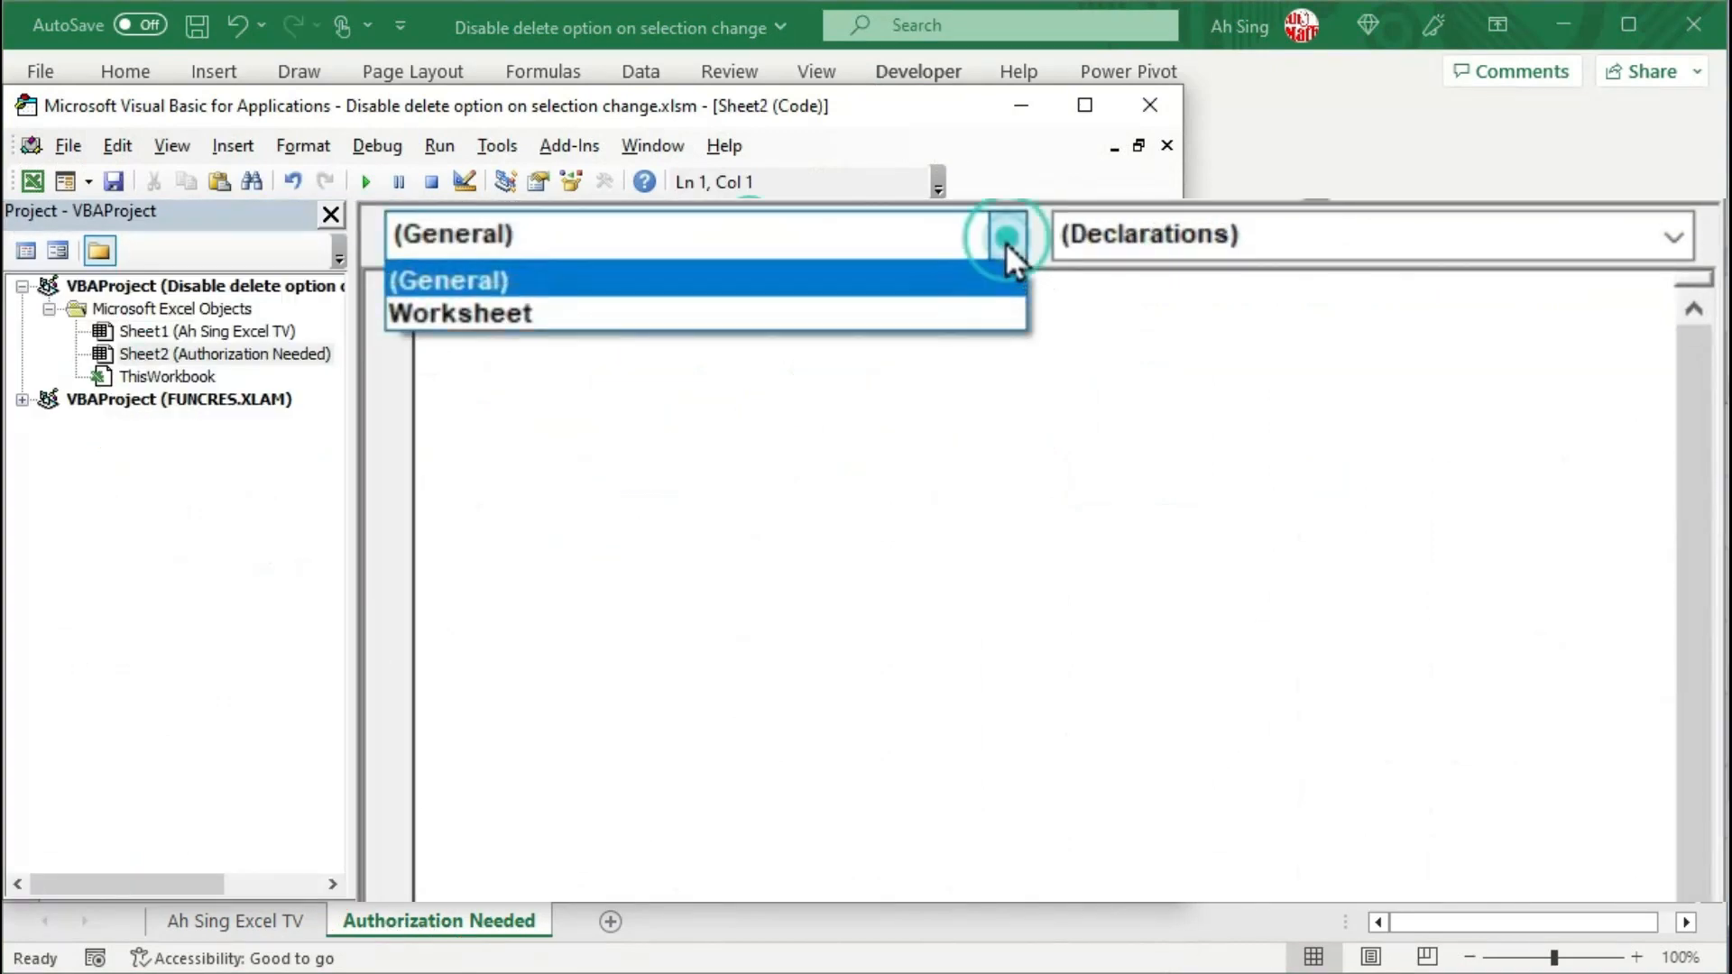
click(457, 312)
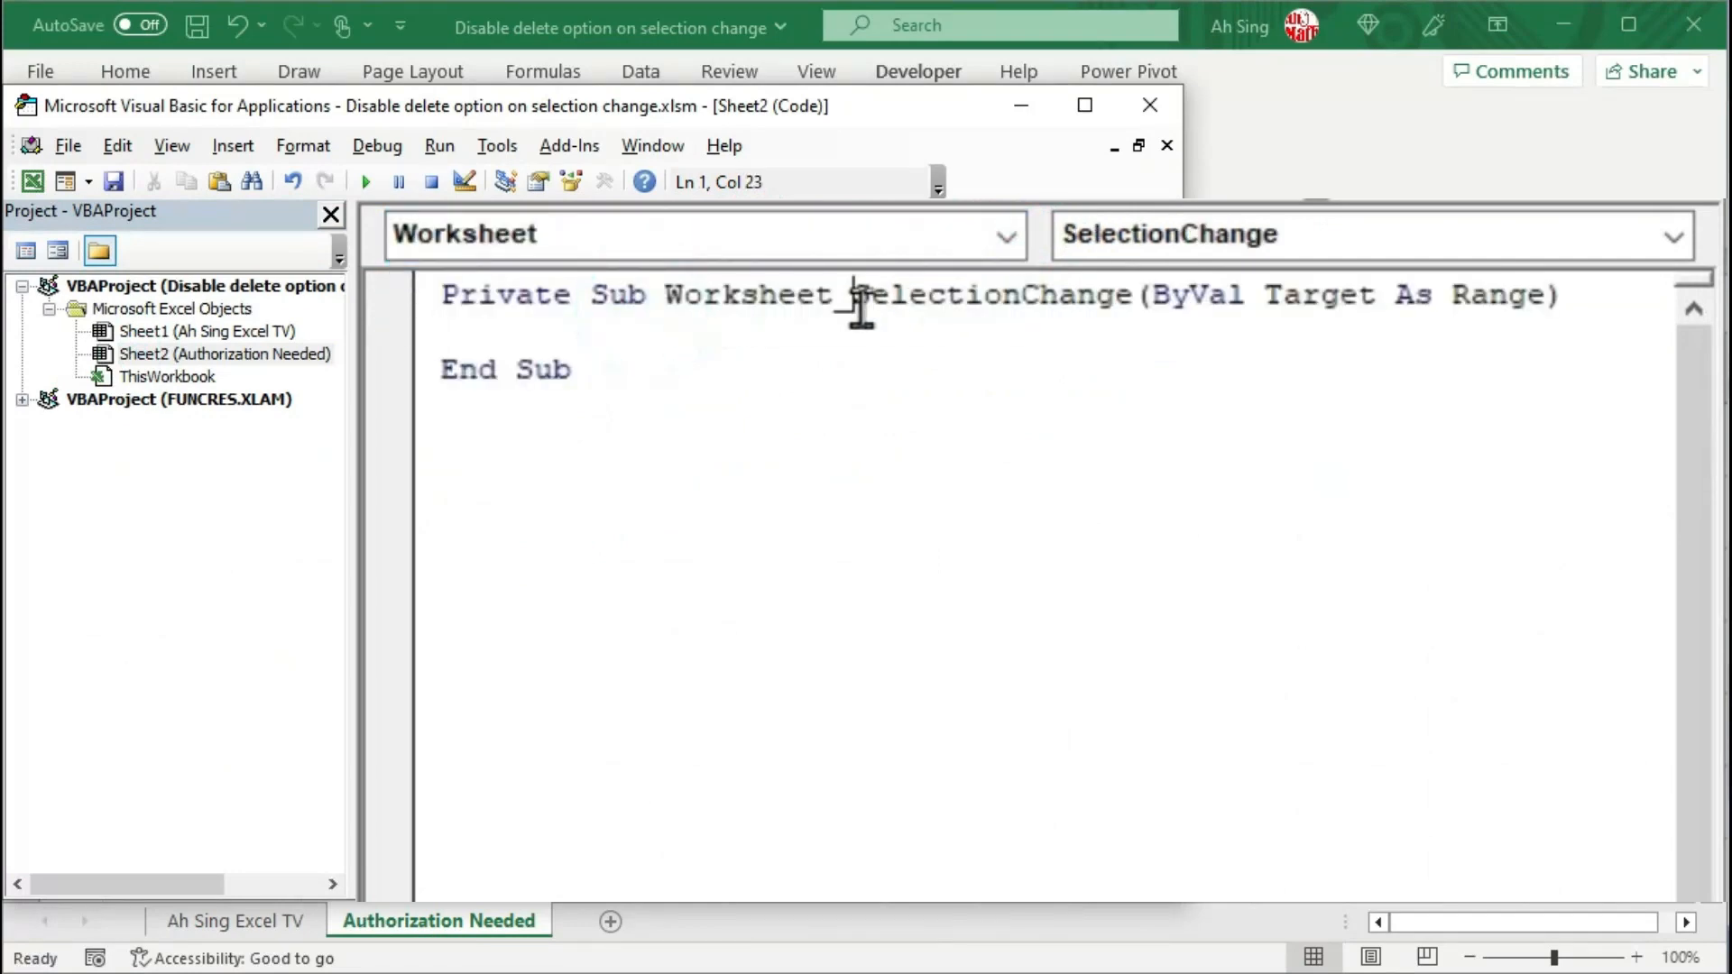
double_click(988, 294)
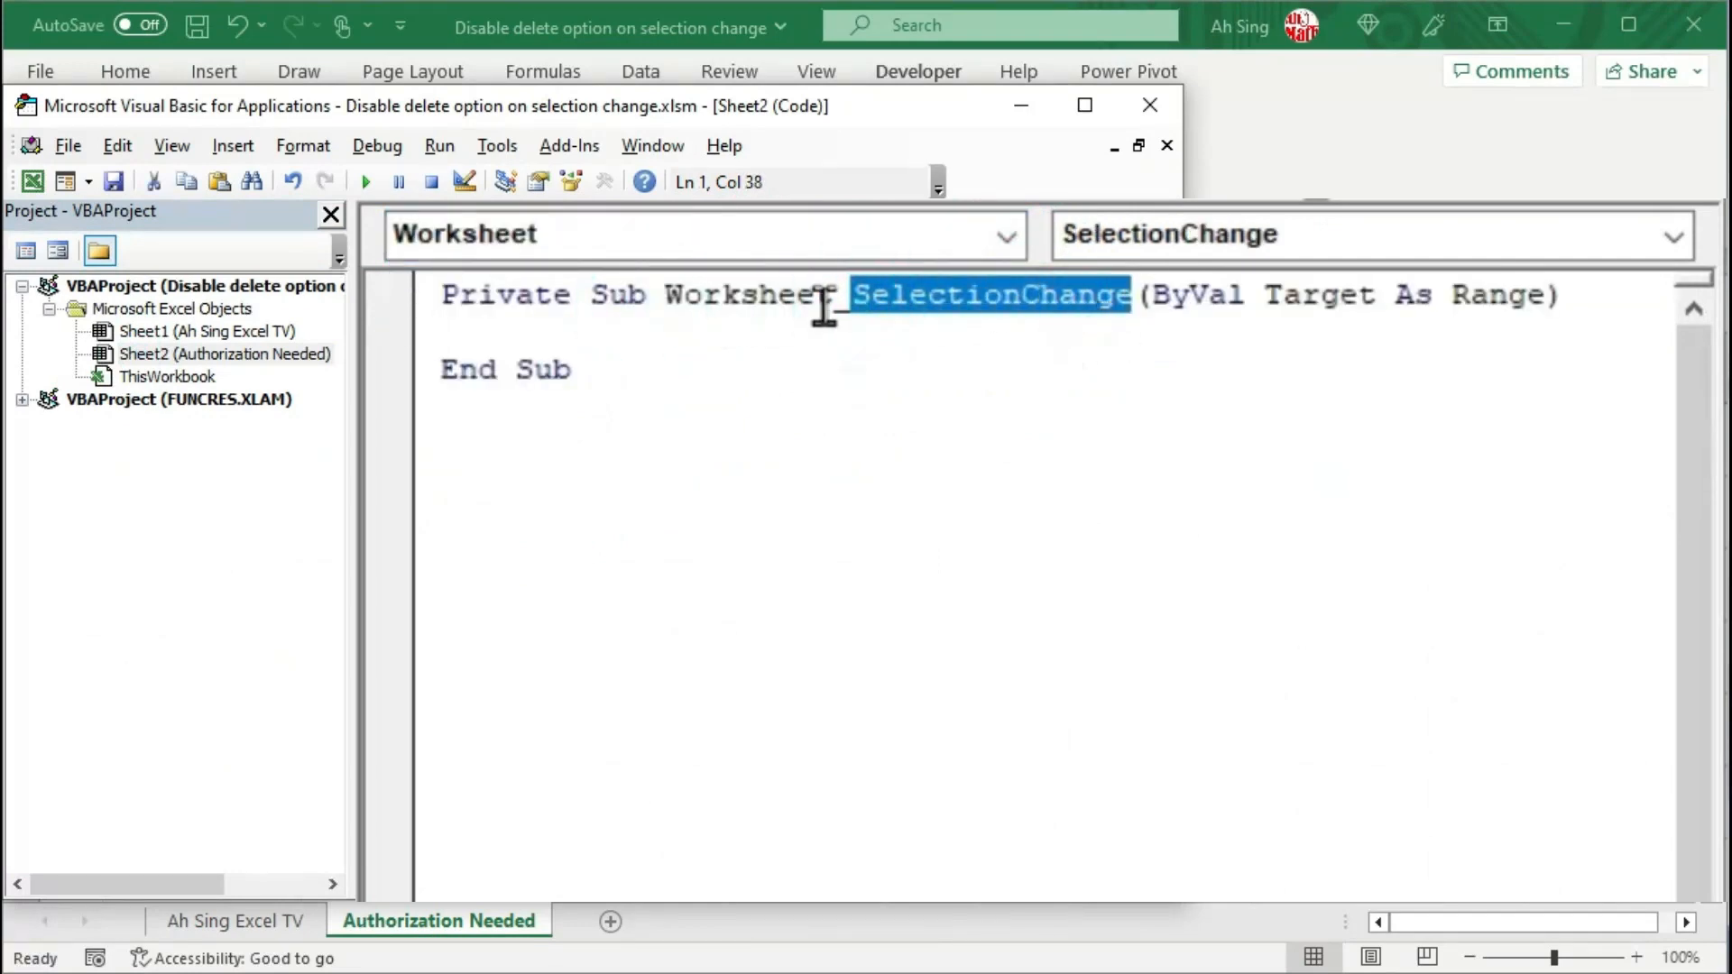
Step: Start the line If Application.Intersect(Target, Range( in Sheet2's procedure
text(i)
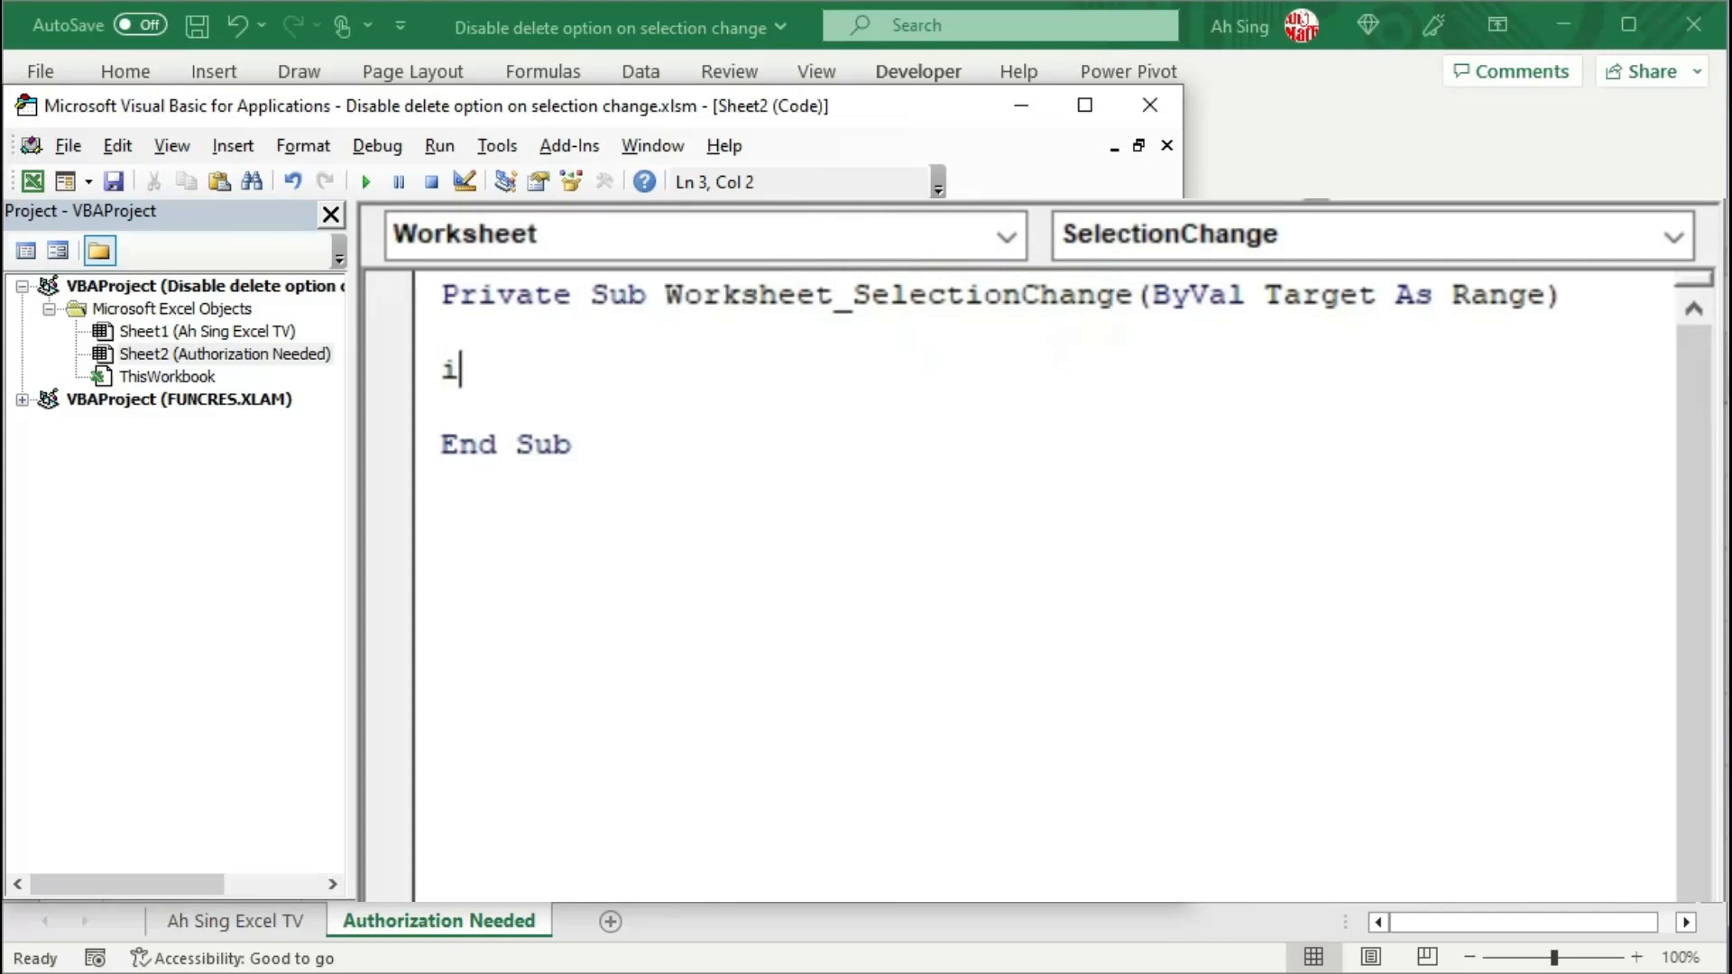
text(f)
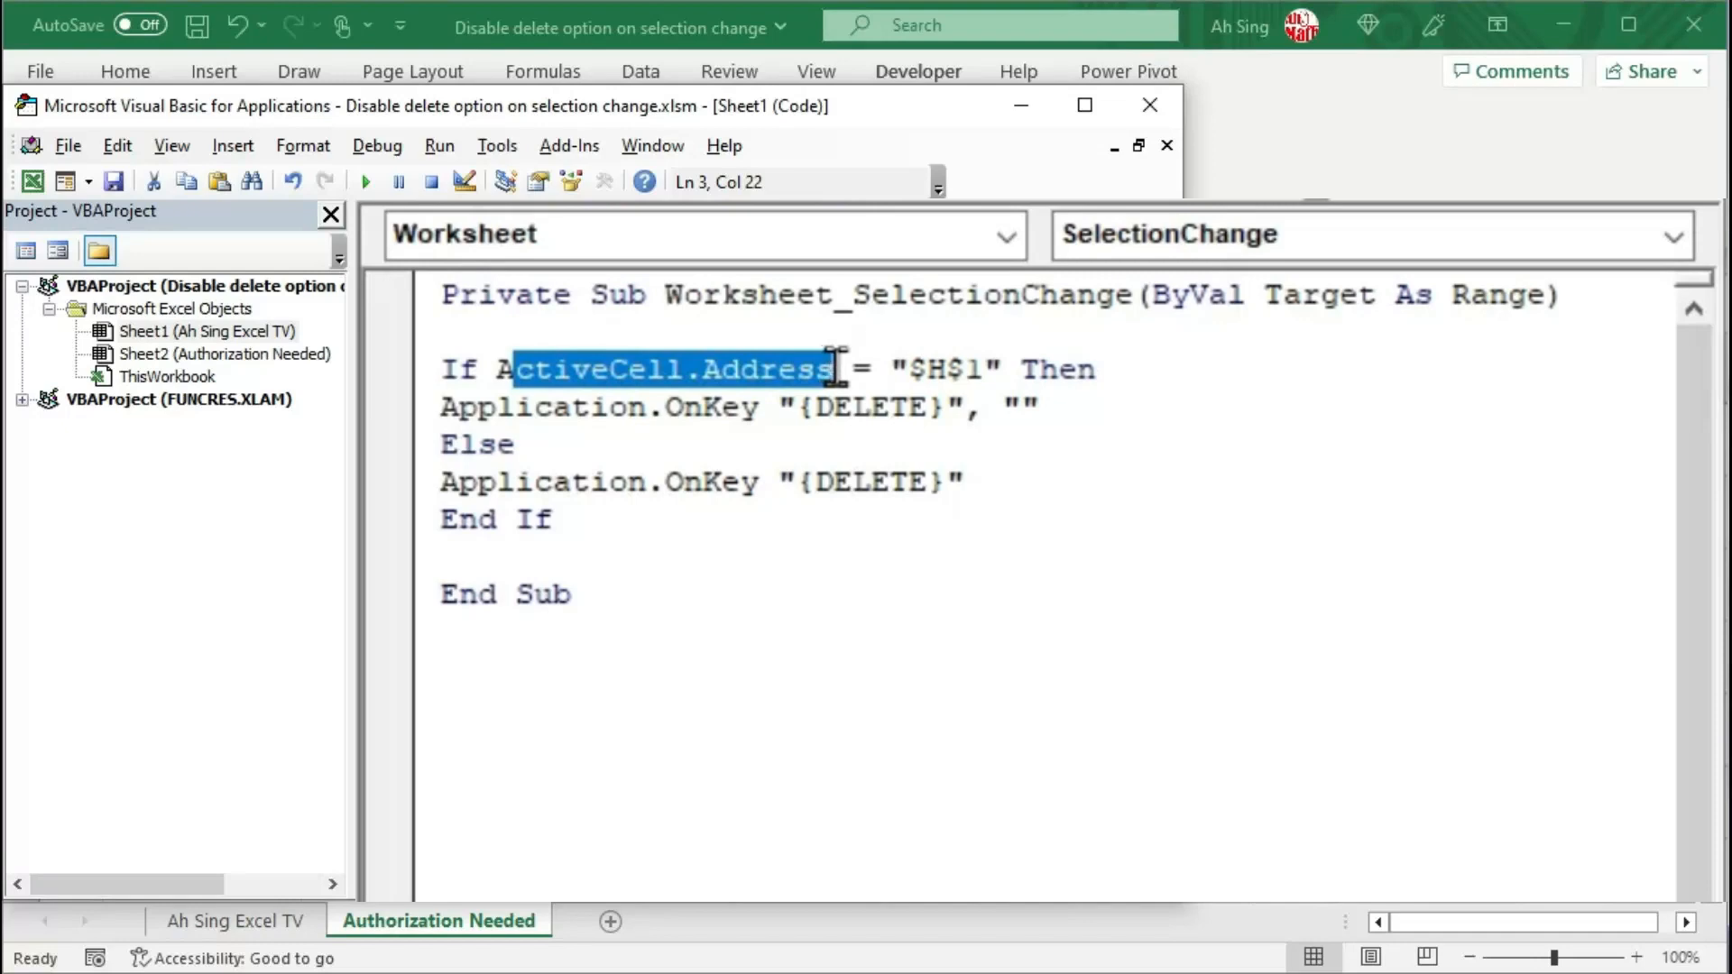
click(224, 354)
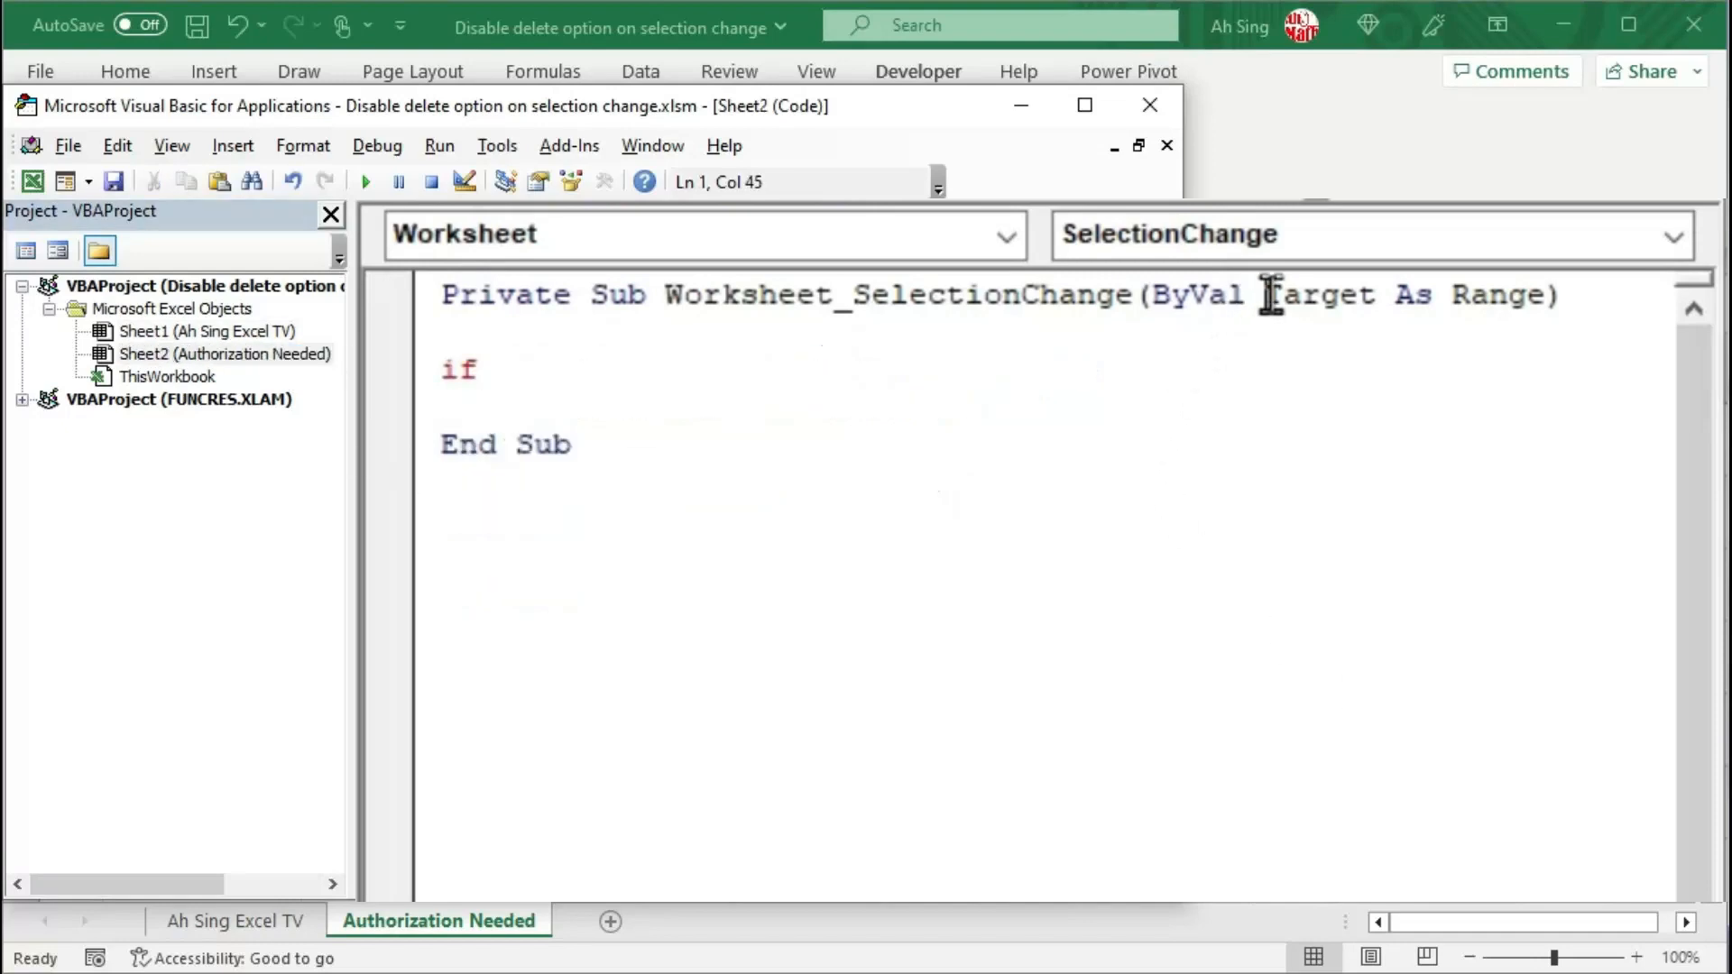
double_click(1315, 294)
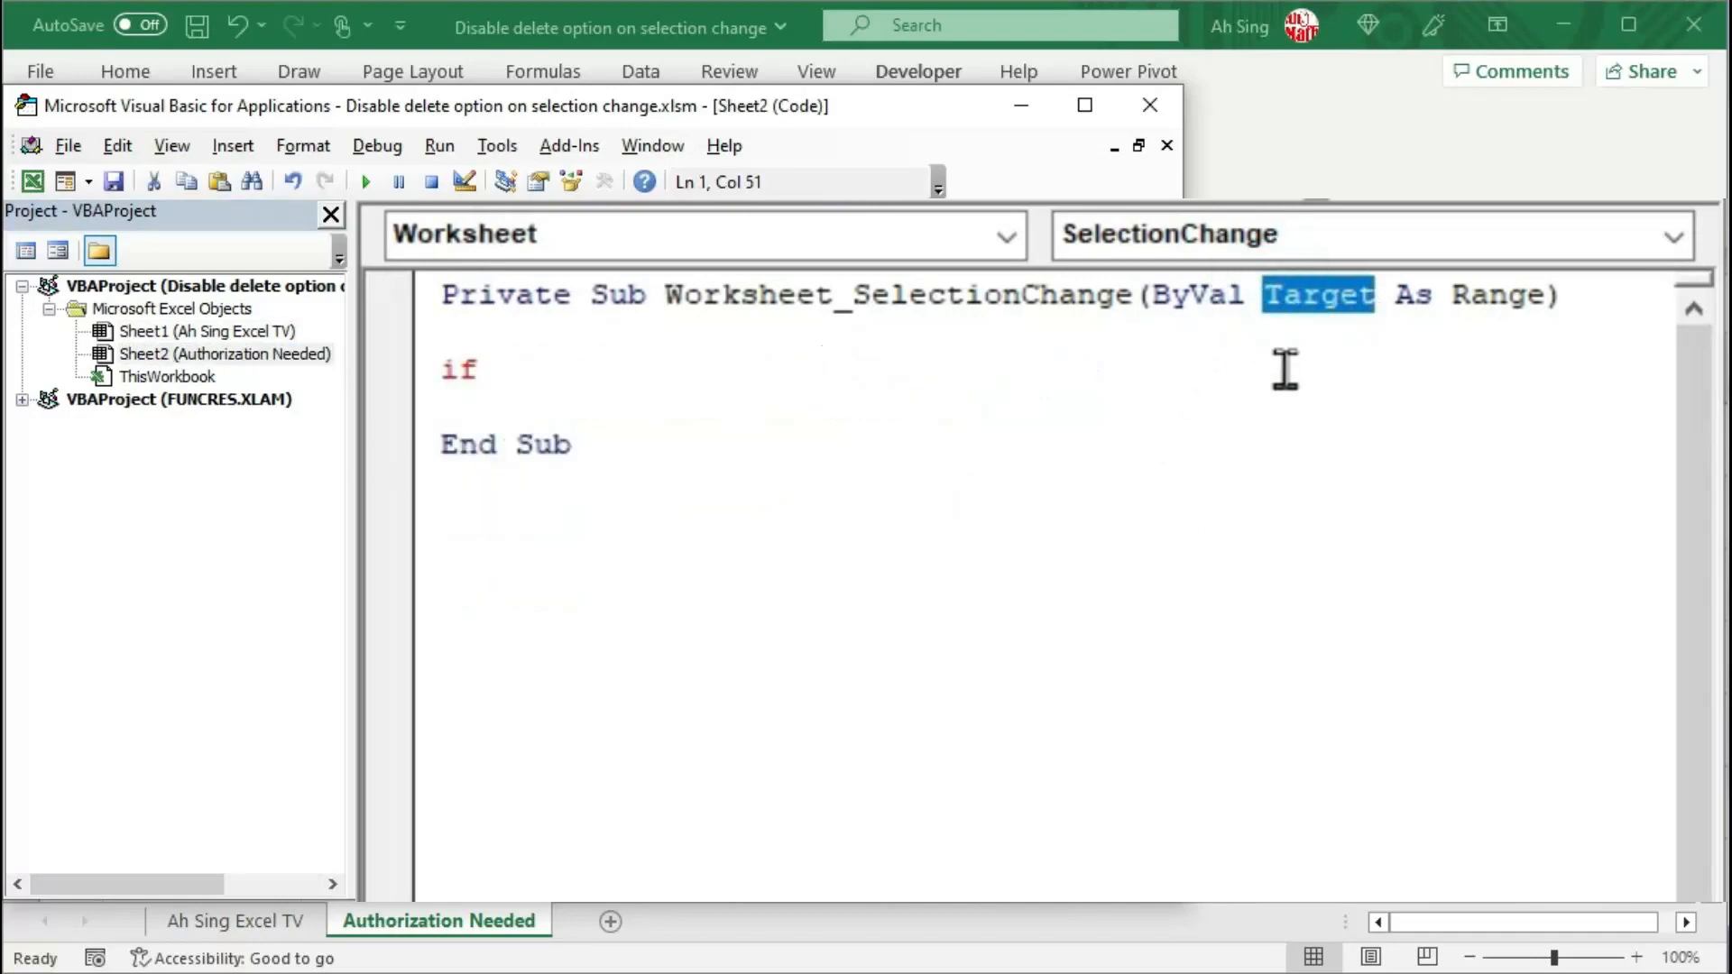
text(ap)
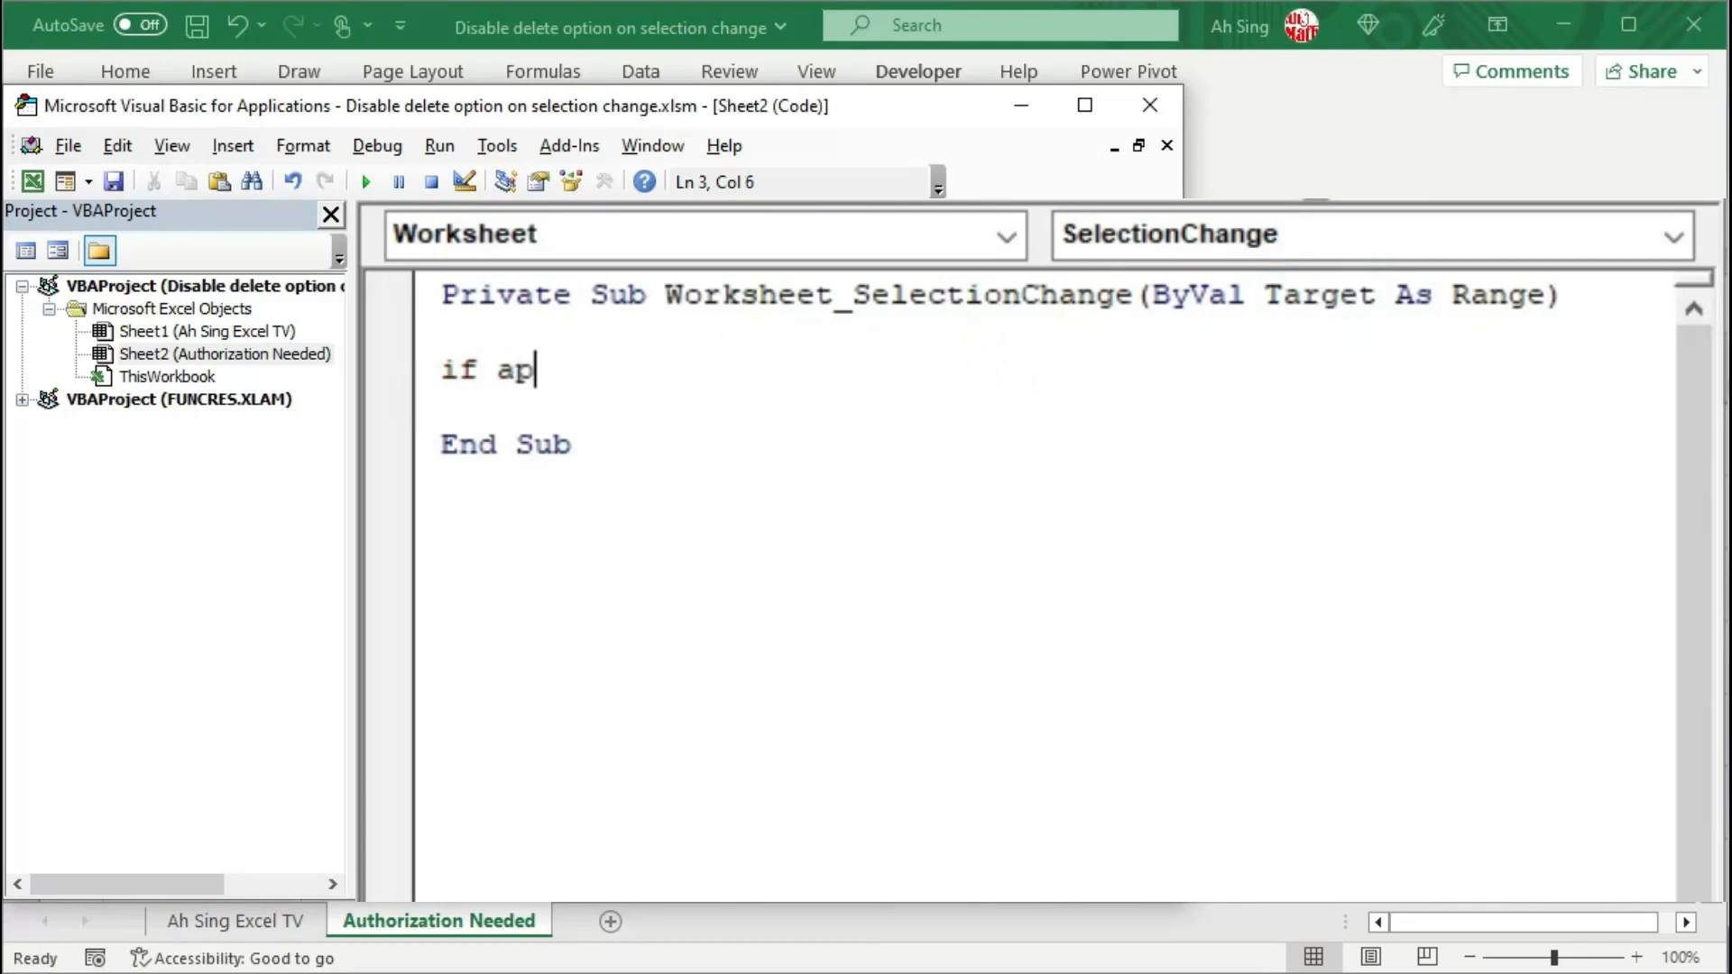
text(plication.)
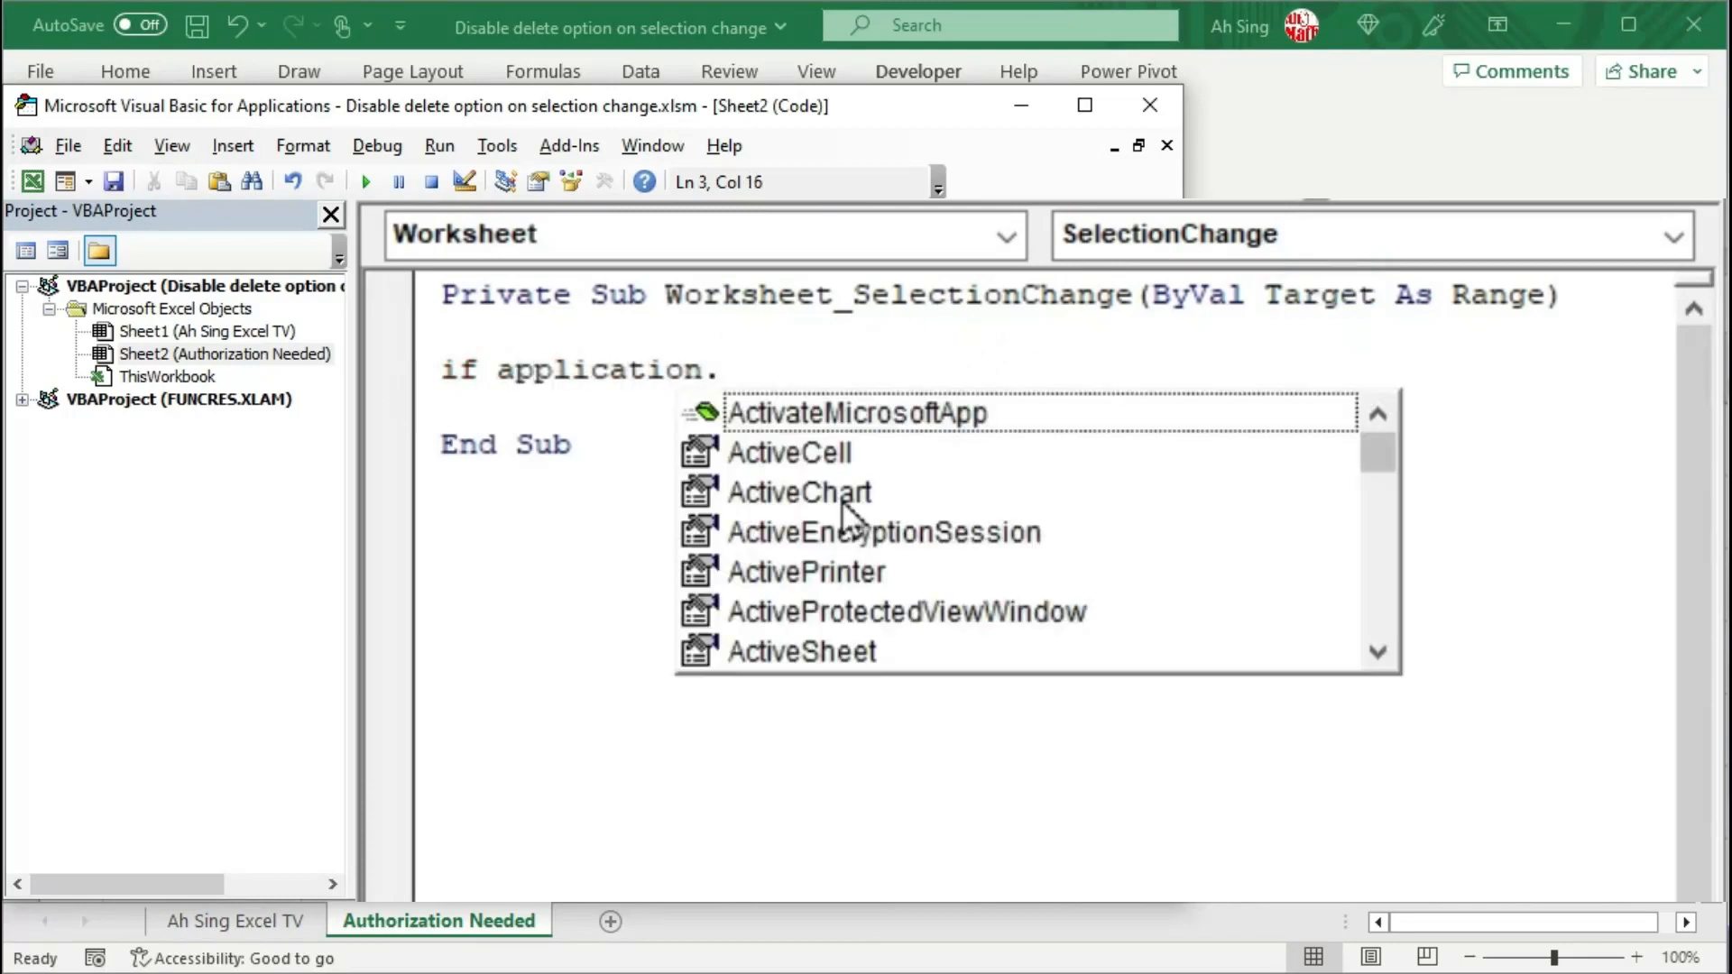
text(Intersect)
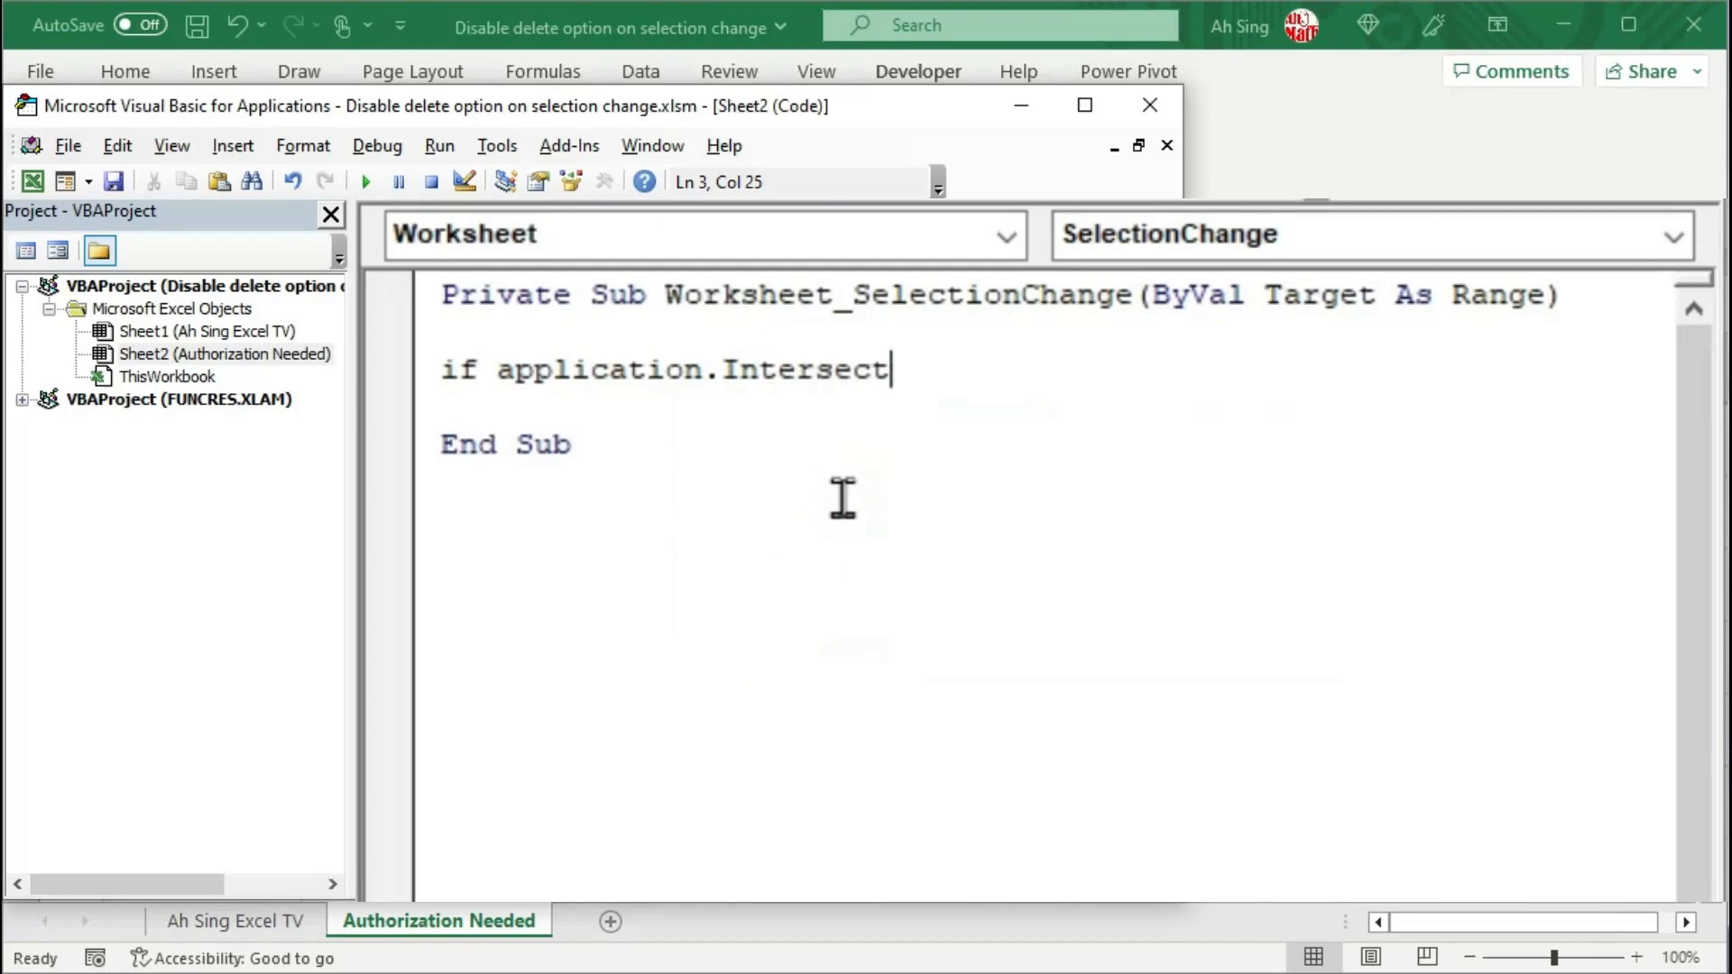
text((tar)
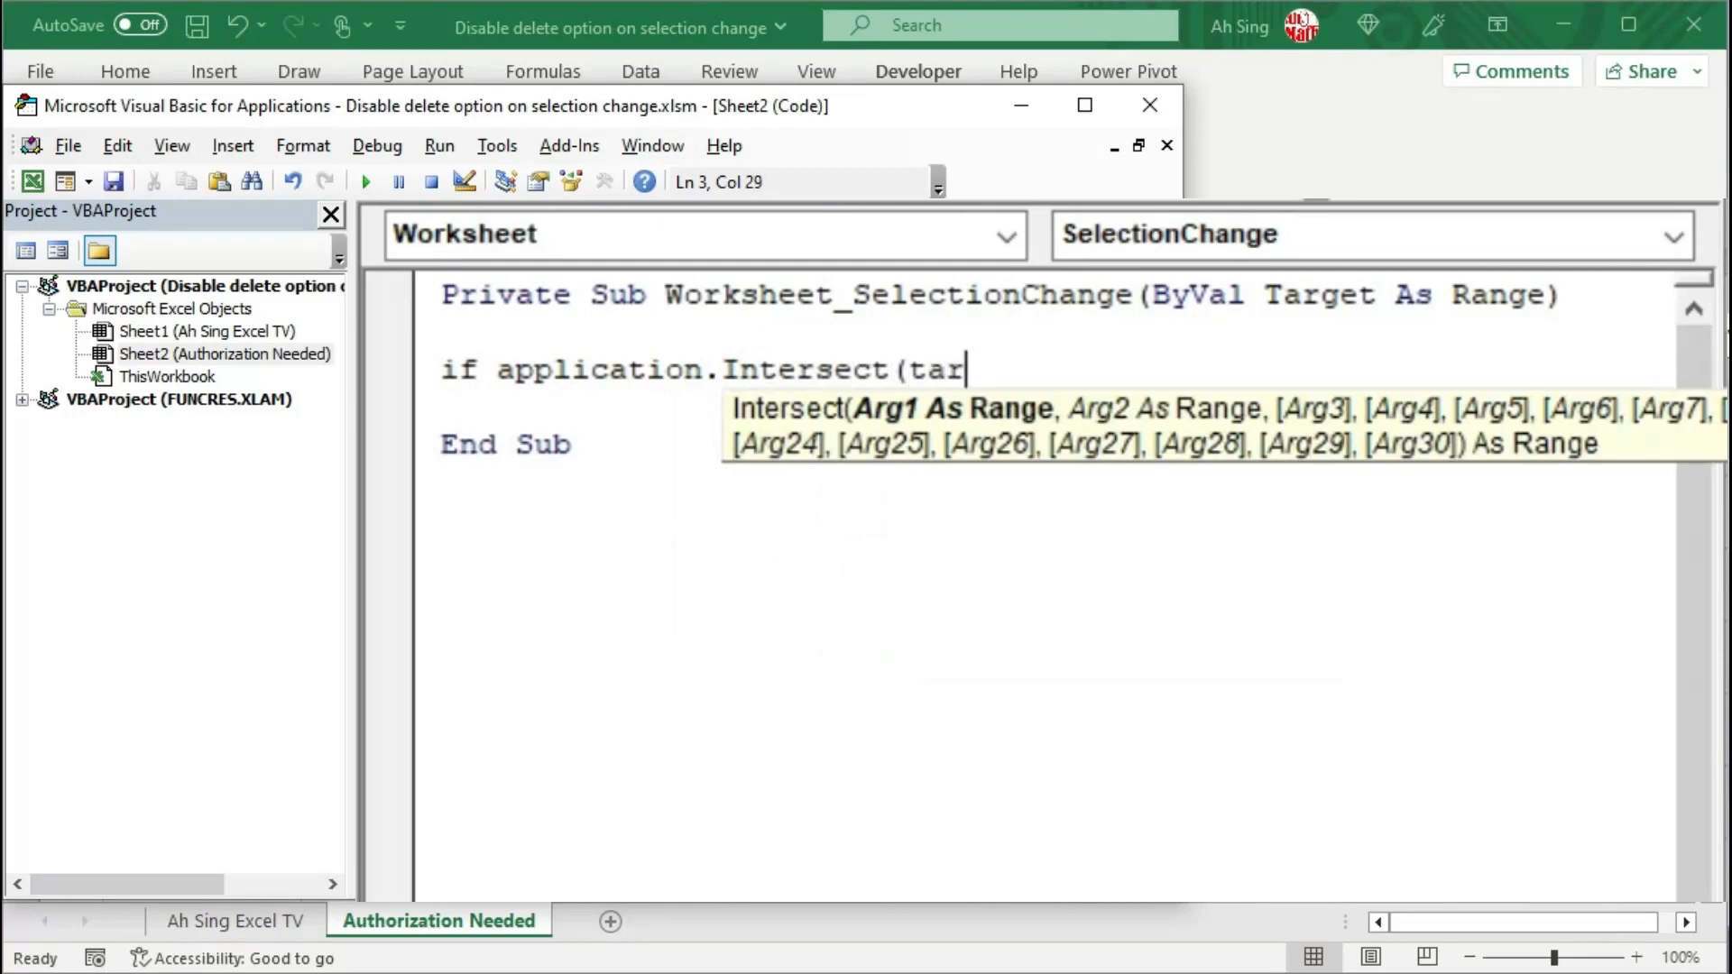
text(get,ran)
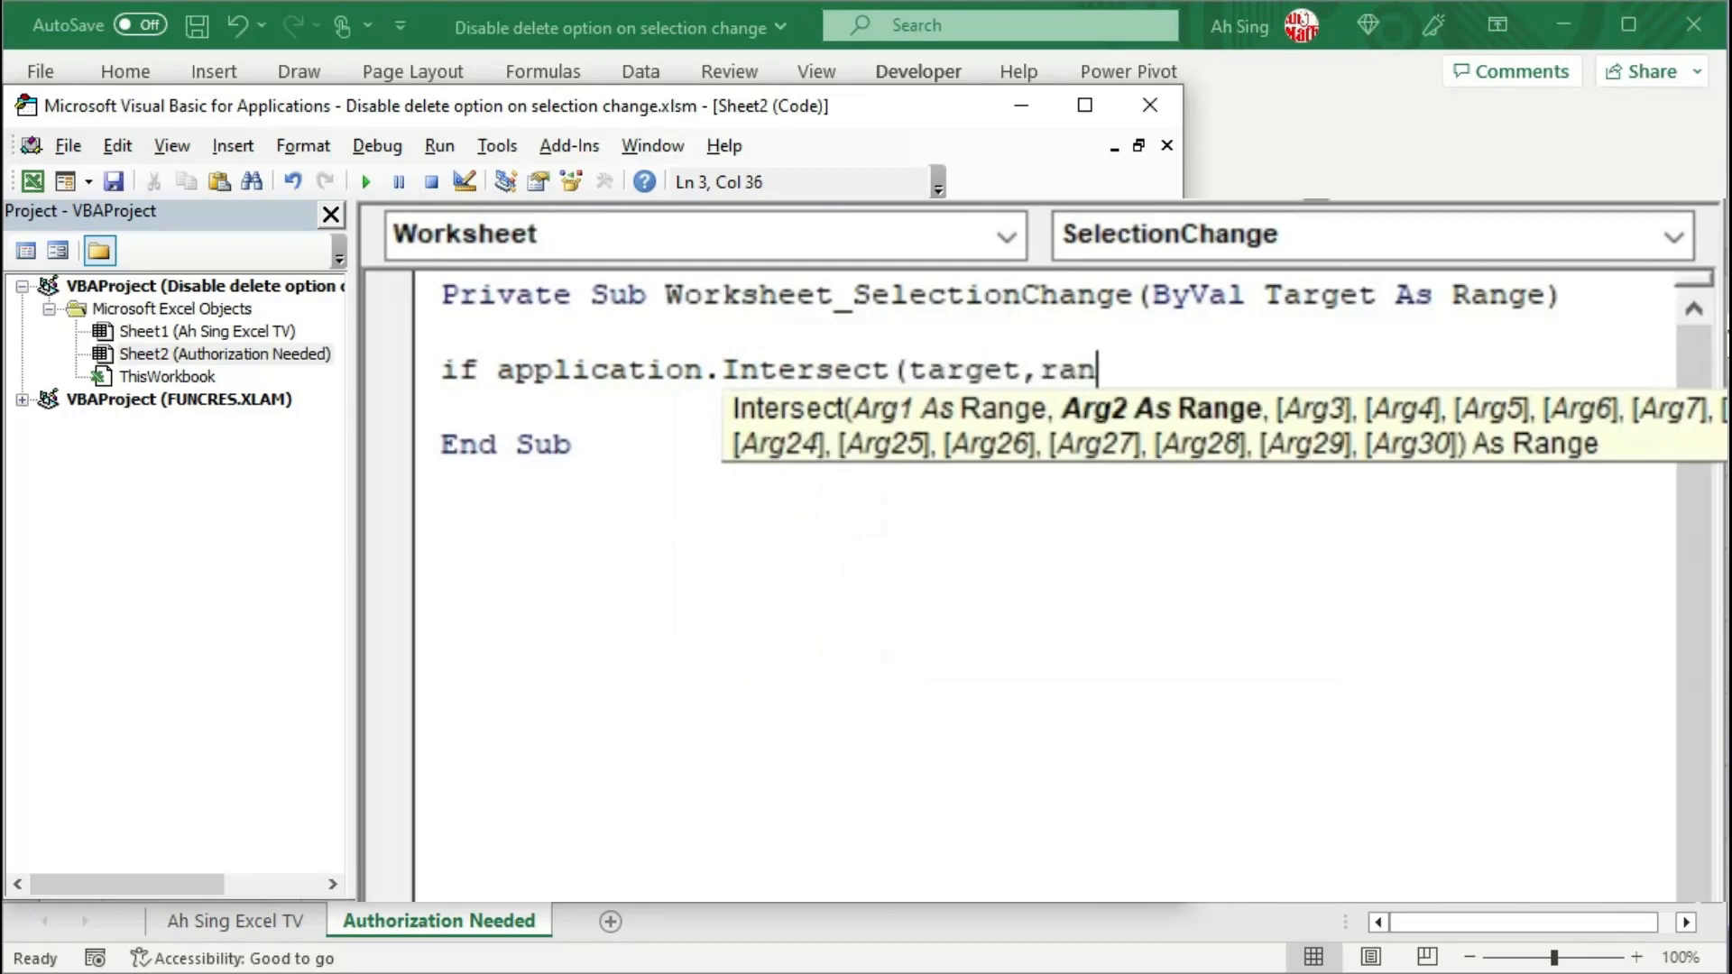
text(ge()
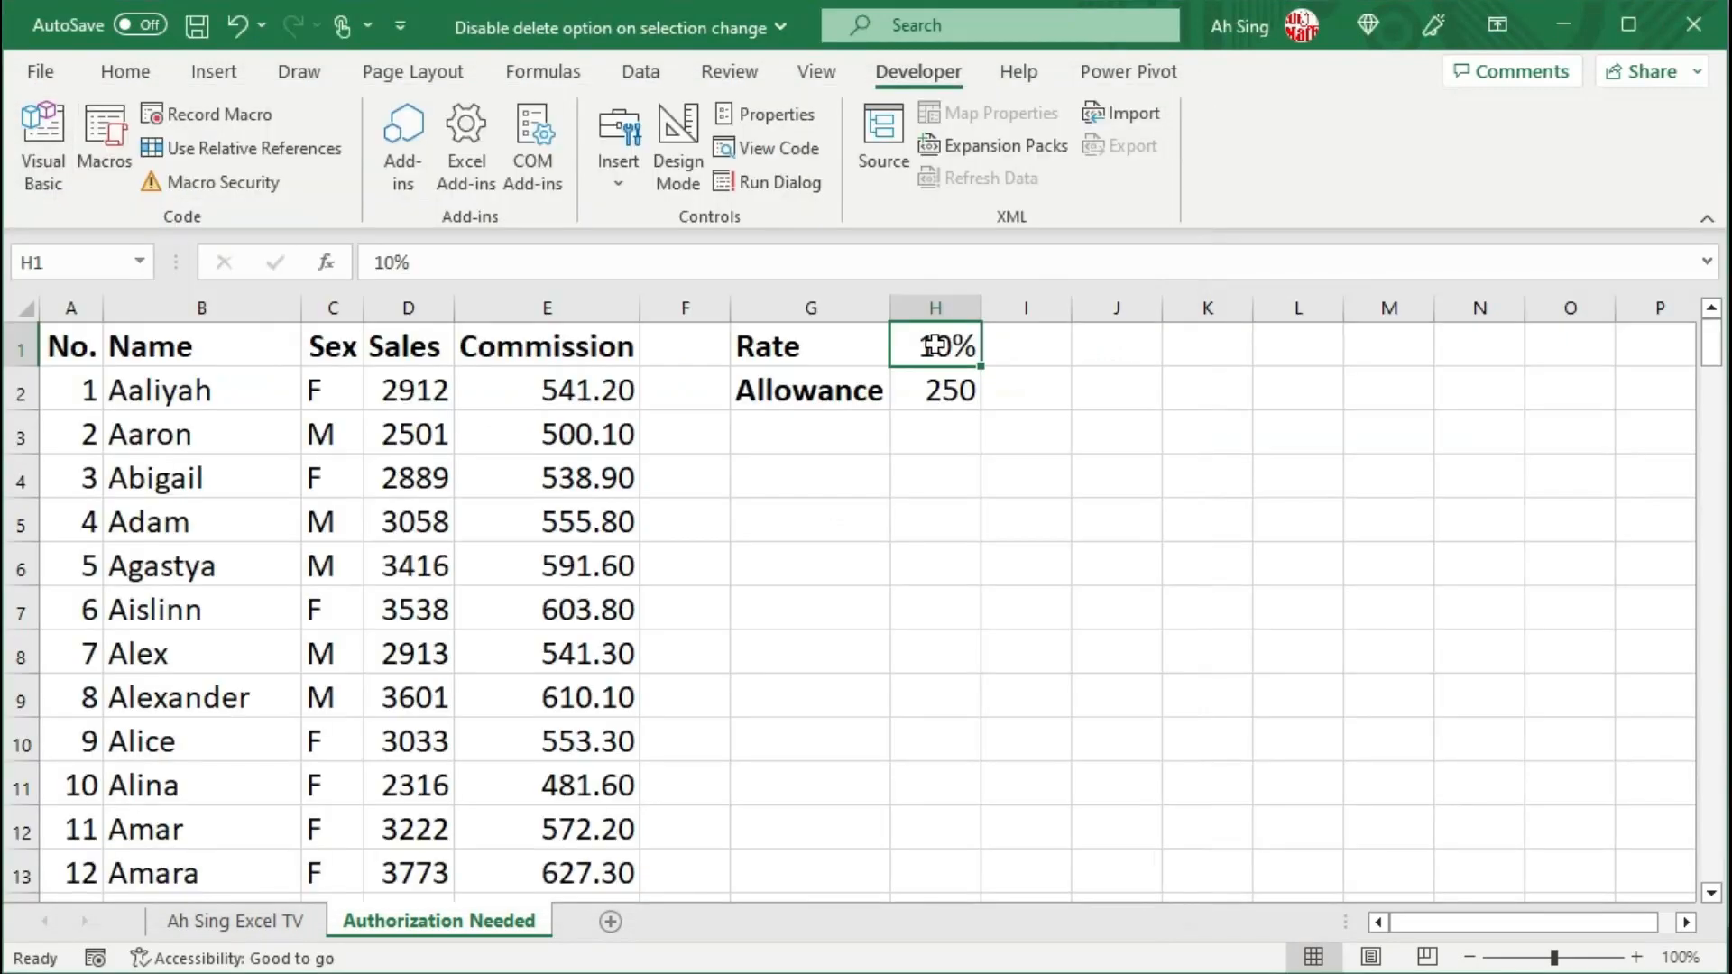
mouse_move(1025, 354)
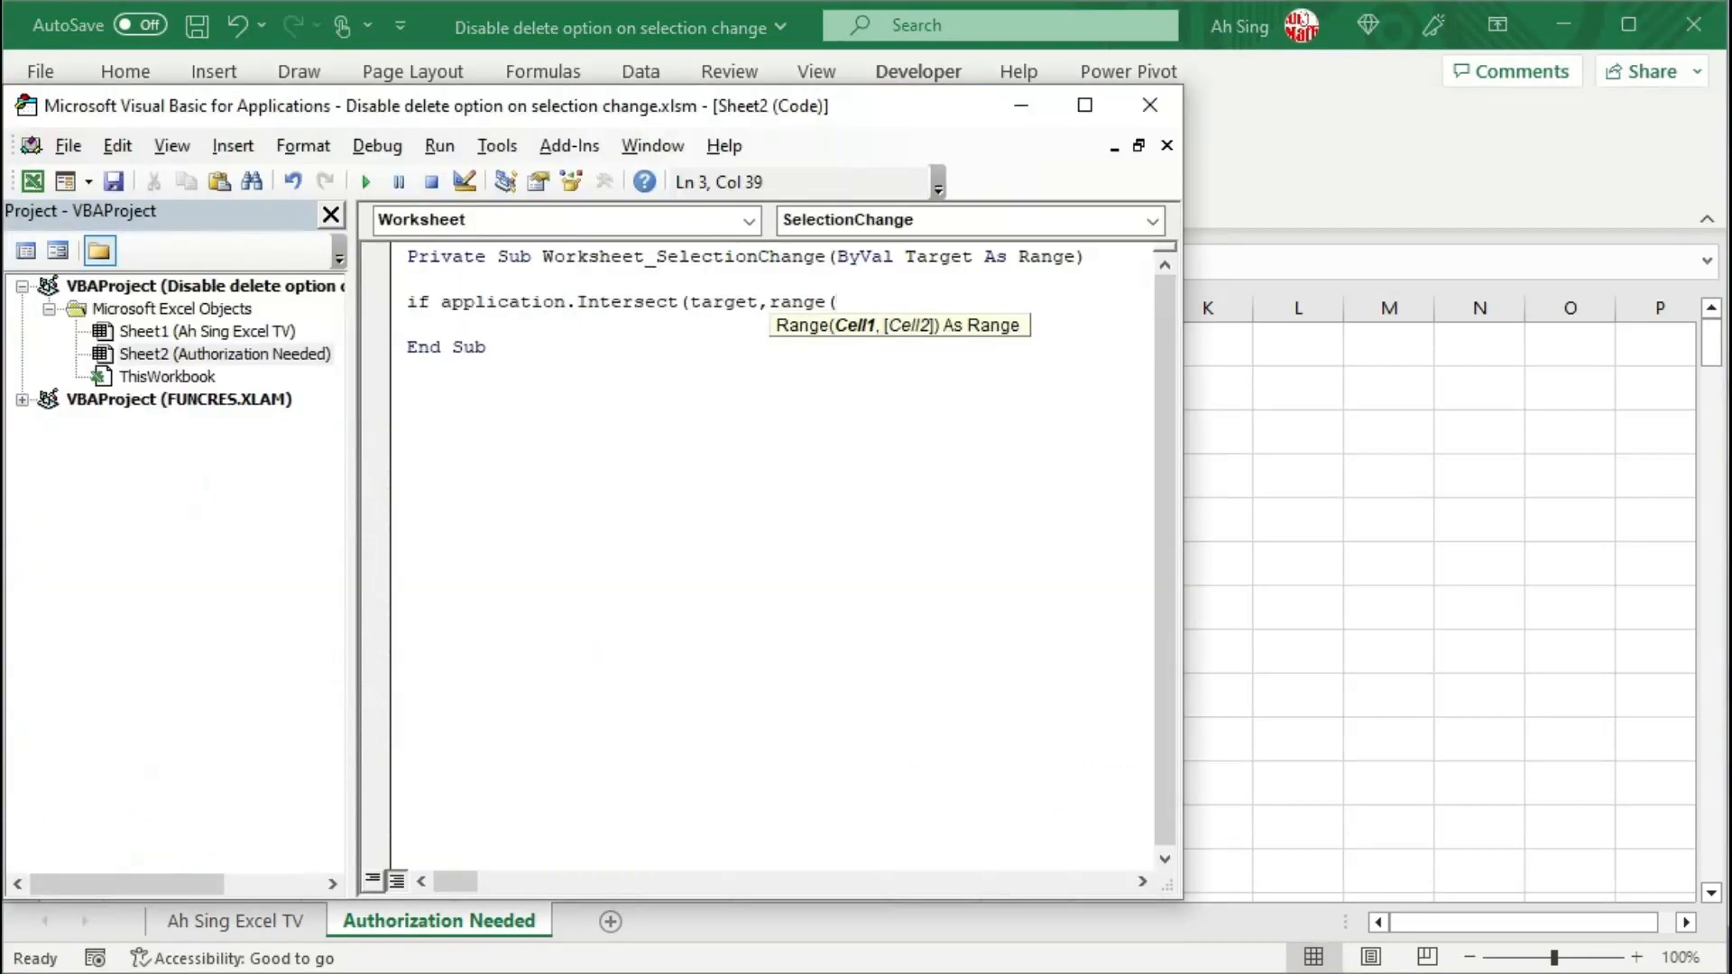
Step: Complete the condition as Intersect(Target, Range("H1:H2")) Is Nothing
text(H1)
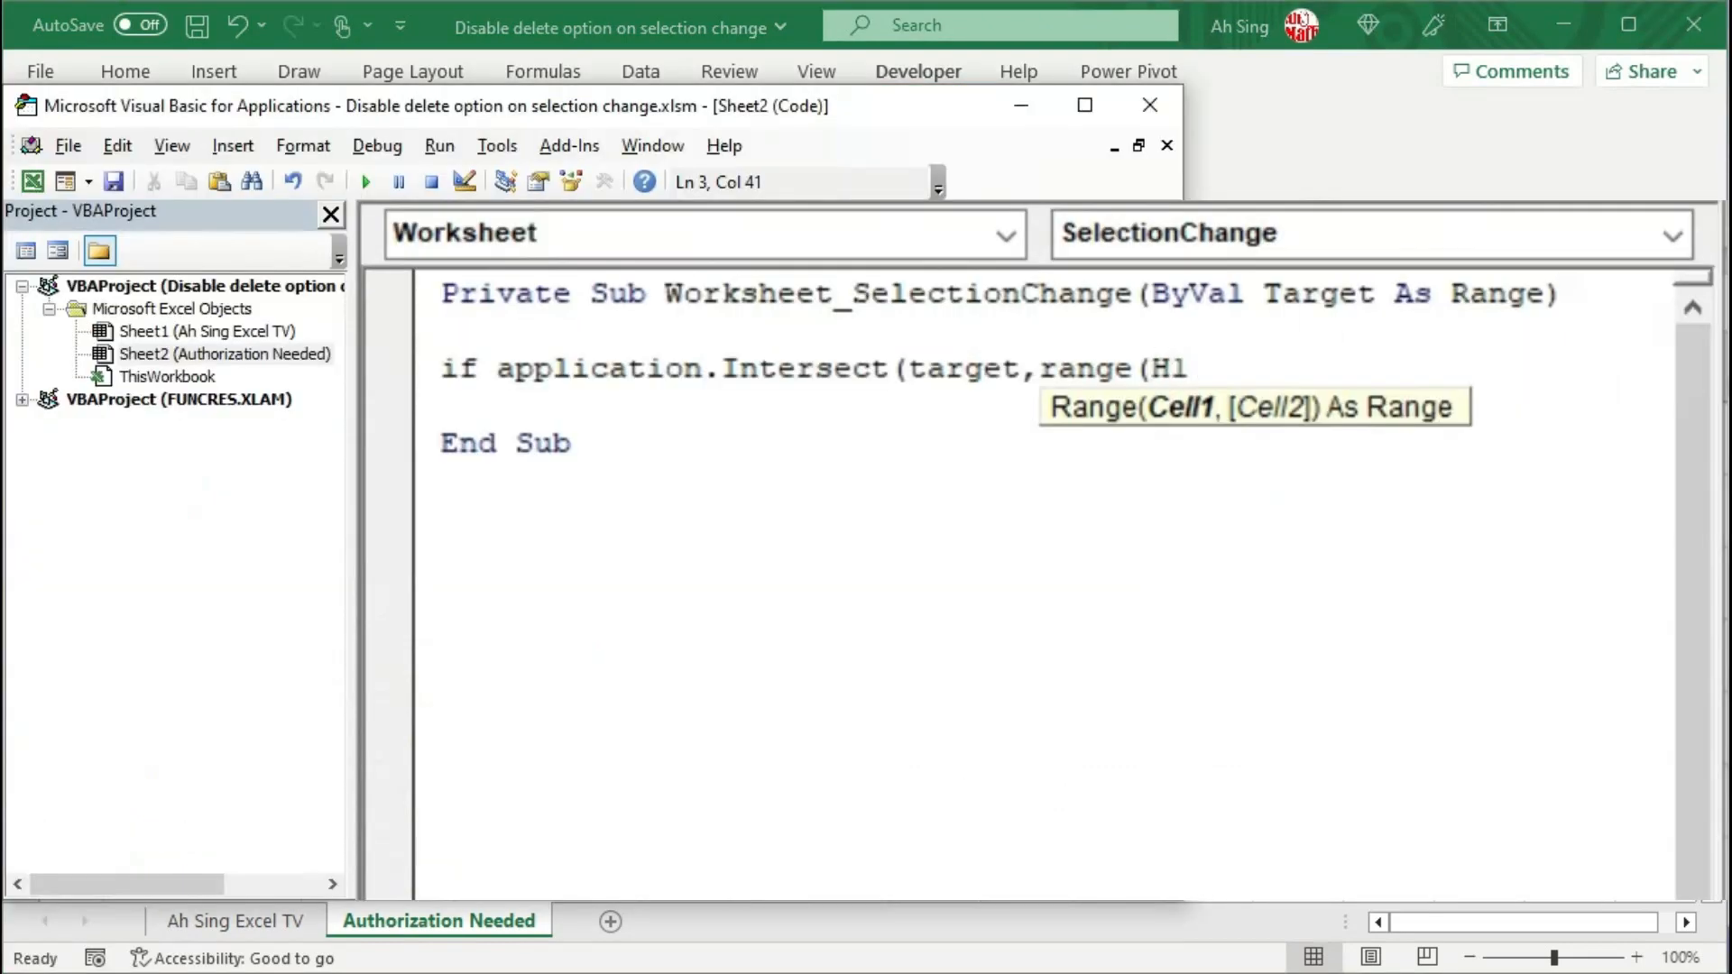
text(:H2)
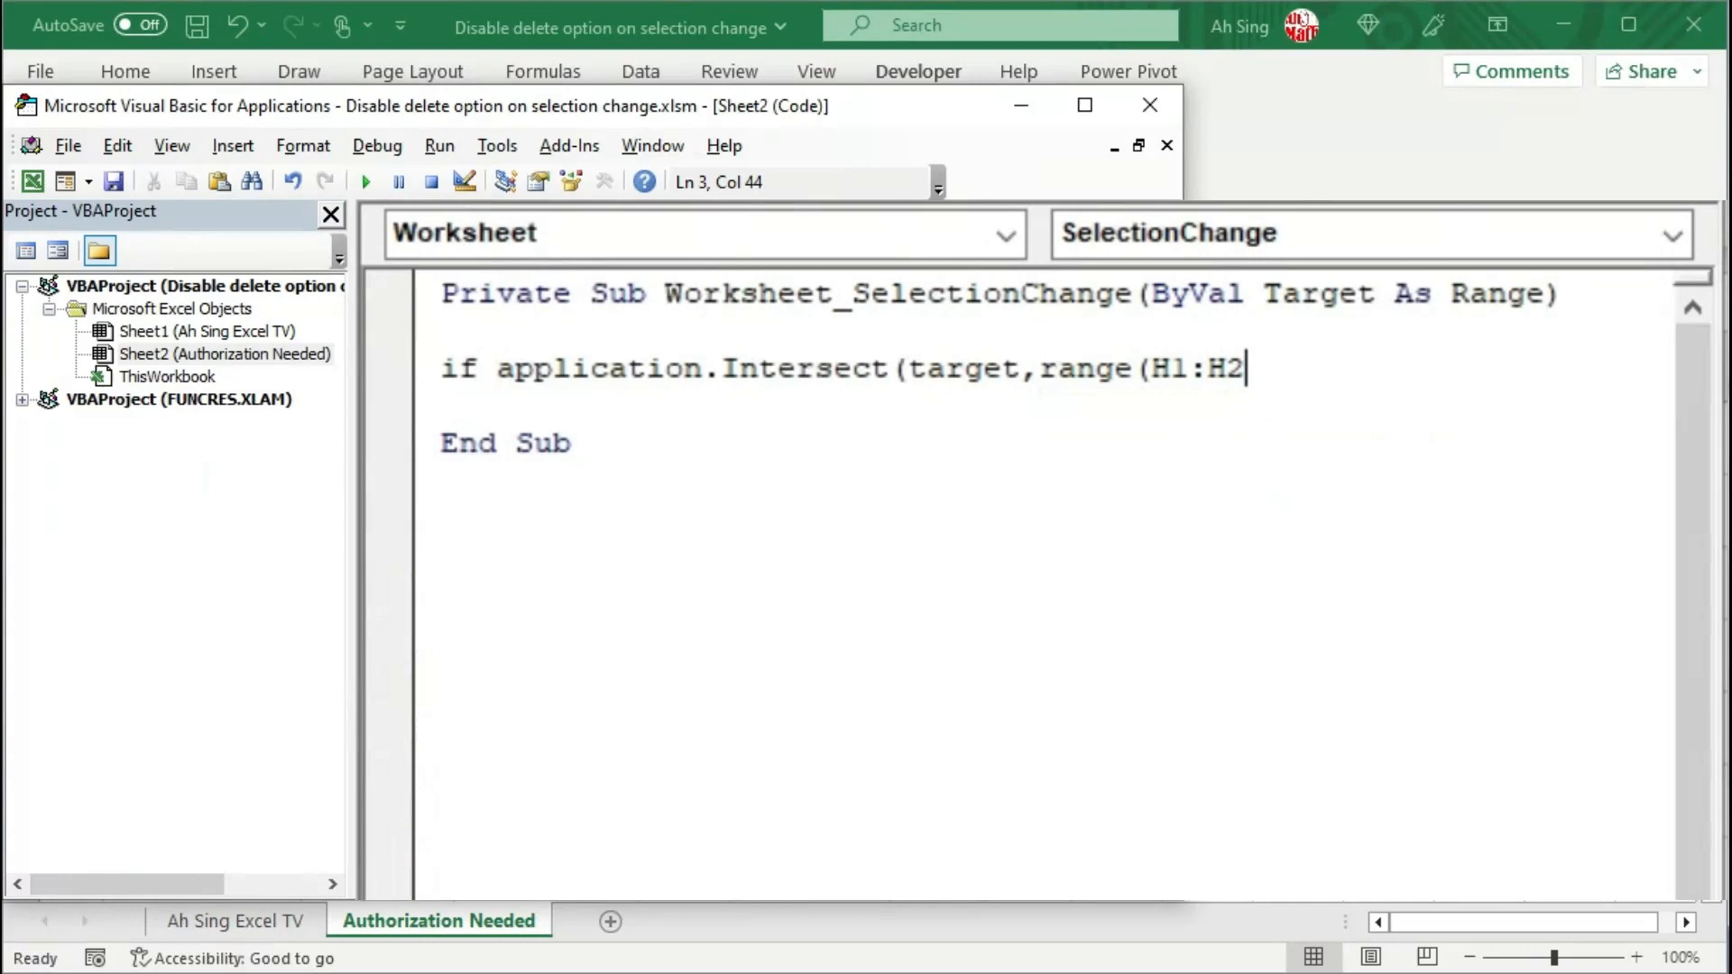
mouse_move(1139, 379)
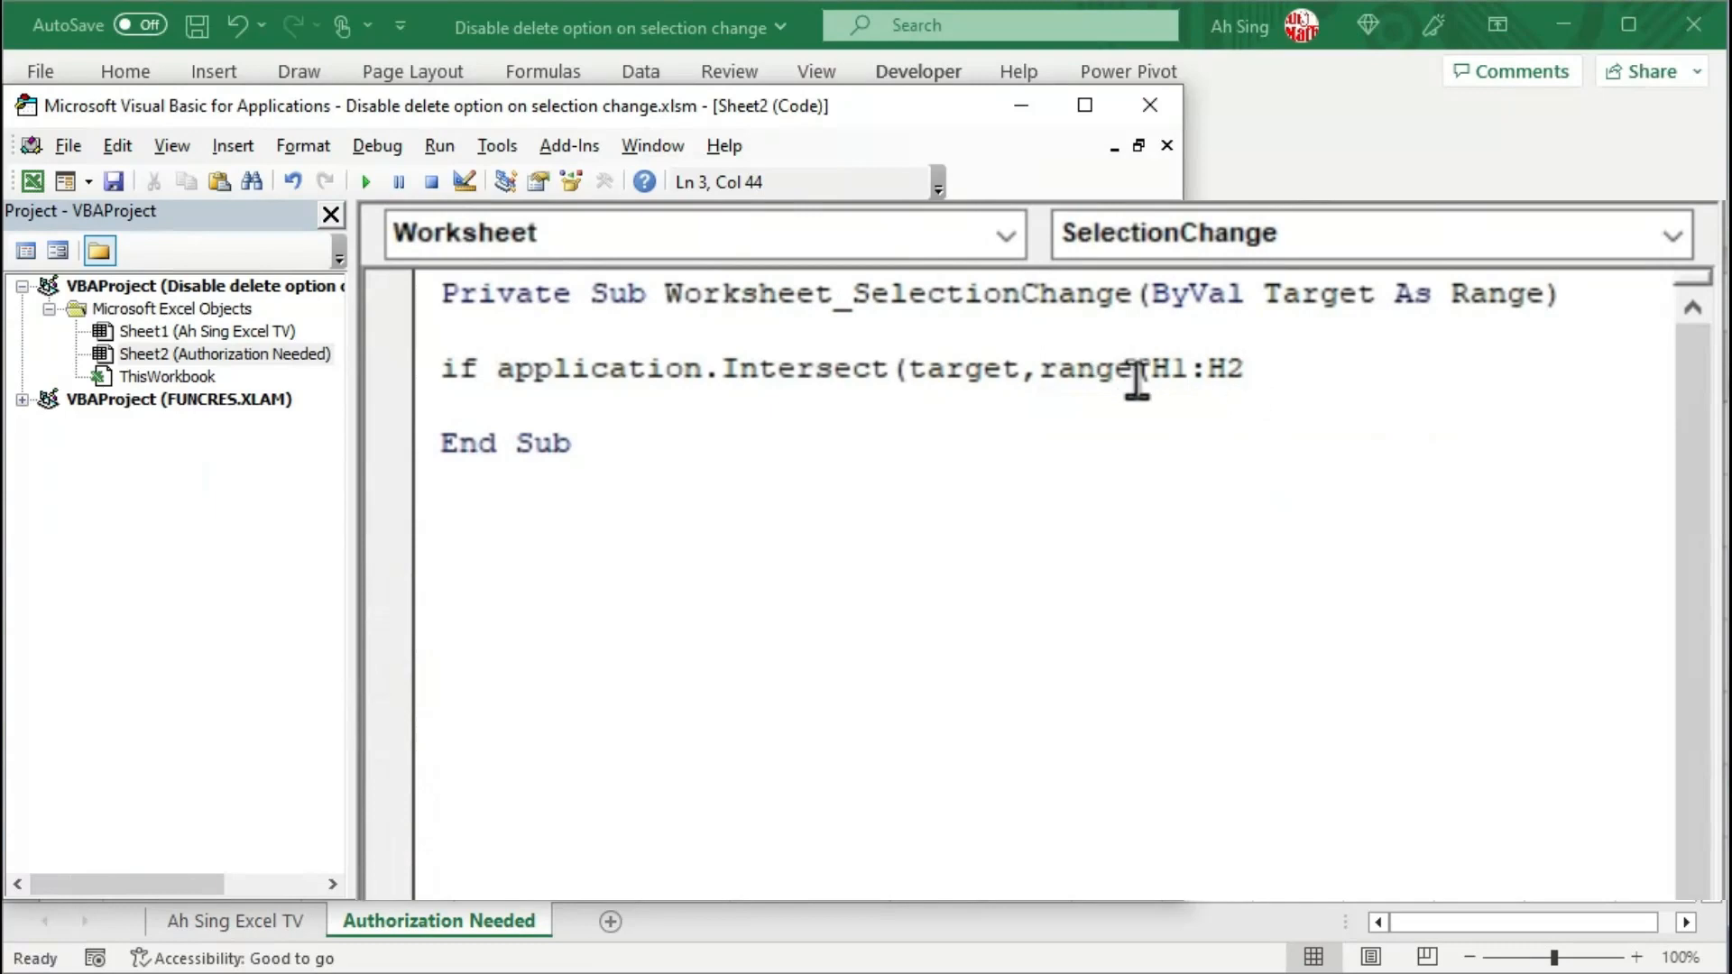
text((")
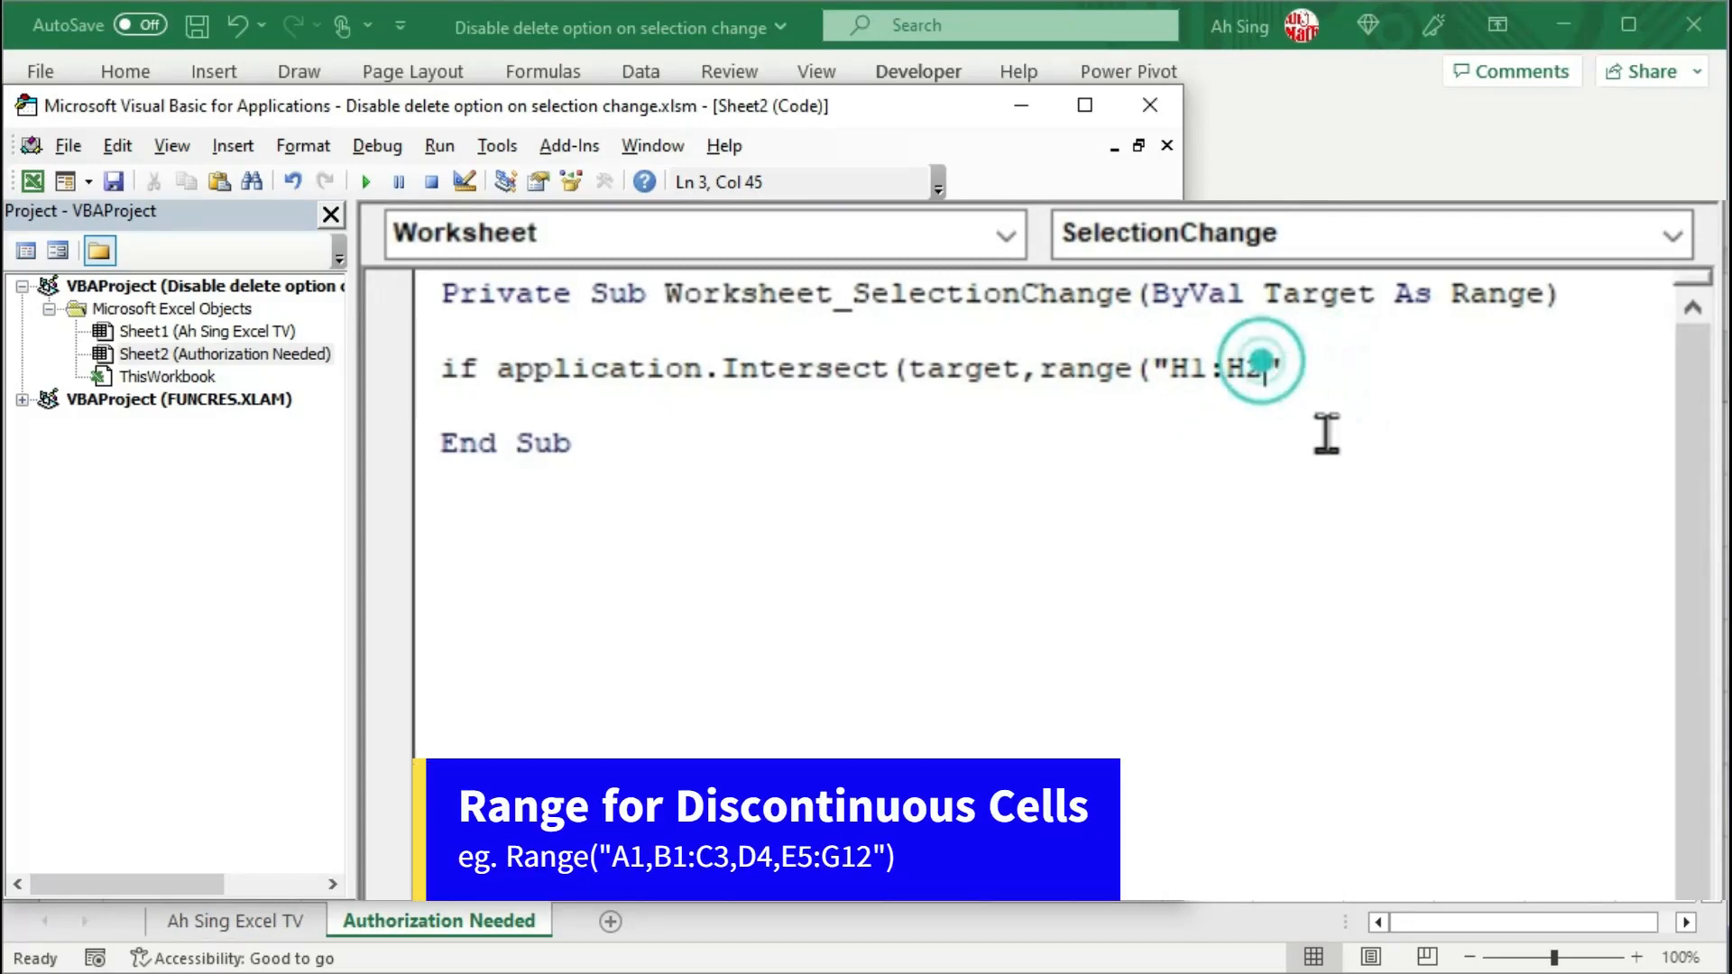
text(,)
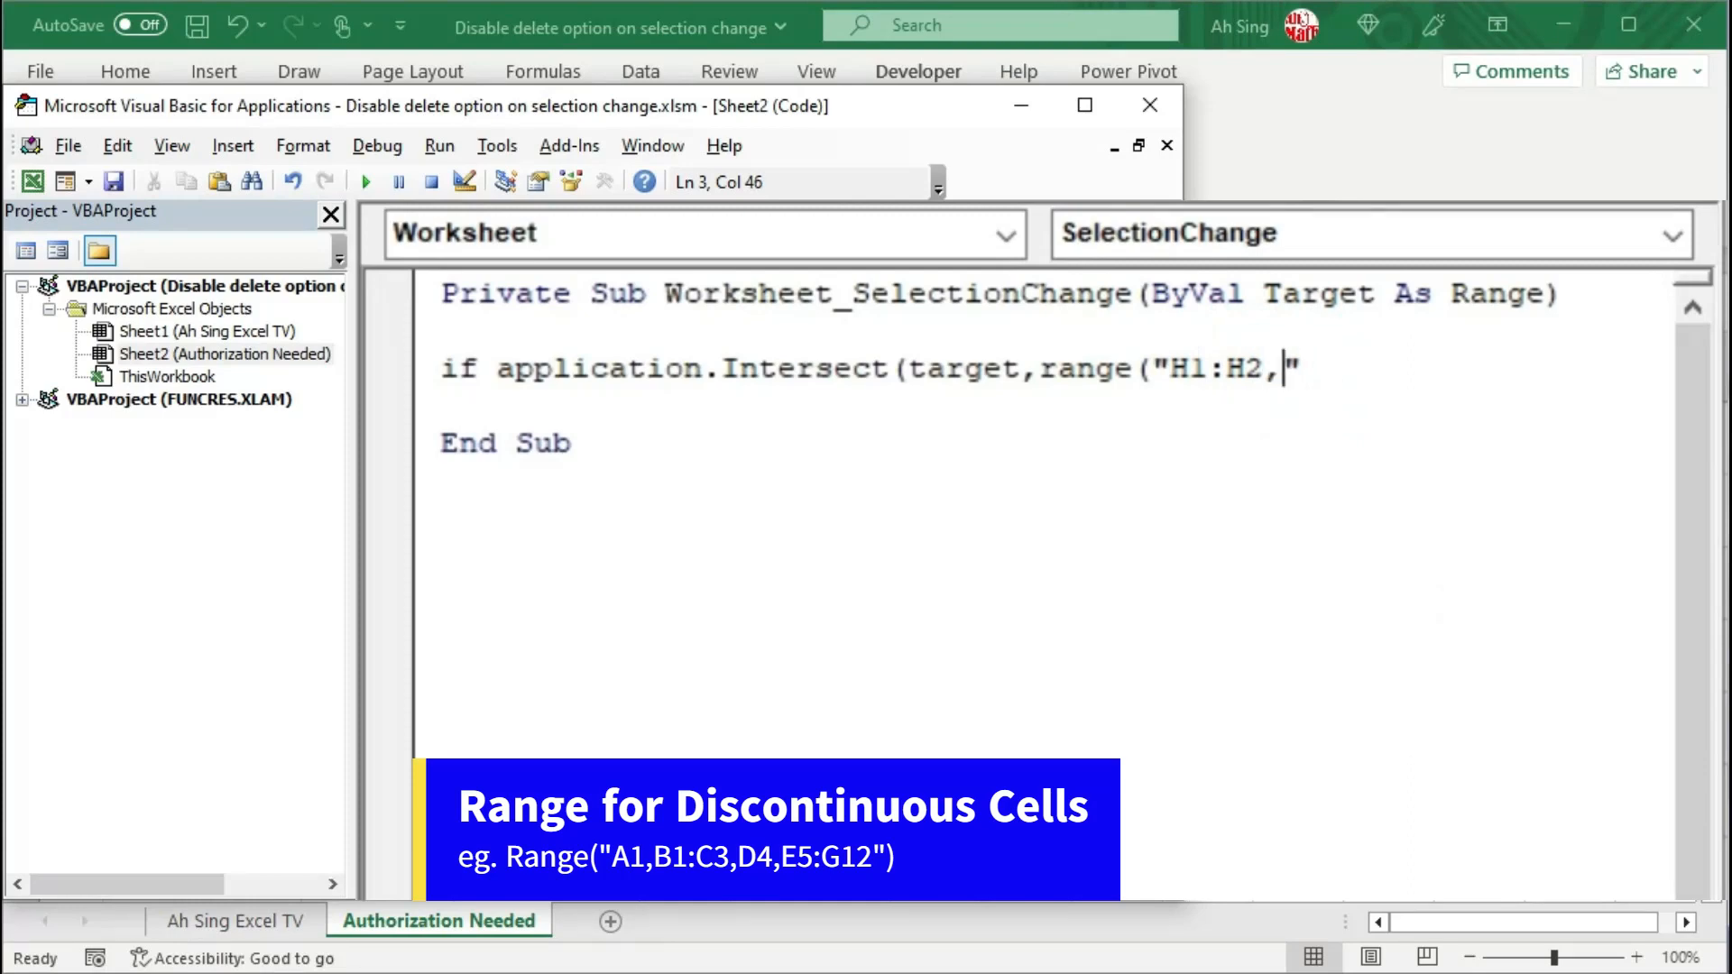
text(A1)
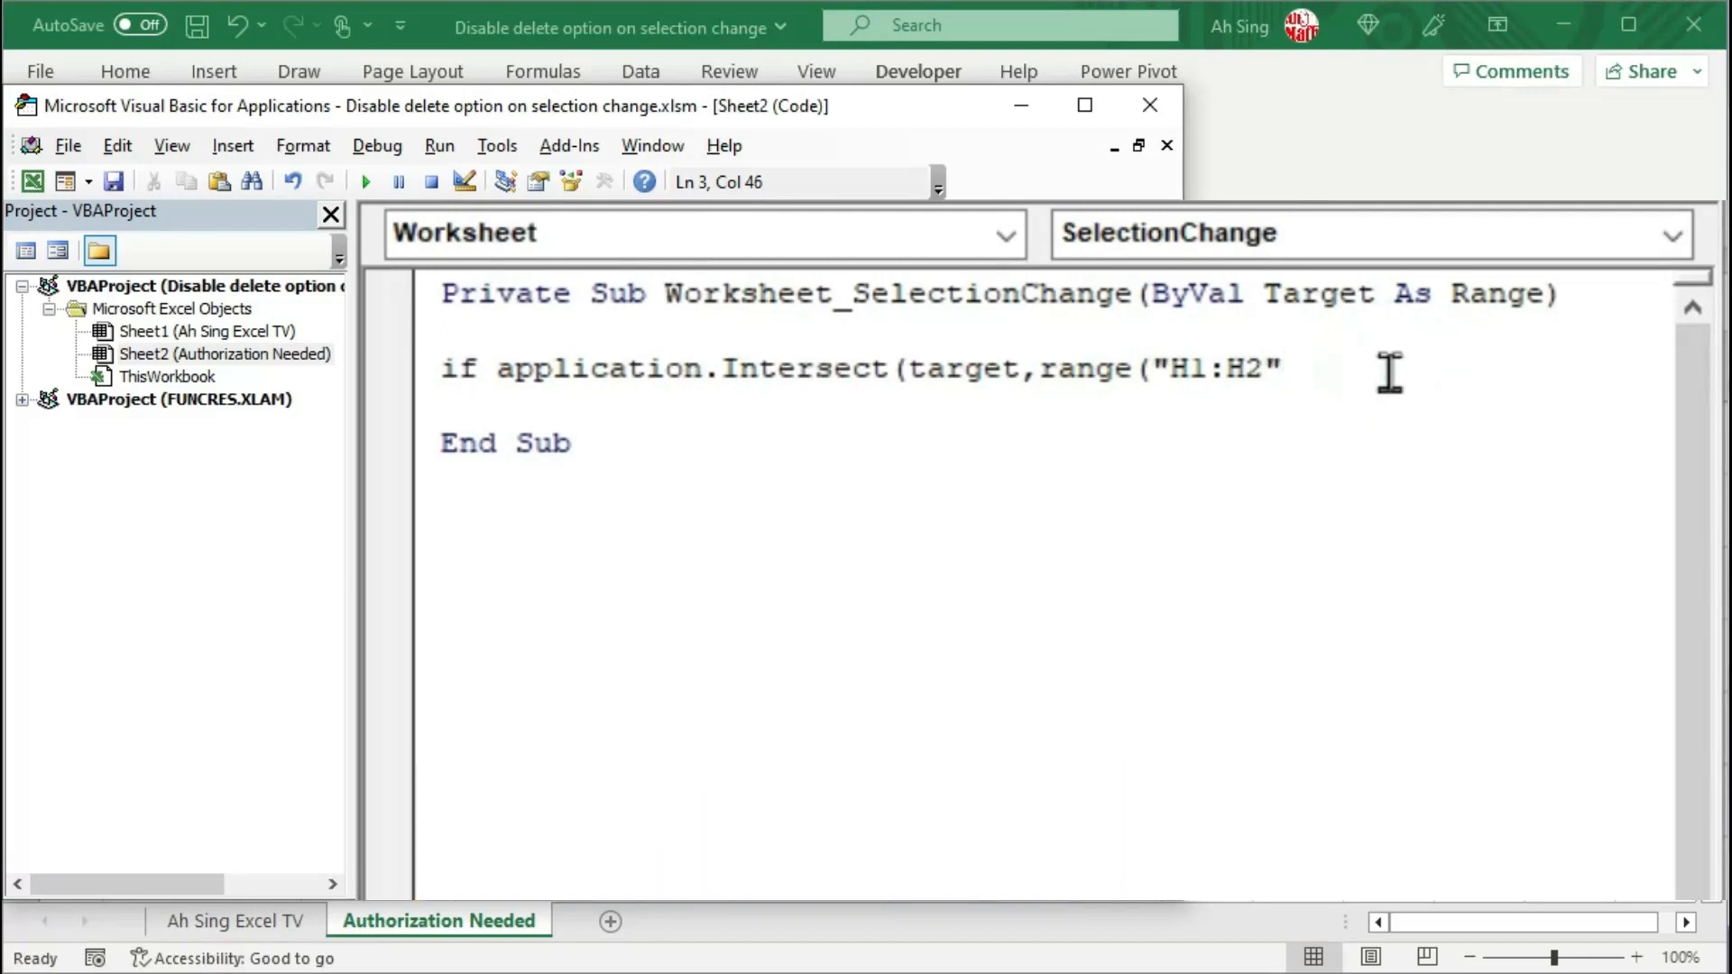
text())
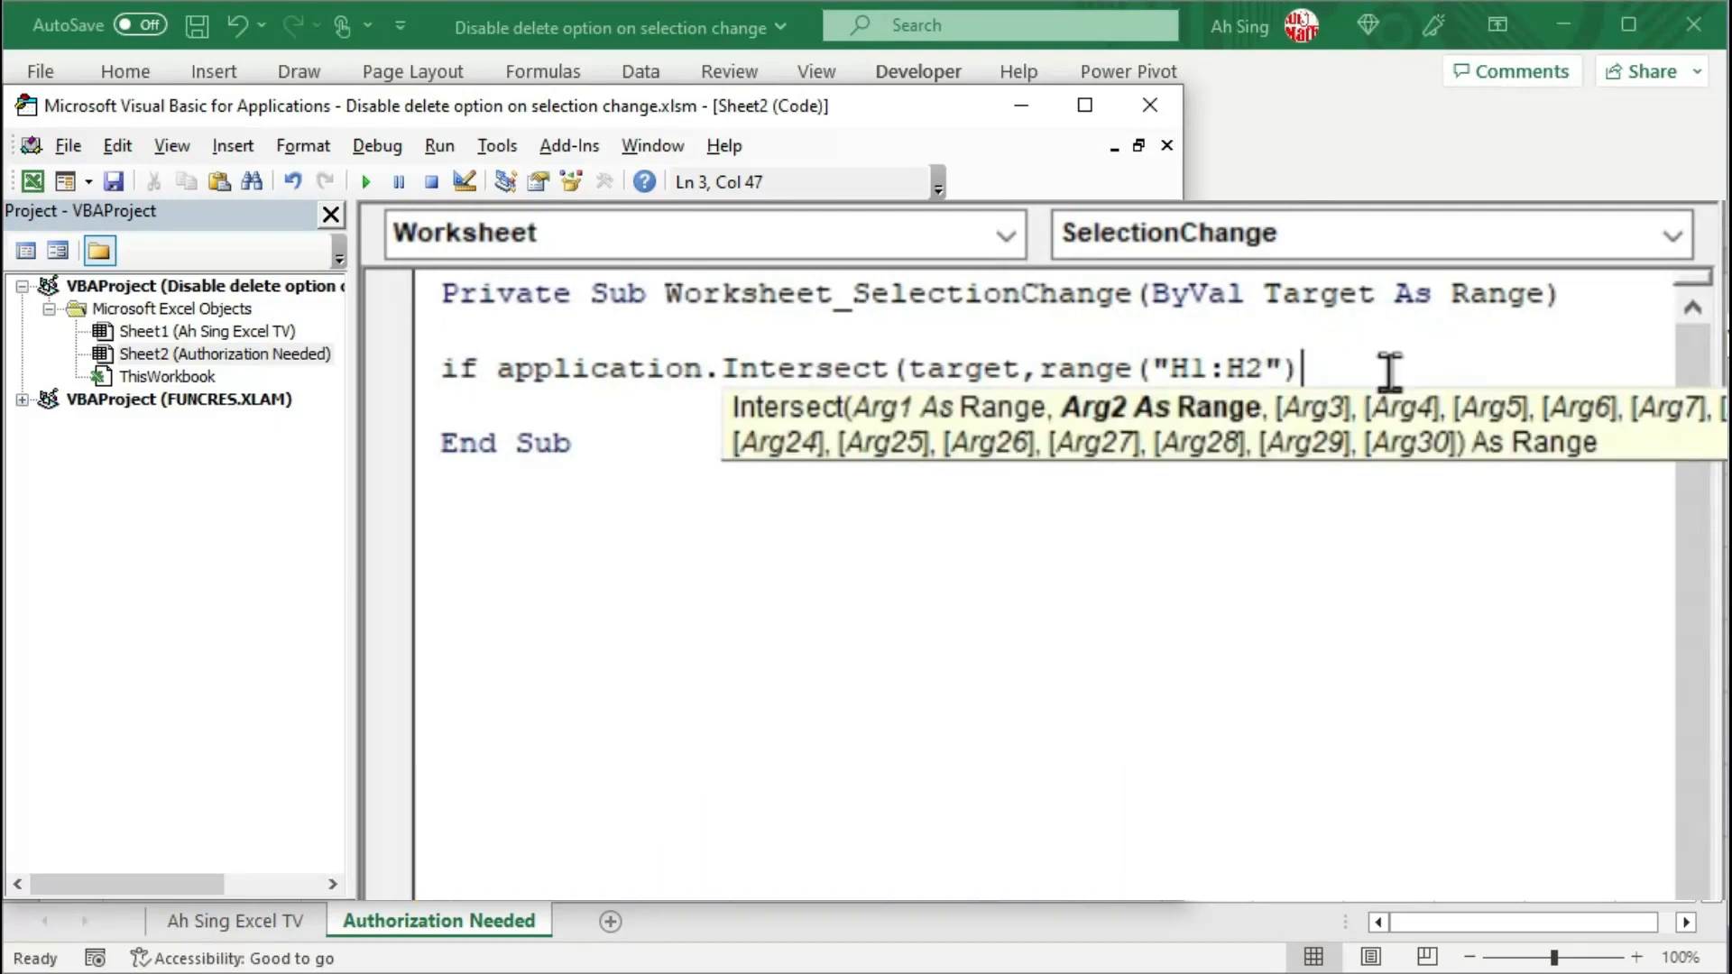
text())
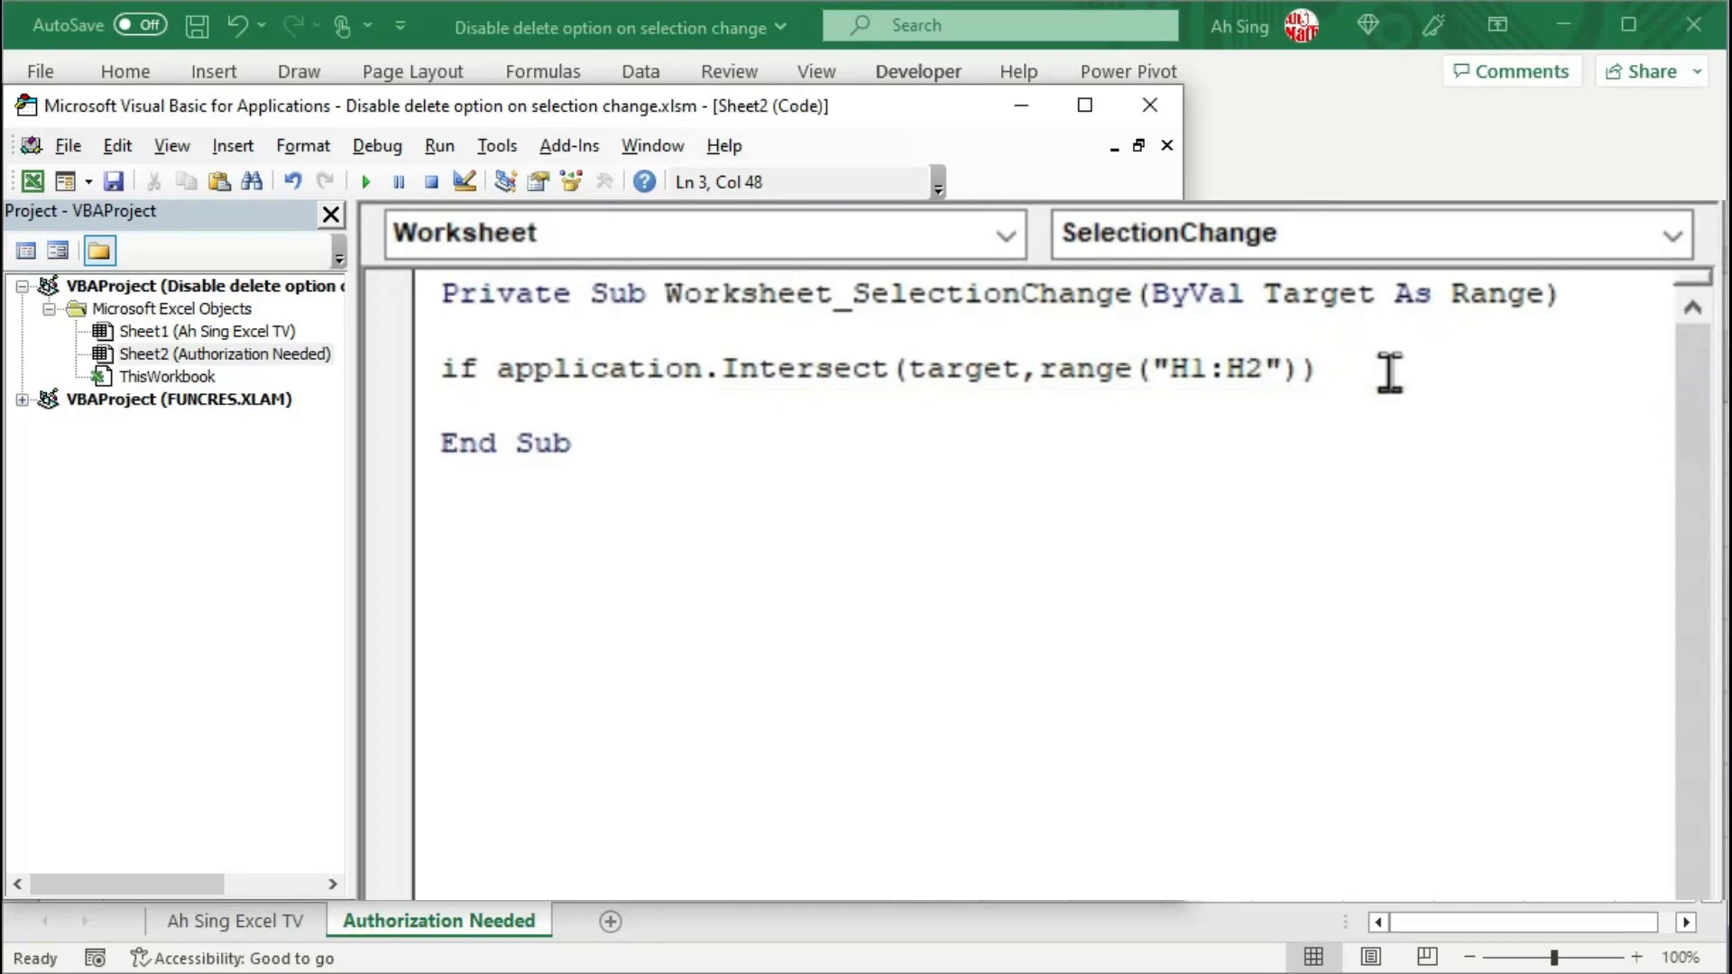
click(1317, 368)
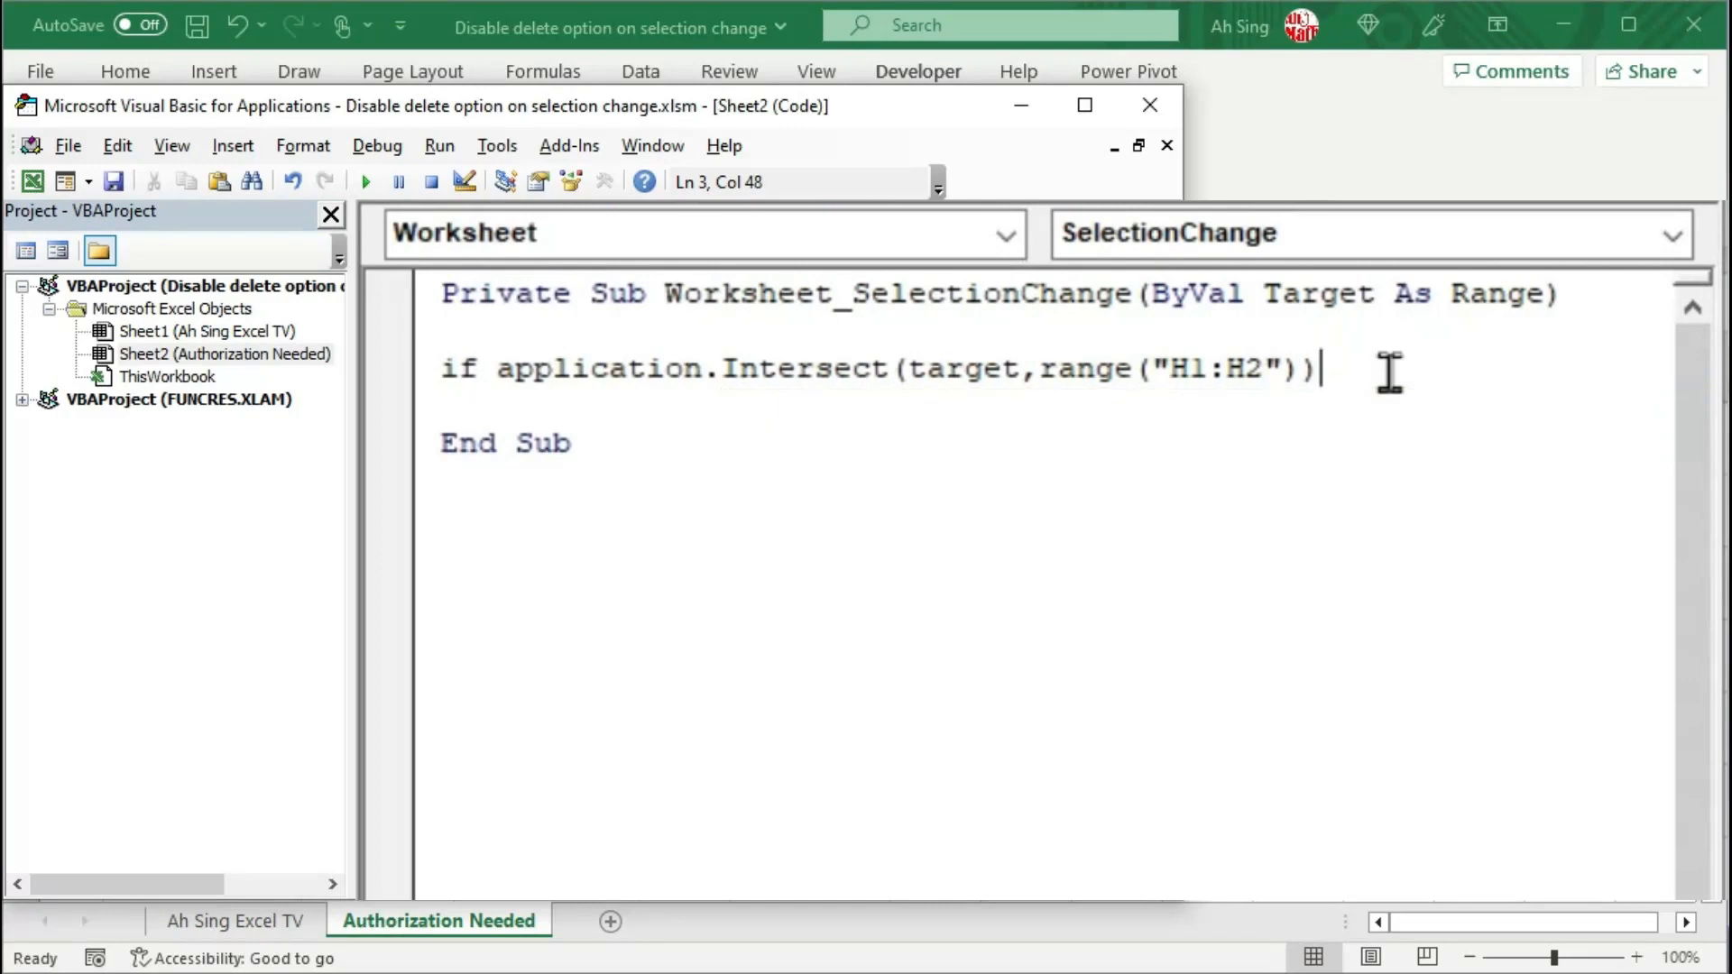
mouse_move(999, 770)
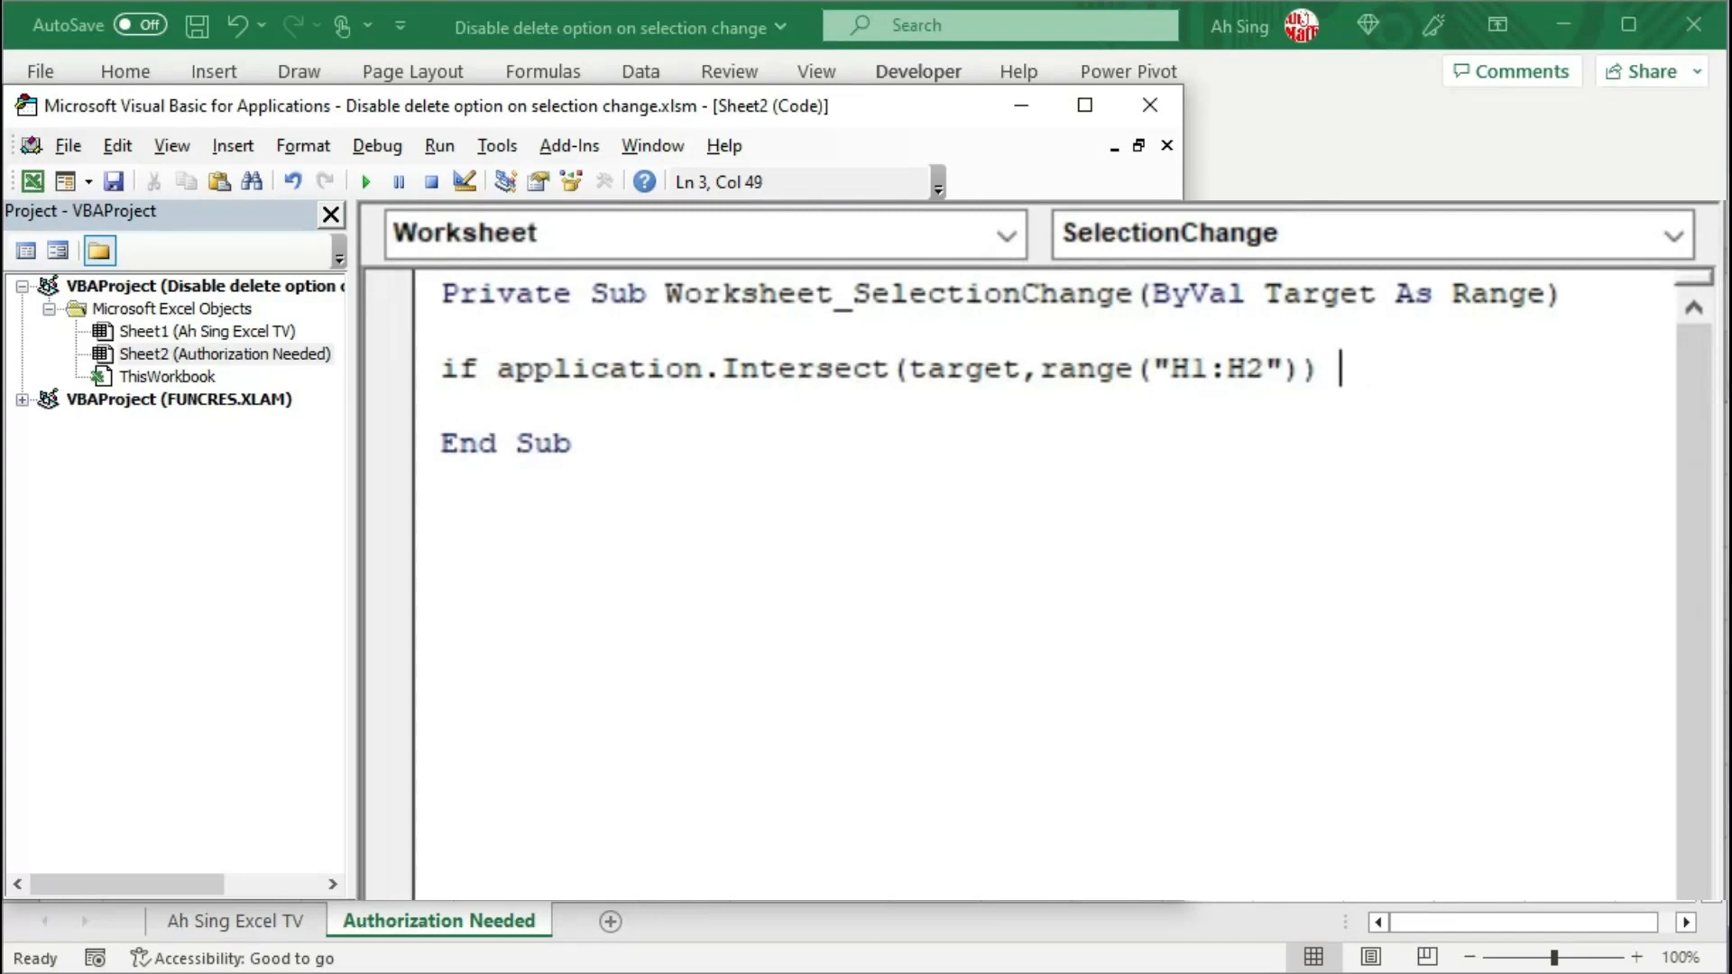
text(is nothing)
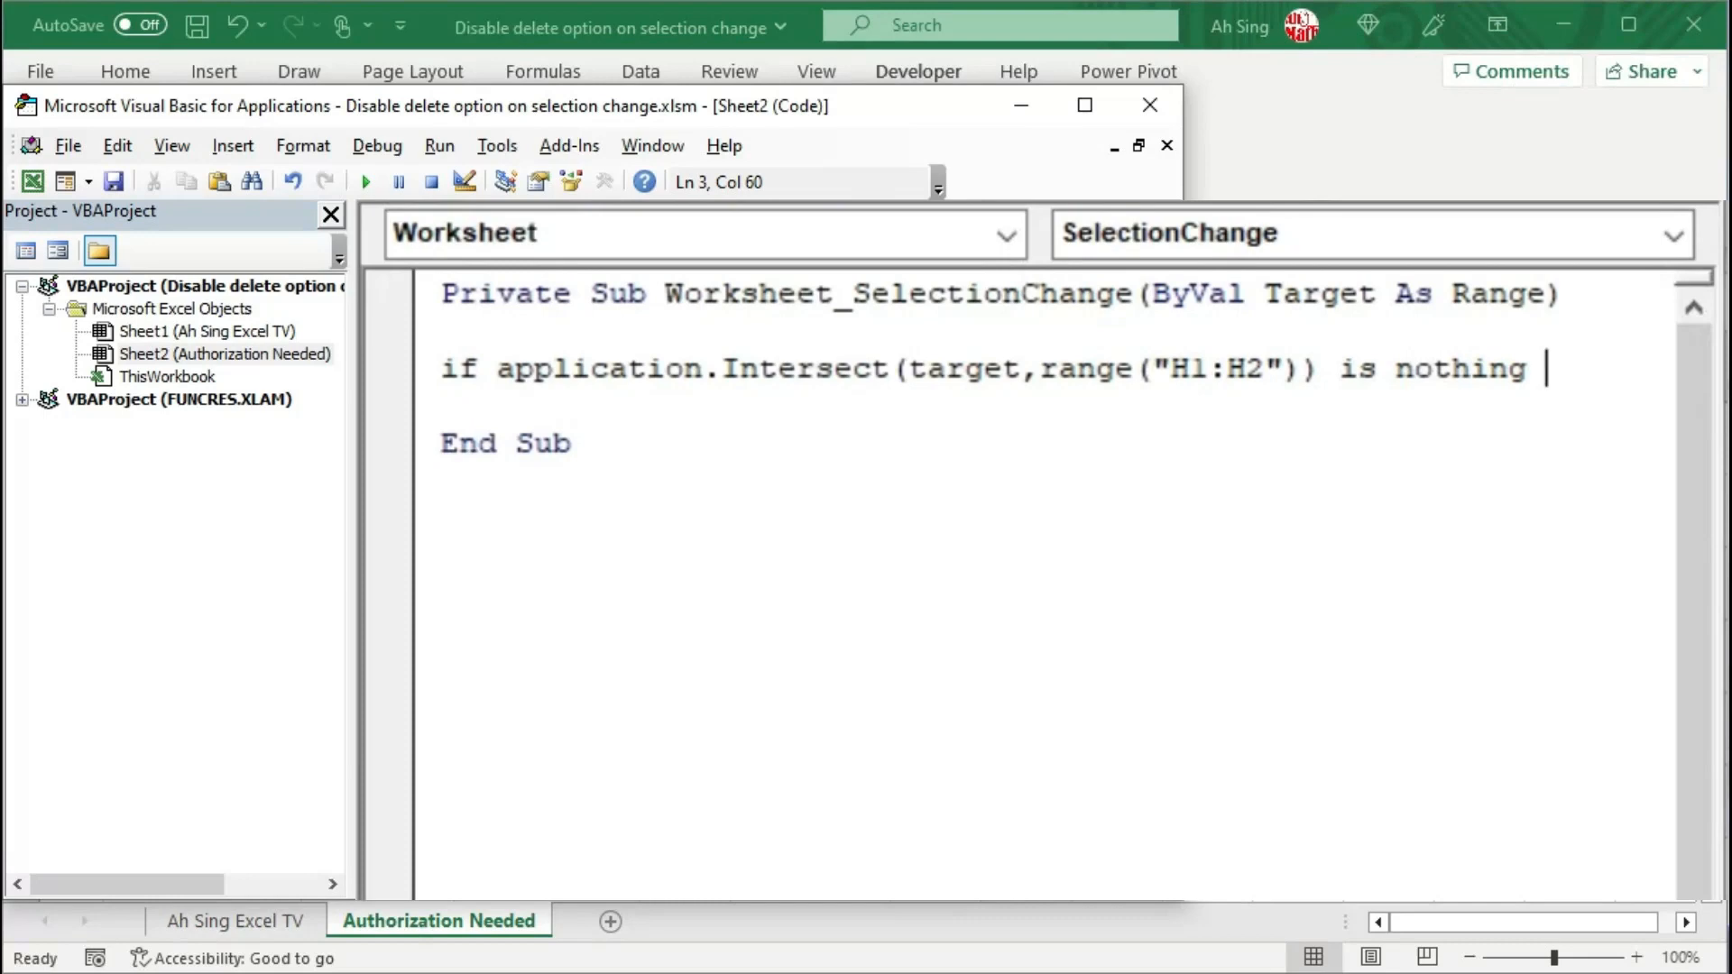
mouse_move(1095, 368)
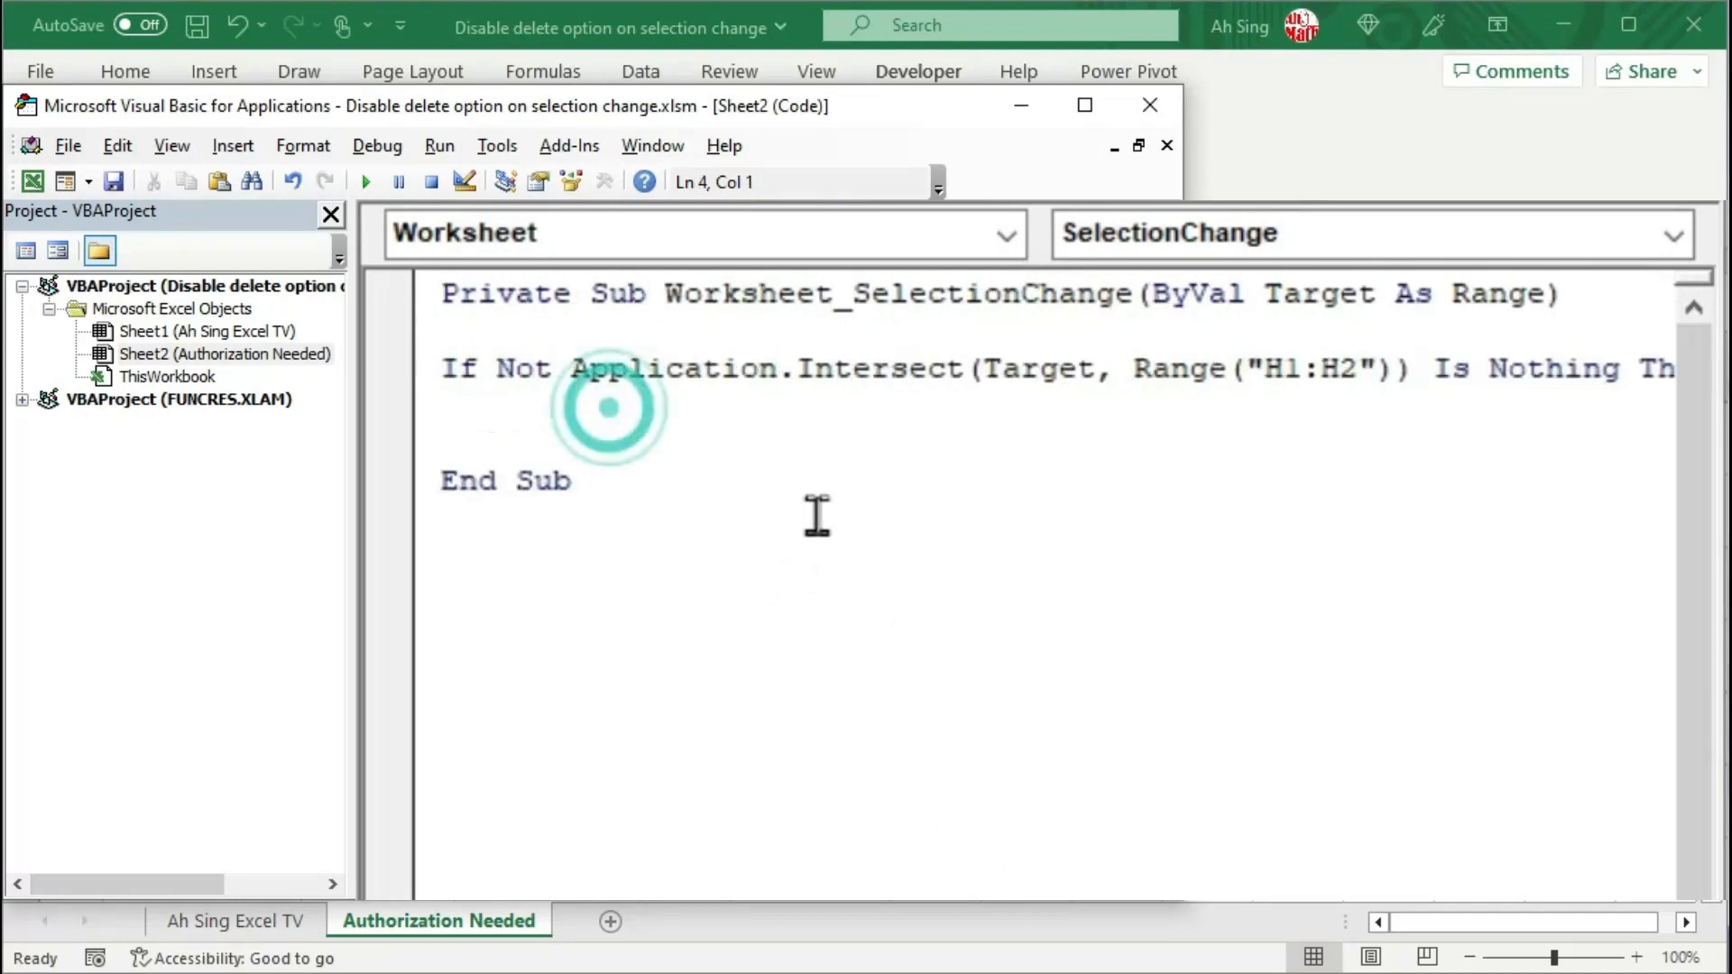
Step: Add Then, OnKey "{DELETE}", "", Else, OnKey "{DELETE}", End If to finish the macro
text(Application.OnKey "{DELETE}", "")
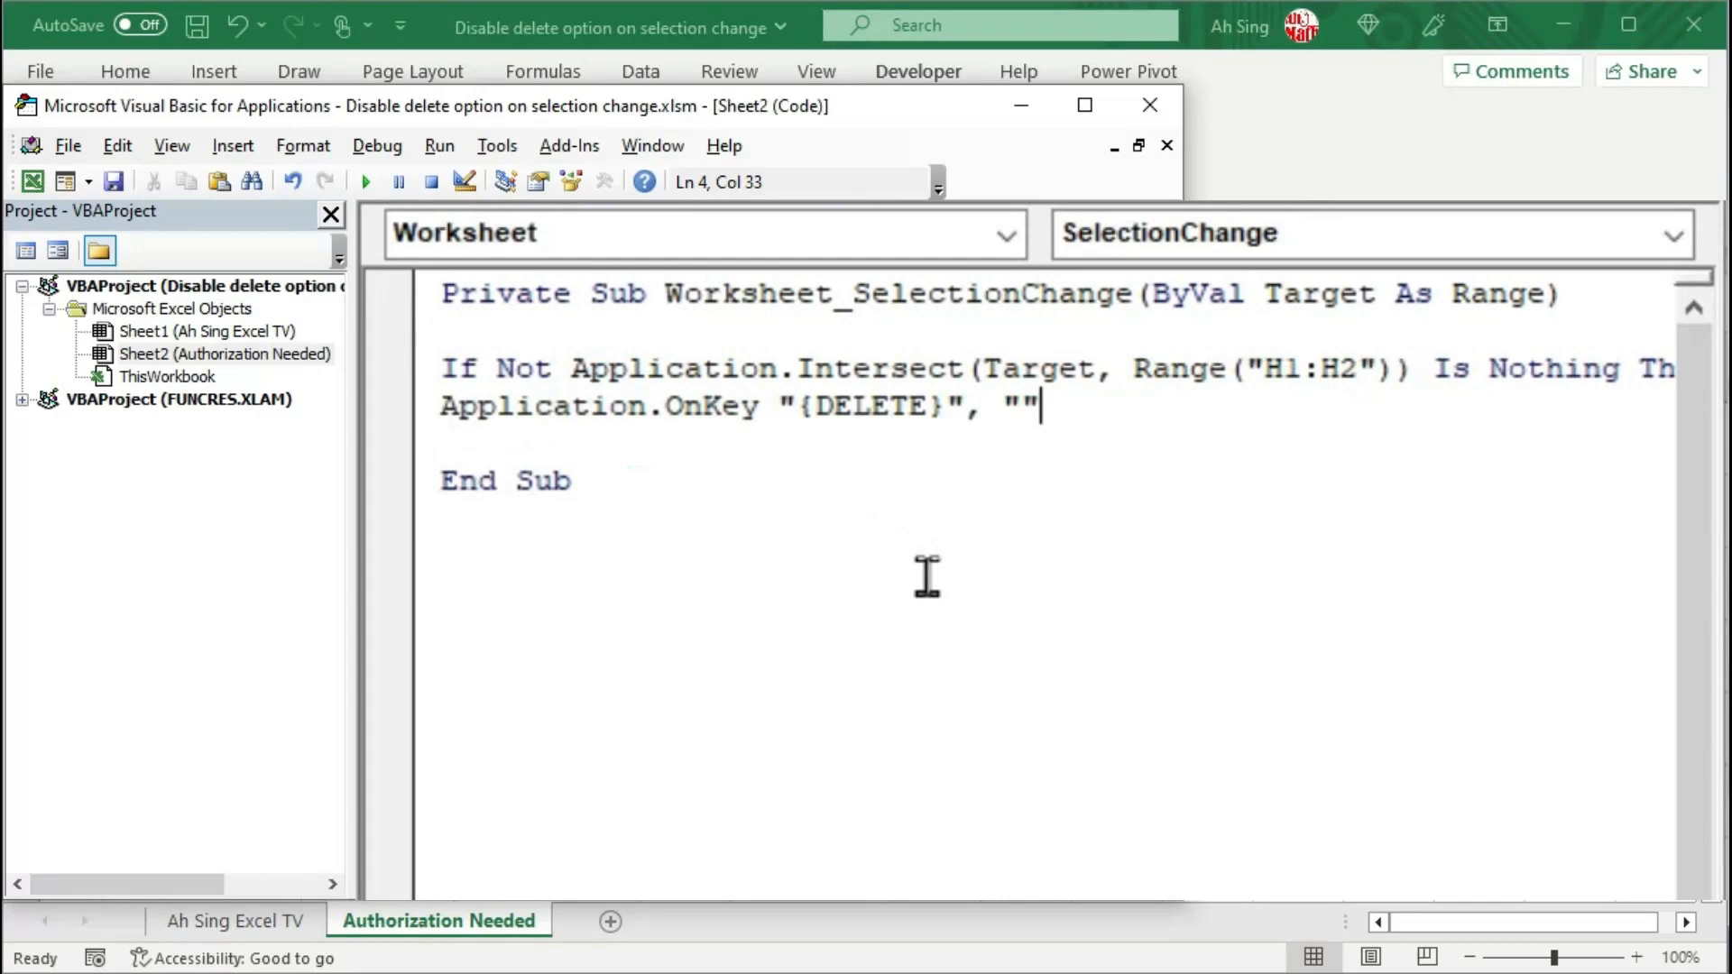
text(Else)
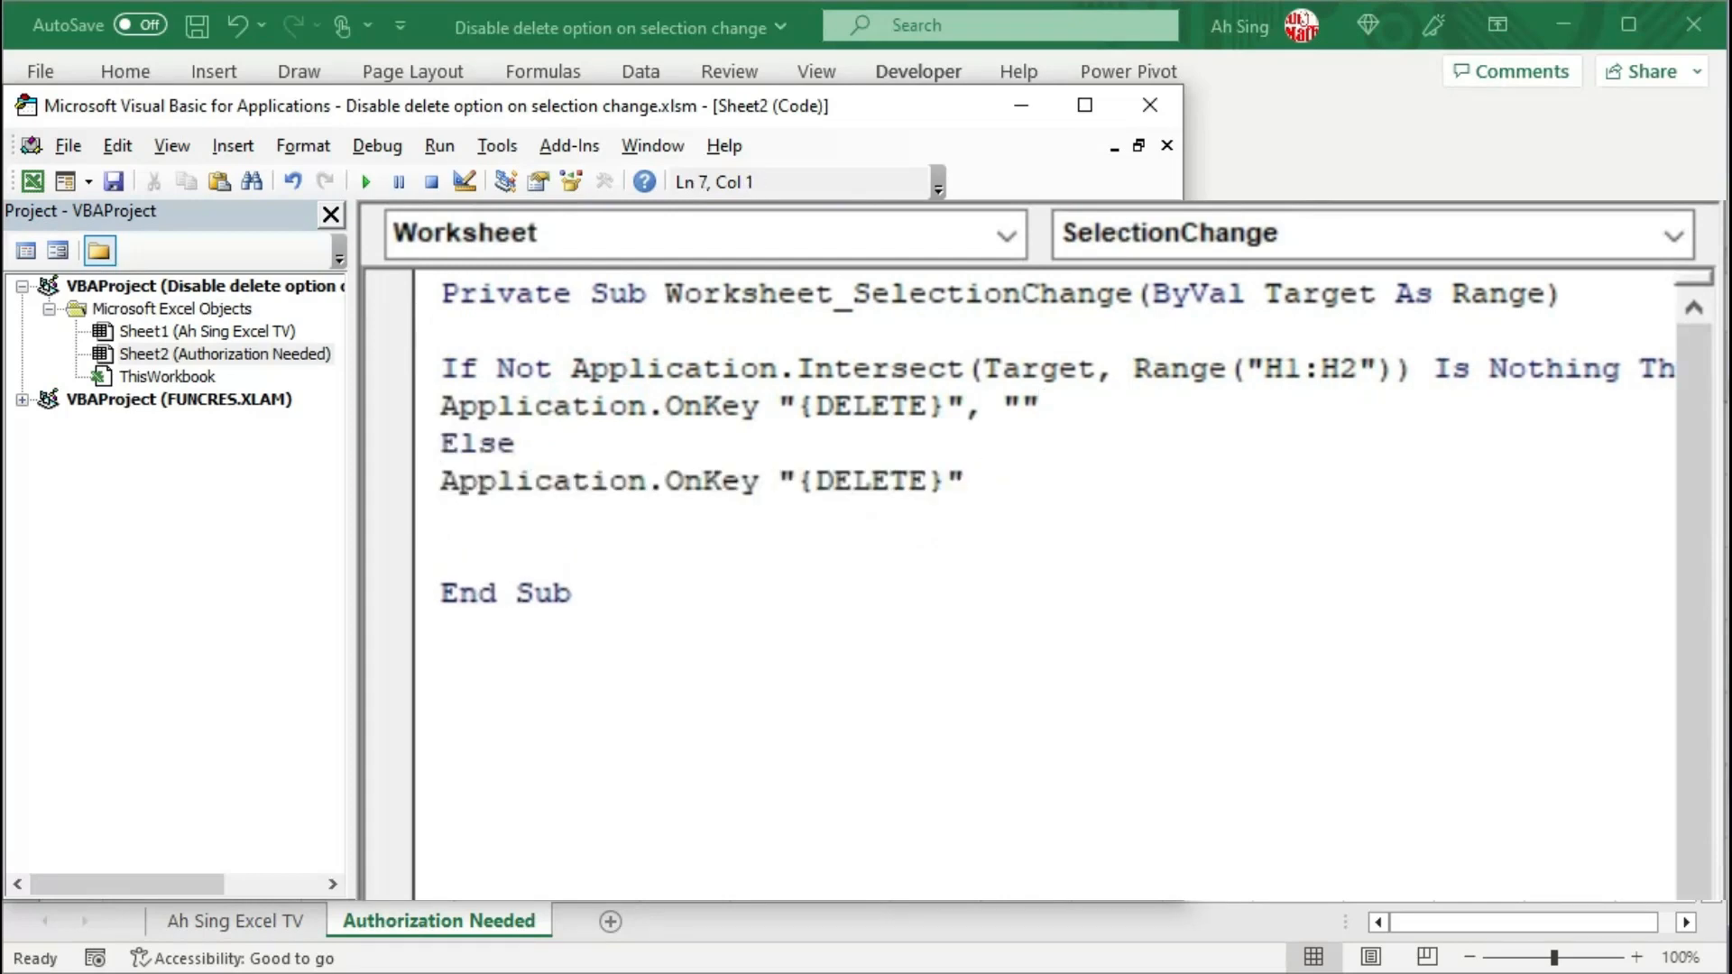
text(end if)
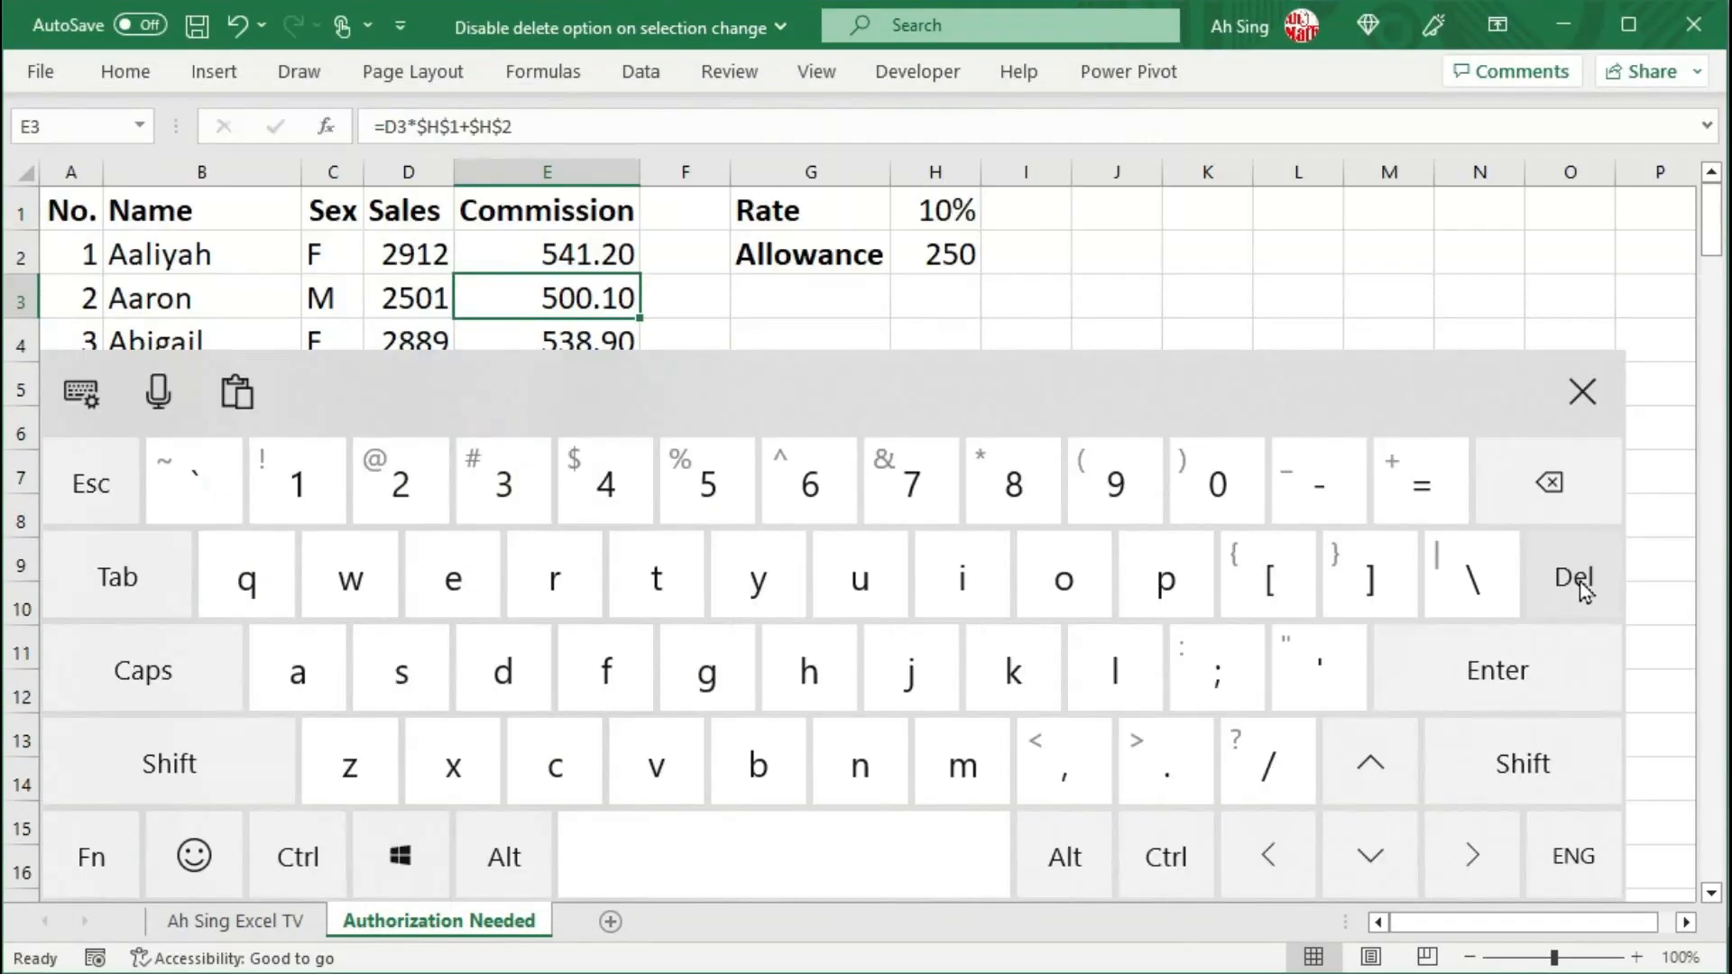
Step: Try Del on E3 (clears) and on H1 and H2 (Rate and Allowance stay), then restore the commission
click(1572, 576)
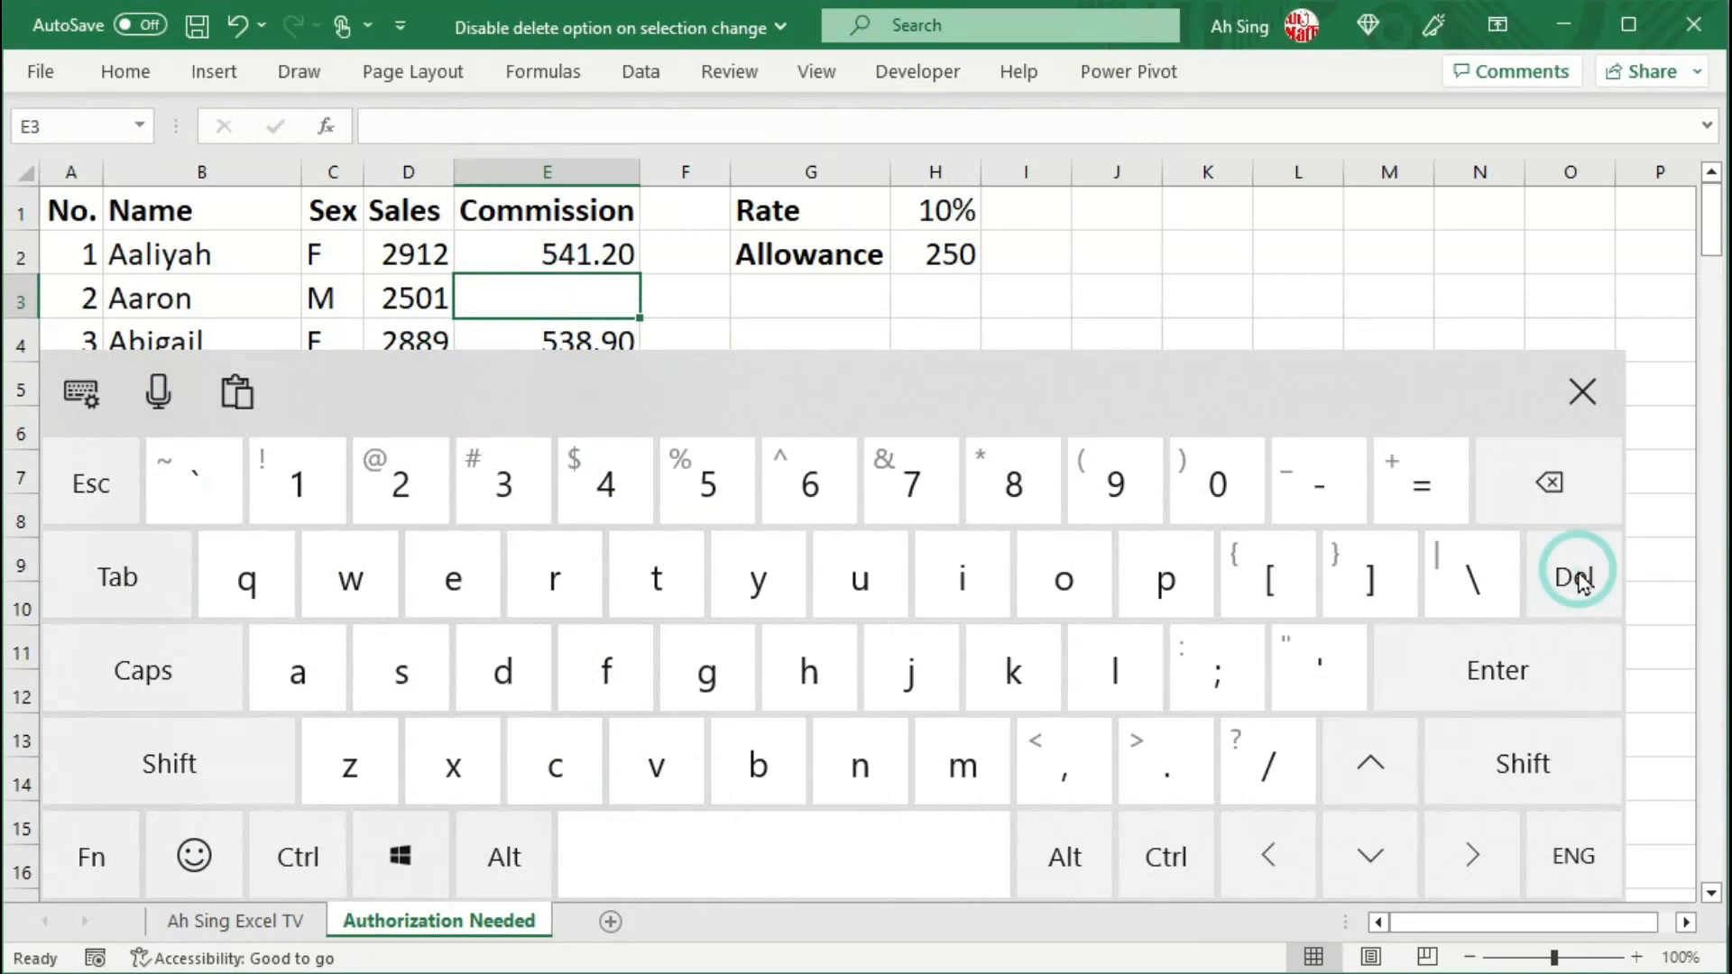
click(935, 209)
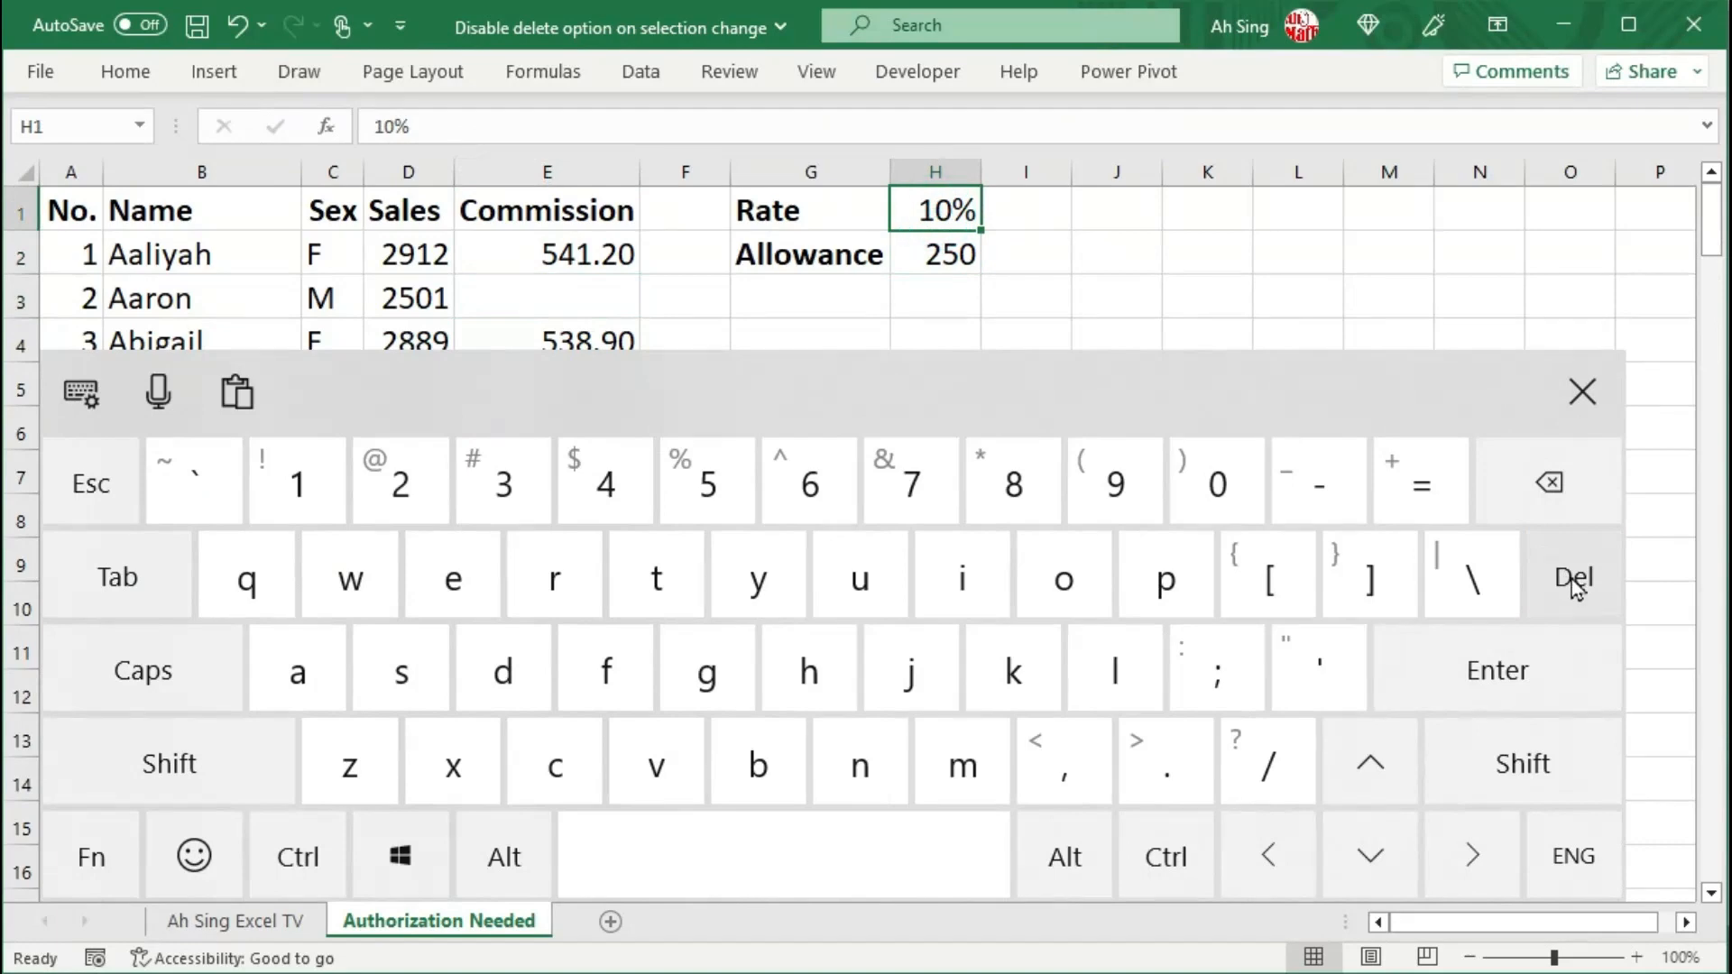
click(1572, 576)
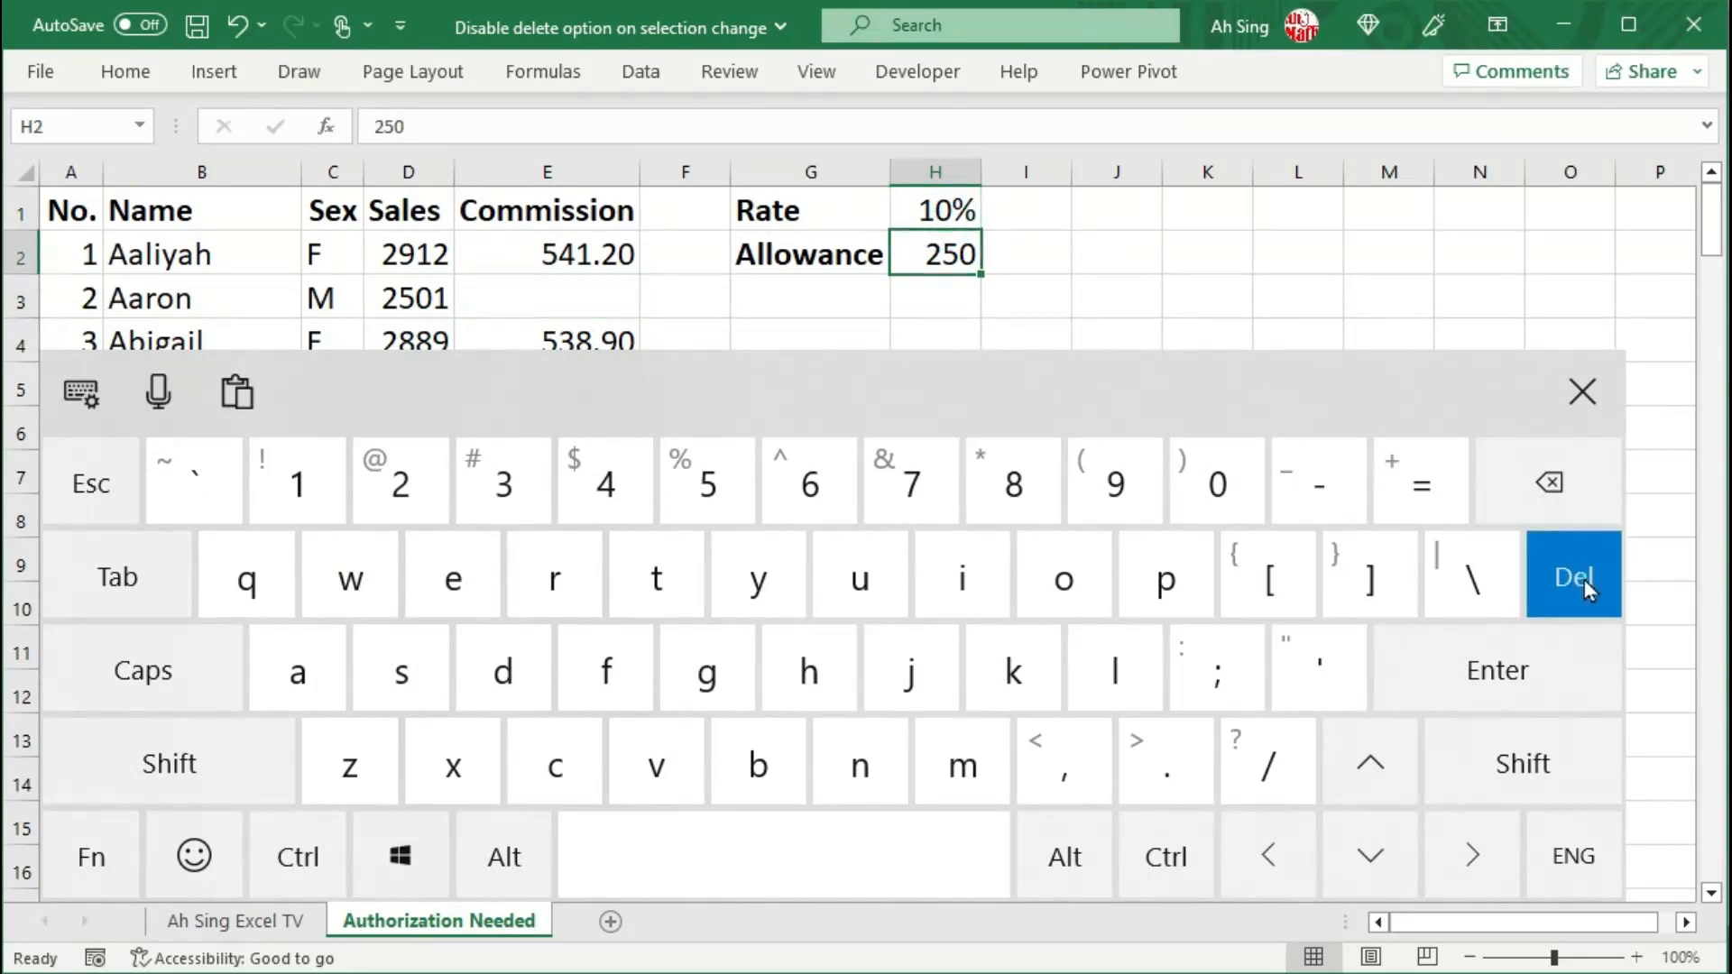
click(1570, 576)
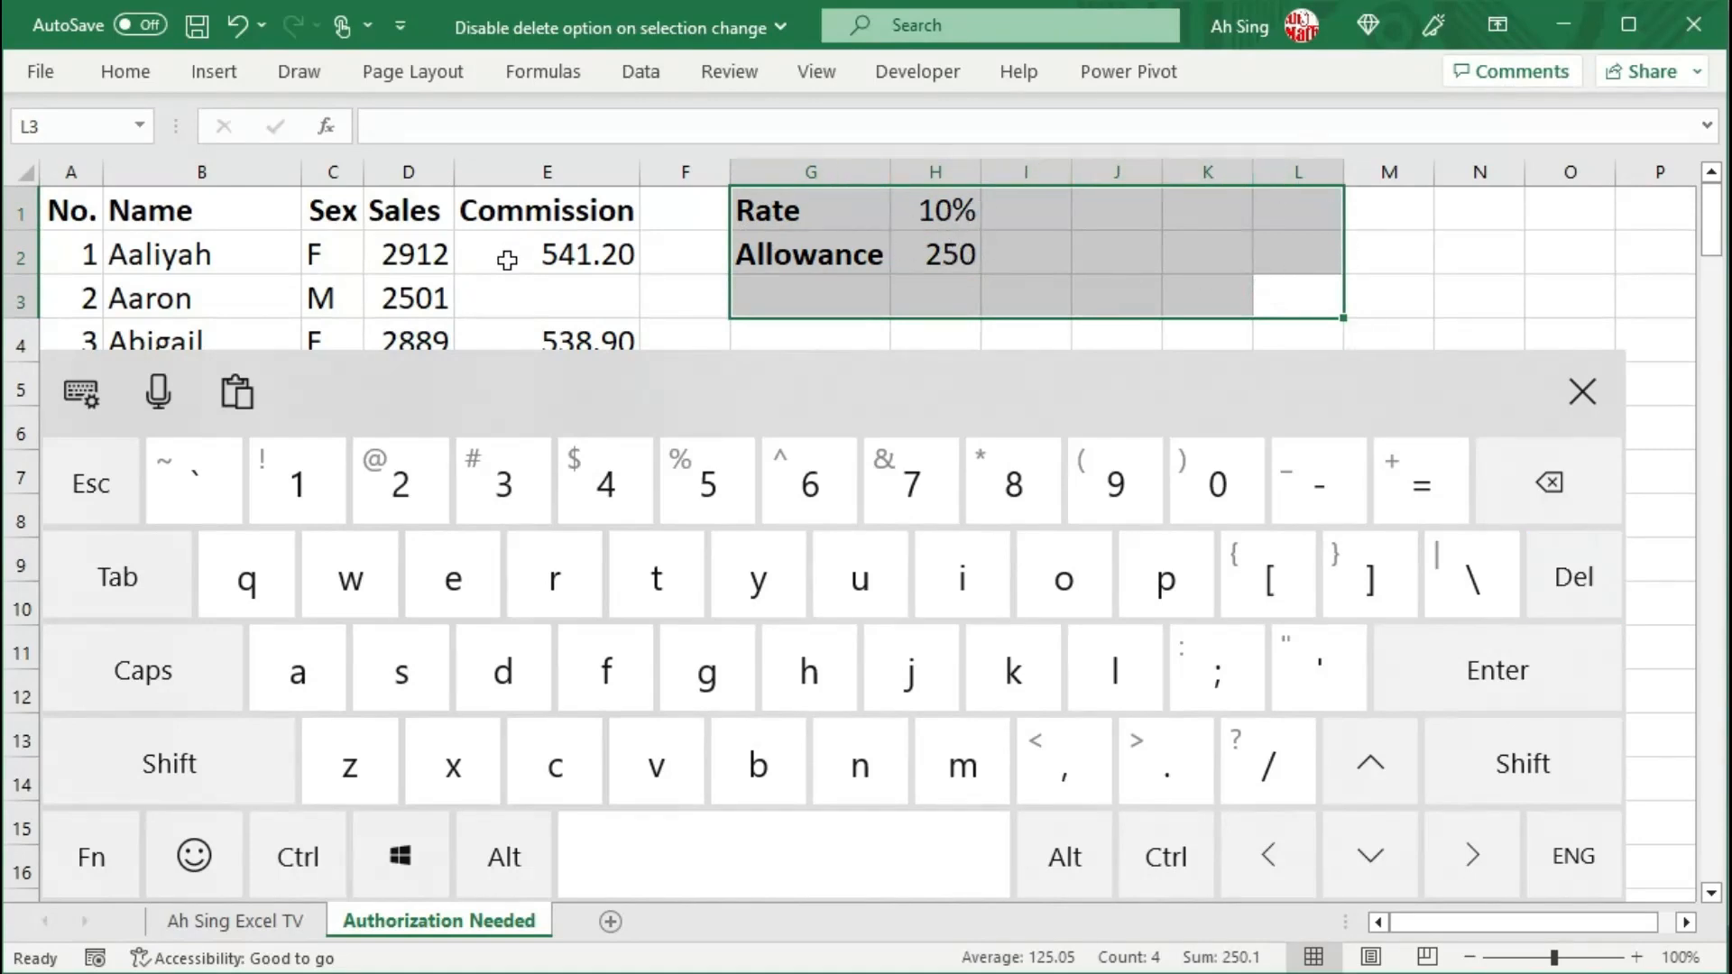
drag(201, 210, 545, 298)
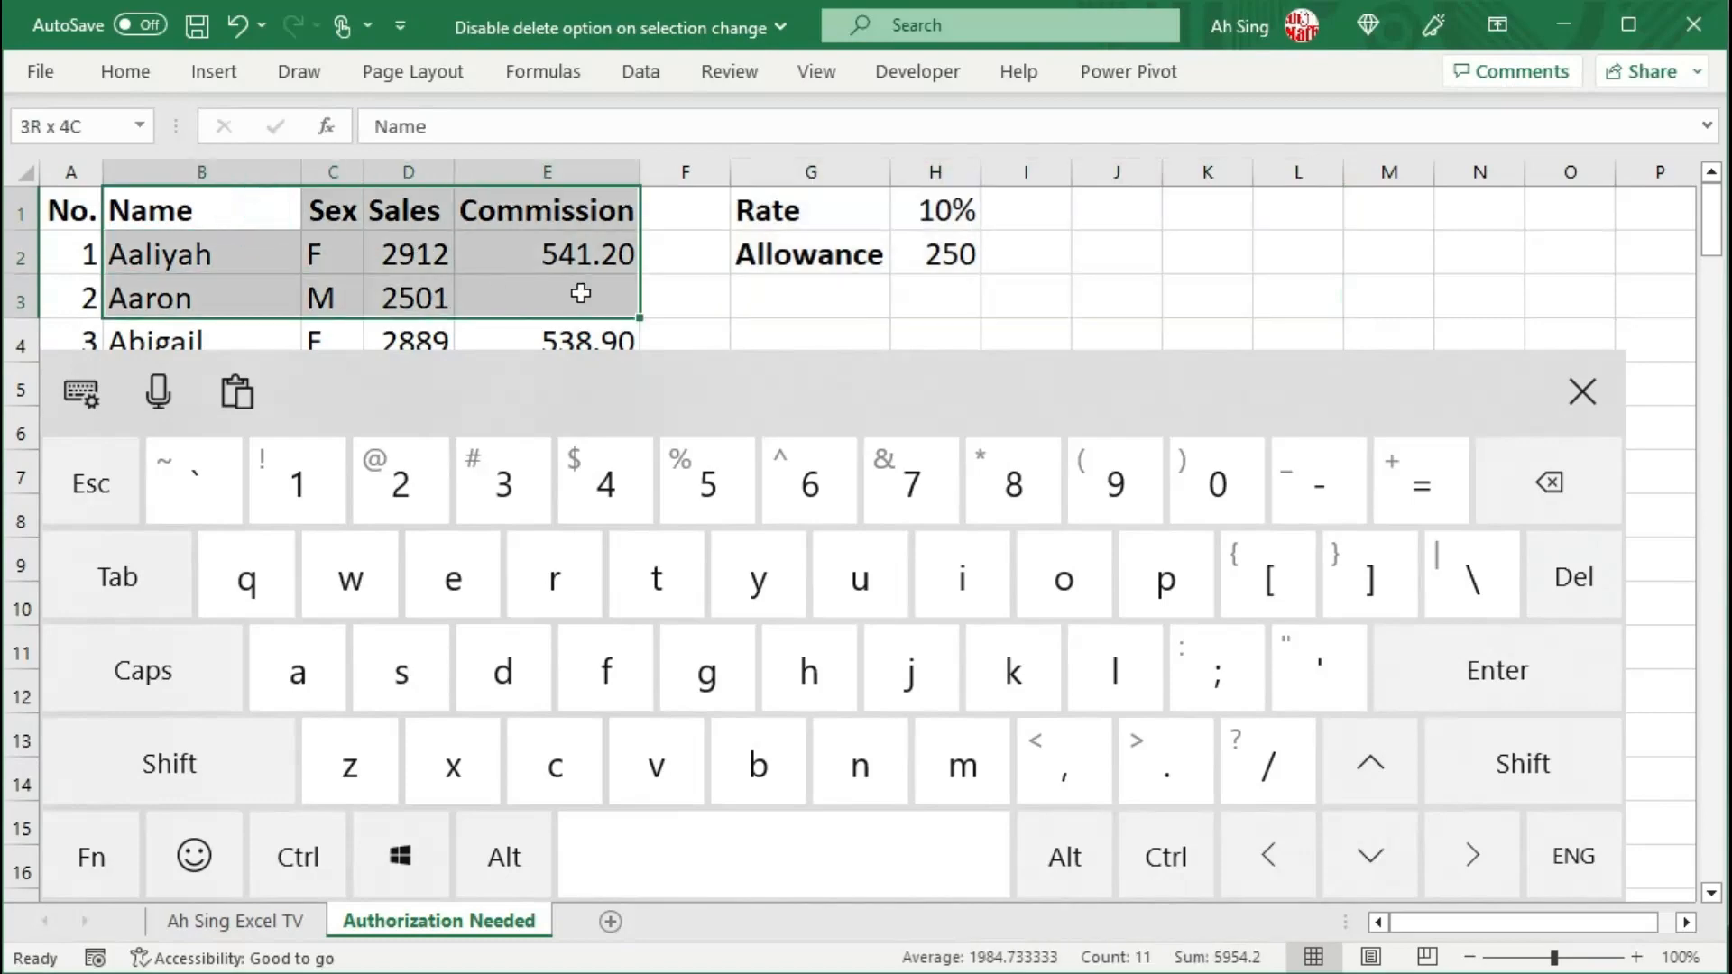
click(1573, 576)
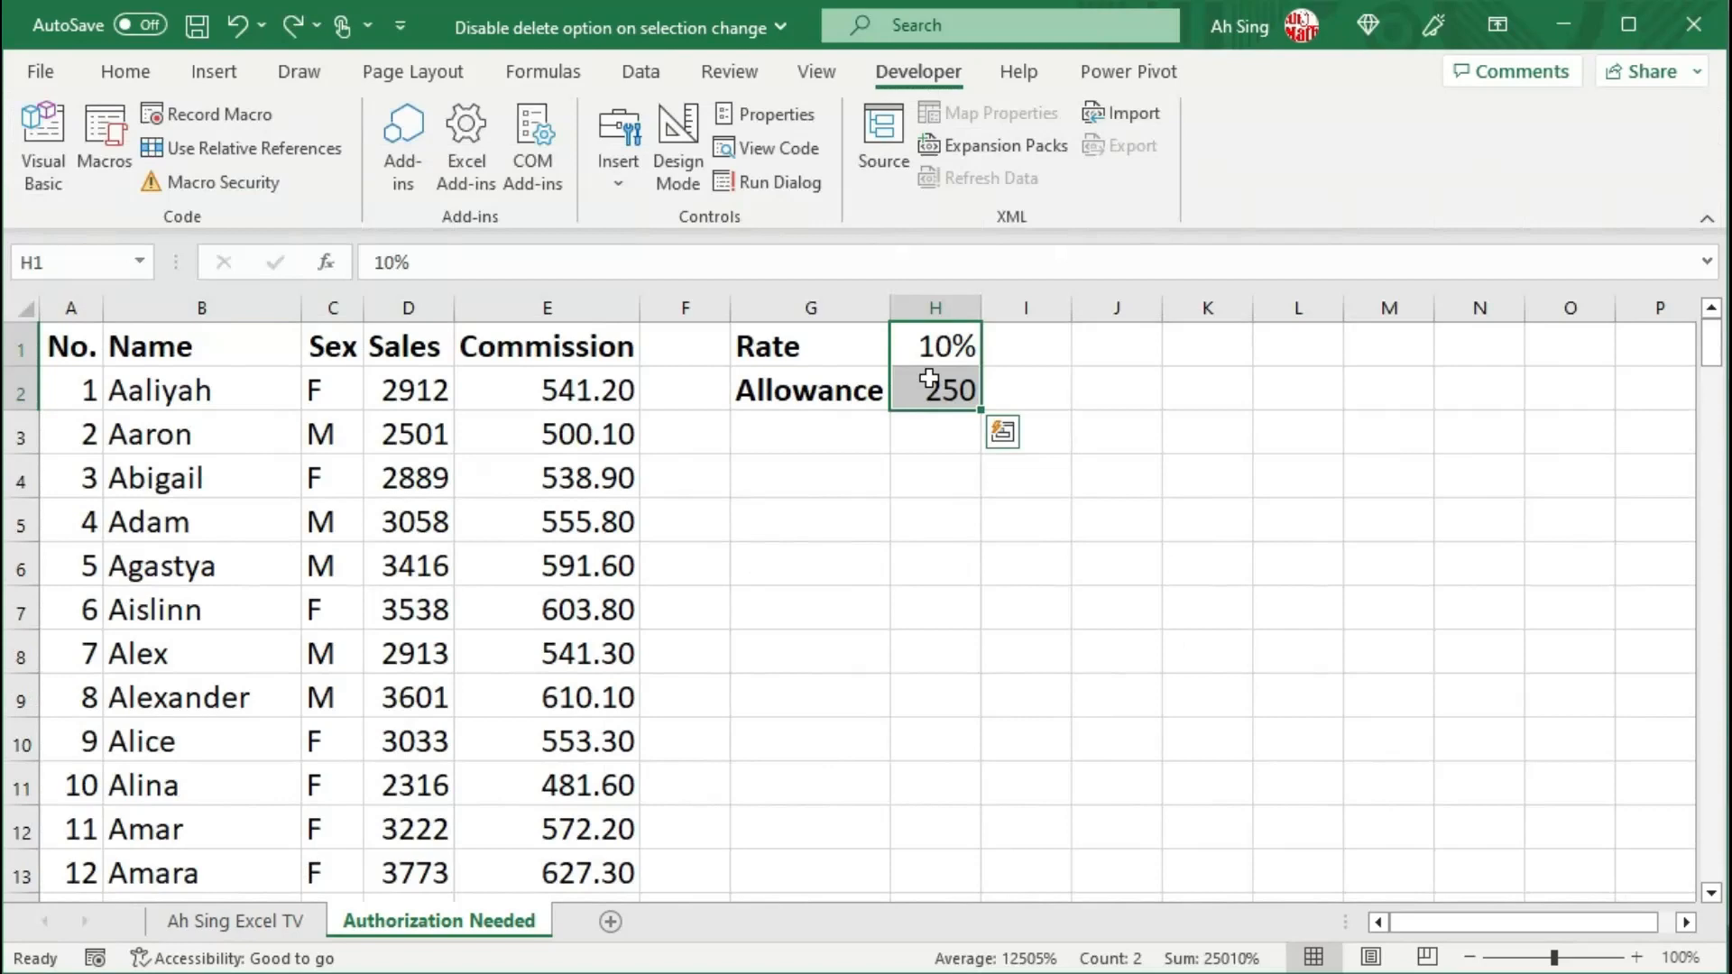
mouse_move(124, 71)
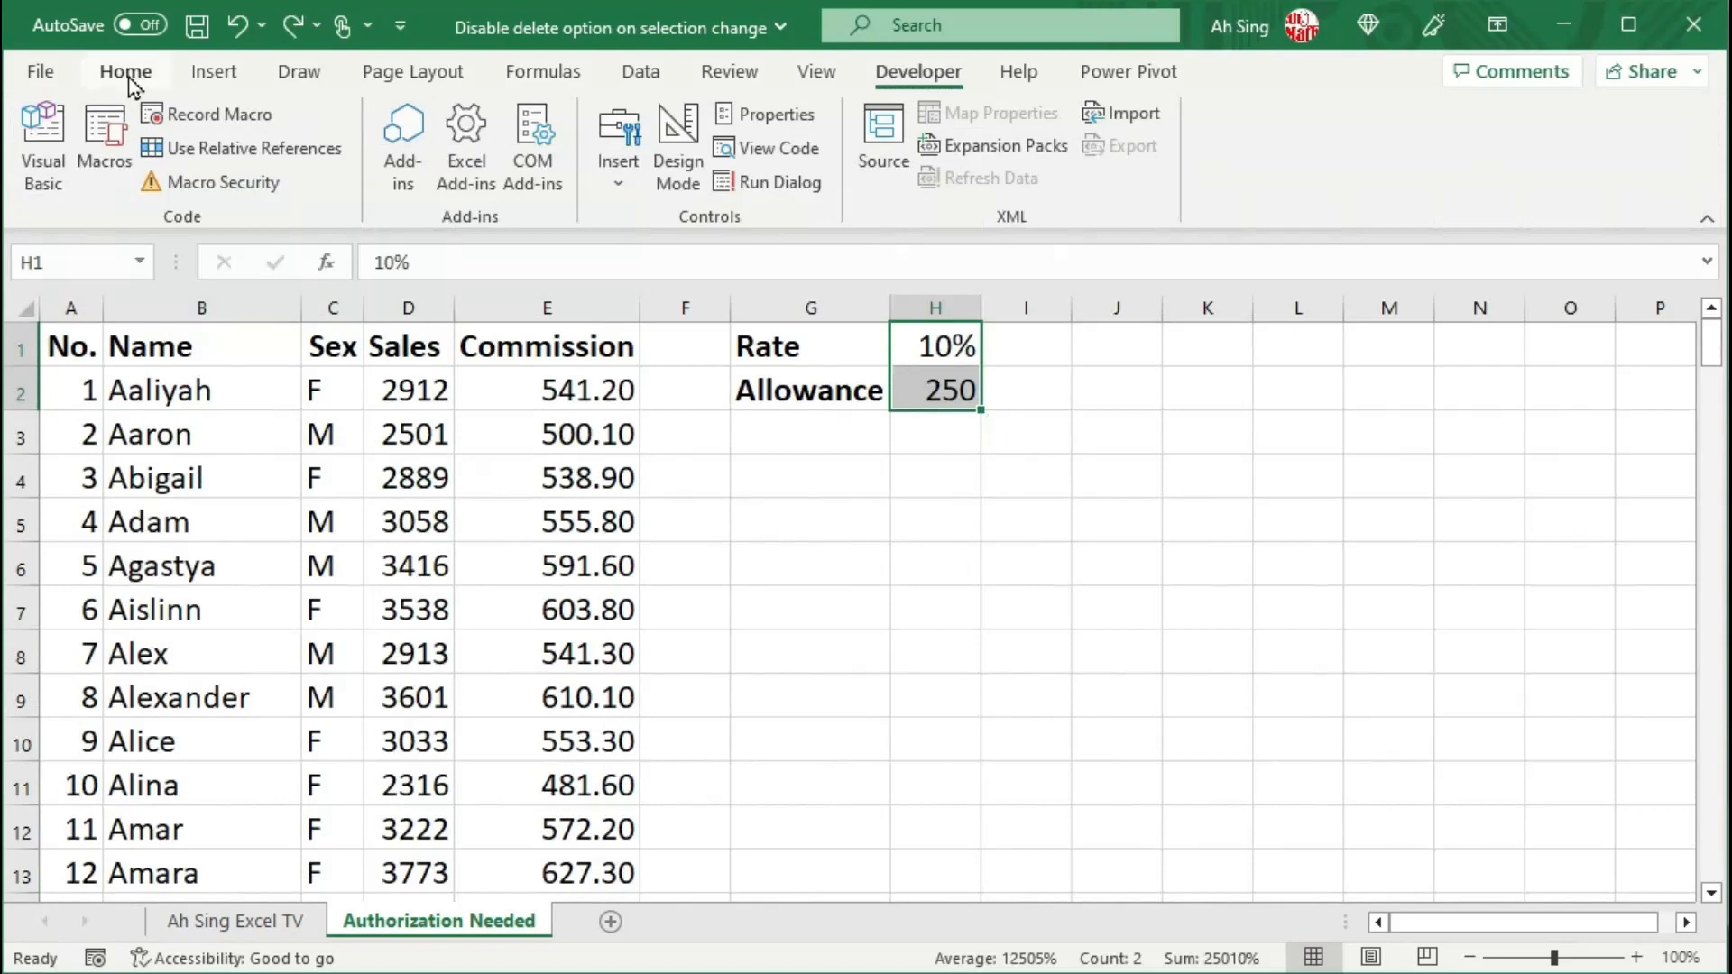
Step: Delete H1:H2 via Home > Cells > Delete, turning the Commission values into #REF!
click(125, 70)
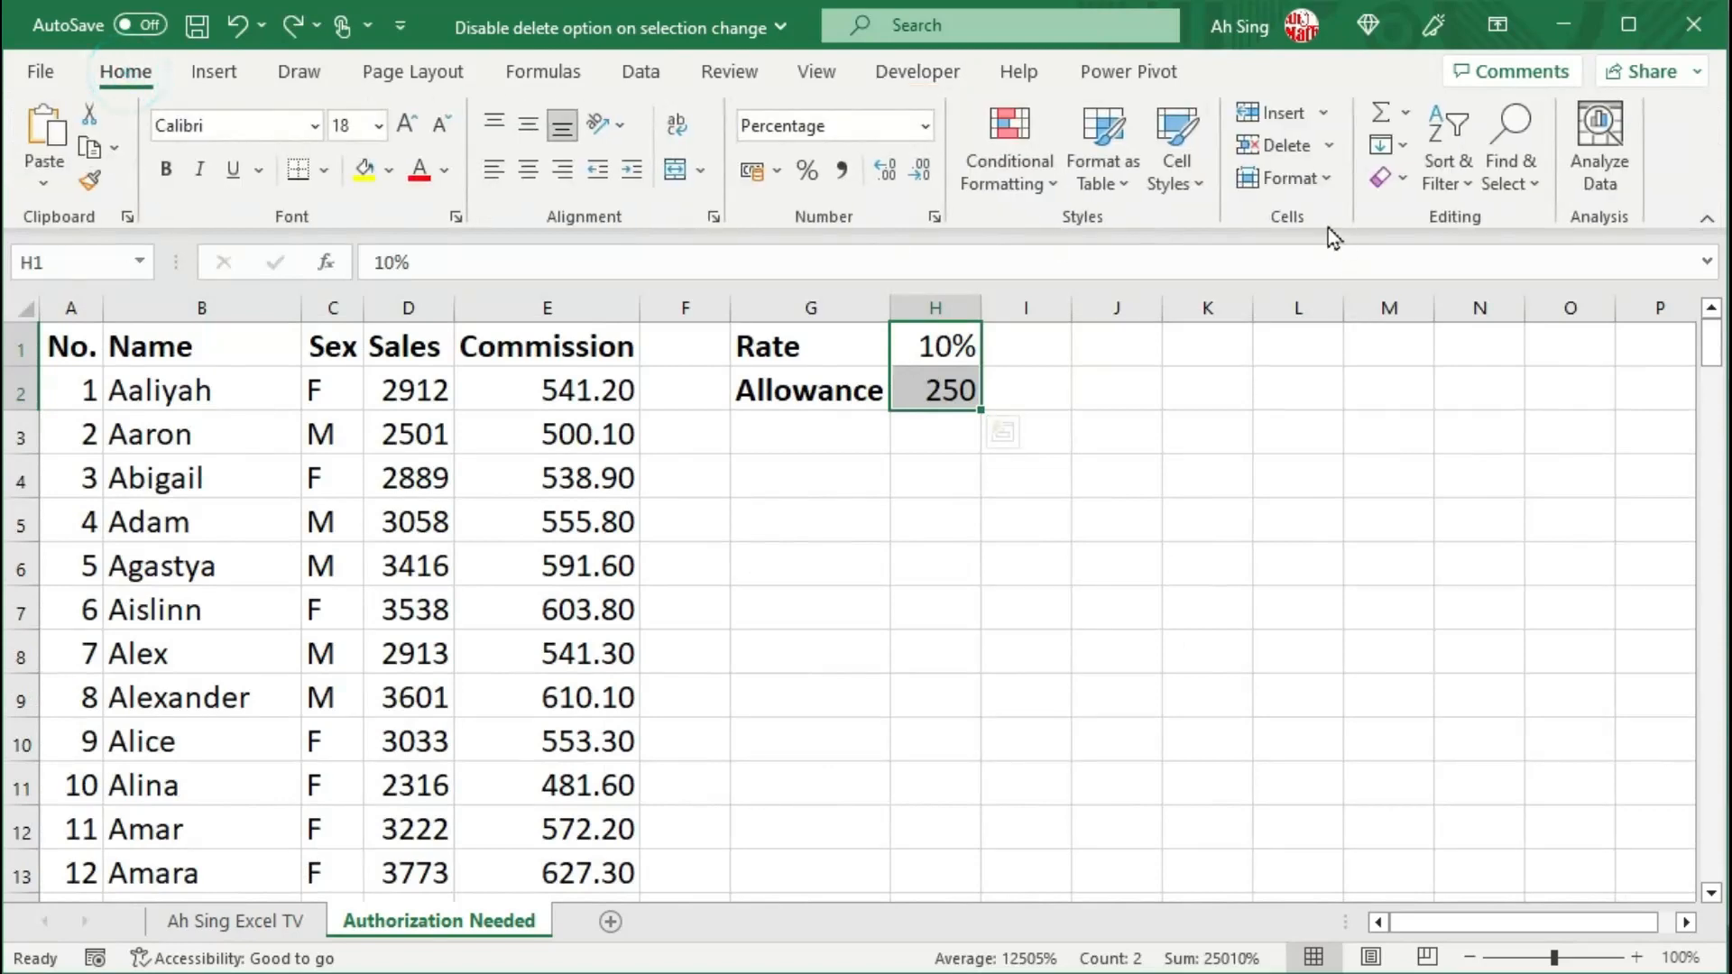
mouse_move(1279, 144)
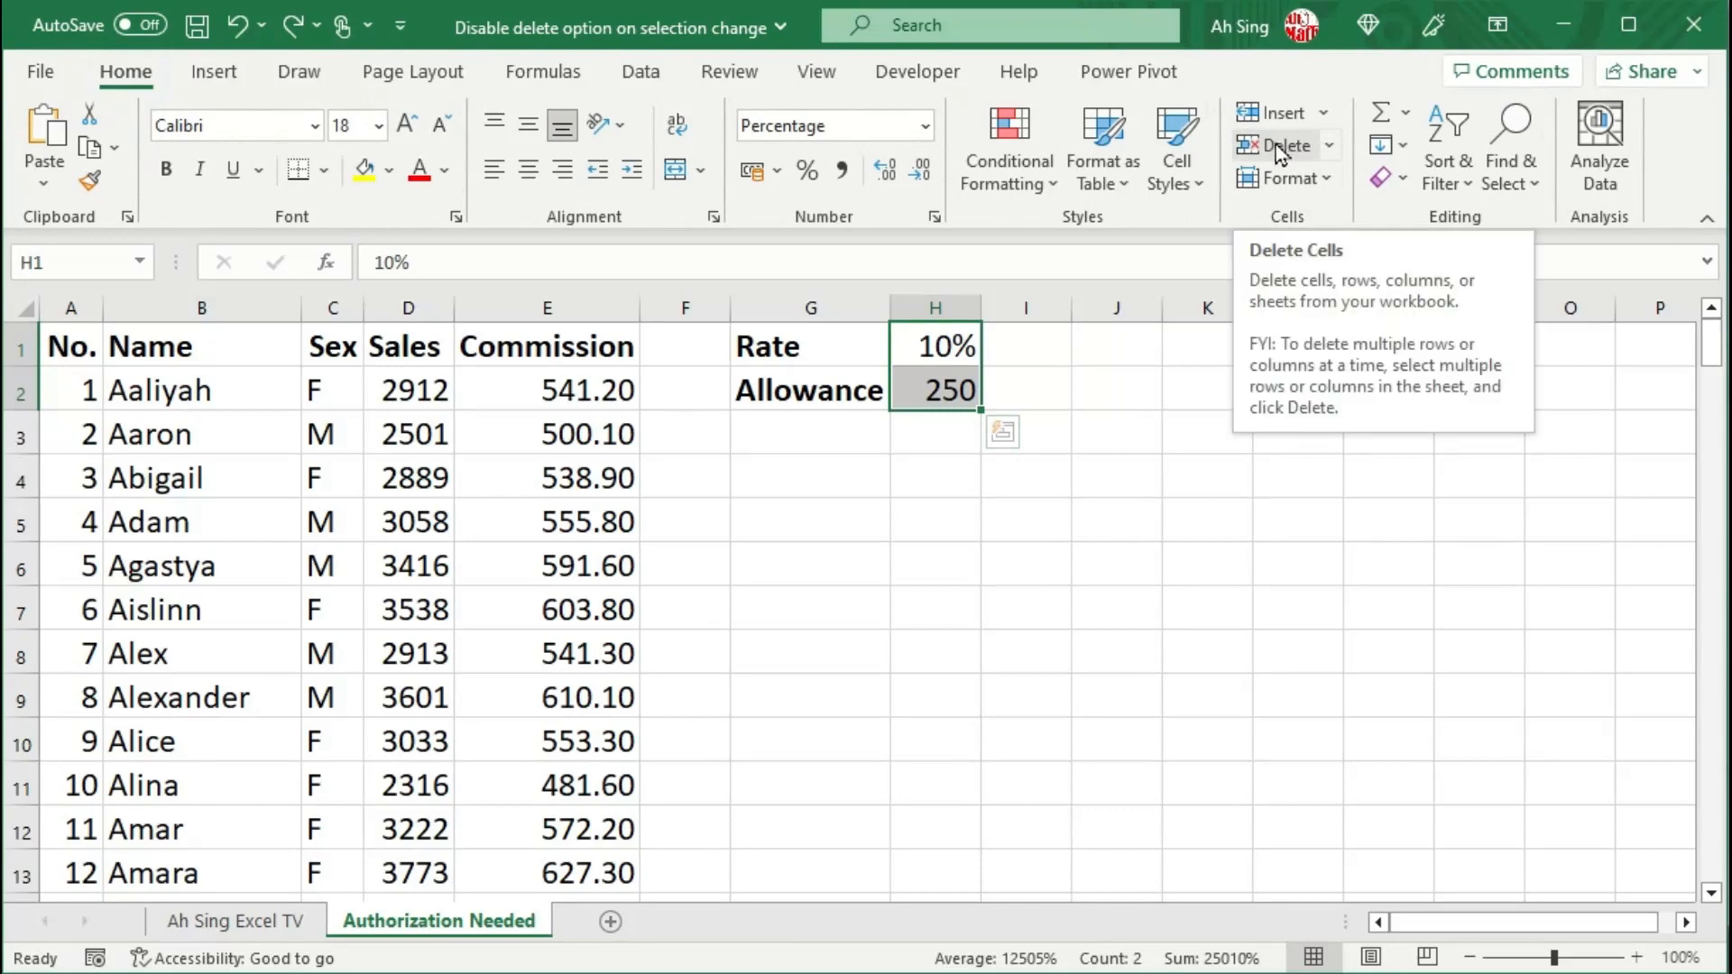
click(1283, 145)
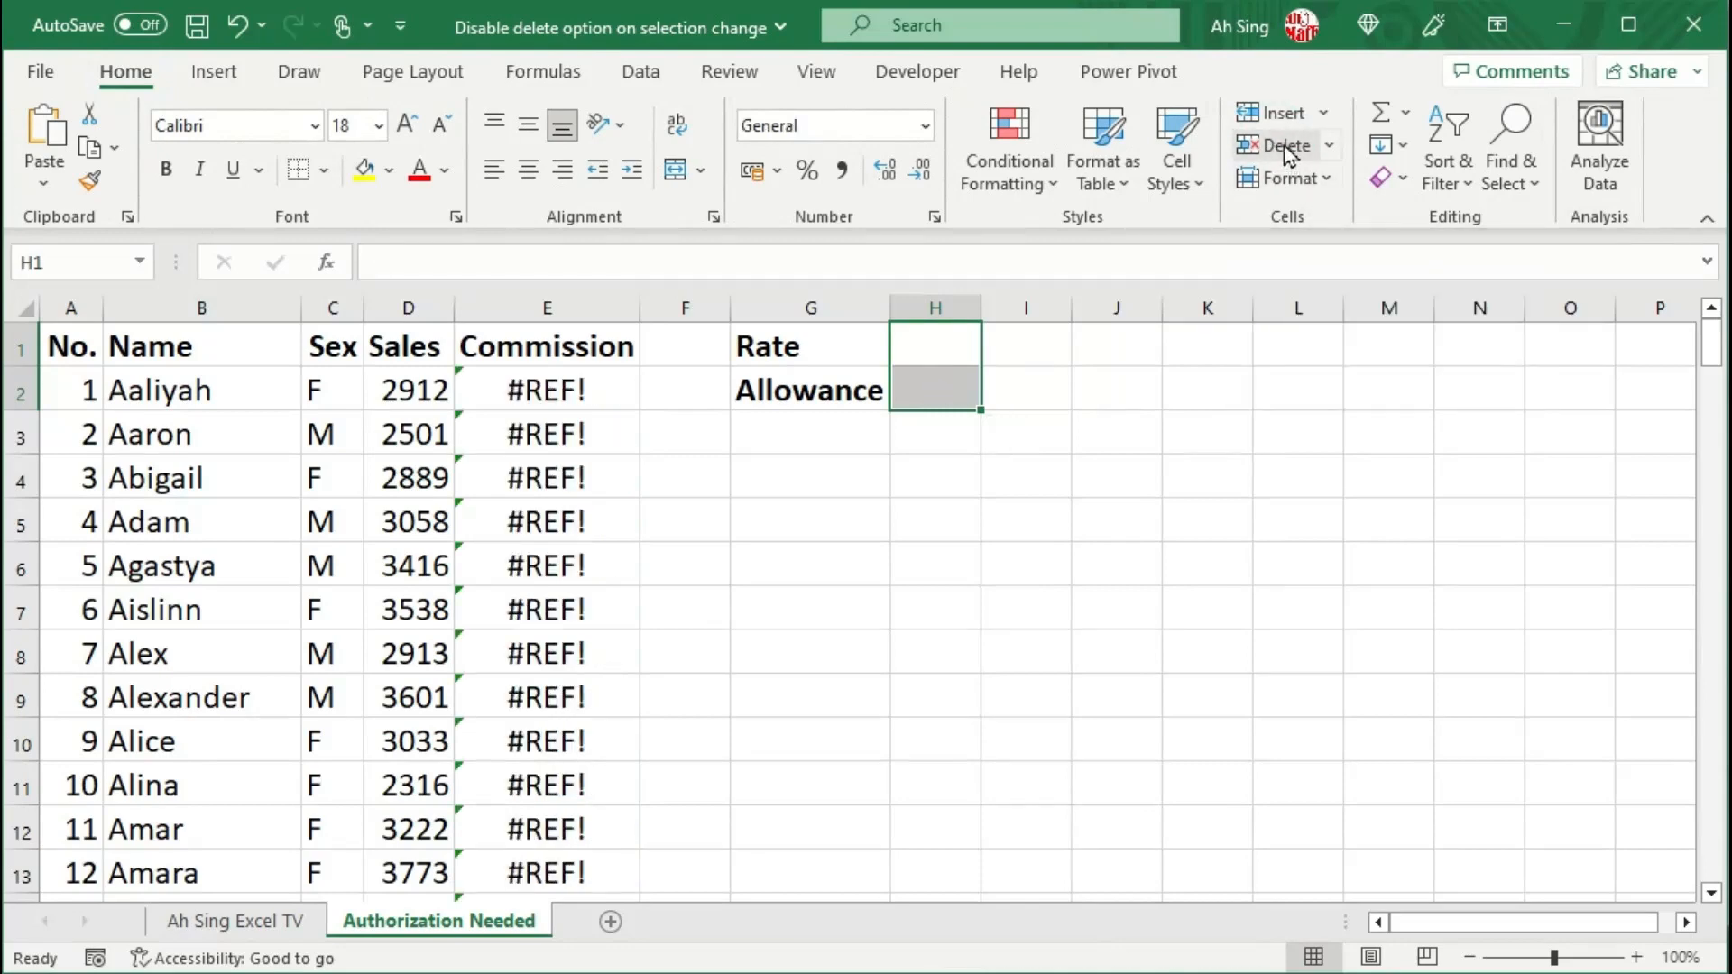
mouse_move(1050, 509)
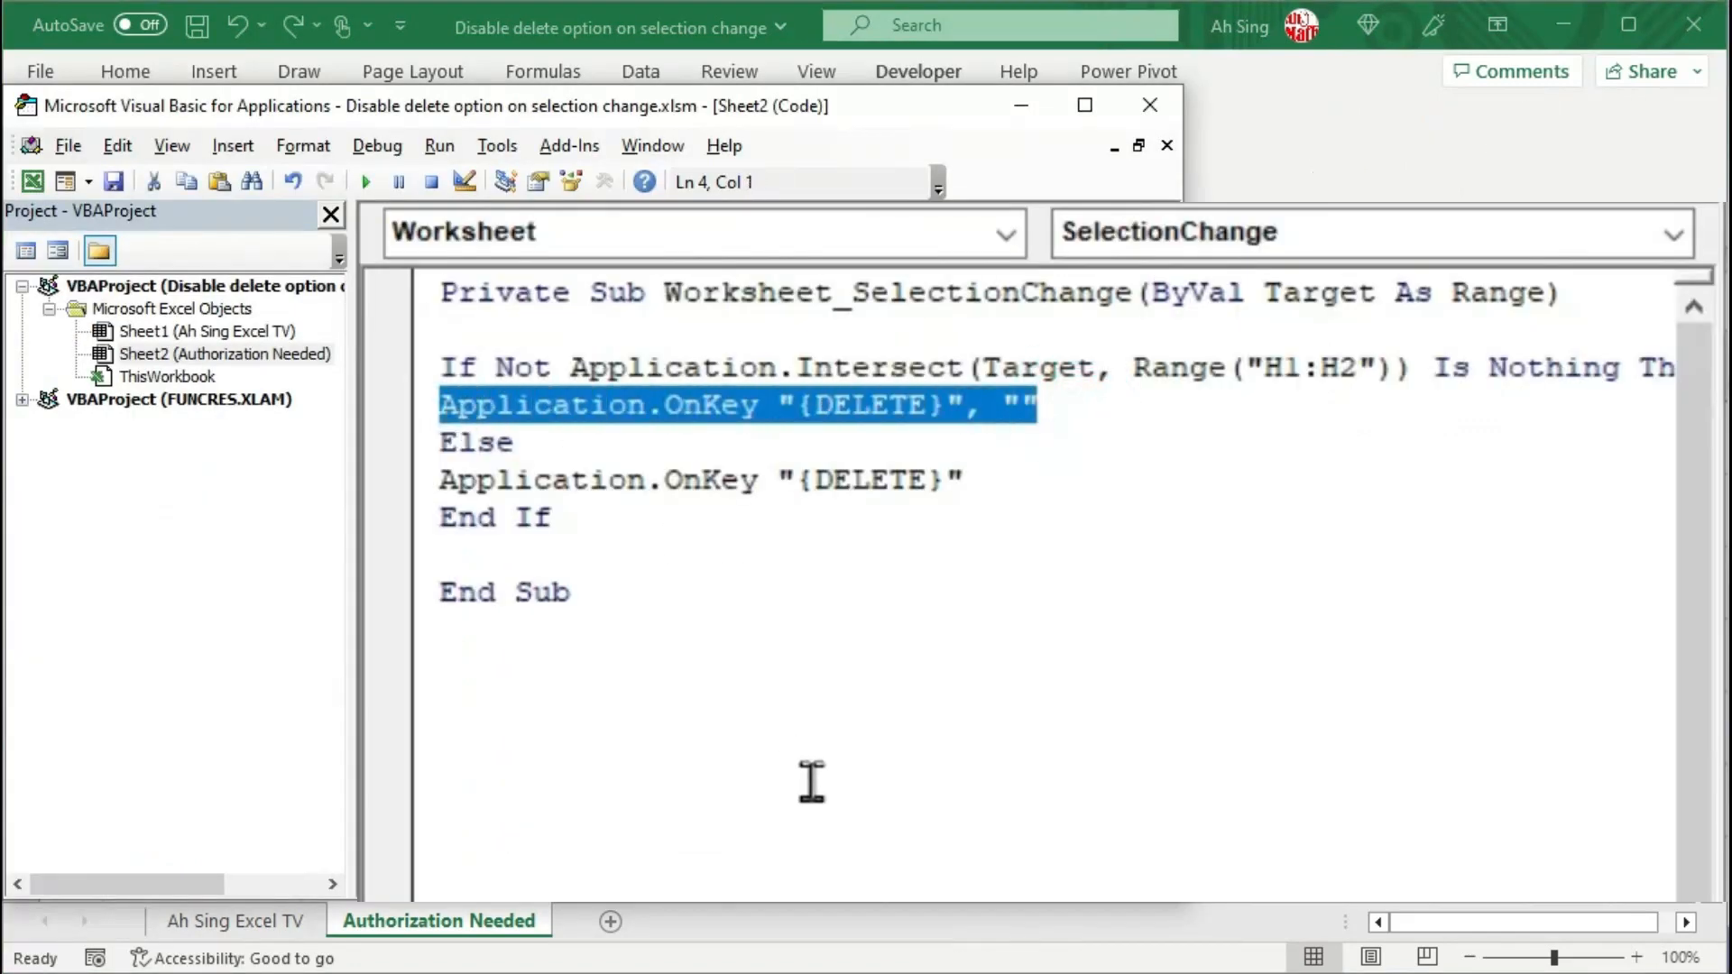
text(sheet2.Protect ")
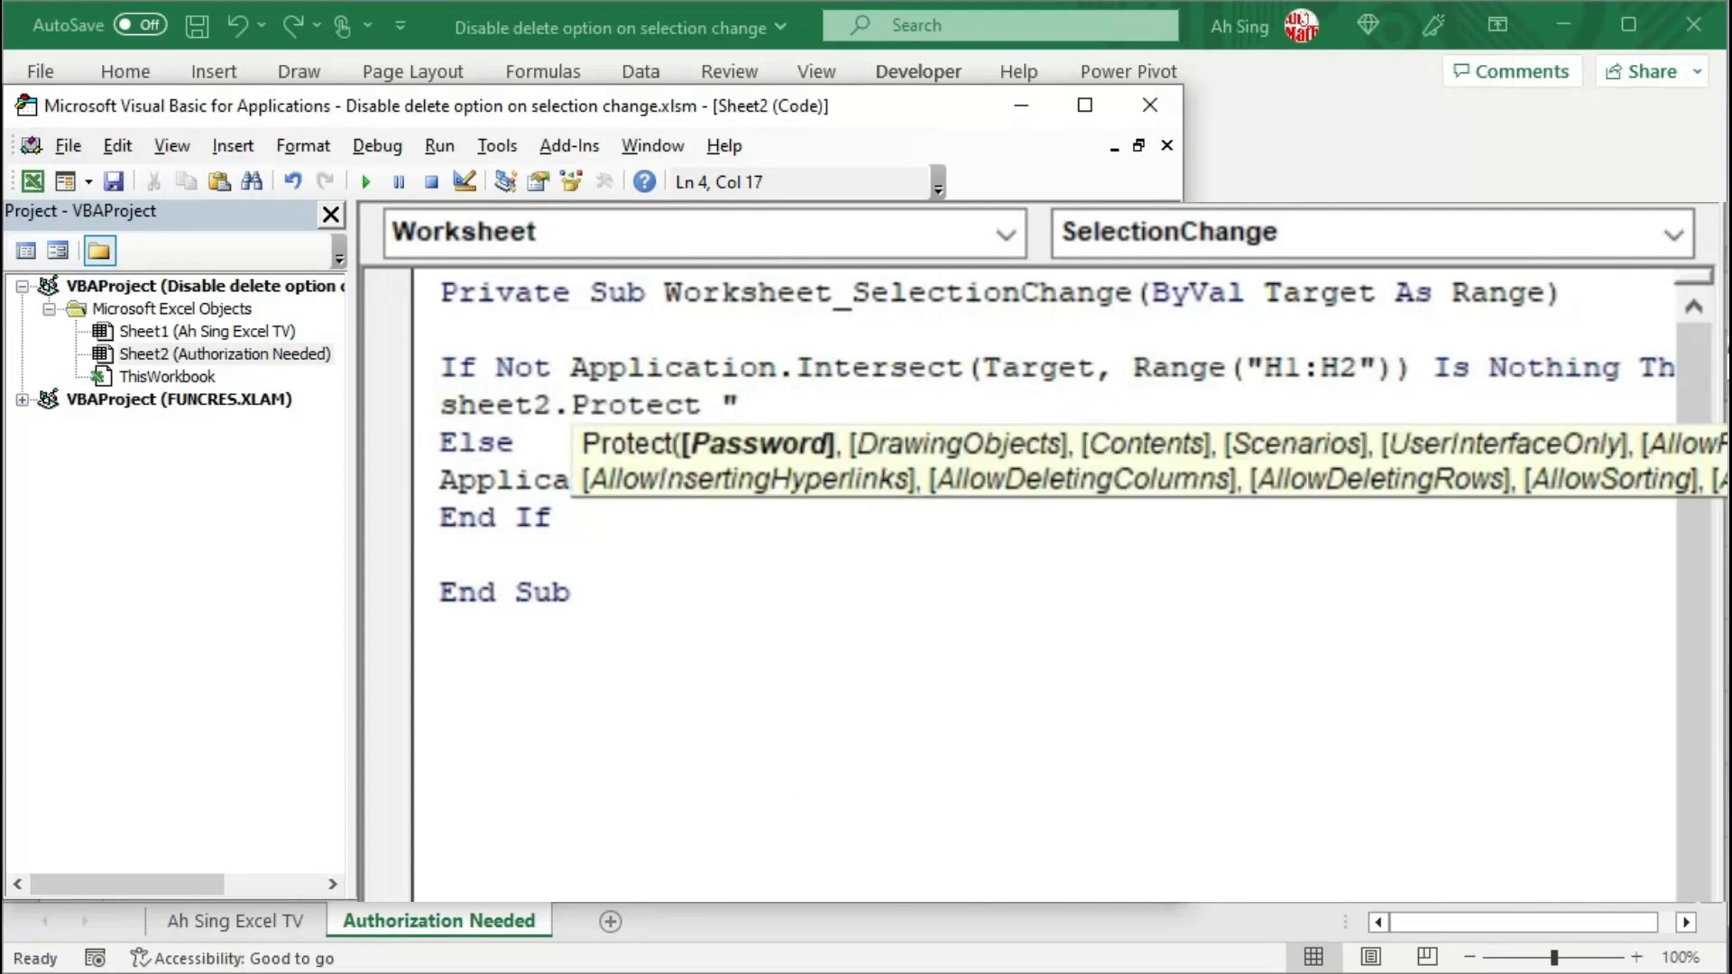
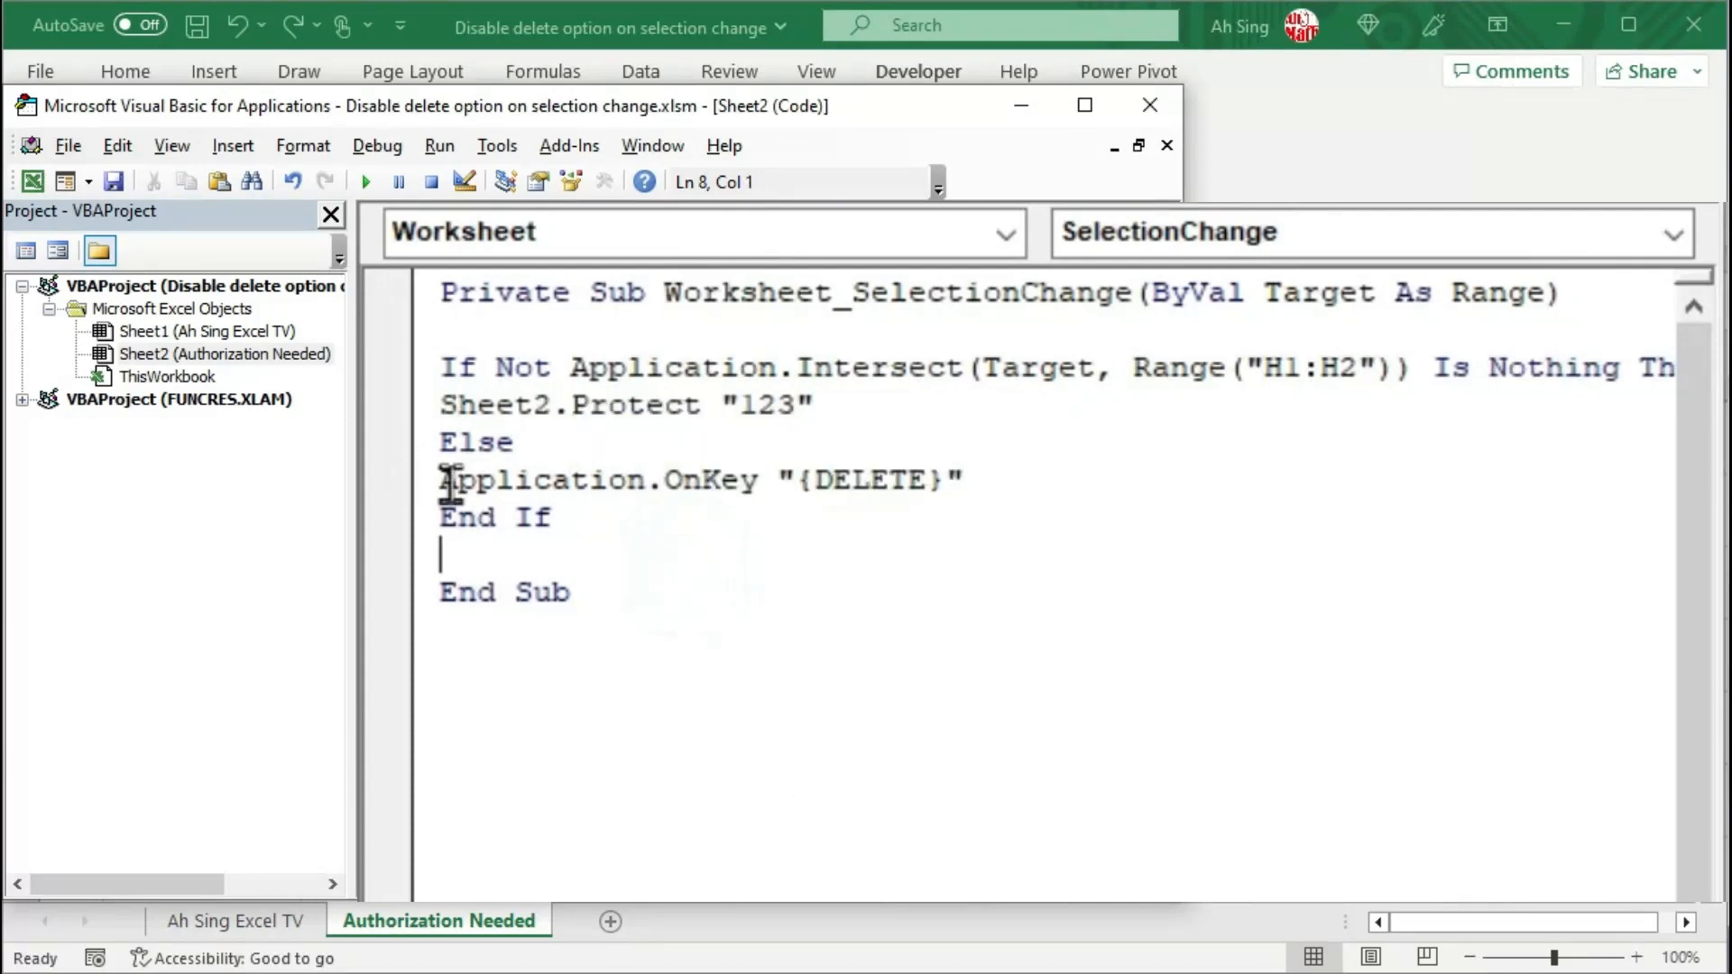
text(sheet2.un)
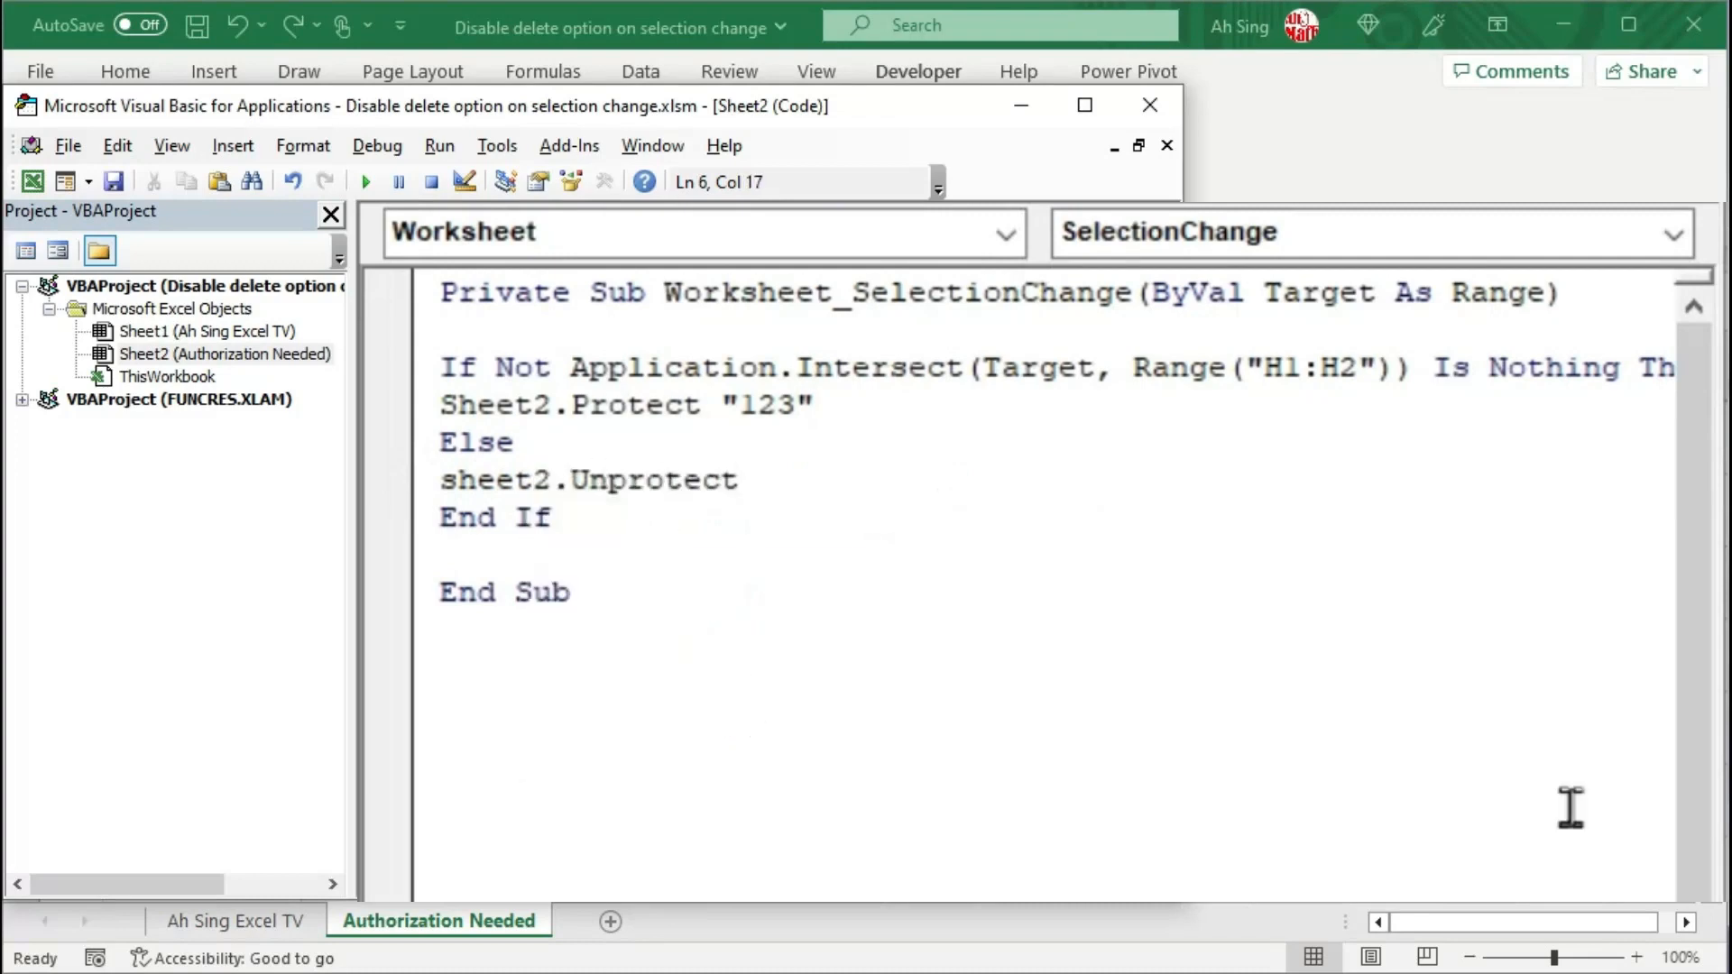
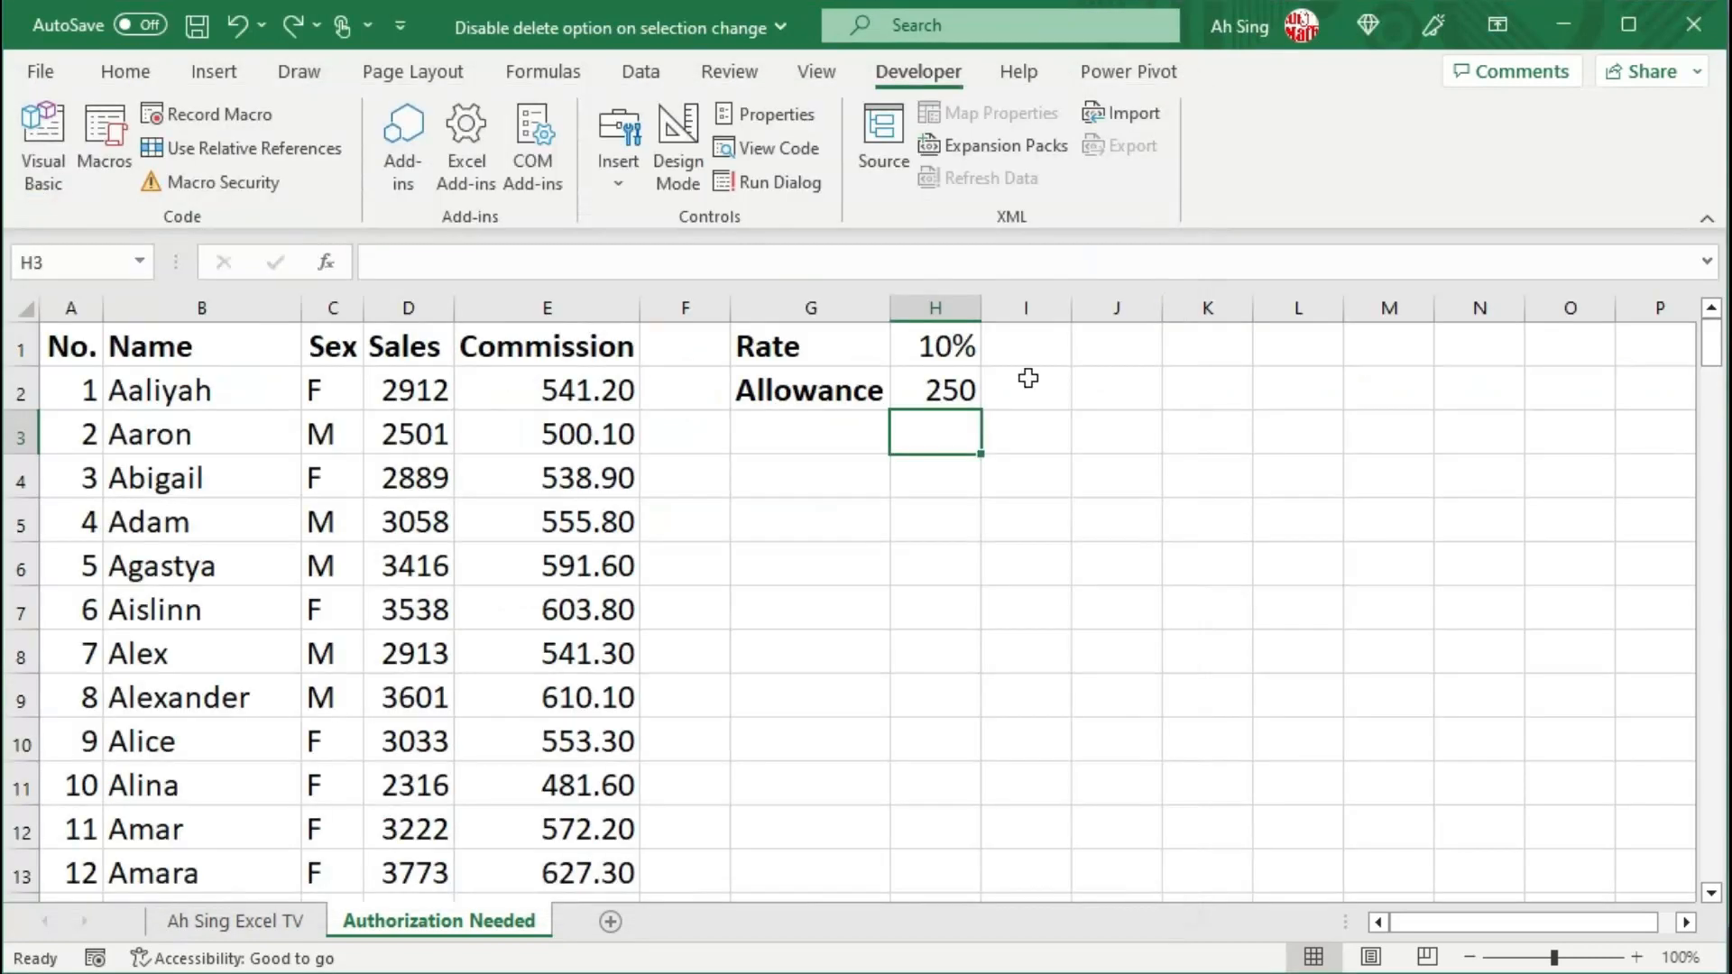
Step: Confirm Delete is disabled for H1 in ribbon and right-click menu, then enabled again on E1
click(937, 346)
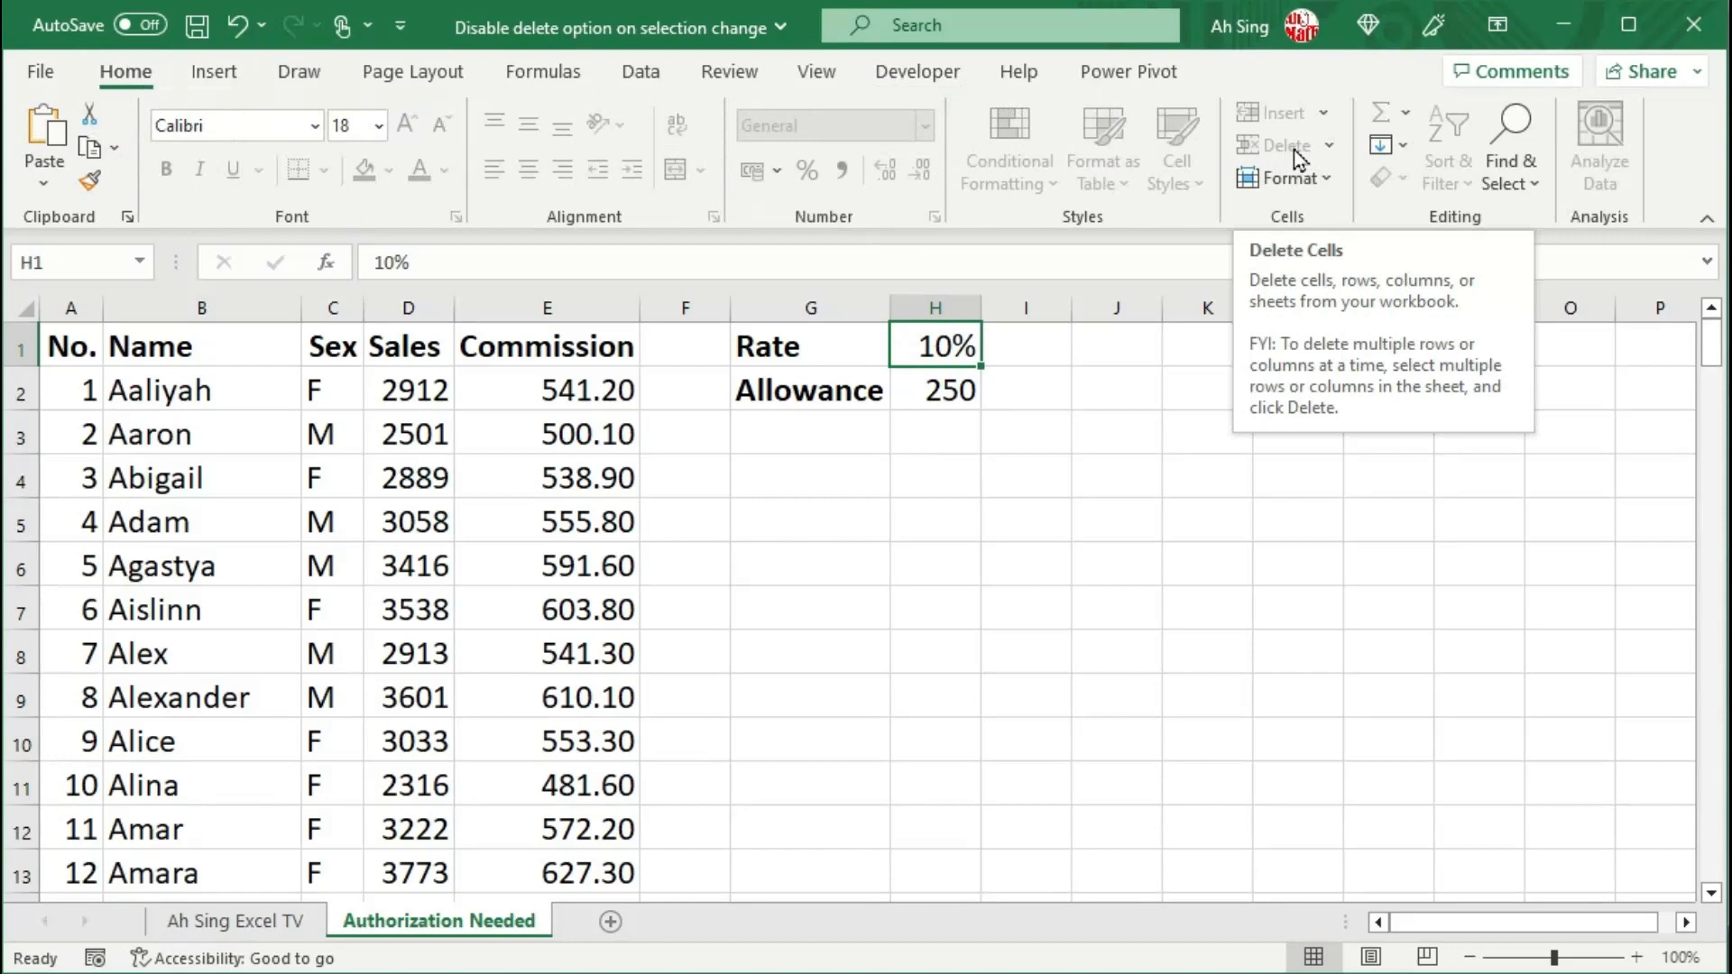
right_click(934, 344)
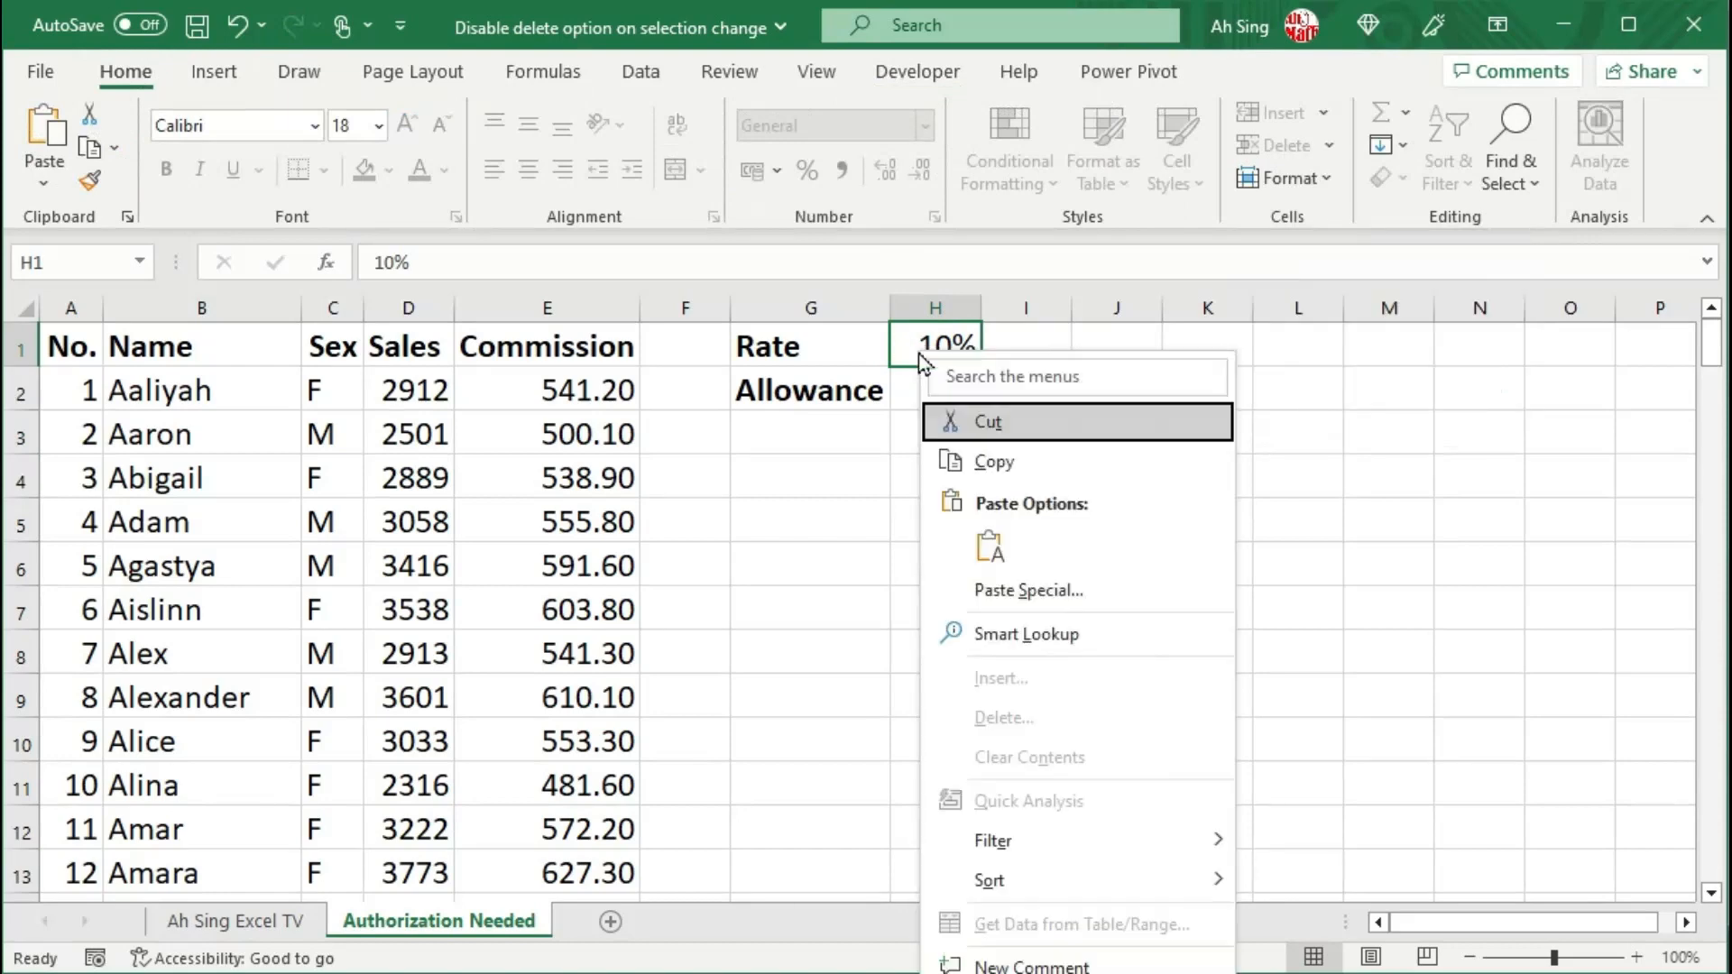
mouse_move(1007, 737)
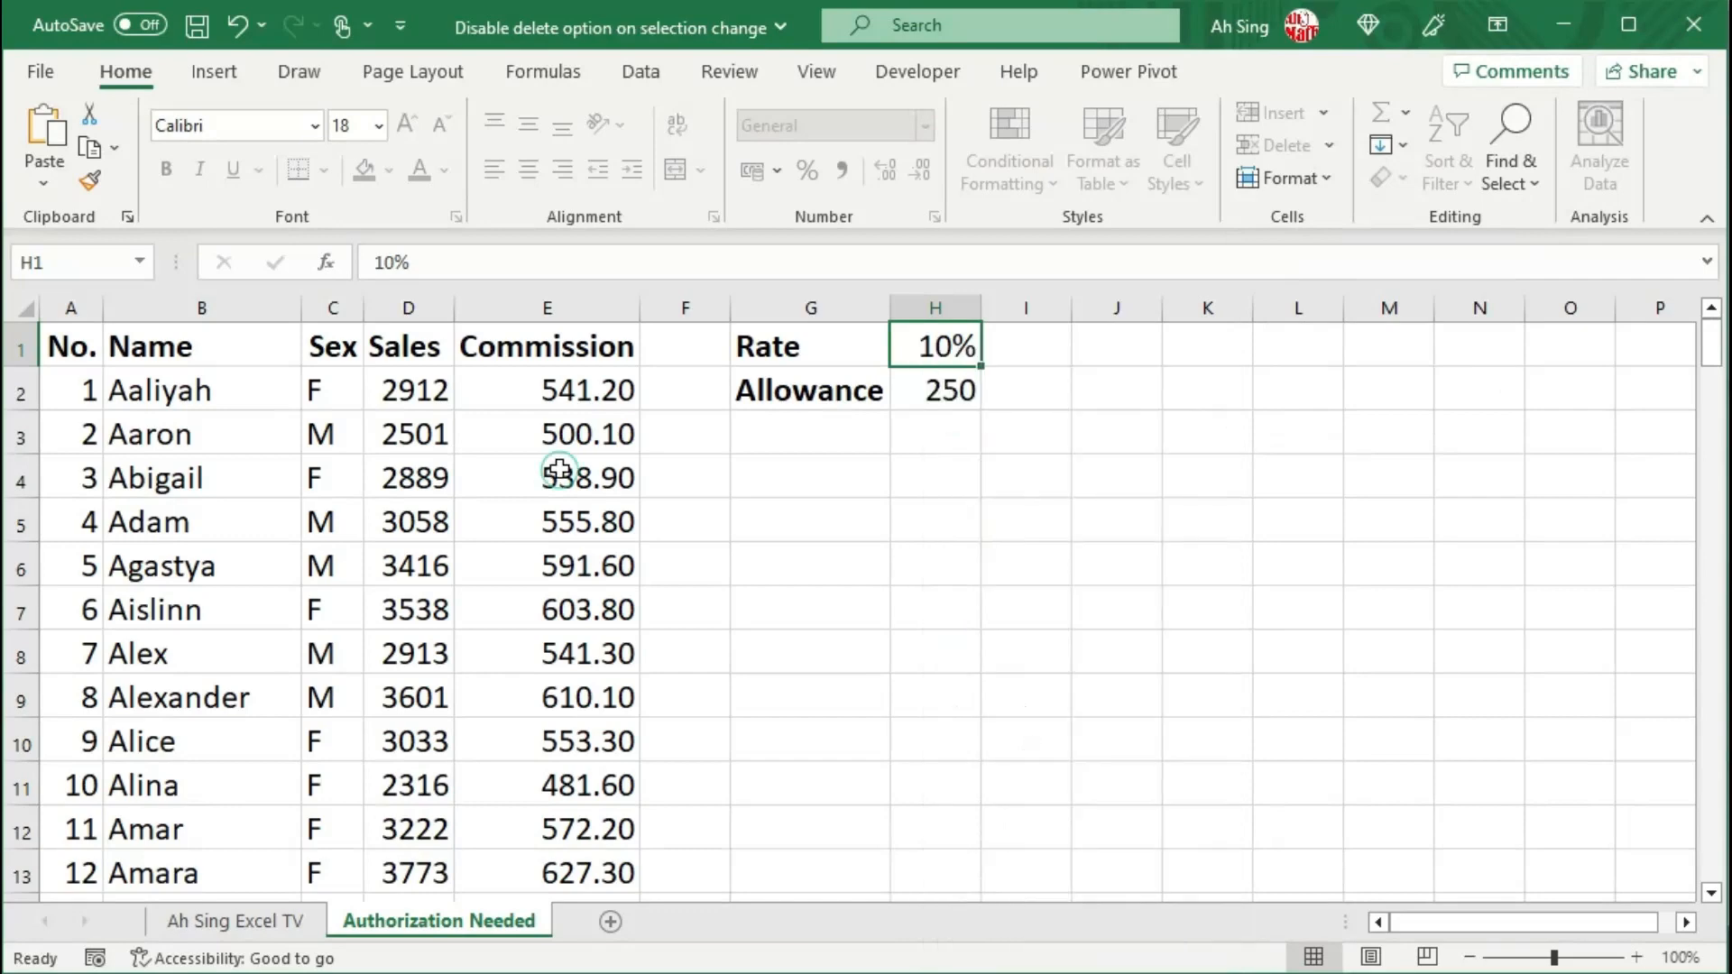
click(545, 344)
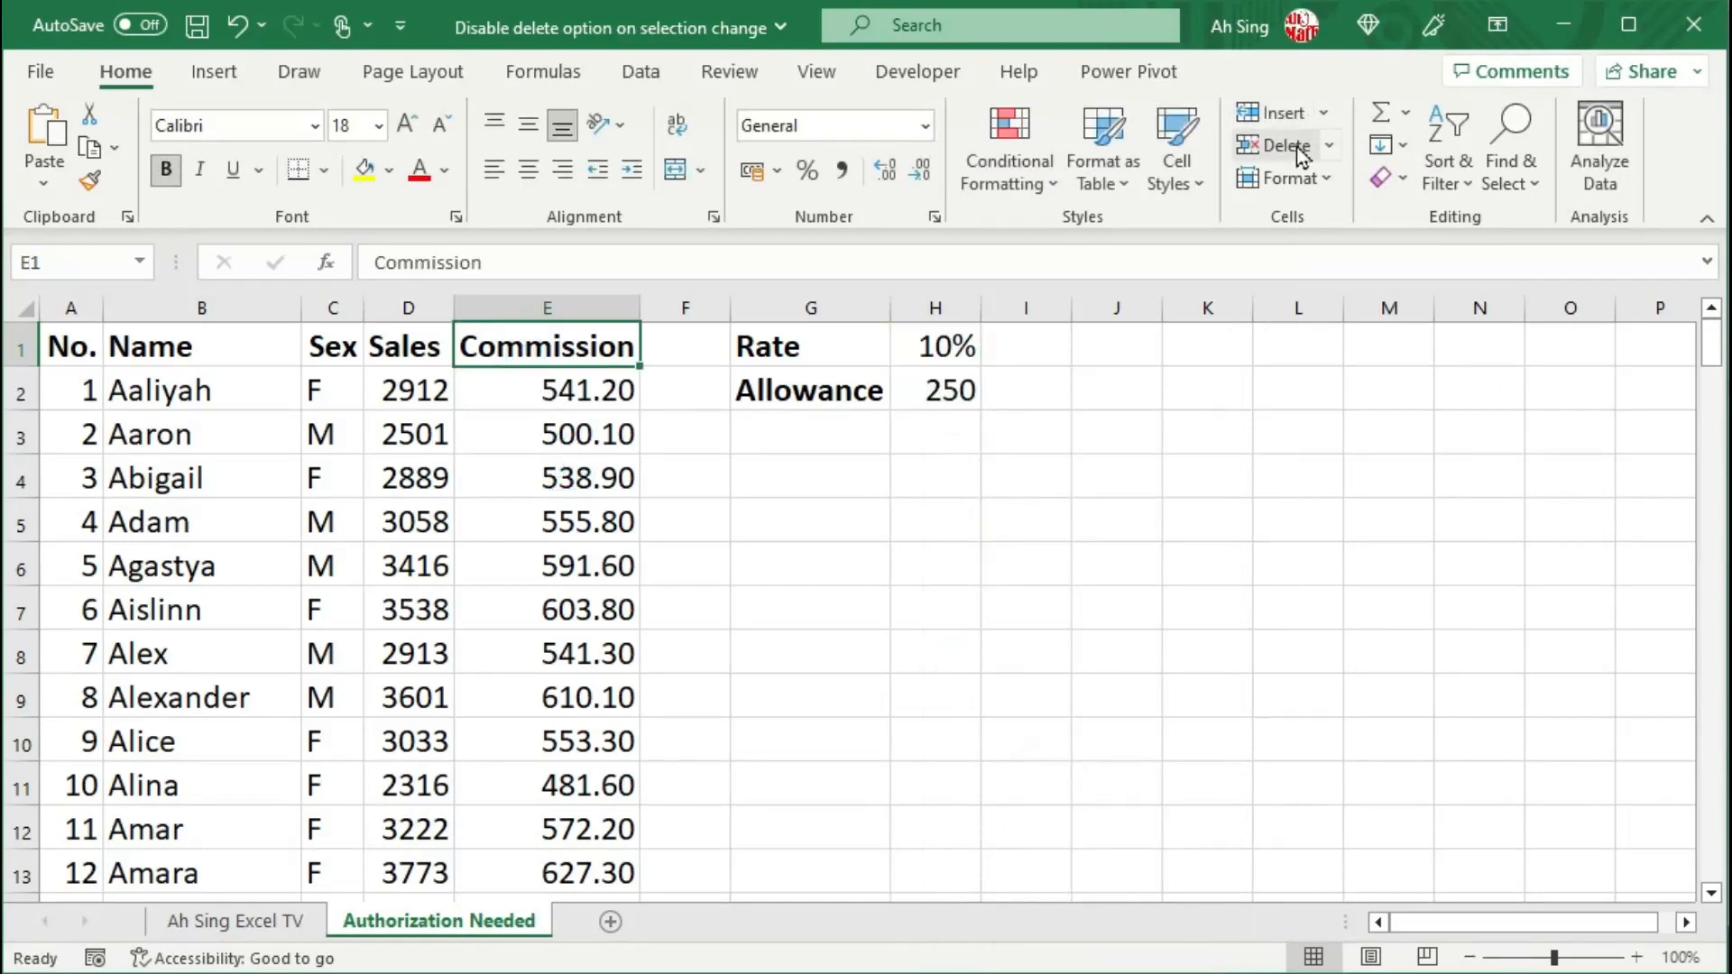
mouse_move(1283, 145)
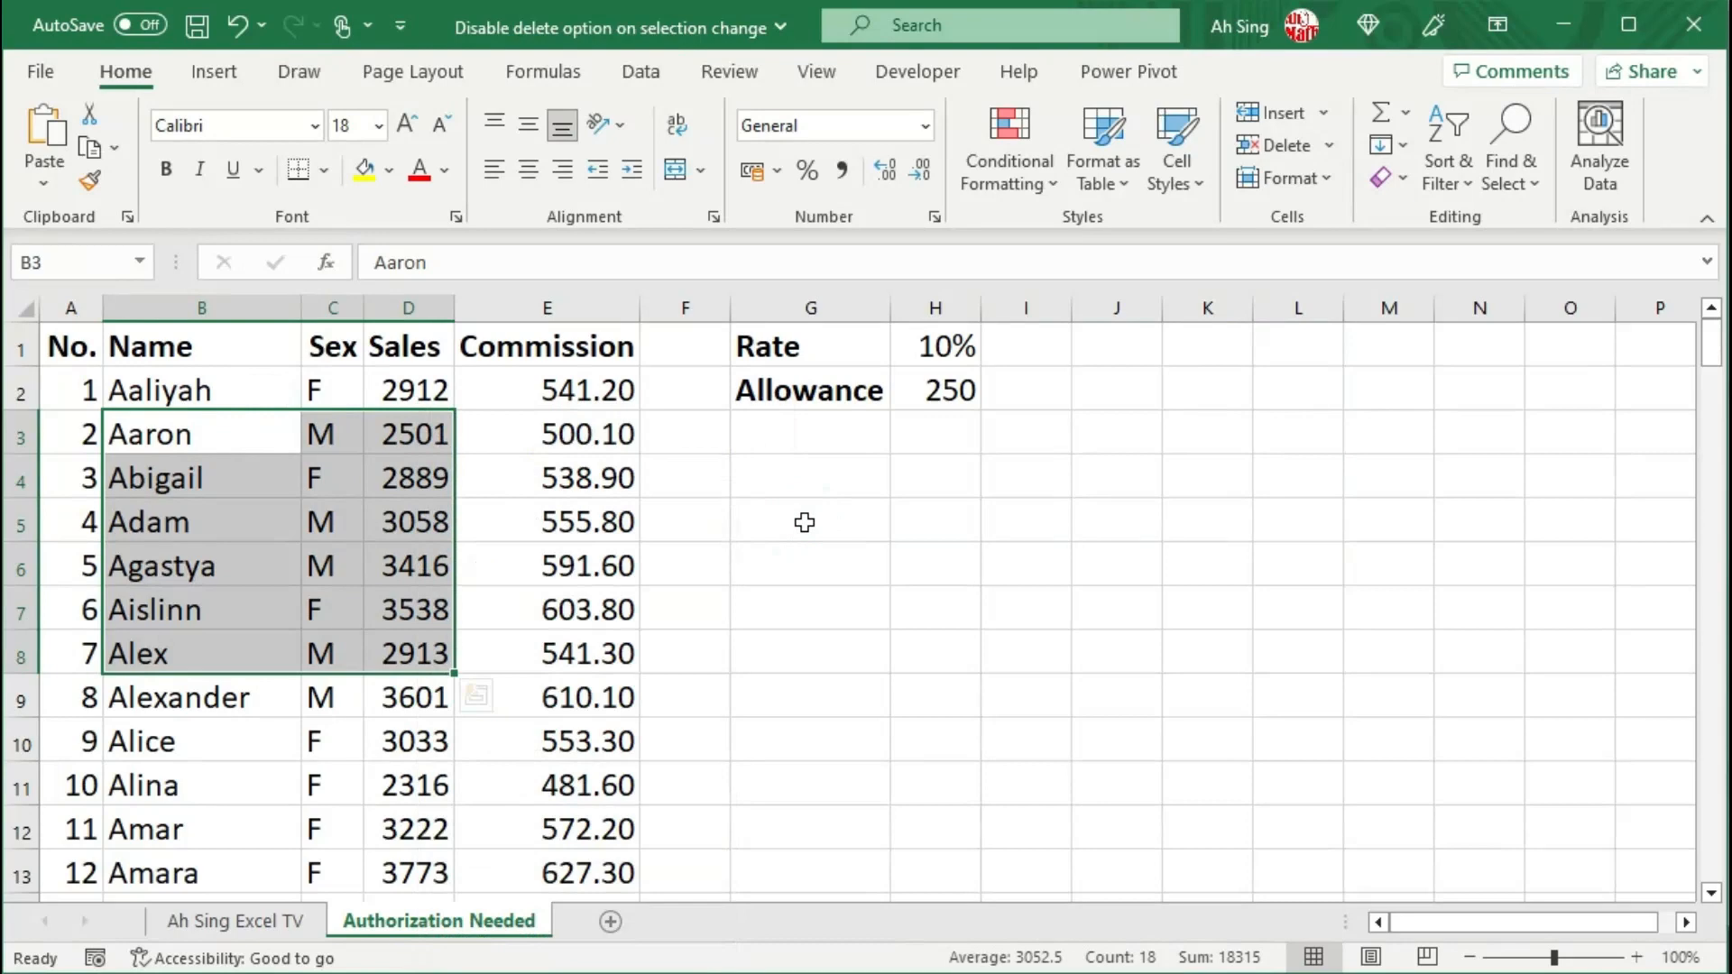
mouse_move(868, 520)
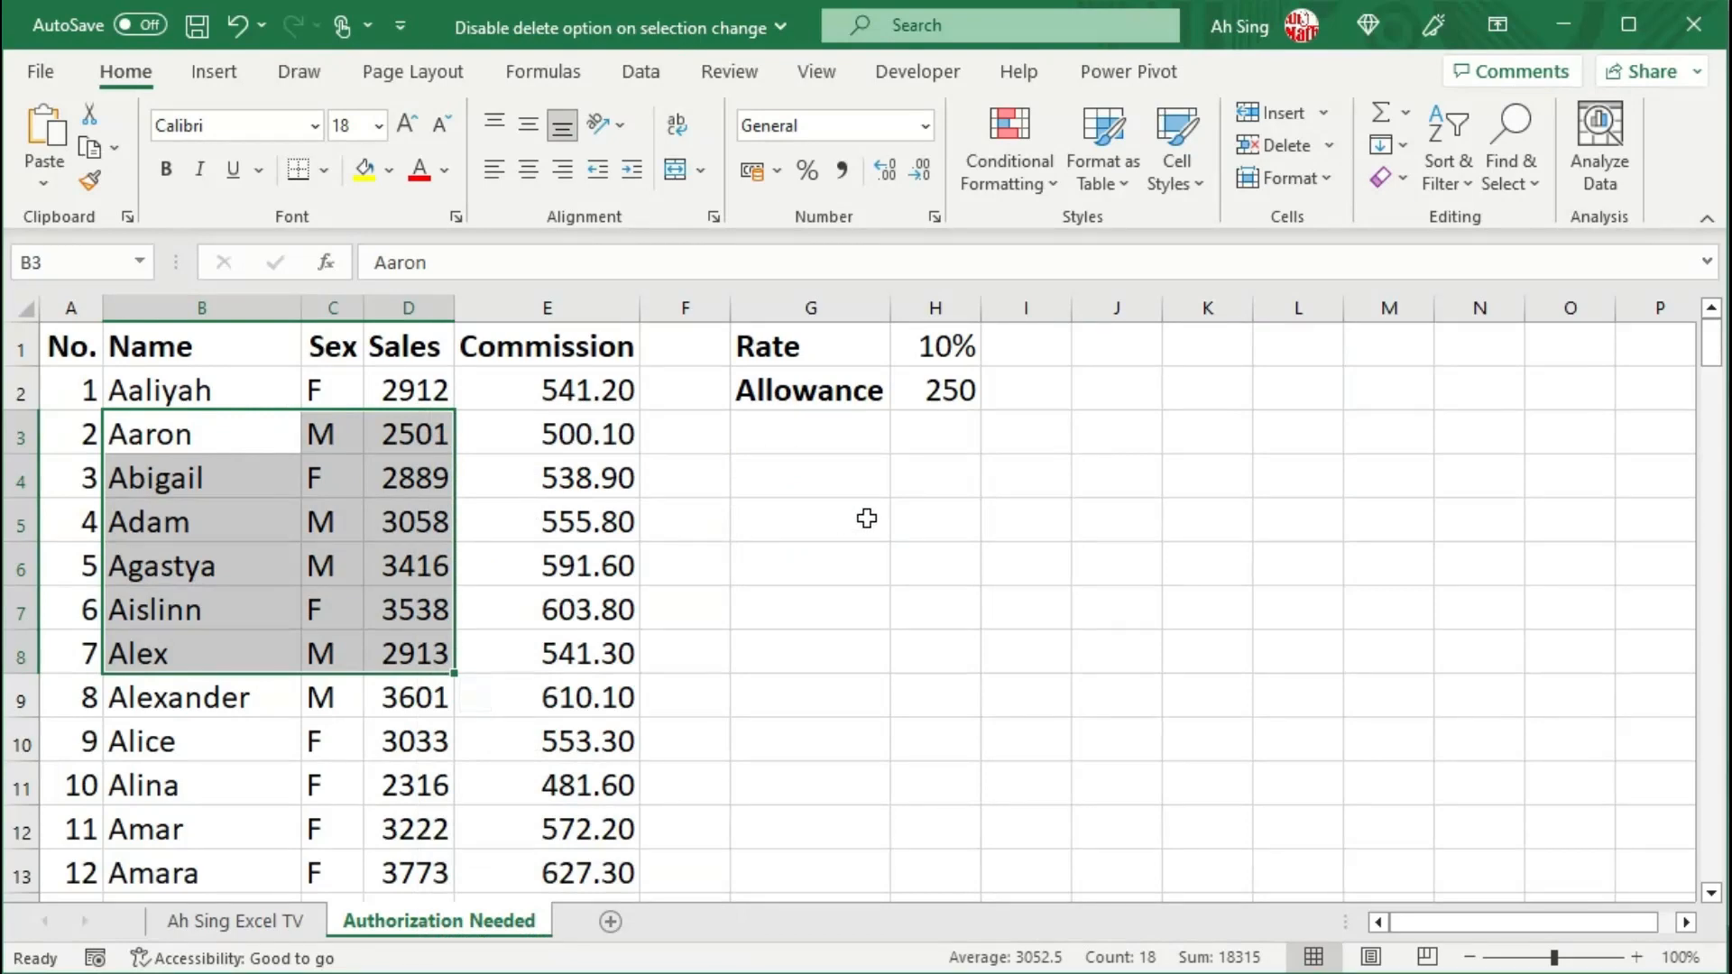